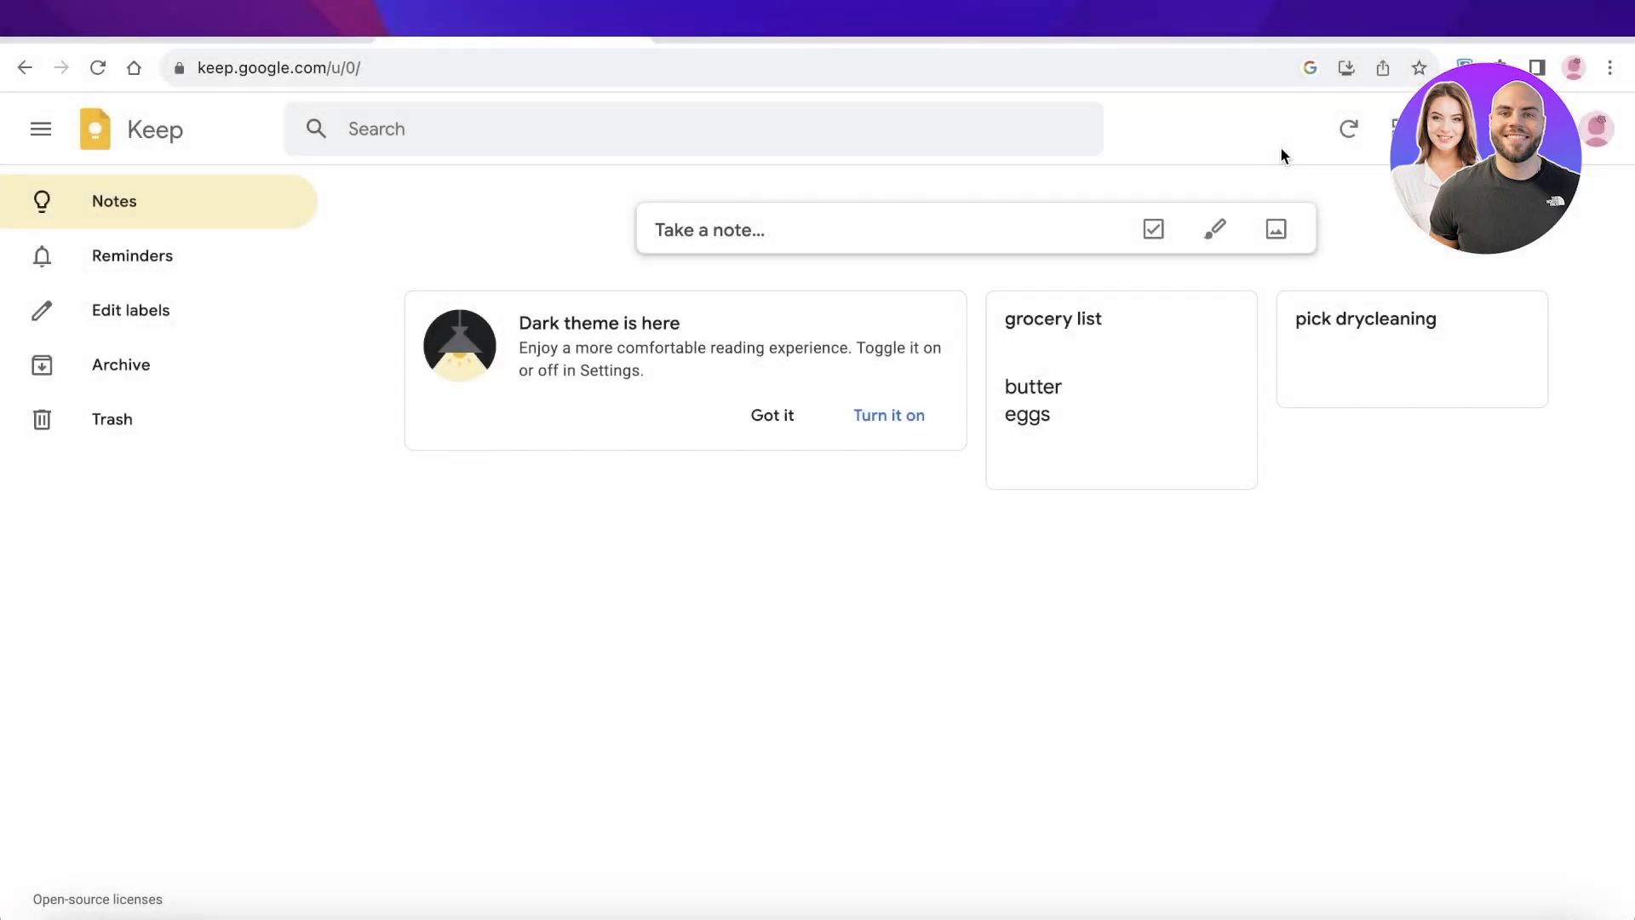
Step: View the signed-in account details, then turn on Keep's dark theme from the Dark theme card
{"action": "left_click", "coordinate": [712, 230]}
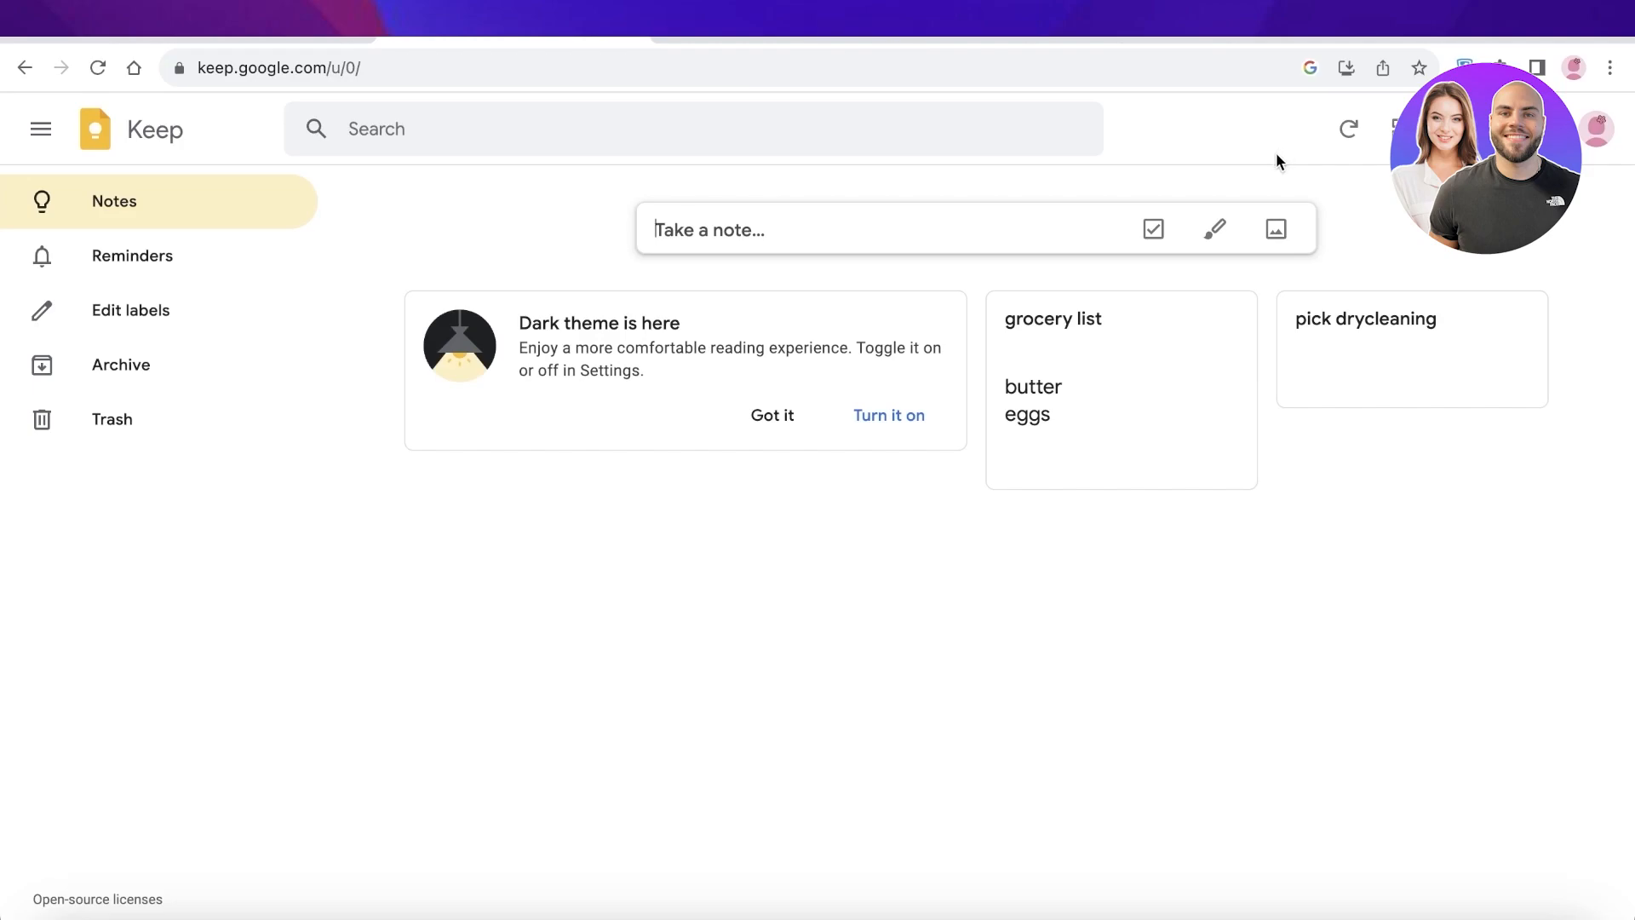
{"action": "mouse_move", "coordinate": [1271, 177]}
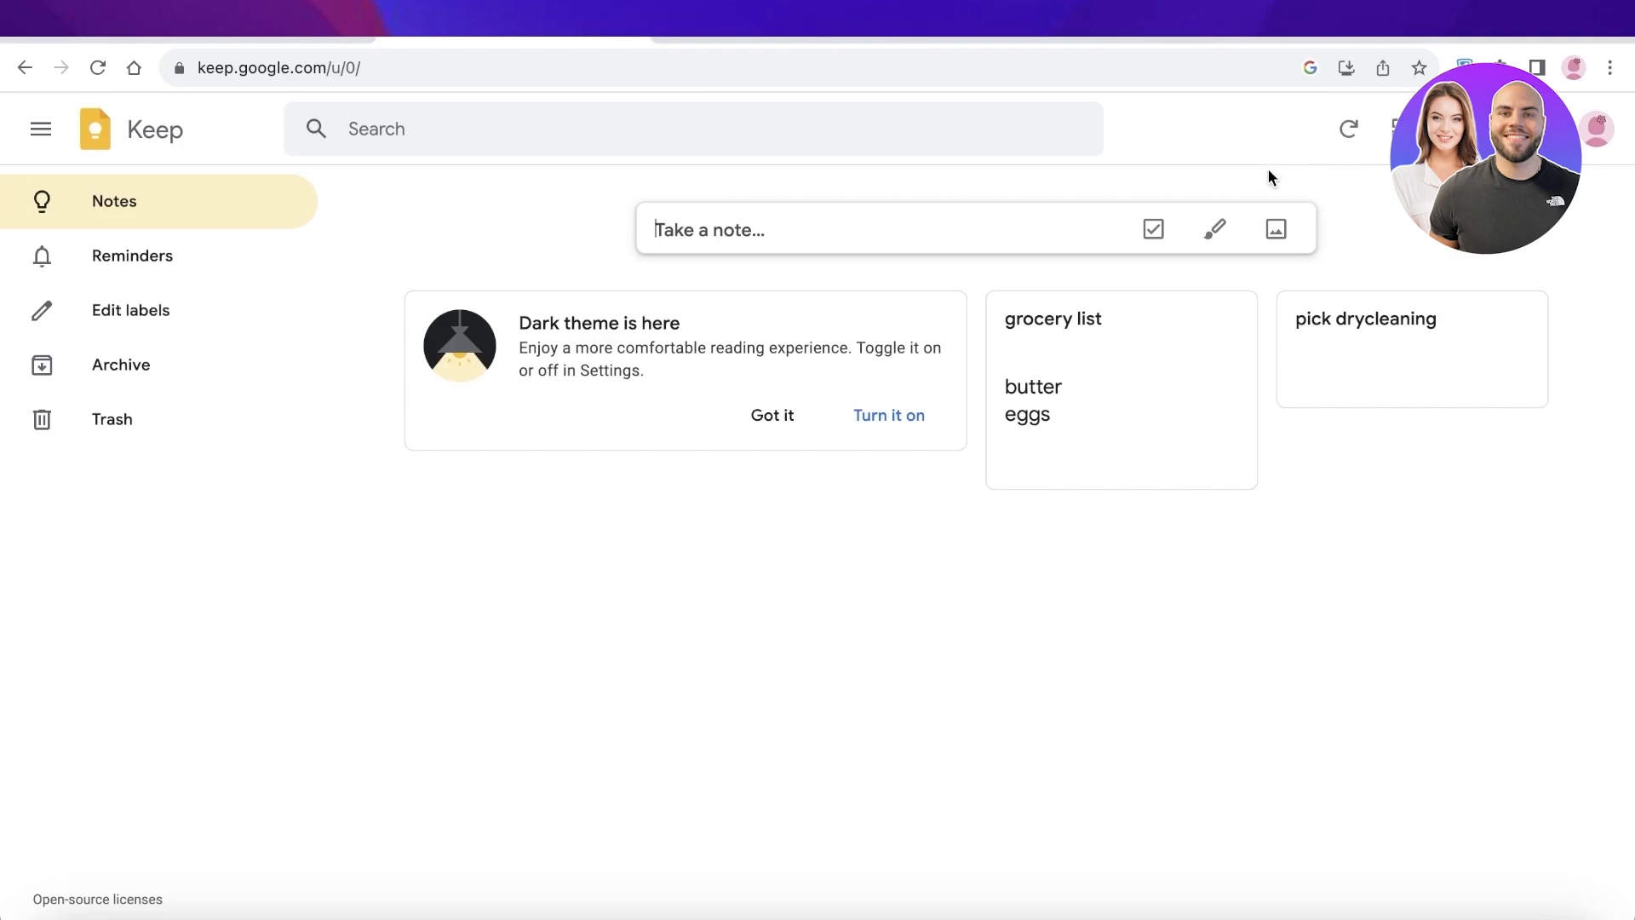
{"action": "mouse_move", "coordinate": [1220, 185]}
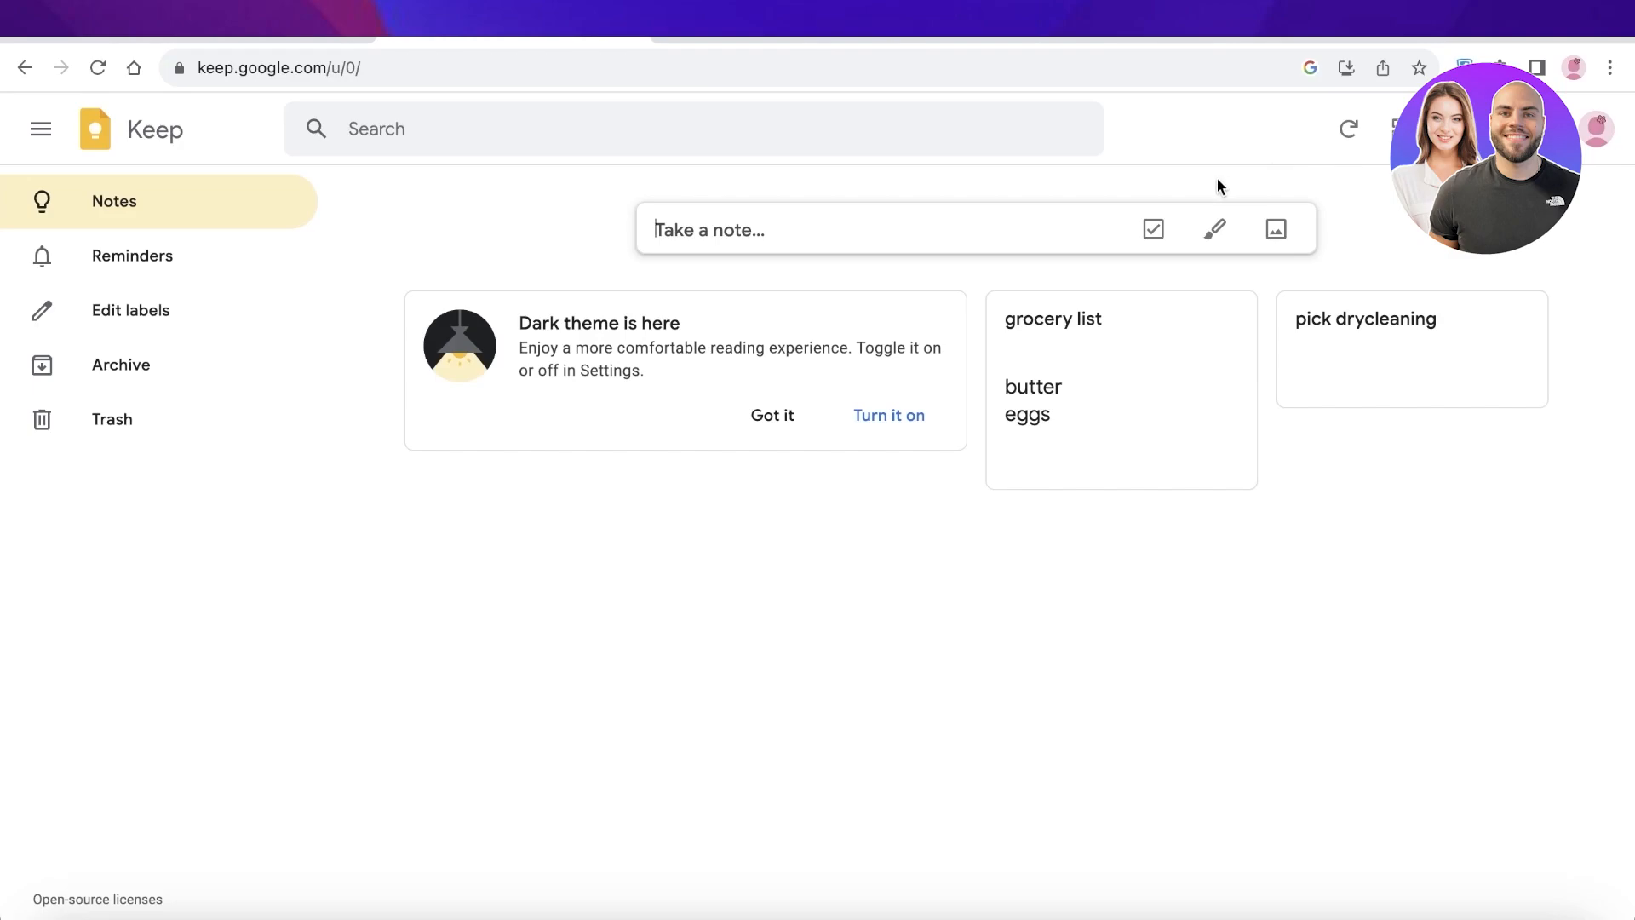
{"action": "mouse_move", "coordinate": [1191, 205]}
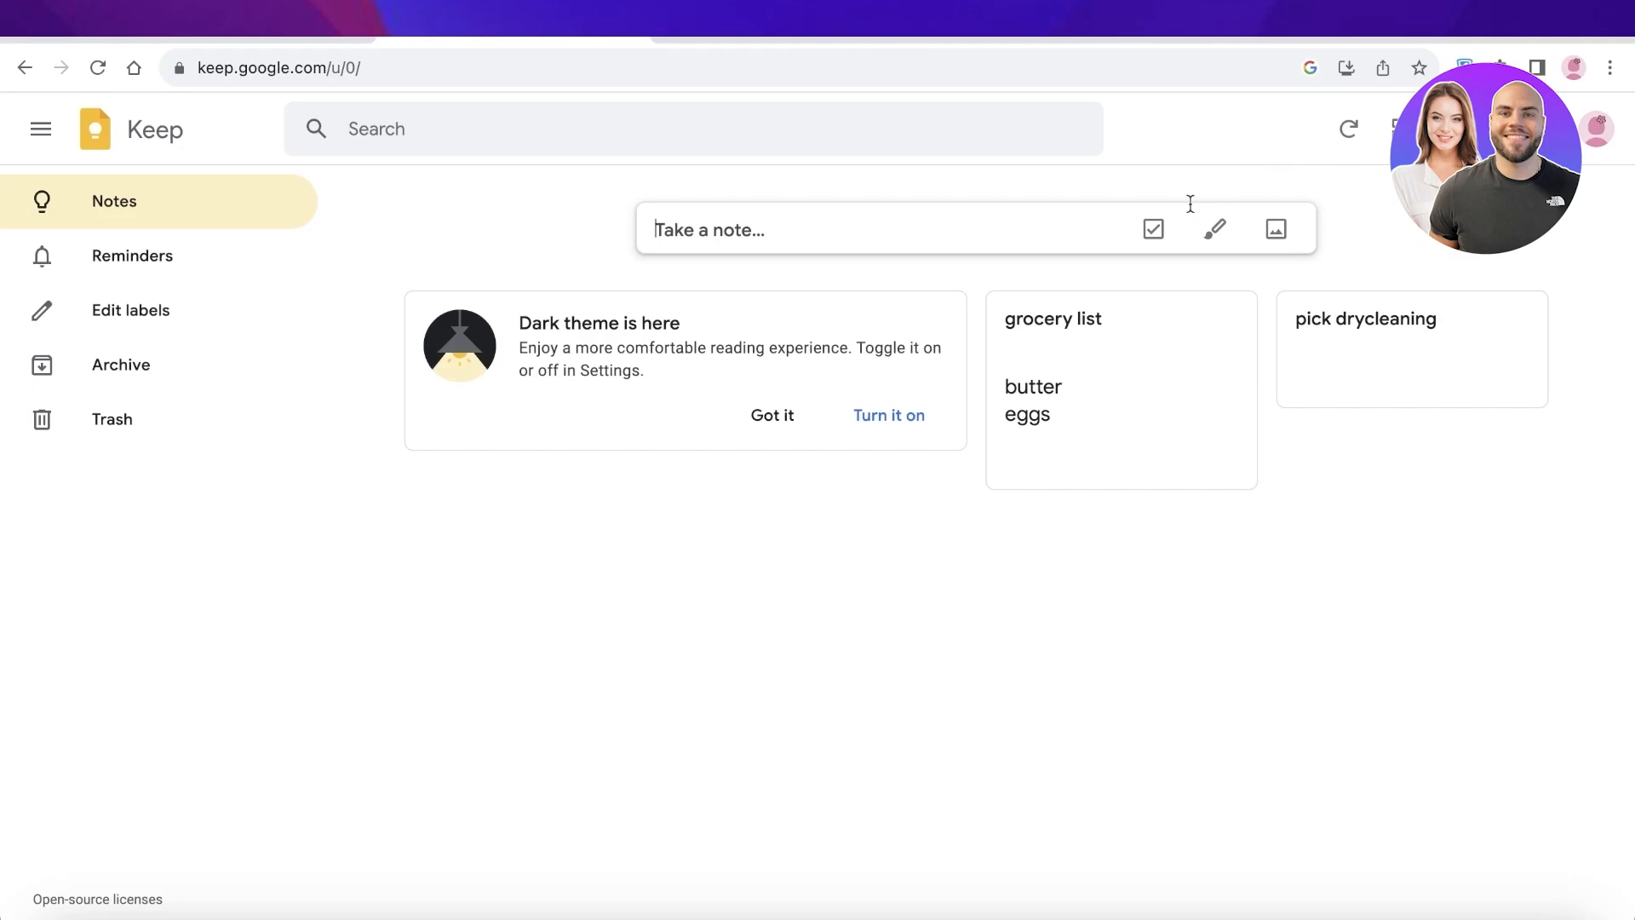
{"action": "mouse_move", "coordinate": [1153, 230]}
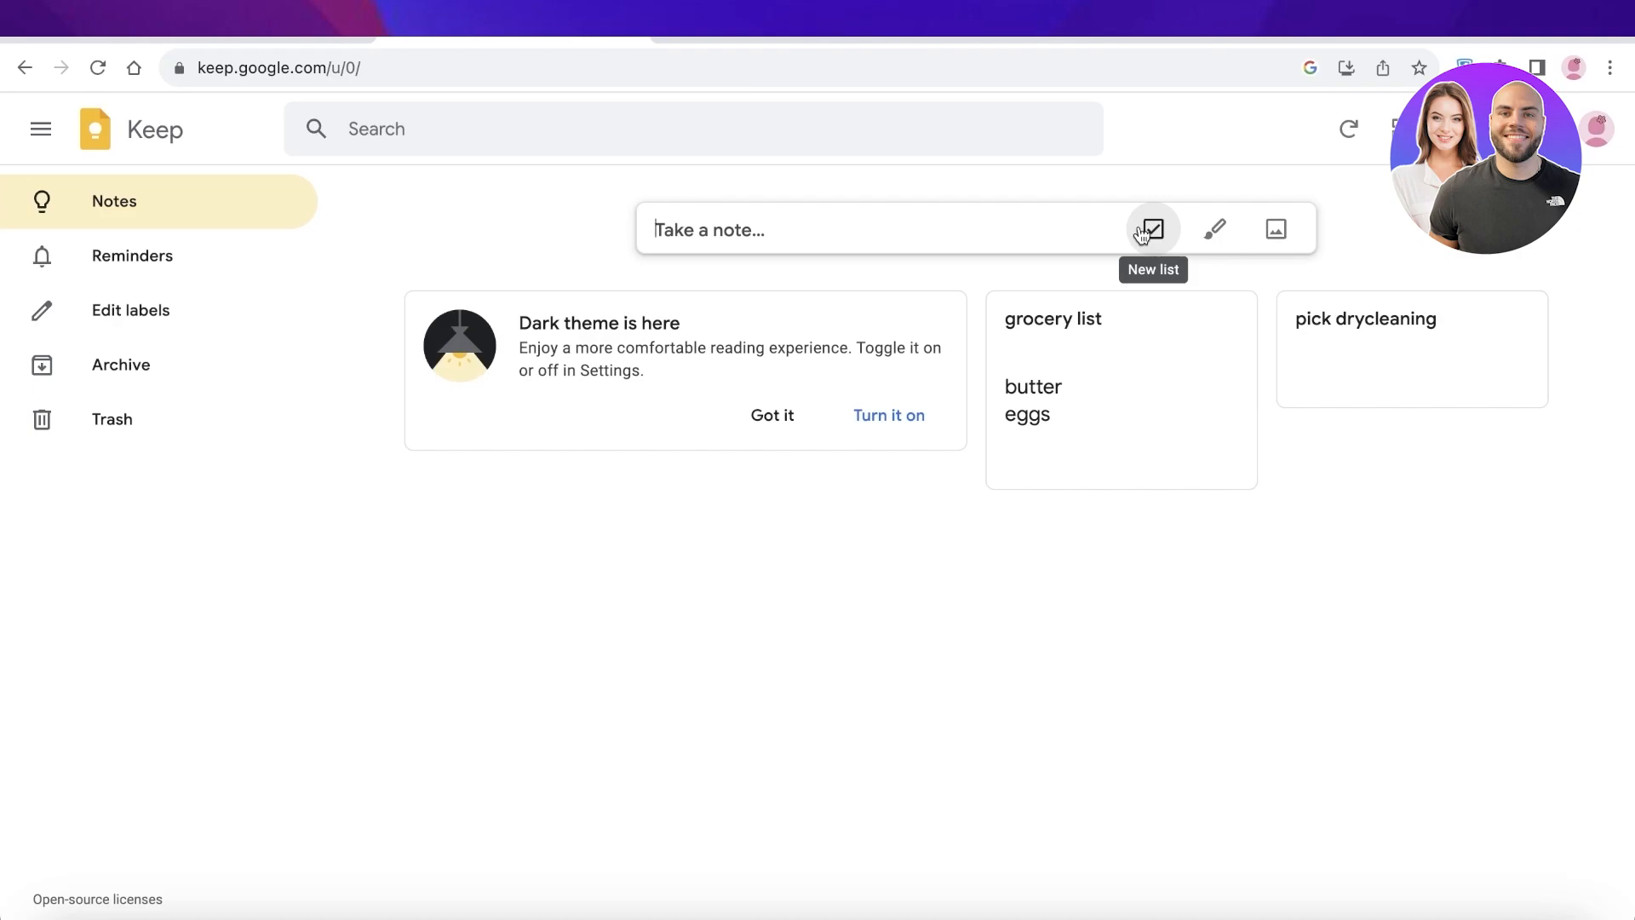
{"action": "mouse_move", "coordinate": [1150, 230]}
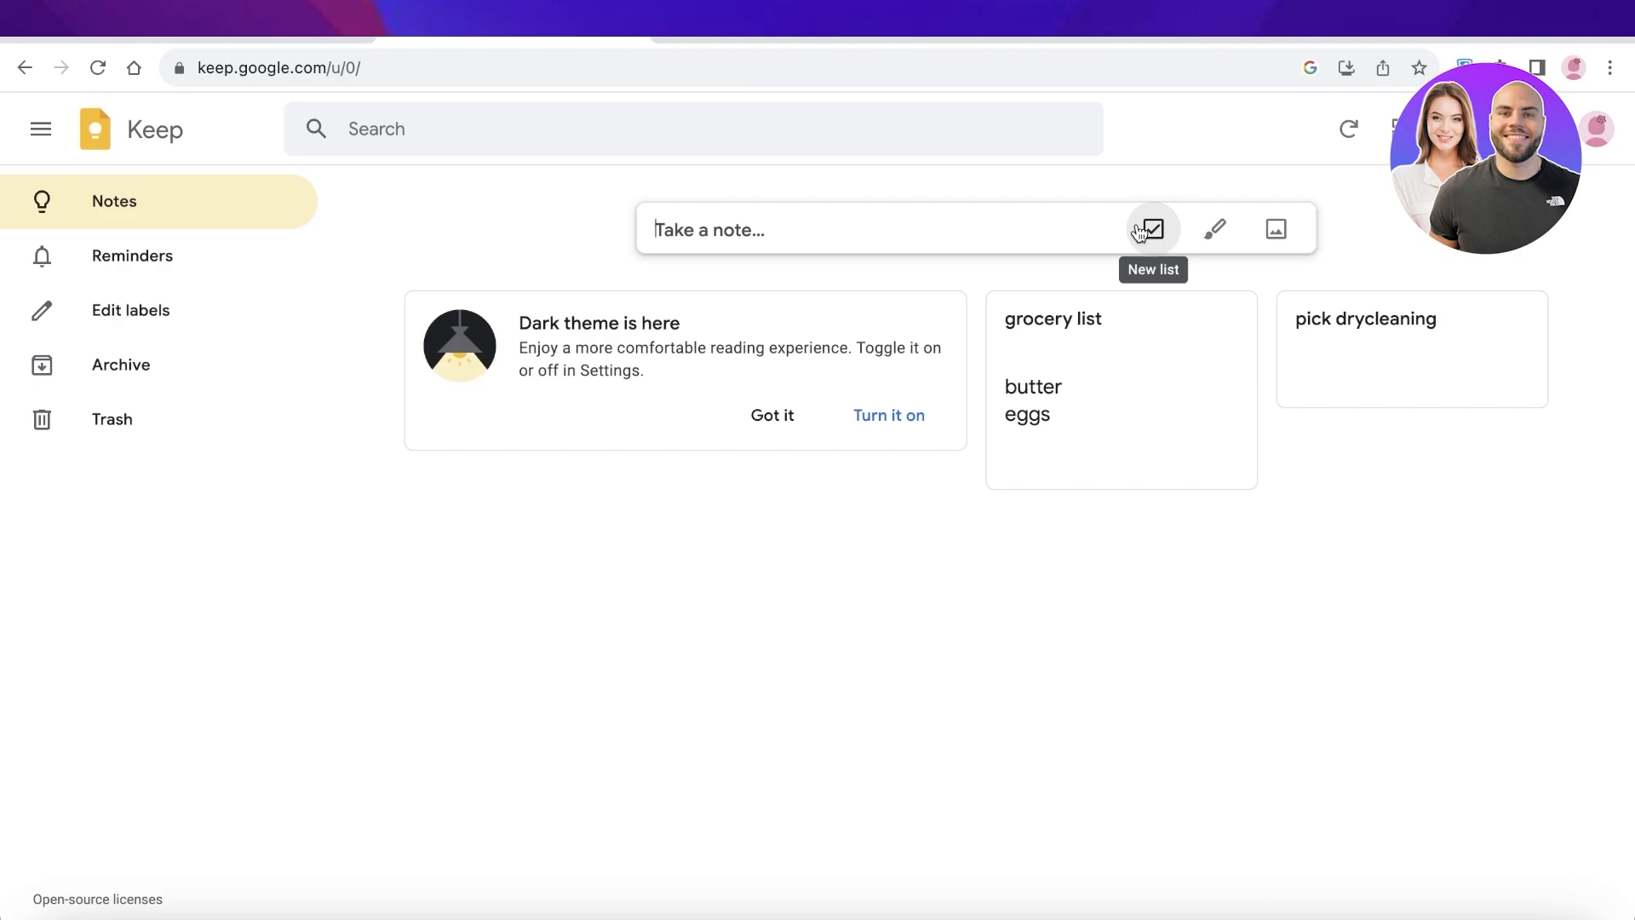
{"action": "mouse_move", "coordinate": [731, 573]}
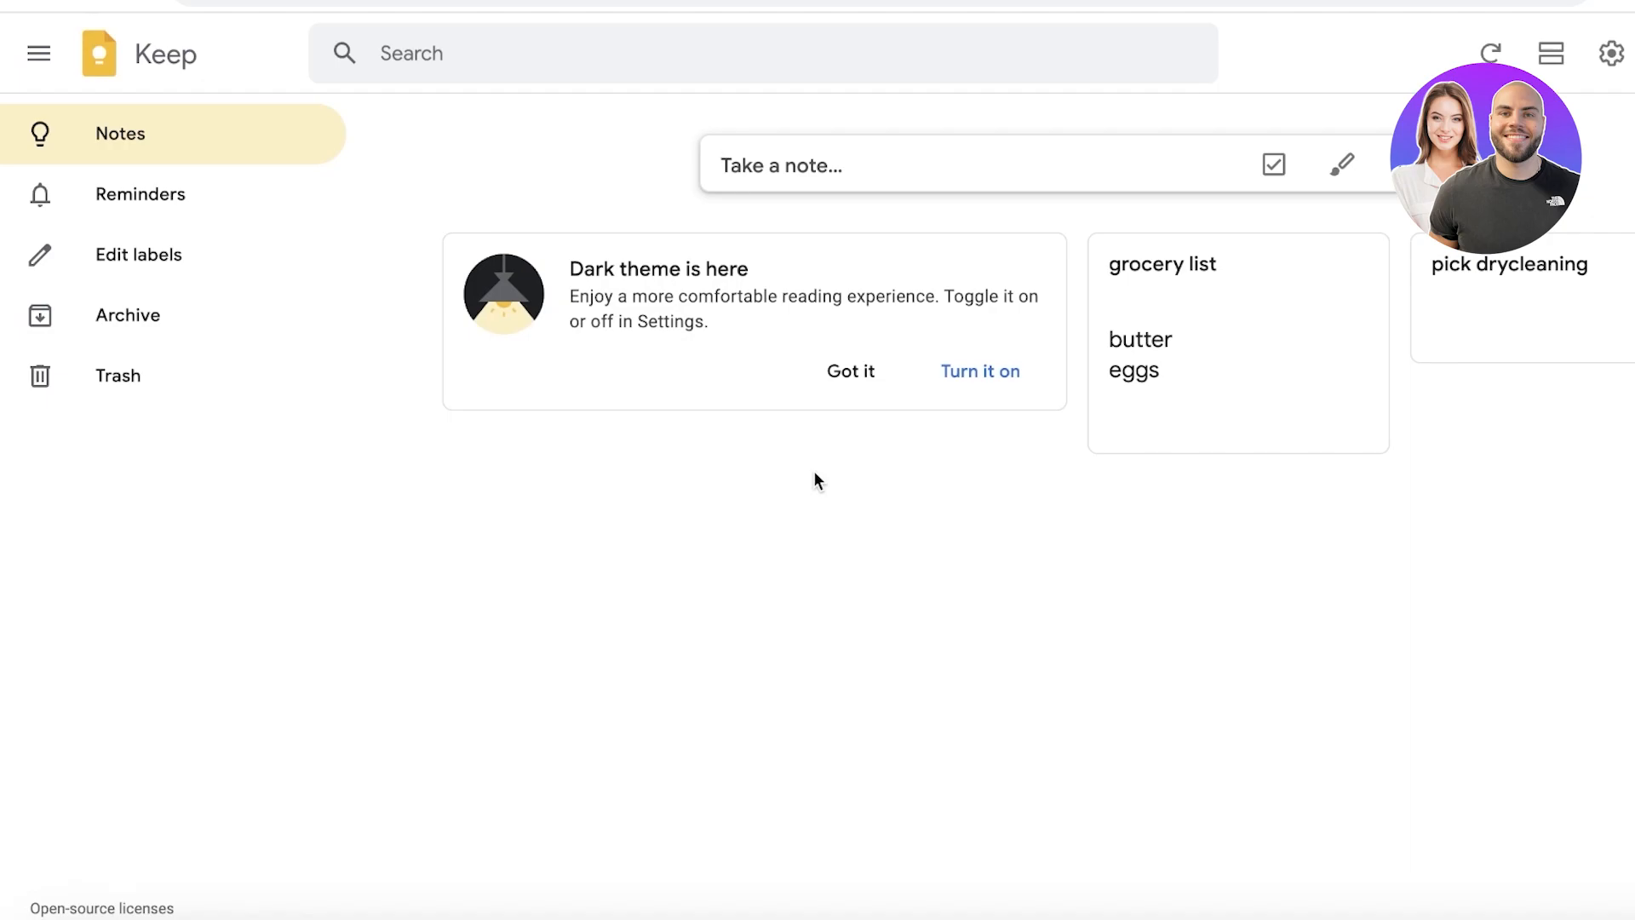
{"action": "mouse_move", "coordinate": [856, 451]}
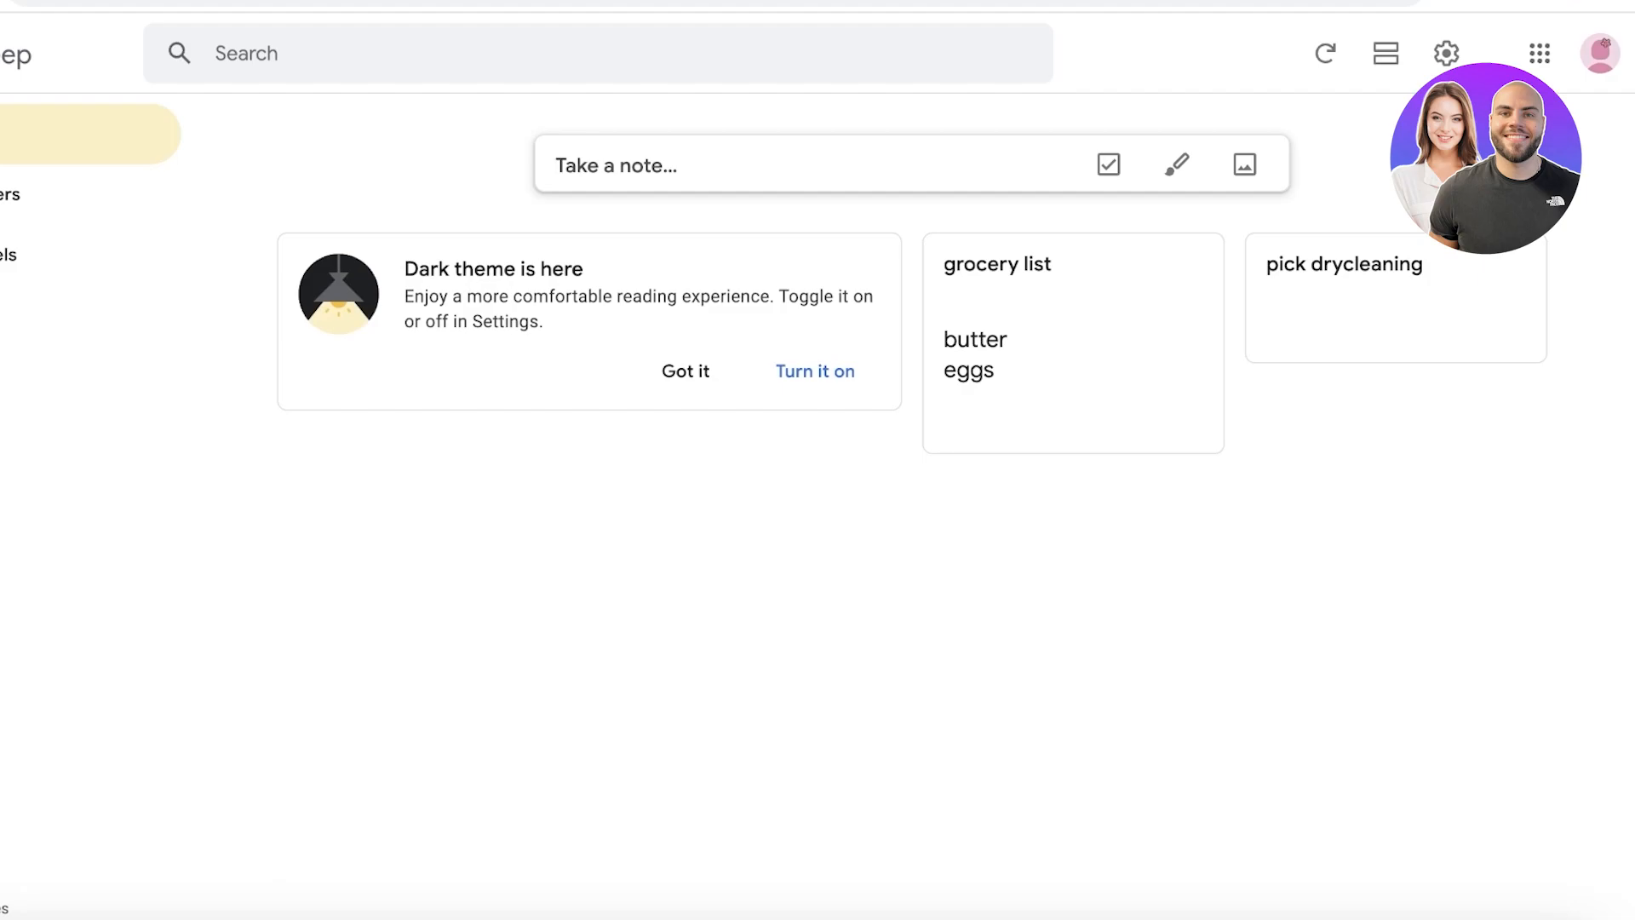
{"action": "left_click", "coordinate": [1598, 53]}
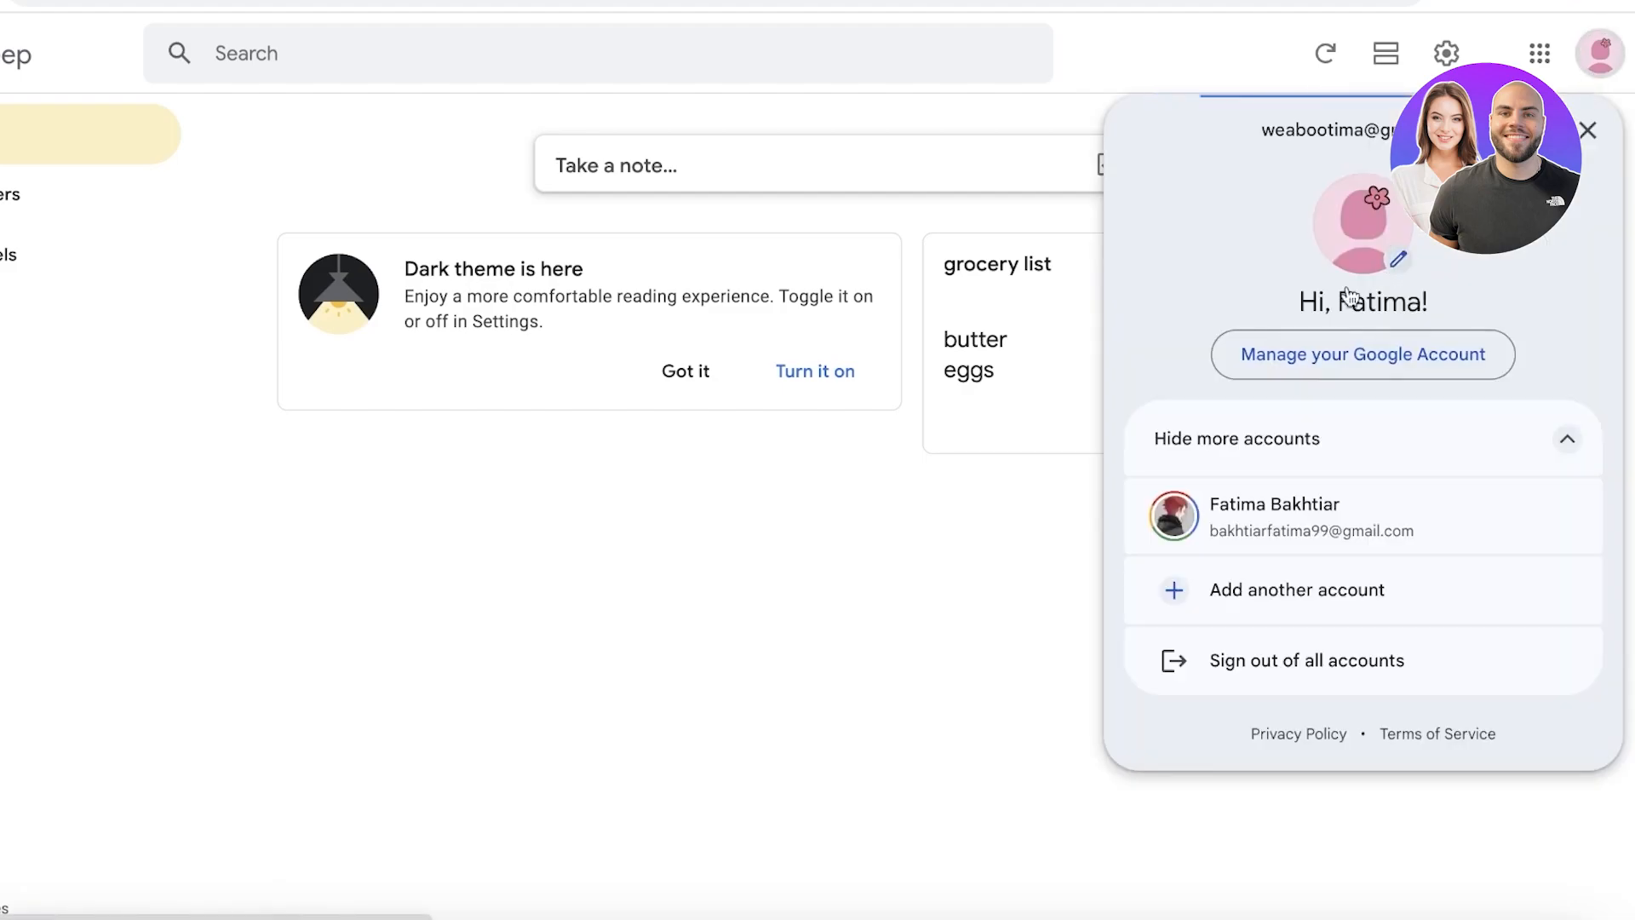
{"action": "mouse_move", "coordinate": [1280, 431]}
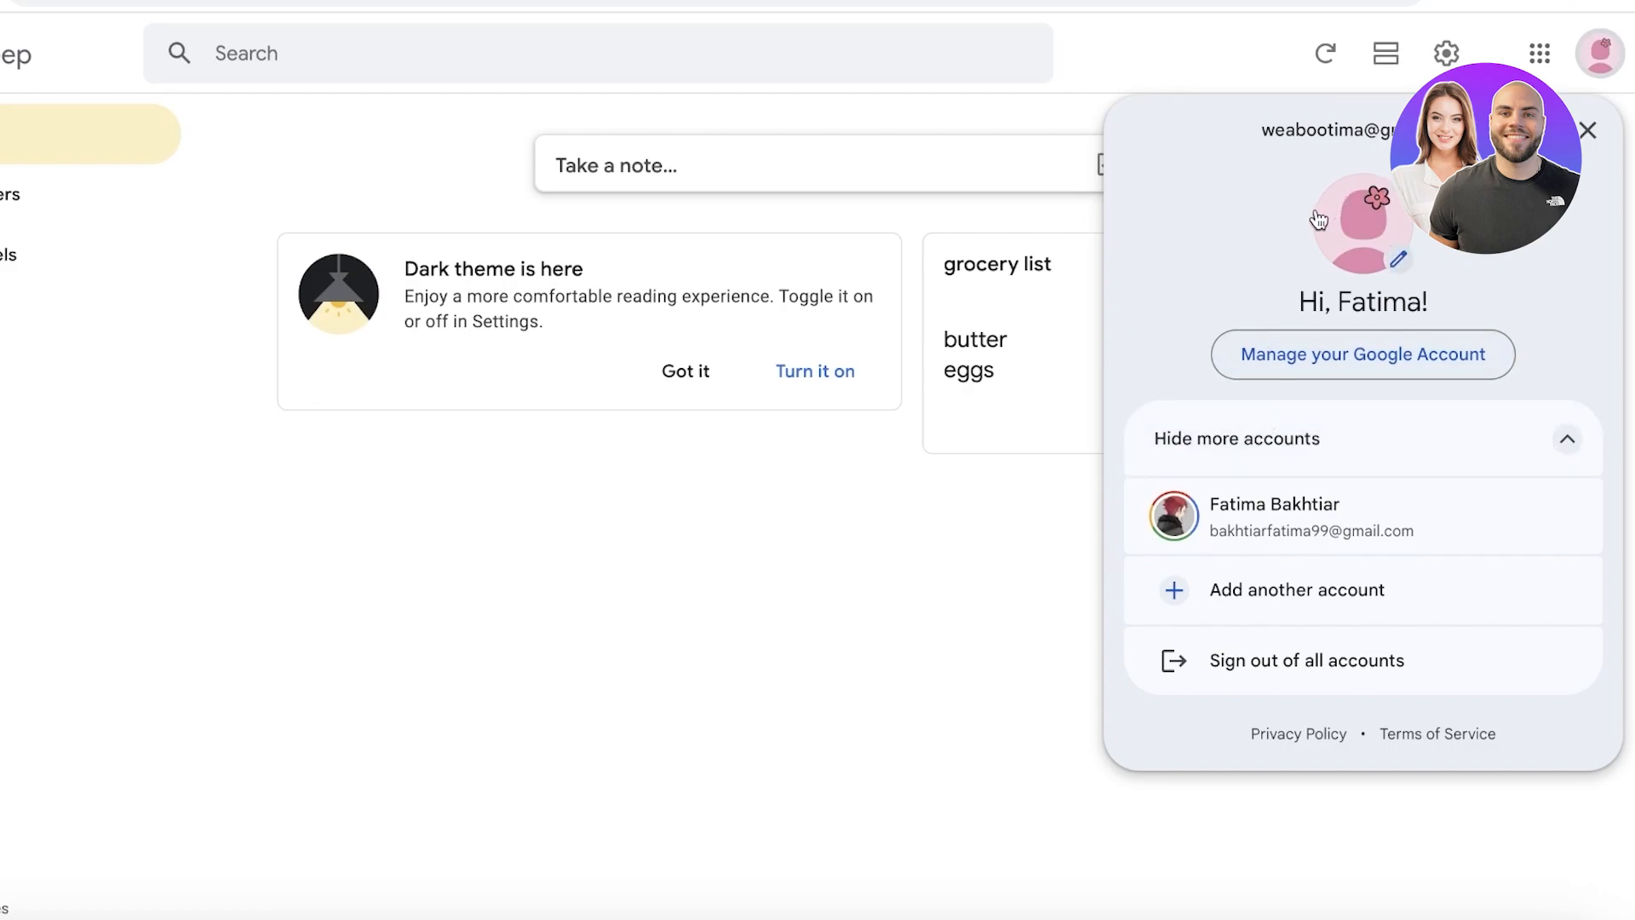
{"action": "left_click", "coordinate": [1586, 131]}
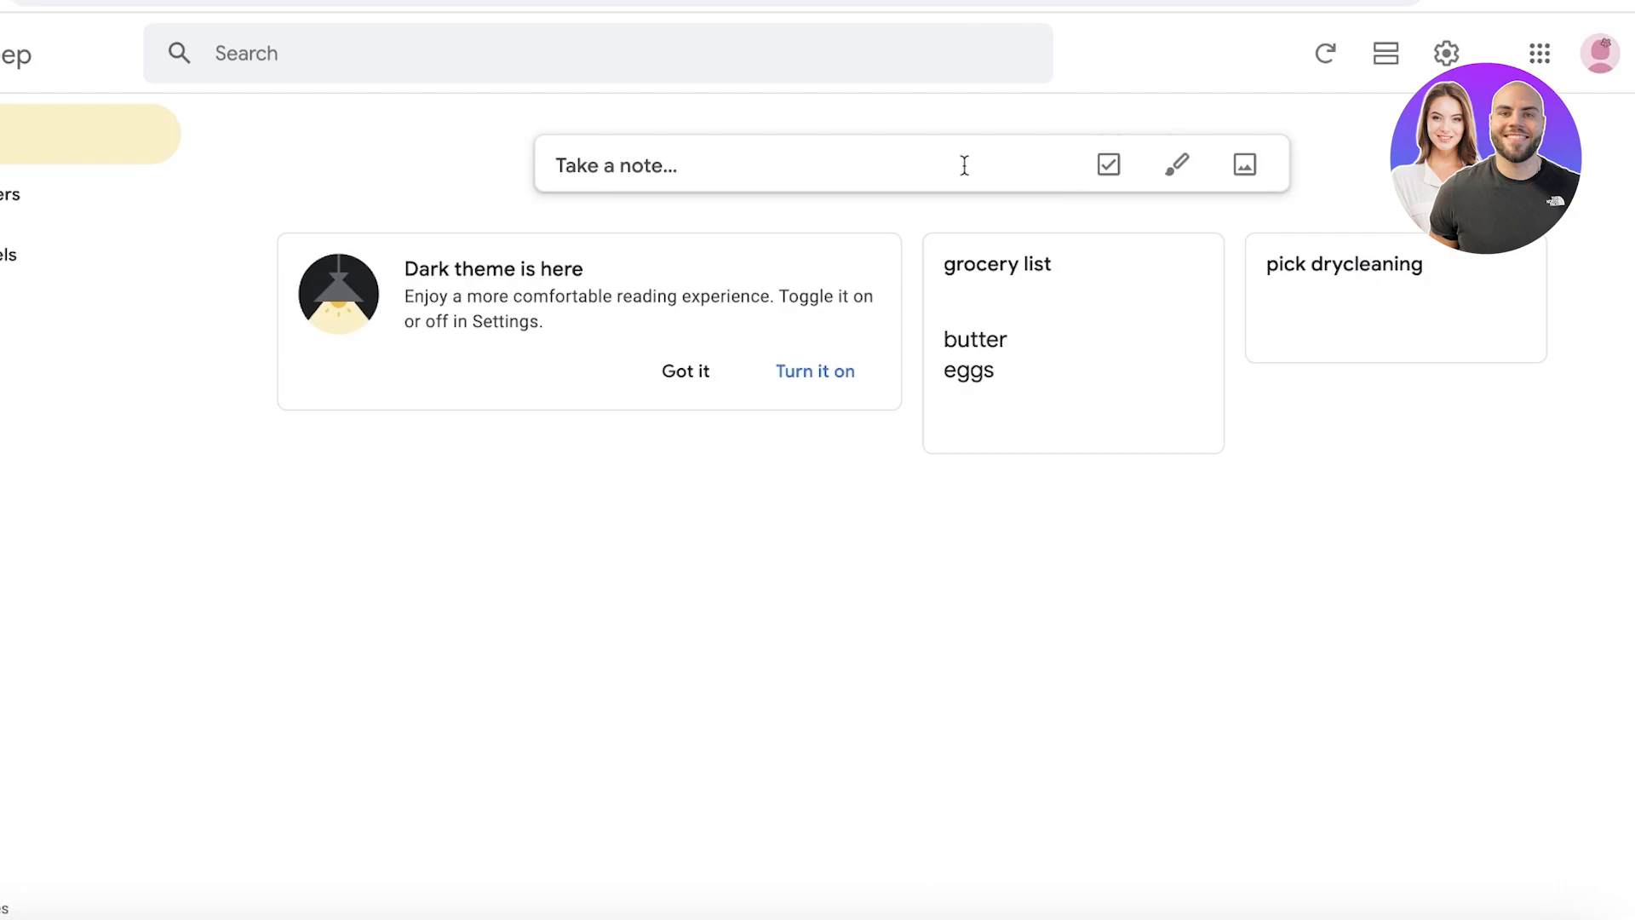
{"action": "mouse_move", "coordinate": [308, 215]}
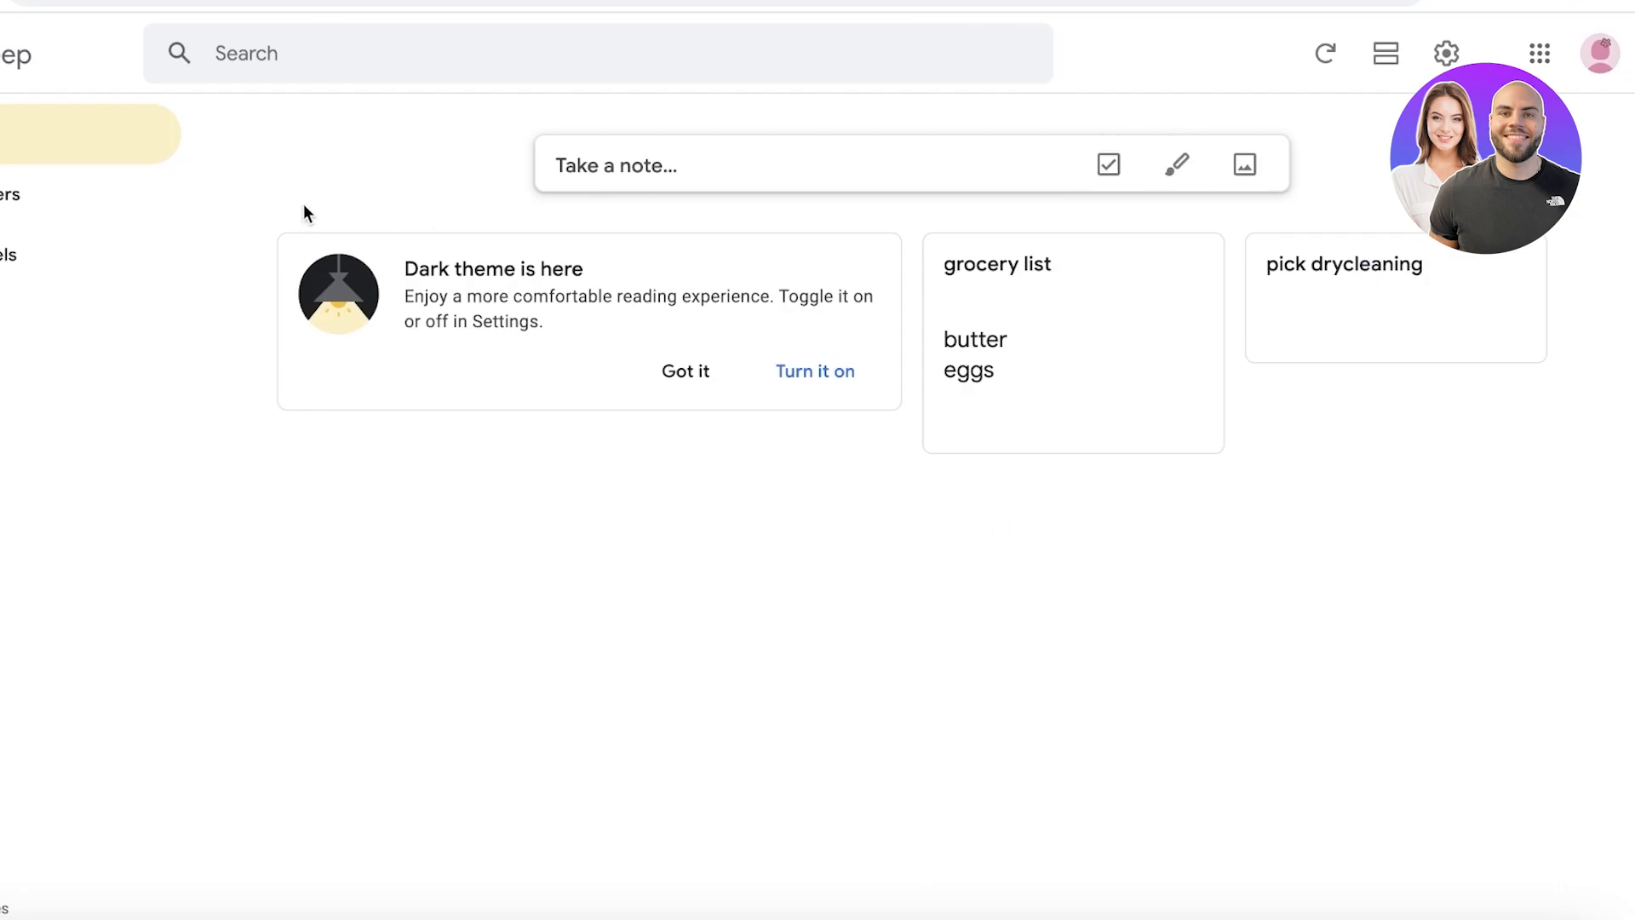
{"action": "mouse_move", "coordinate": [397, 167]}
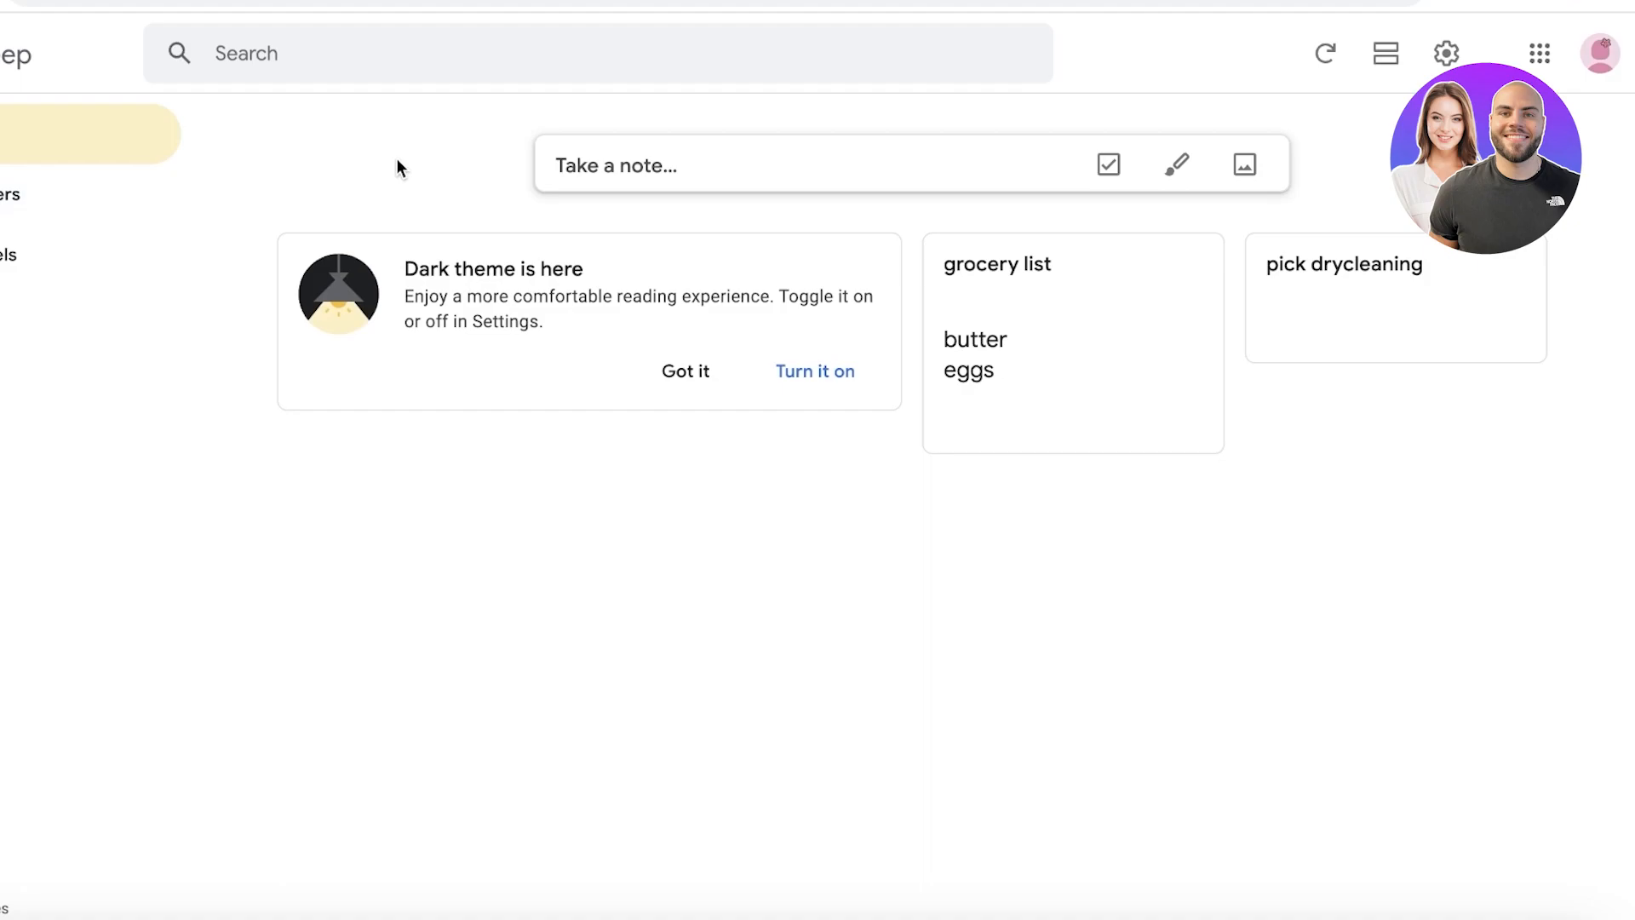
{"action": "mouse_move", "coordinate": [1391, 564]}
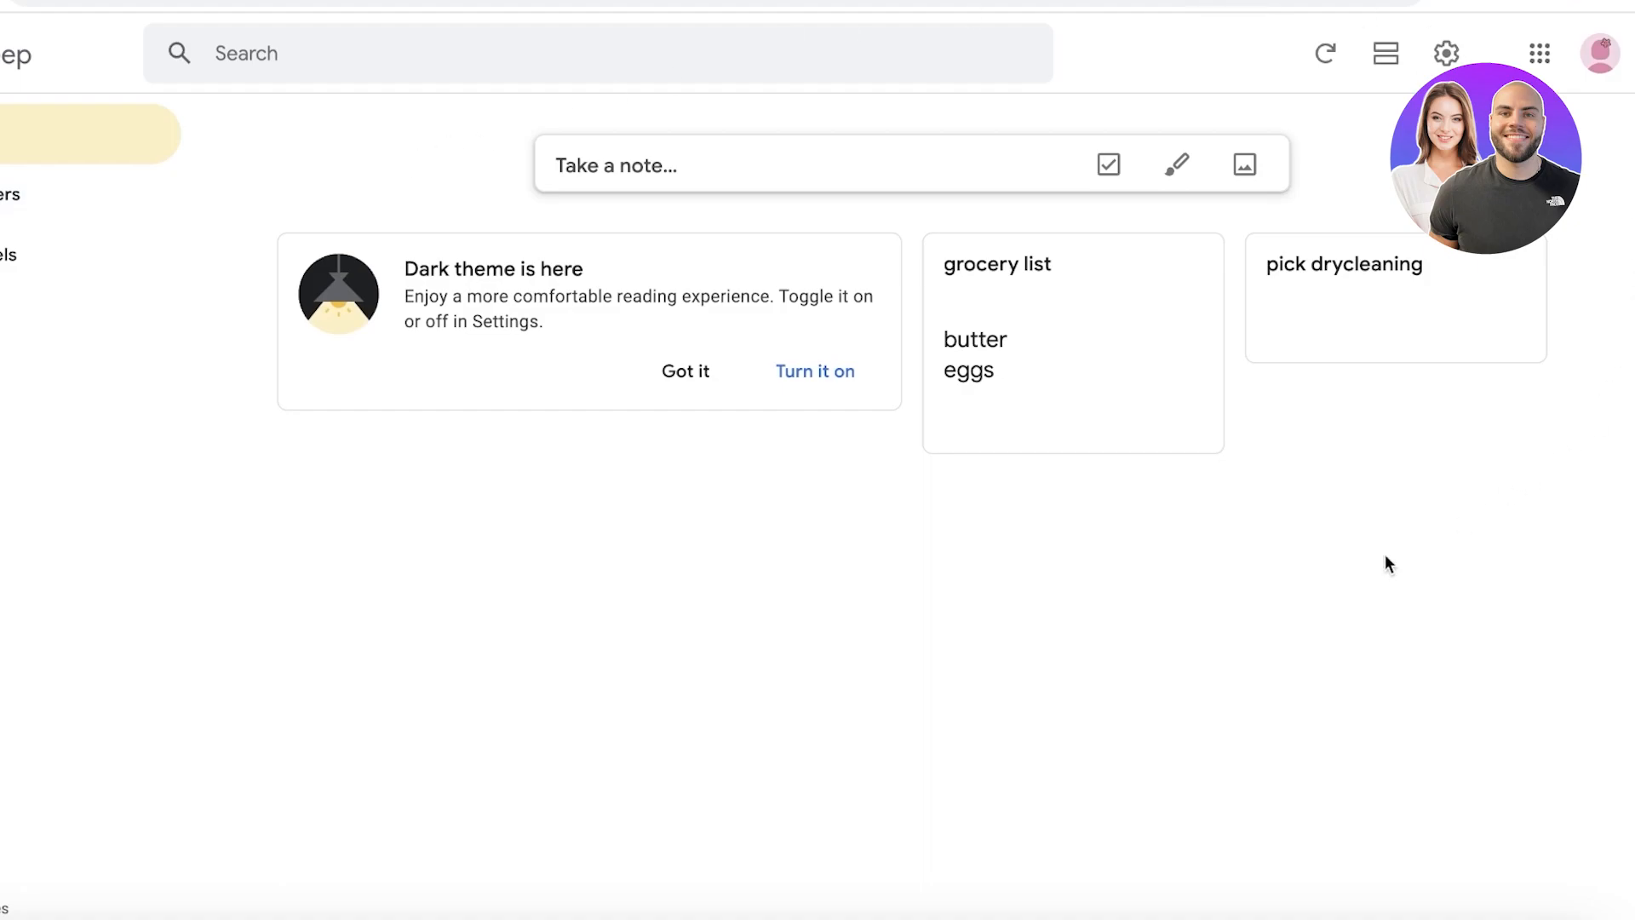
{"action": "mouse_move", "coordinate": [668, 415]}
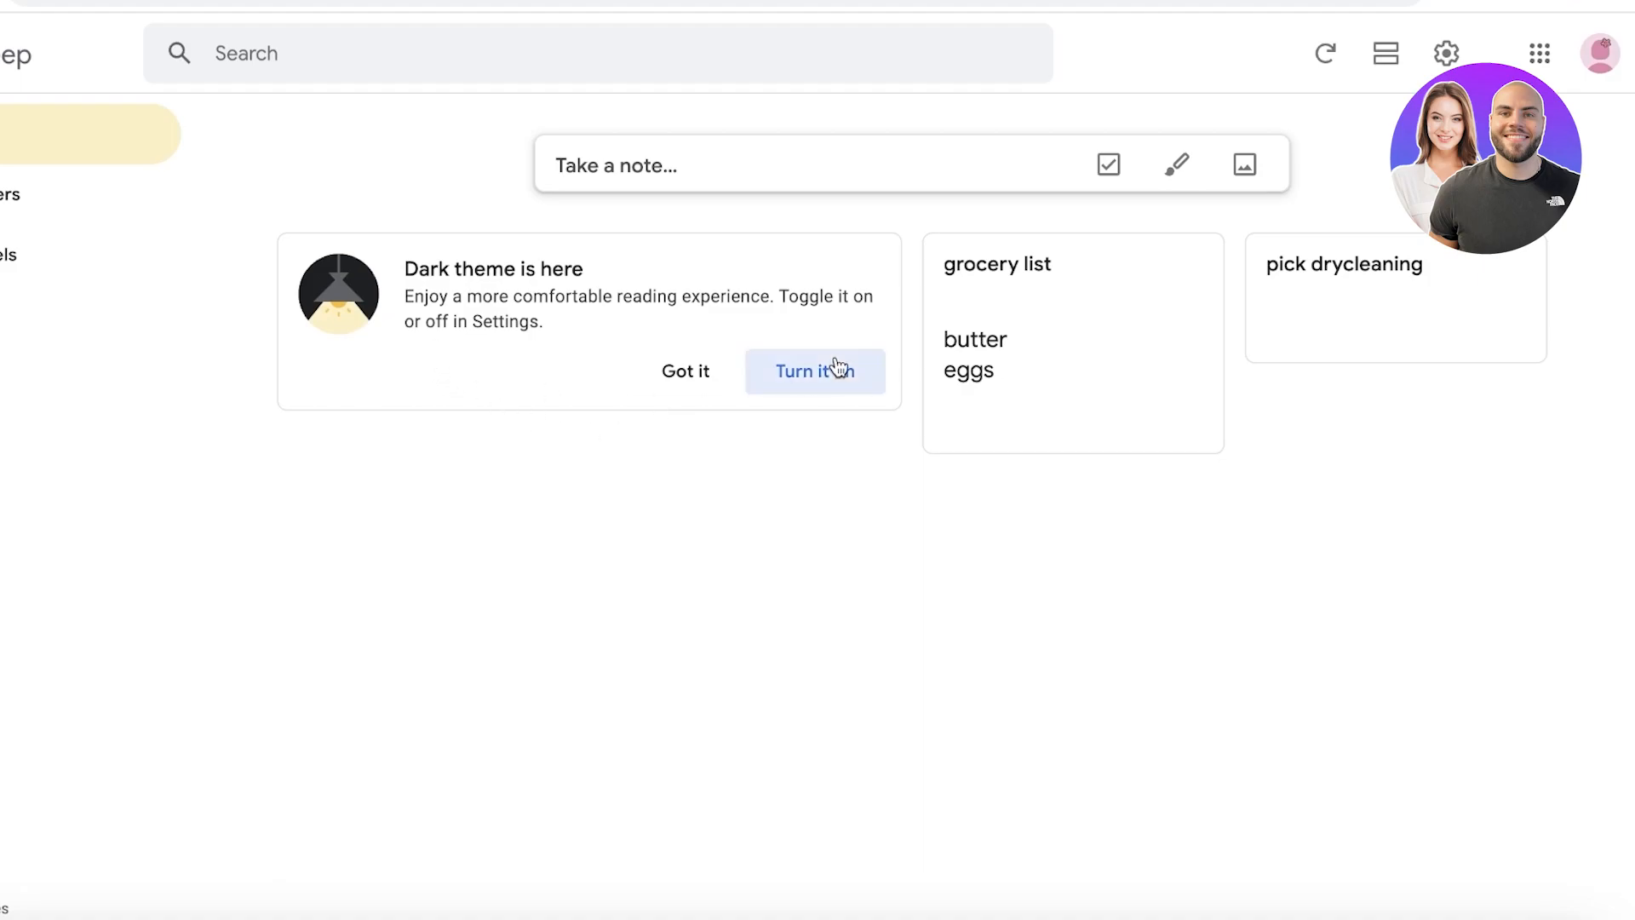
{"action": "left_click", "coordinate": [814, 372]}
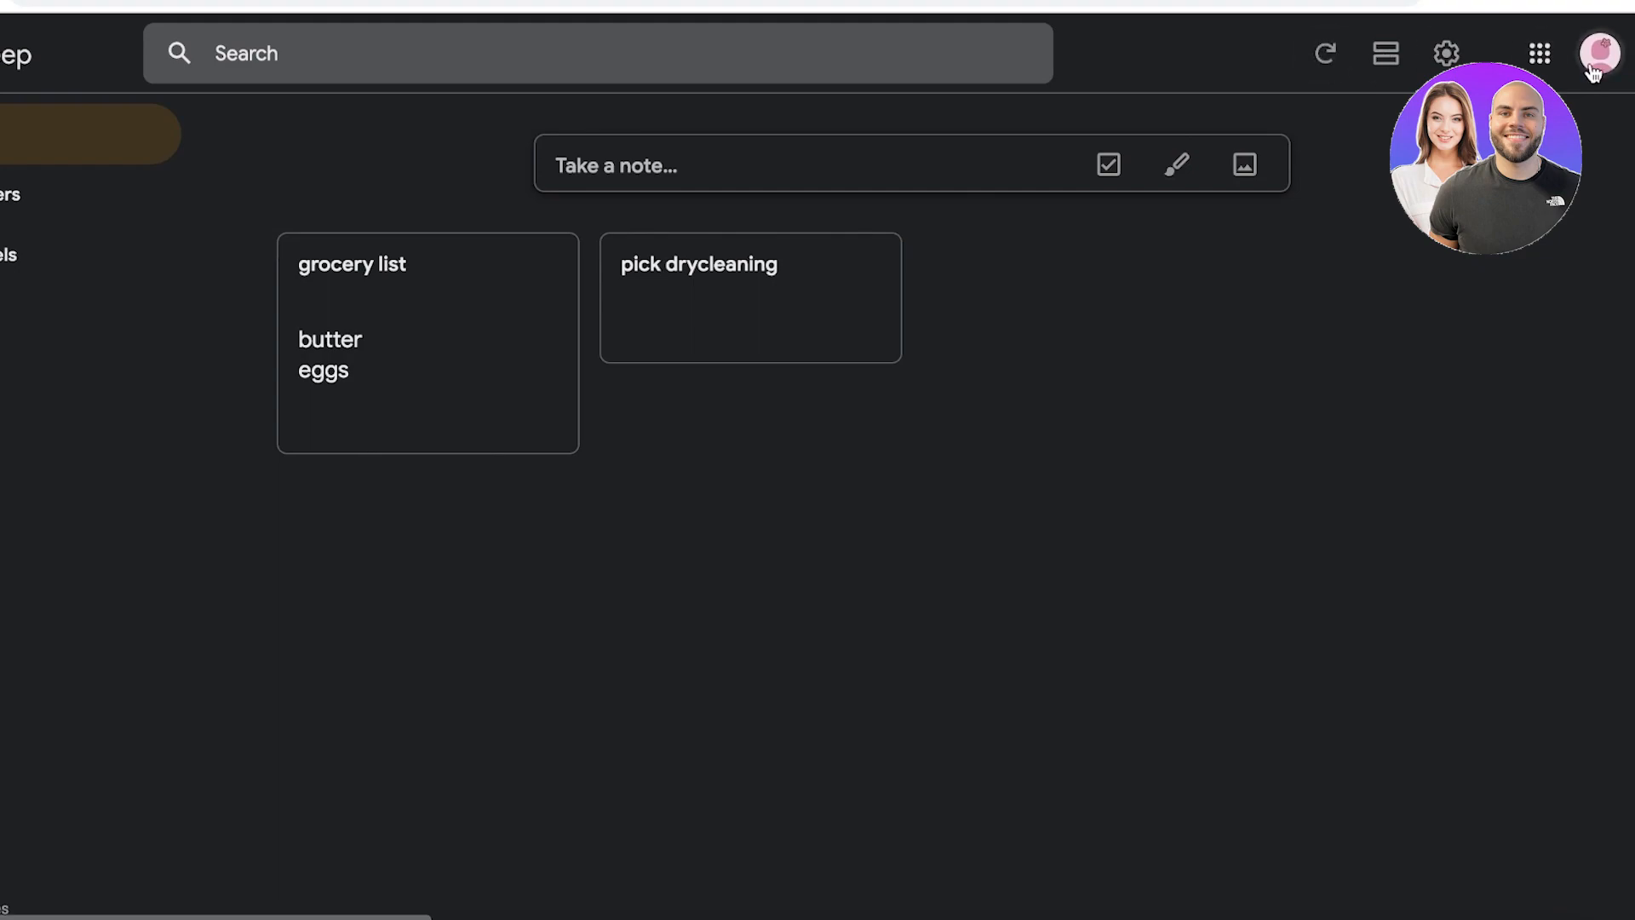
{"action": "mouse_move", "coordinate": [503, 407]}
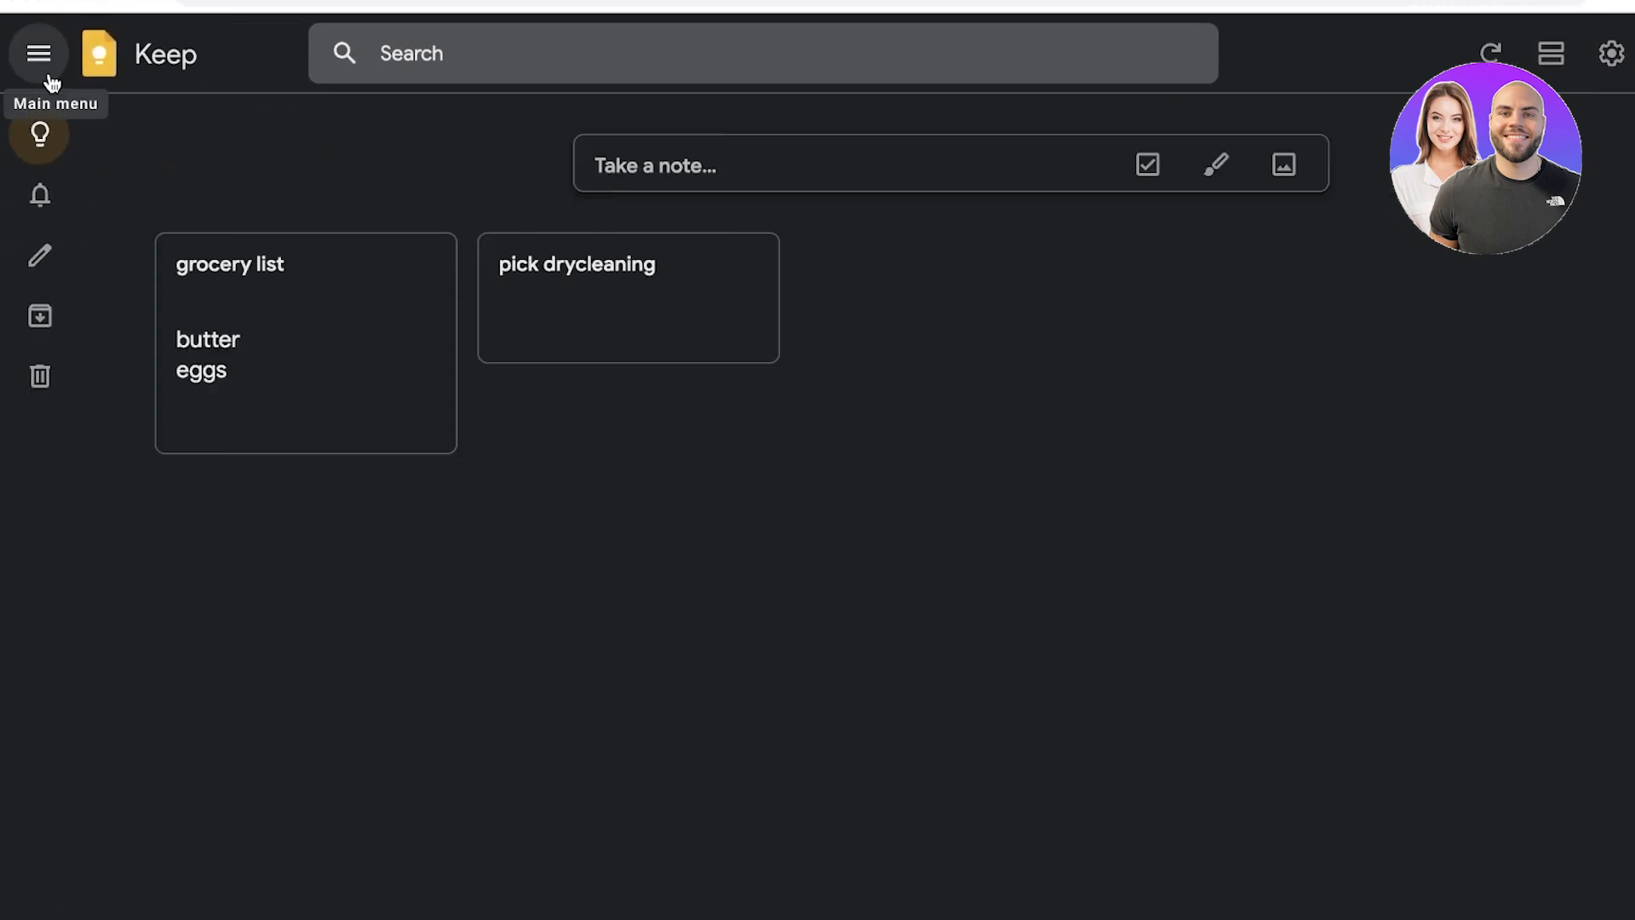
Step: Toggle the navigation menu and switch notes to list view and back to grid
{"action": "left_click", "coordinate": [40, 53]}
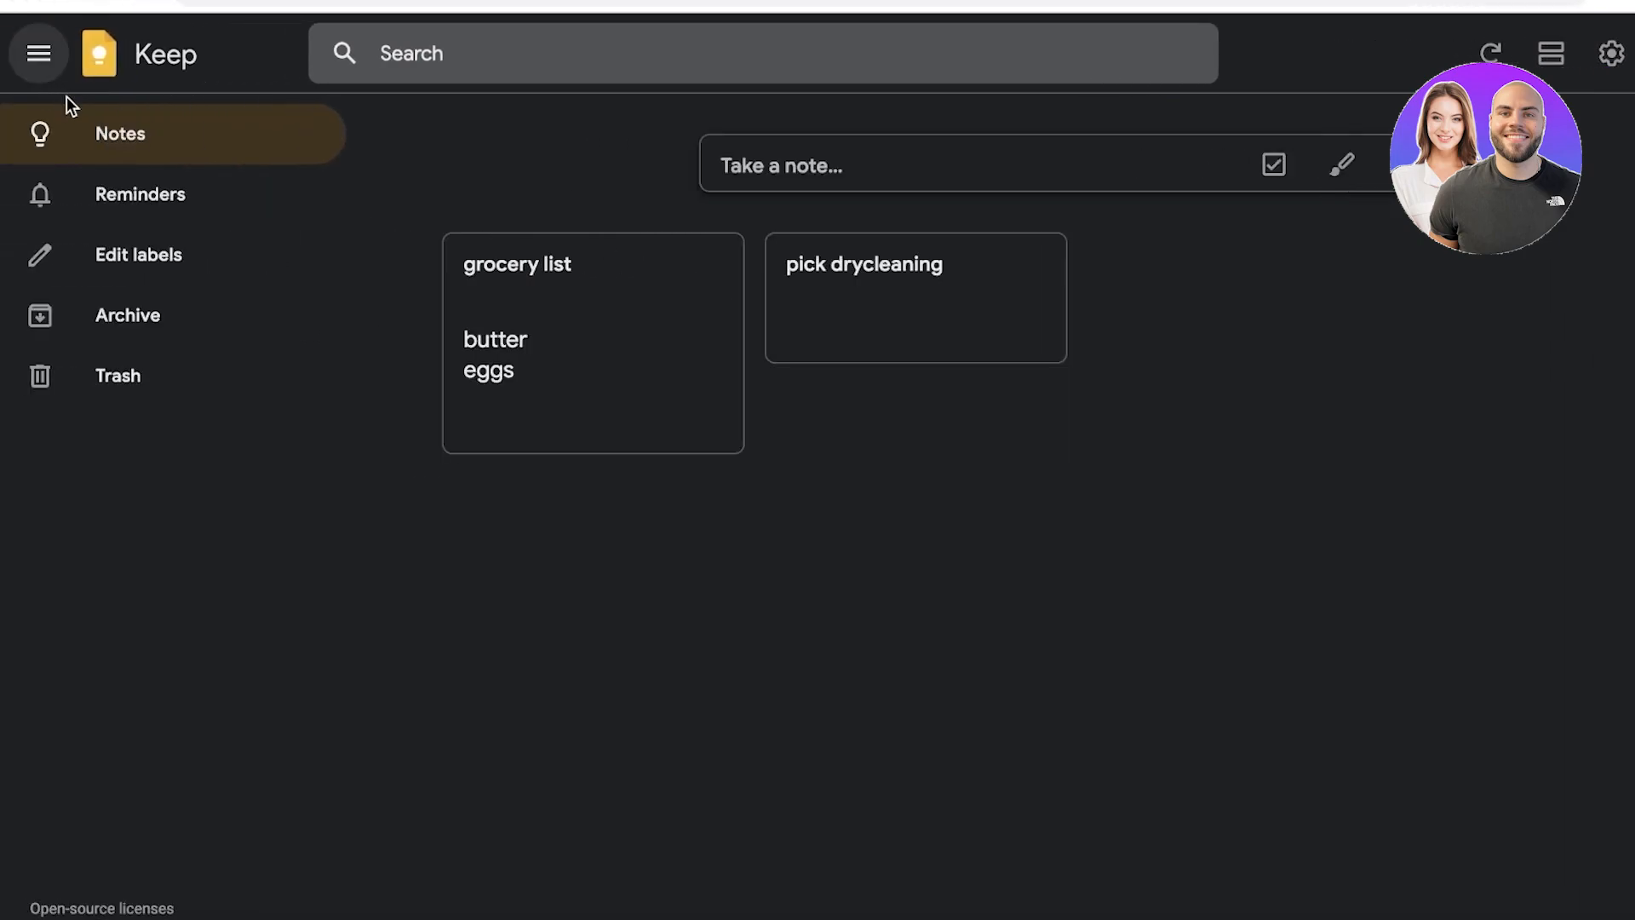
{"action": "mouse_move", "coordinate": [110, 69]}
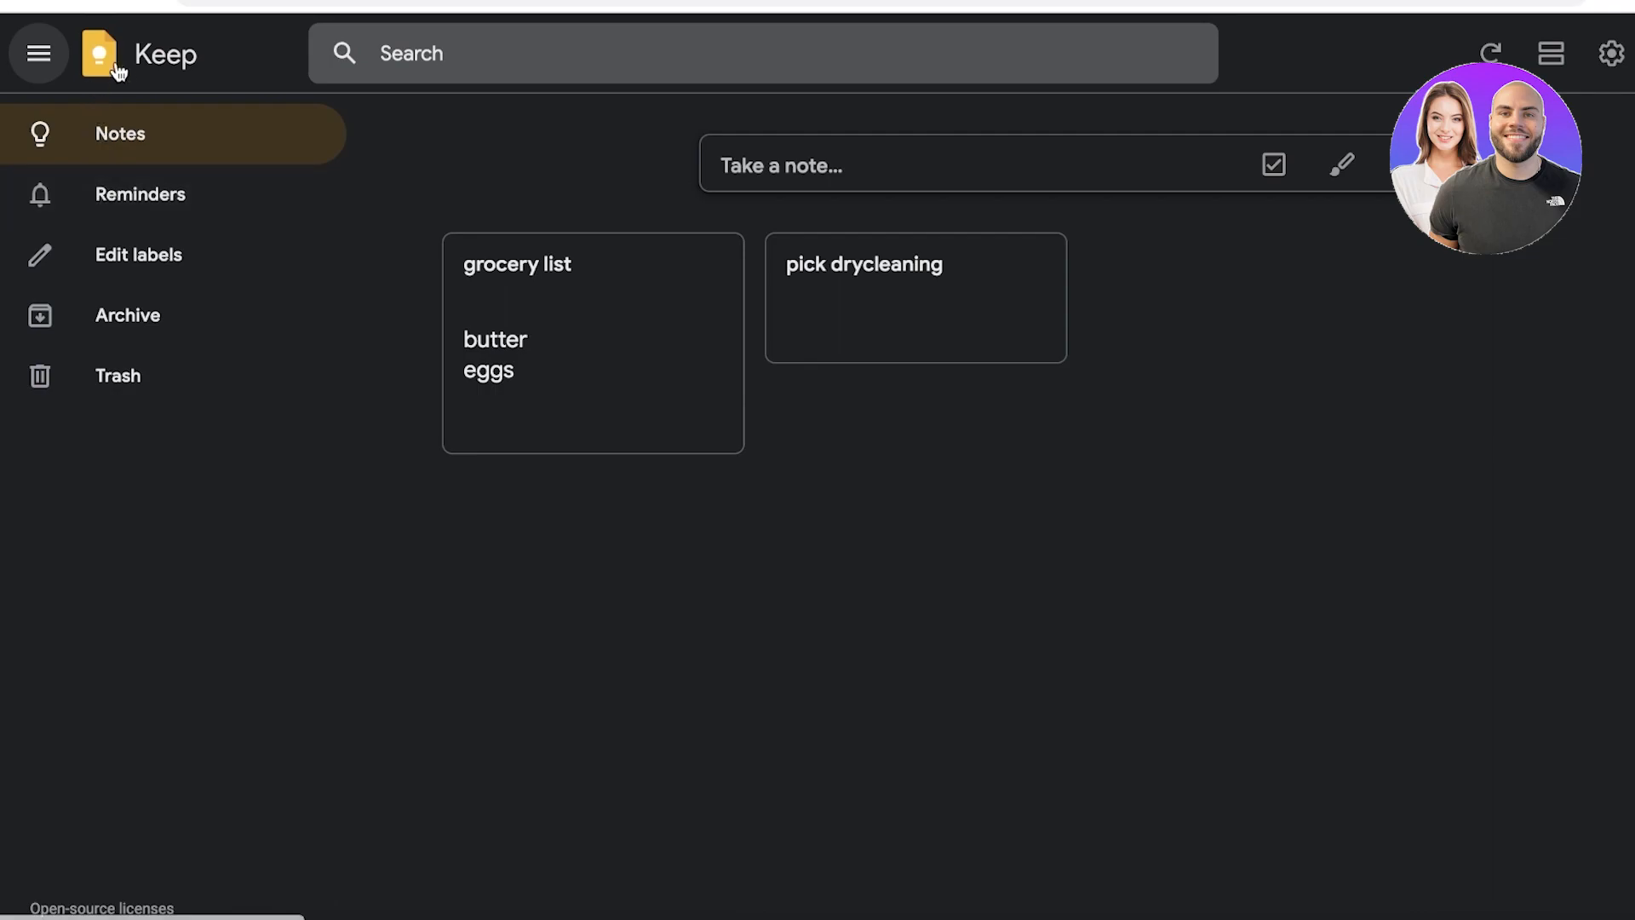
{"action": "mouse_move", "coordinate": [40, 53]}
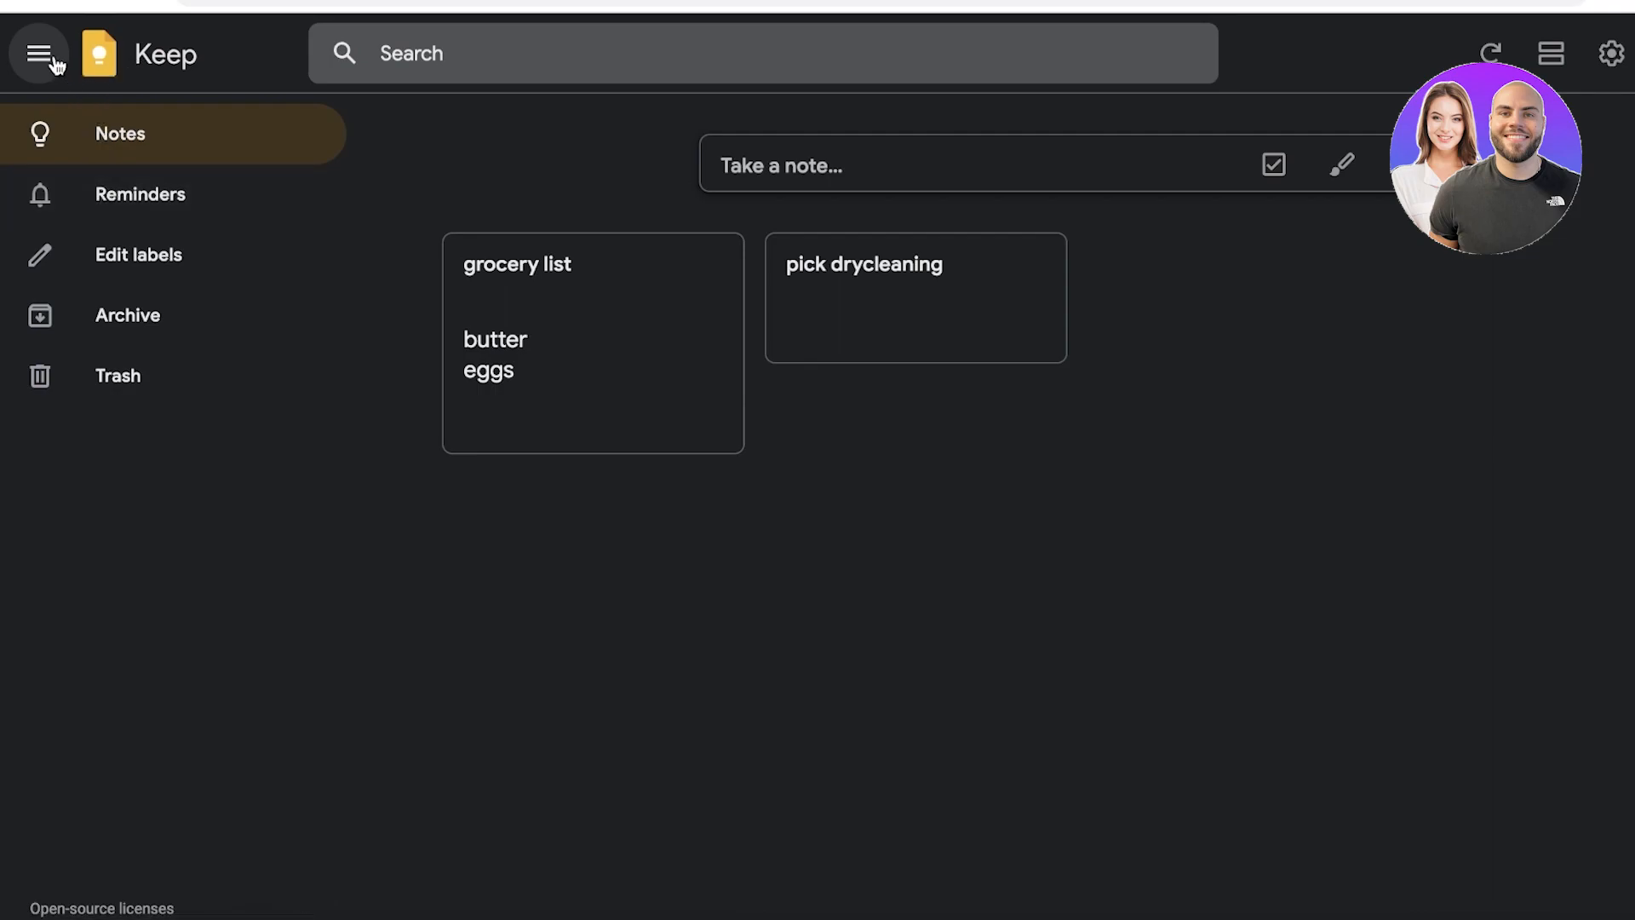
{"action": "left_click", "coordinate": [39, 52]}
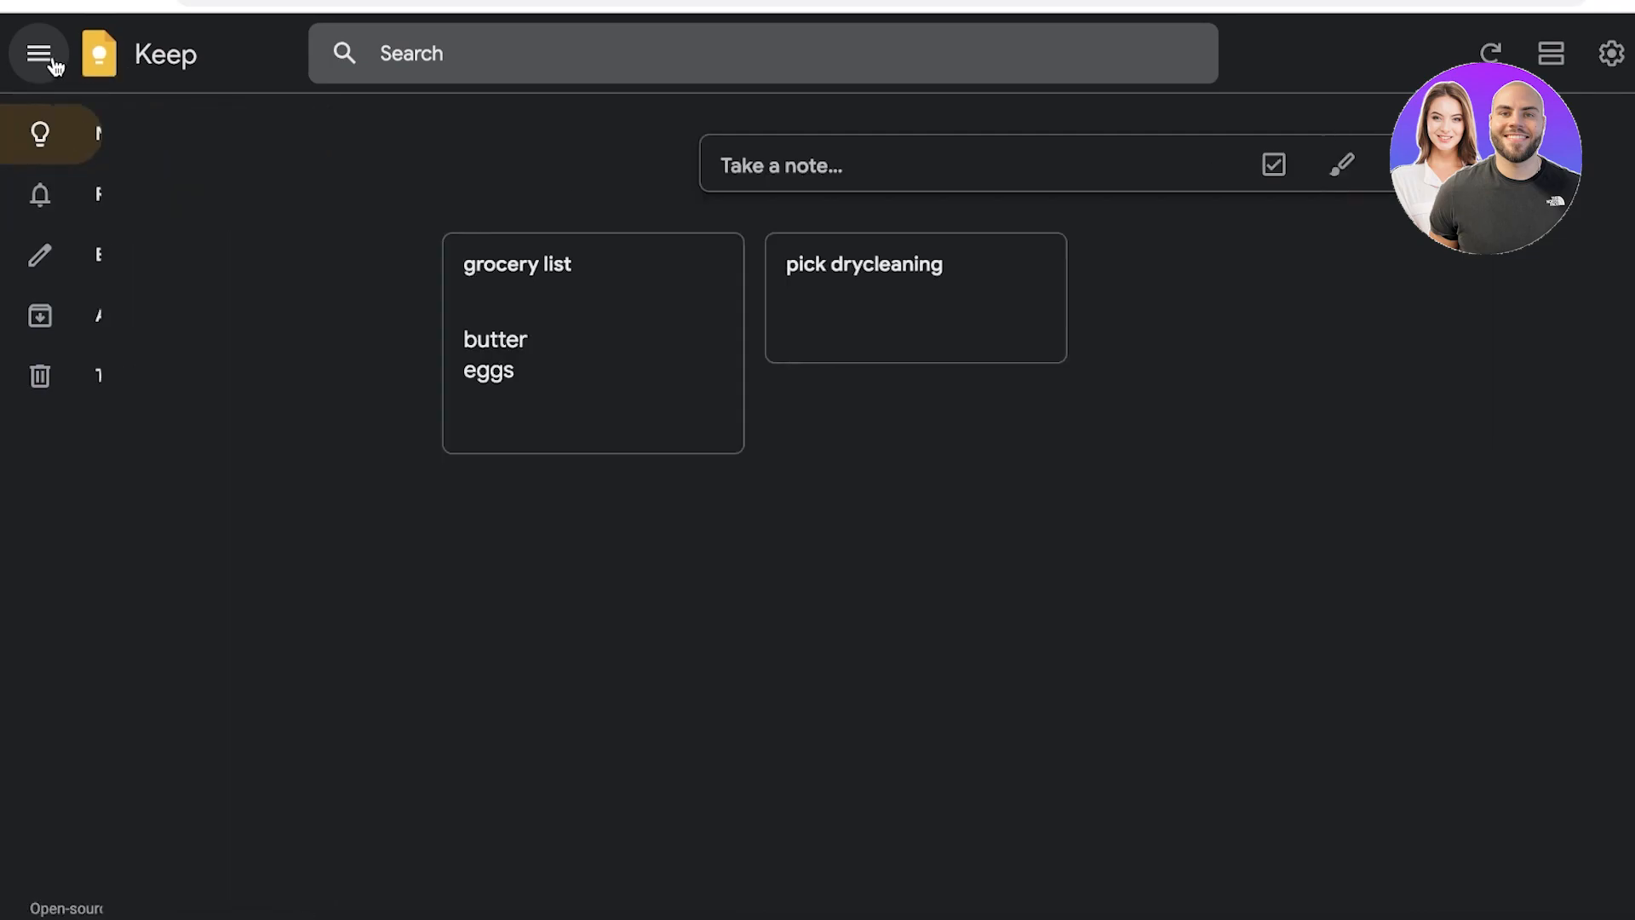
{"action": "left_click", "coordinate": [39, 52]}
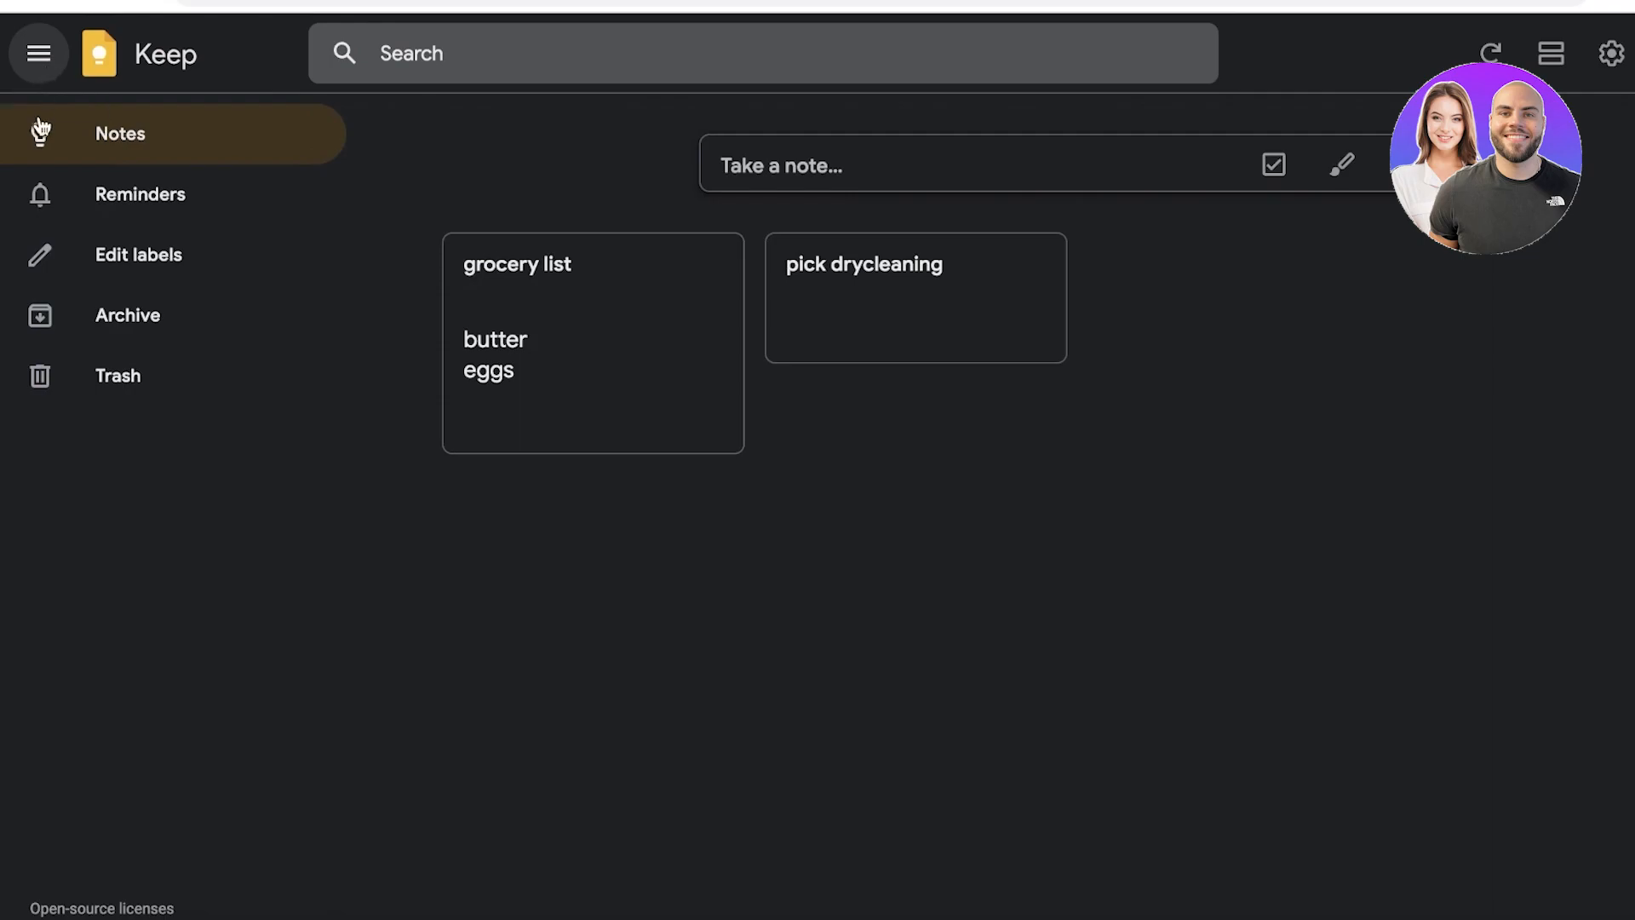
{"action": "mouse_move", "coordinate": [34, 146]}
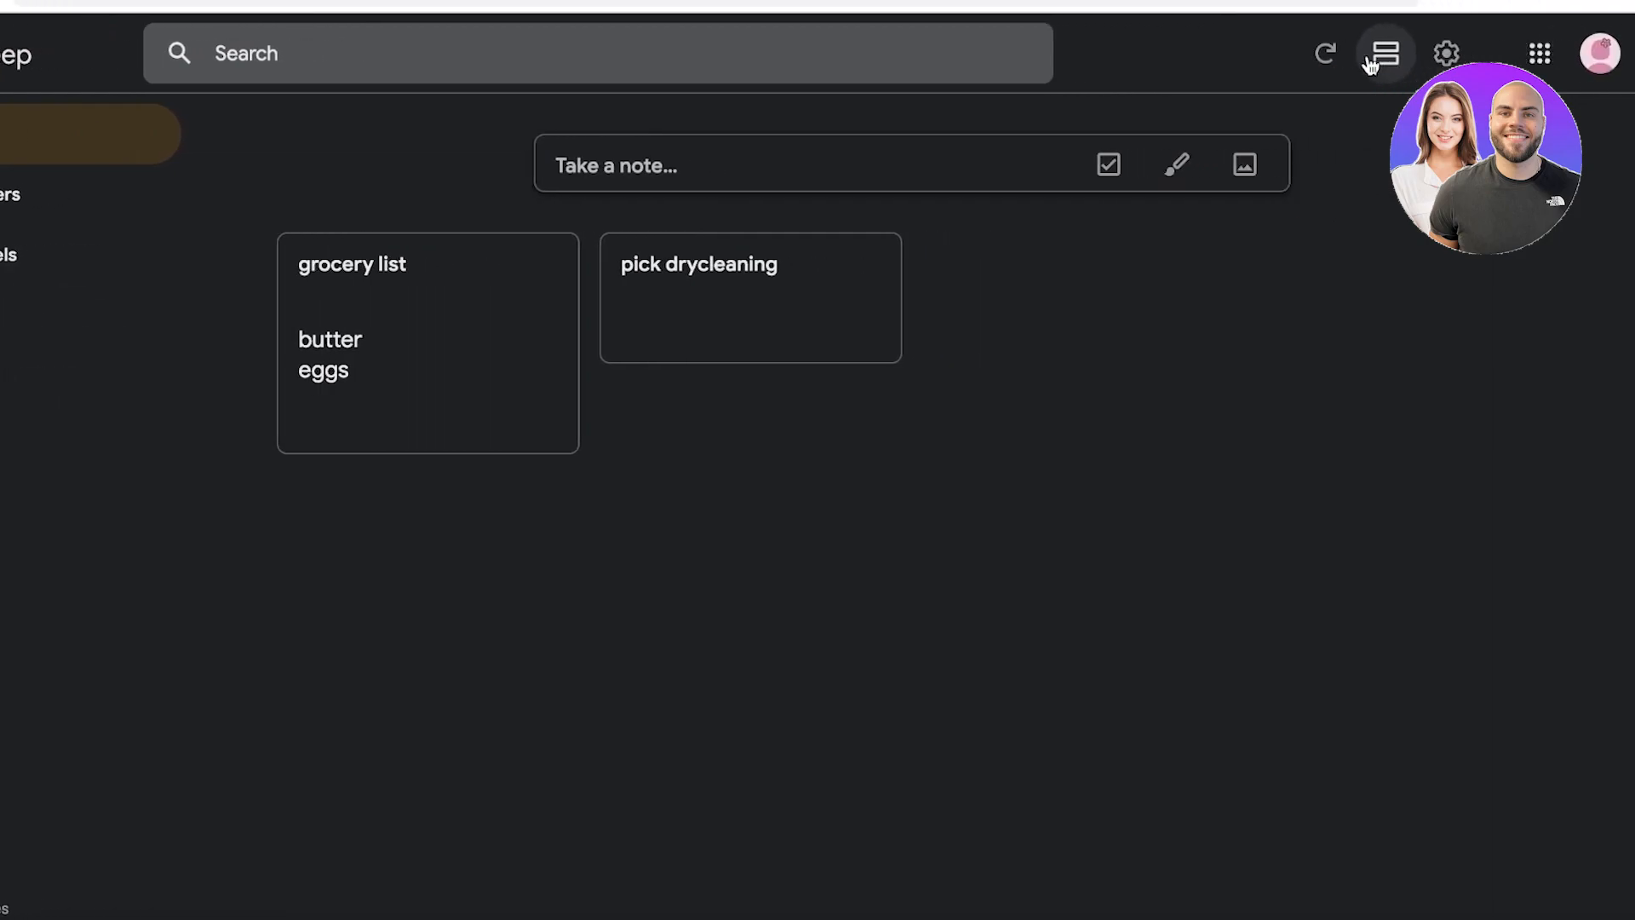
{"action": "left_click", "coordinate": [1383, 52]}
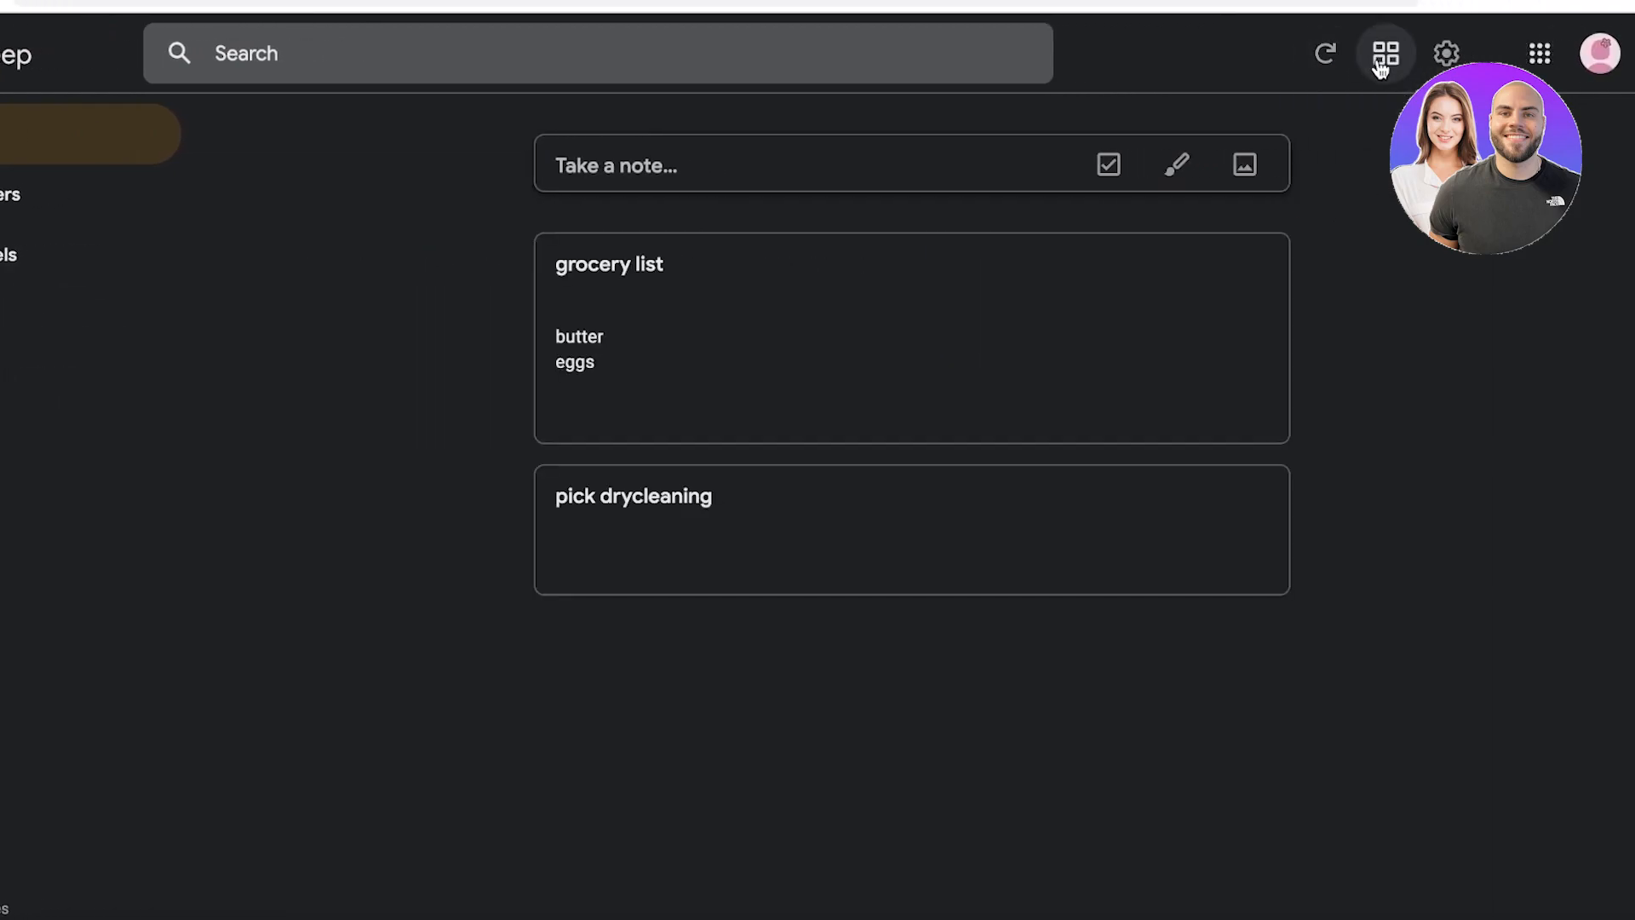
{"action": "left_click", "coordinate": [1387, 53]}
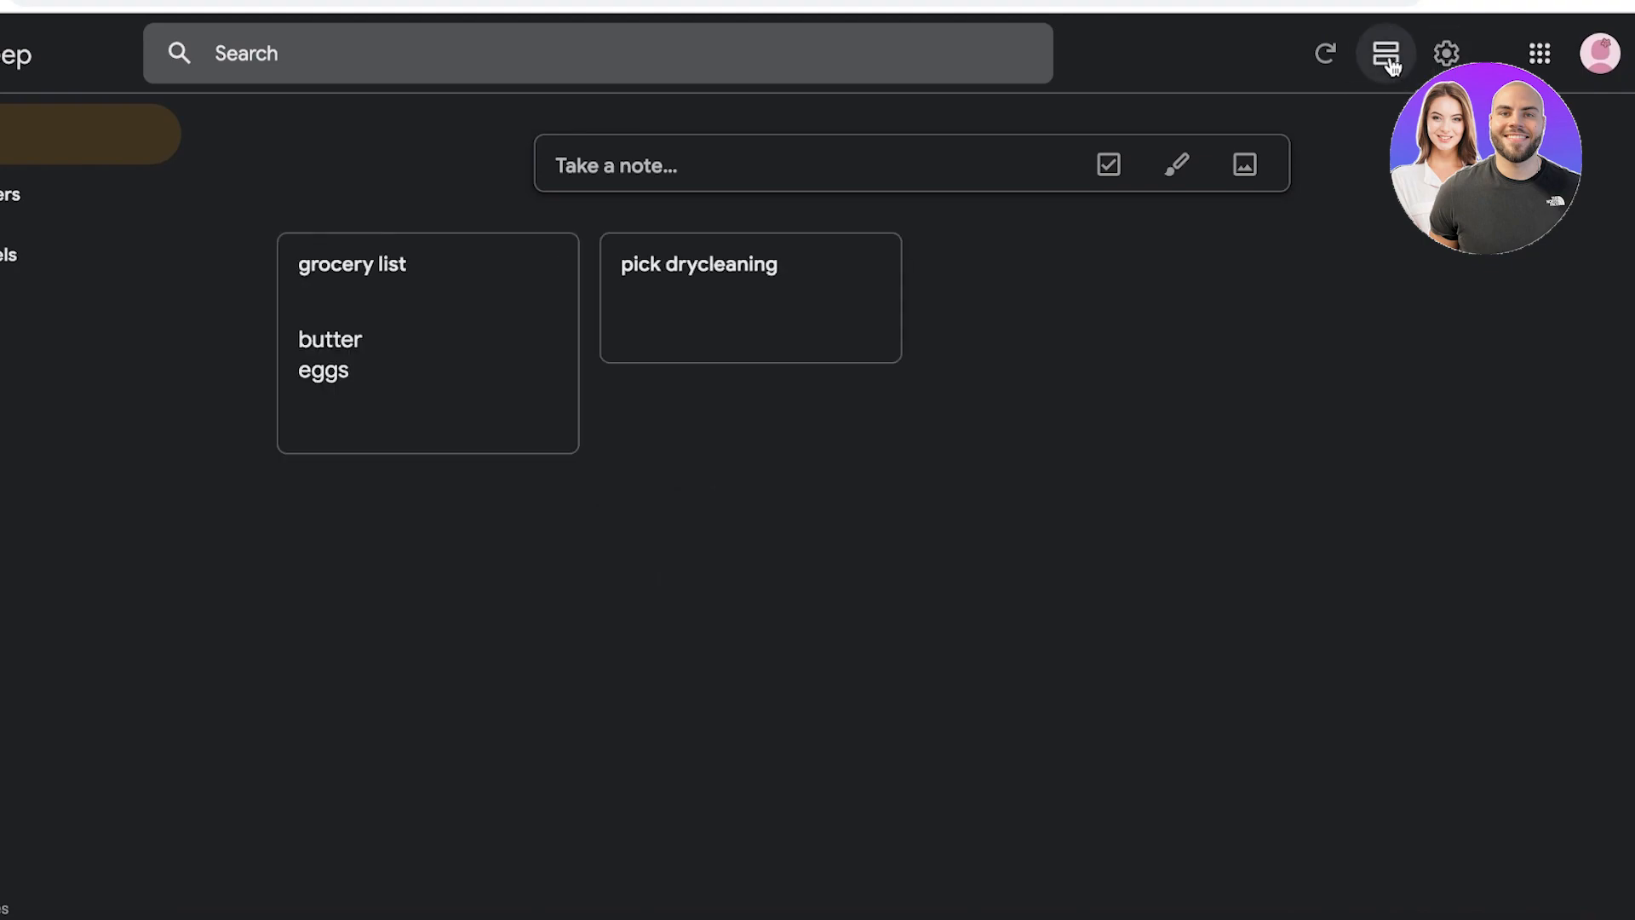
{"action": "mouse_move", "coordinate": [750, 297]}
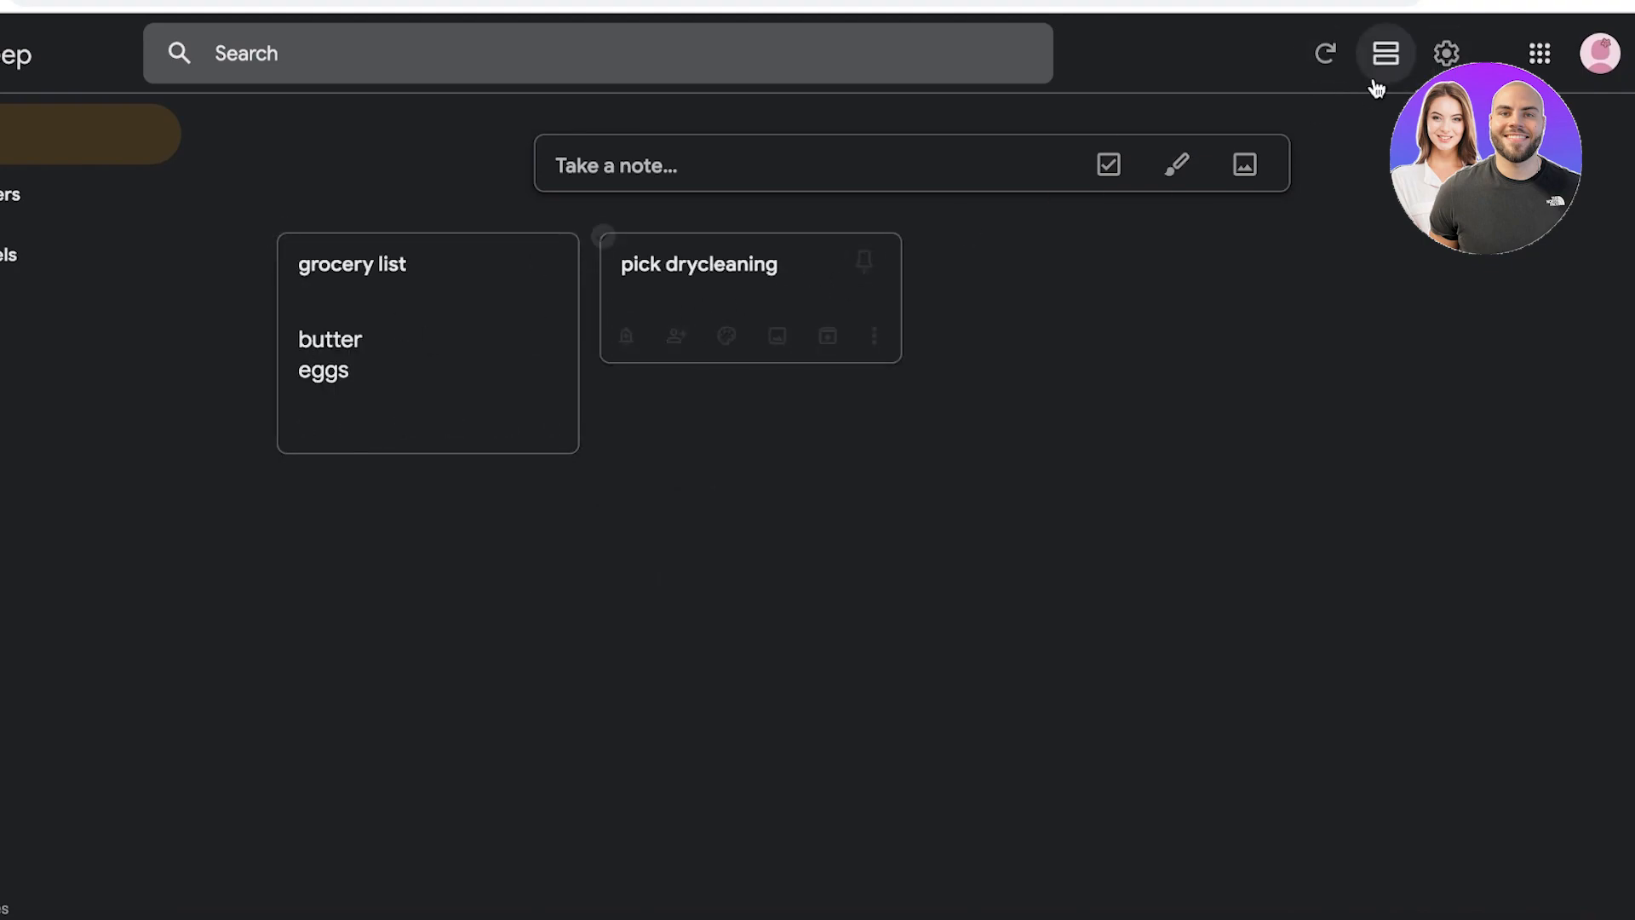
Step: In Settings, set the default Morning reminder time to 9:00 AM
{"action": "left_click", "coordinate": [1446, 53]}
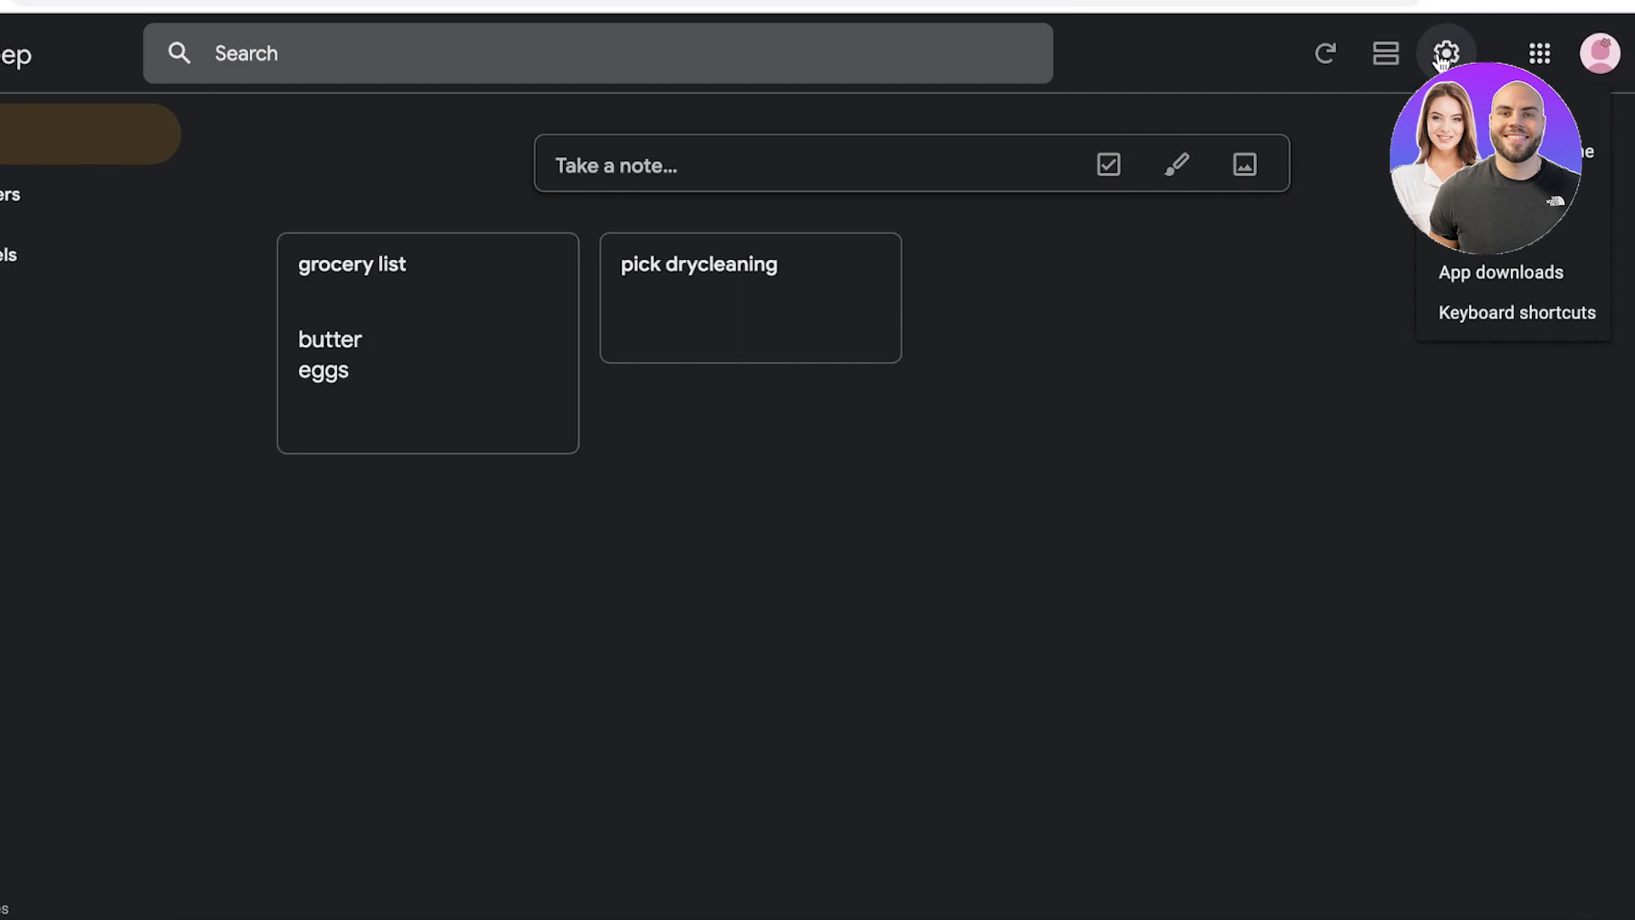
{"action": "left_click", "coordinate": [1447, 53]}
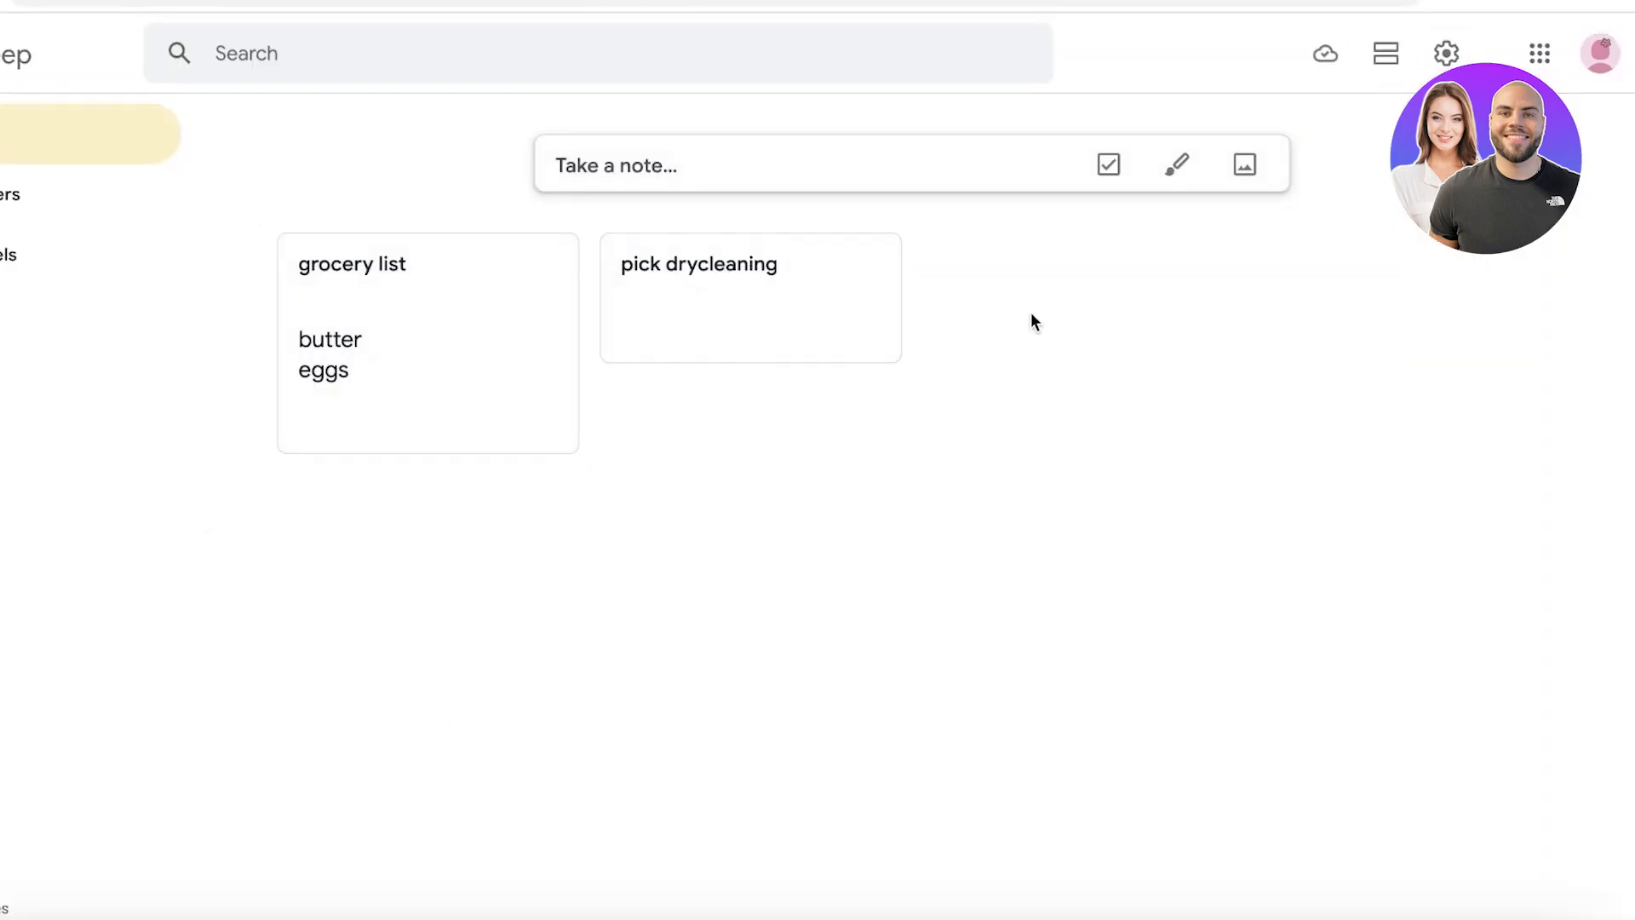
{"action": "left_click", "coordinate": [1446, 52]}
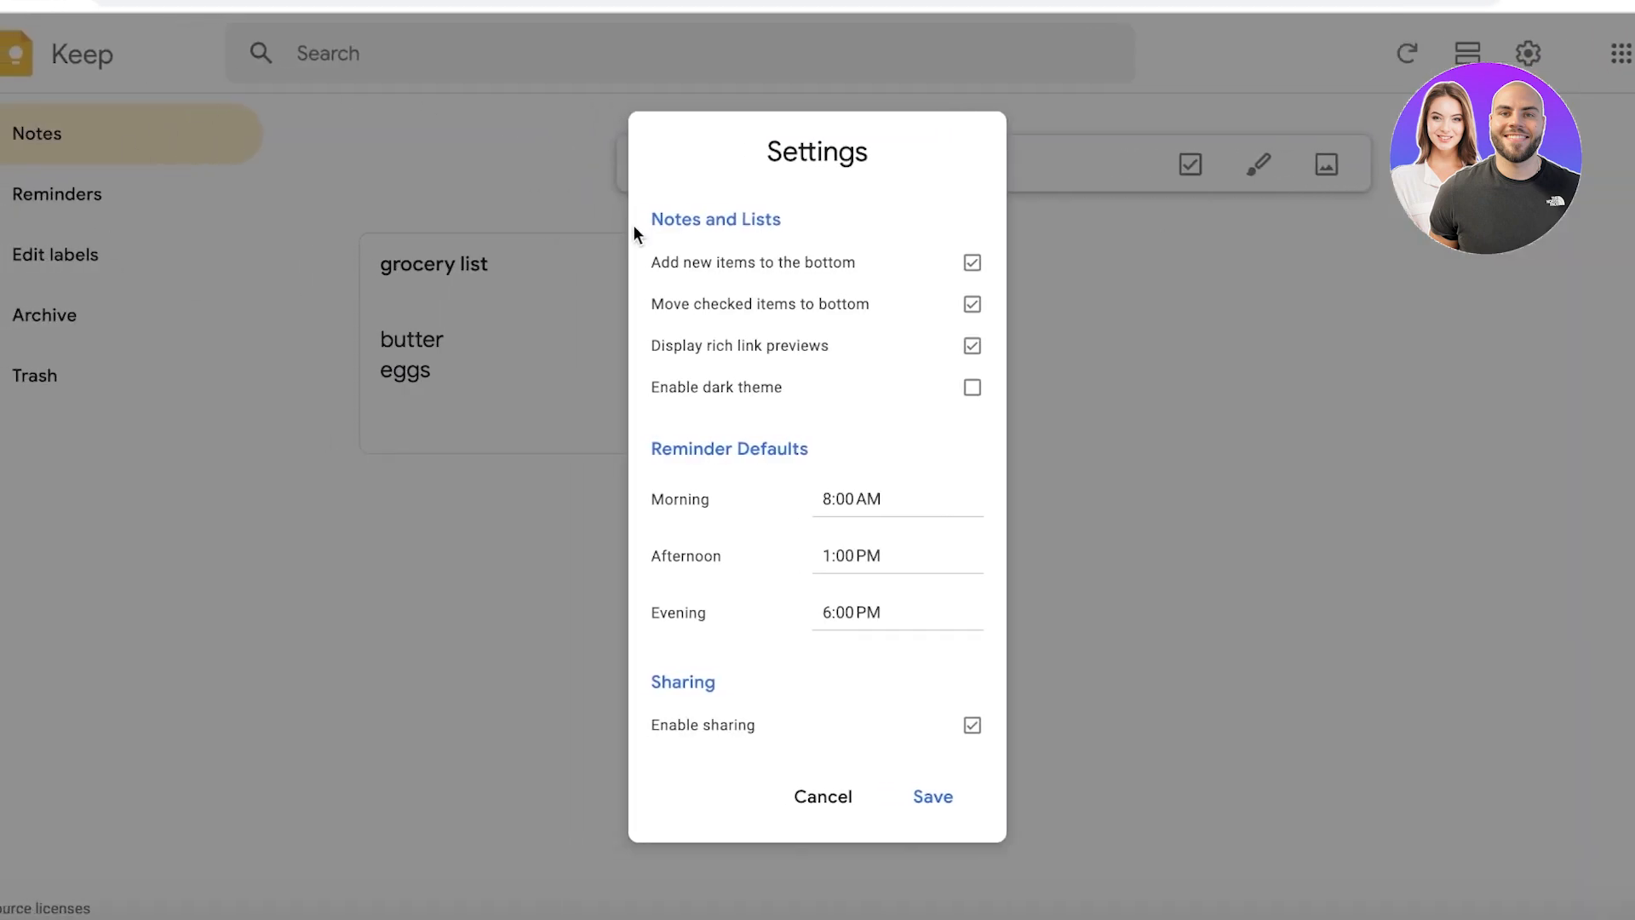
{"action": "mouse_move", "coordinate": [676, 334]}
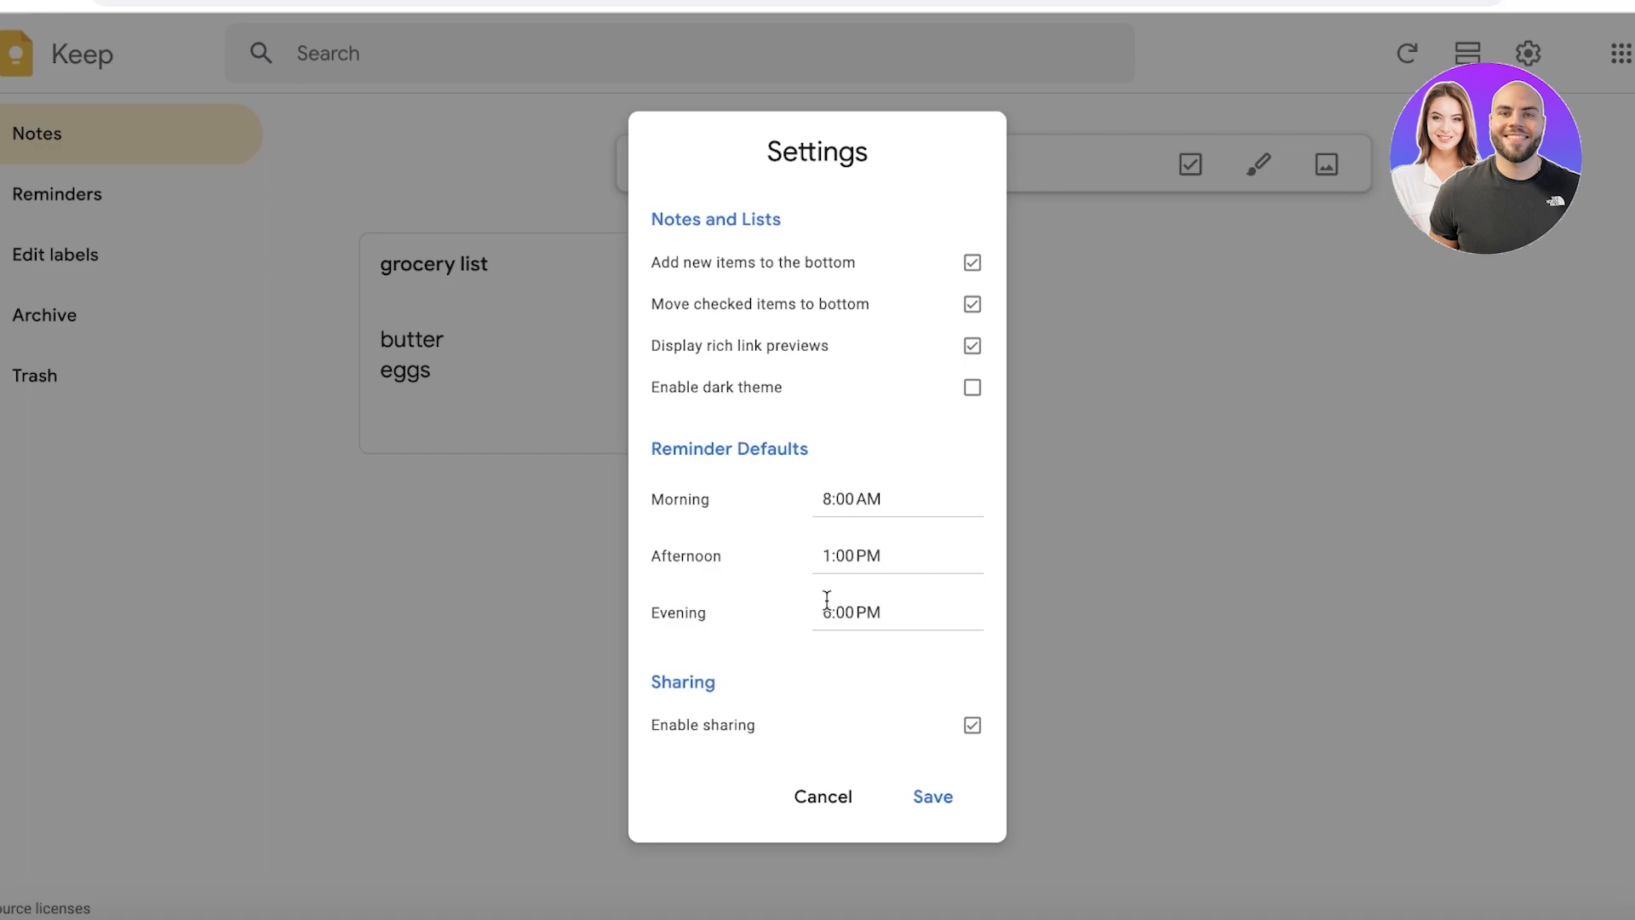
{"action": "mouse_move", "coordinate": [834, 540]}
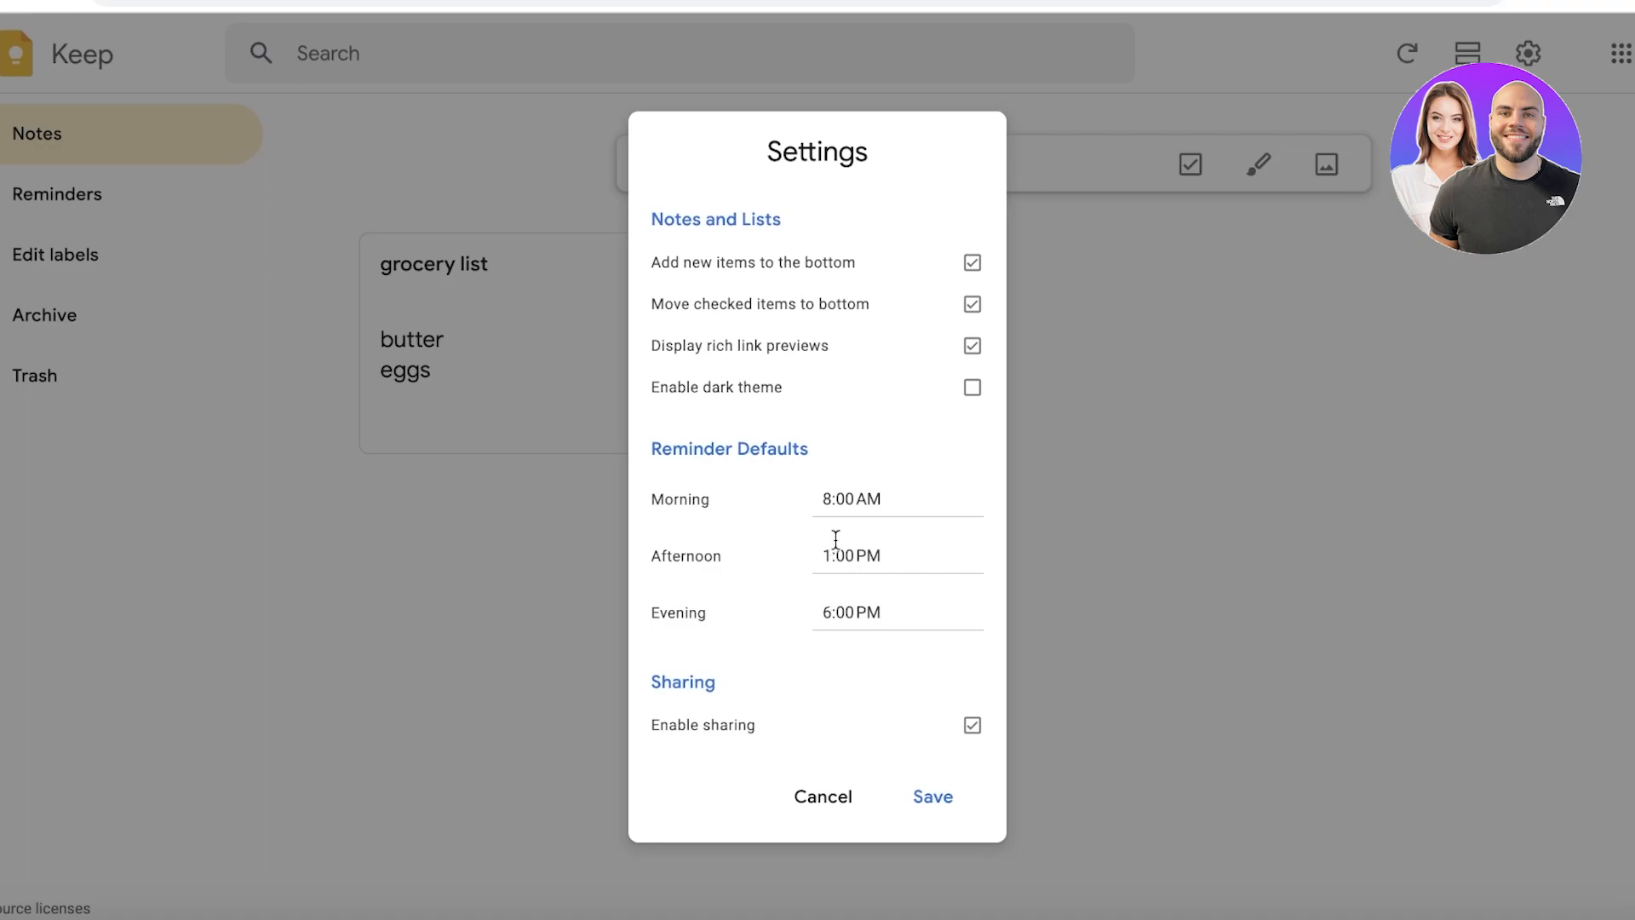
{"action": "left_click", "coordinate": [898, 499]}
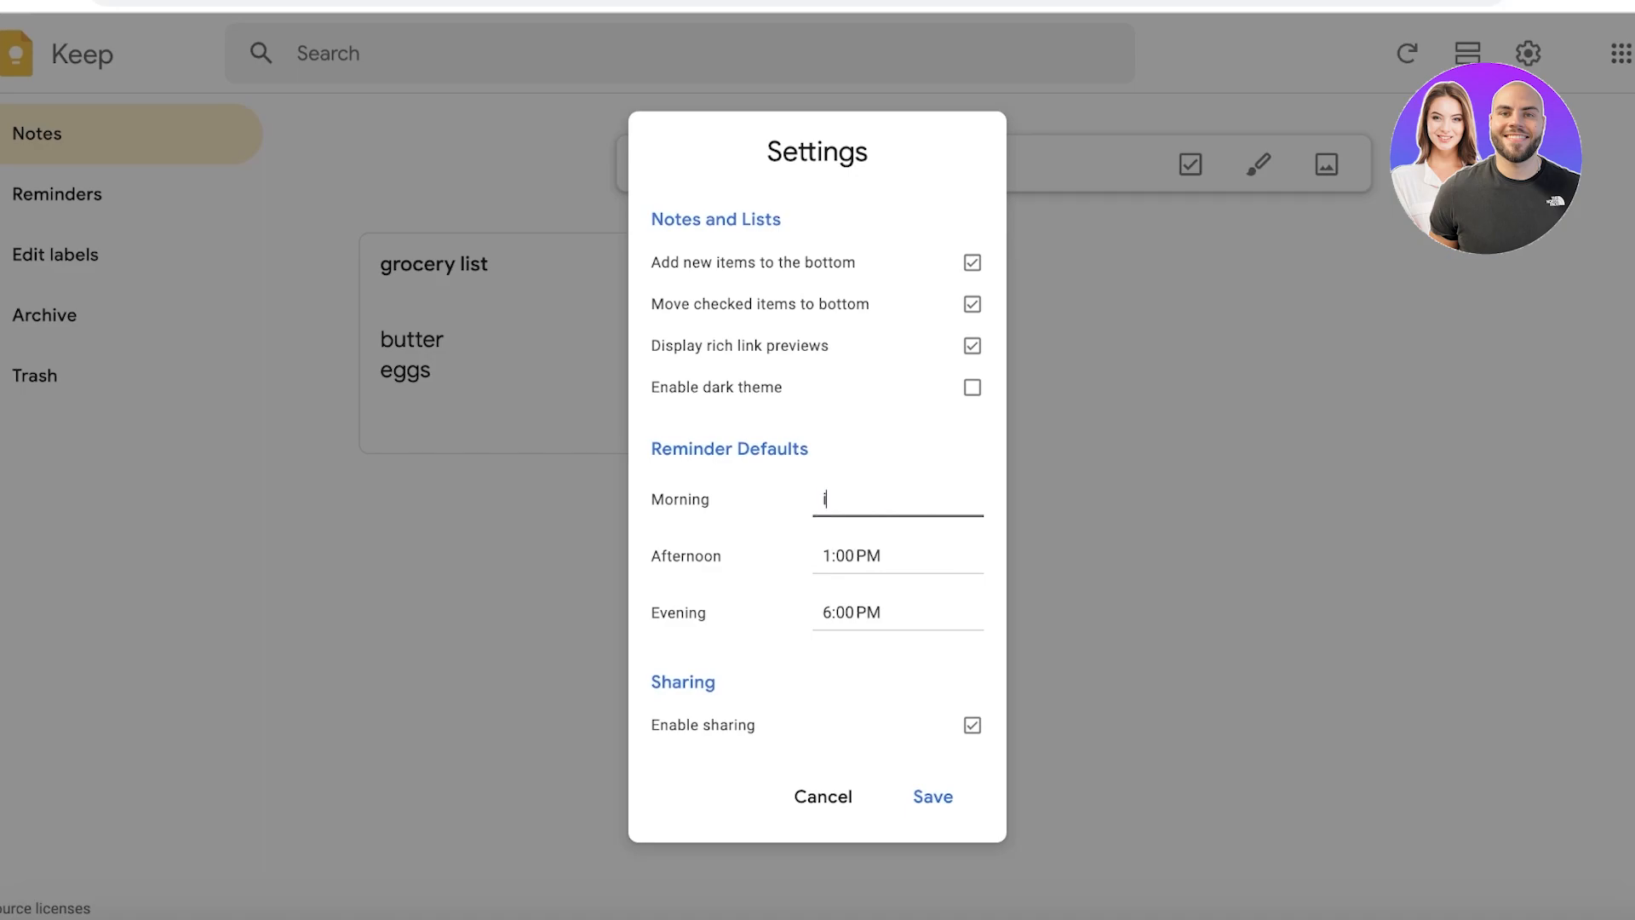
{"action": "type", "text": "9"}
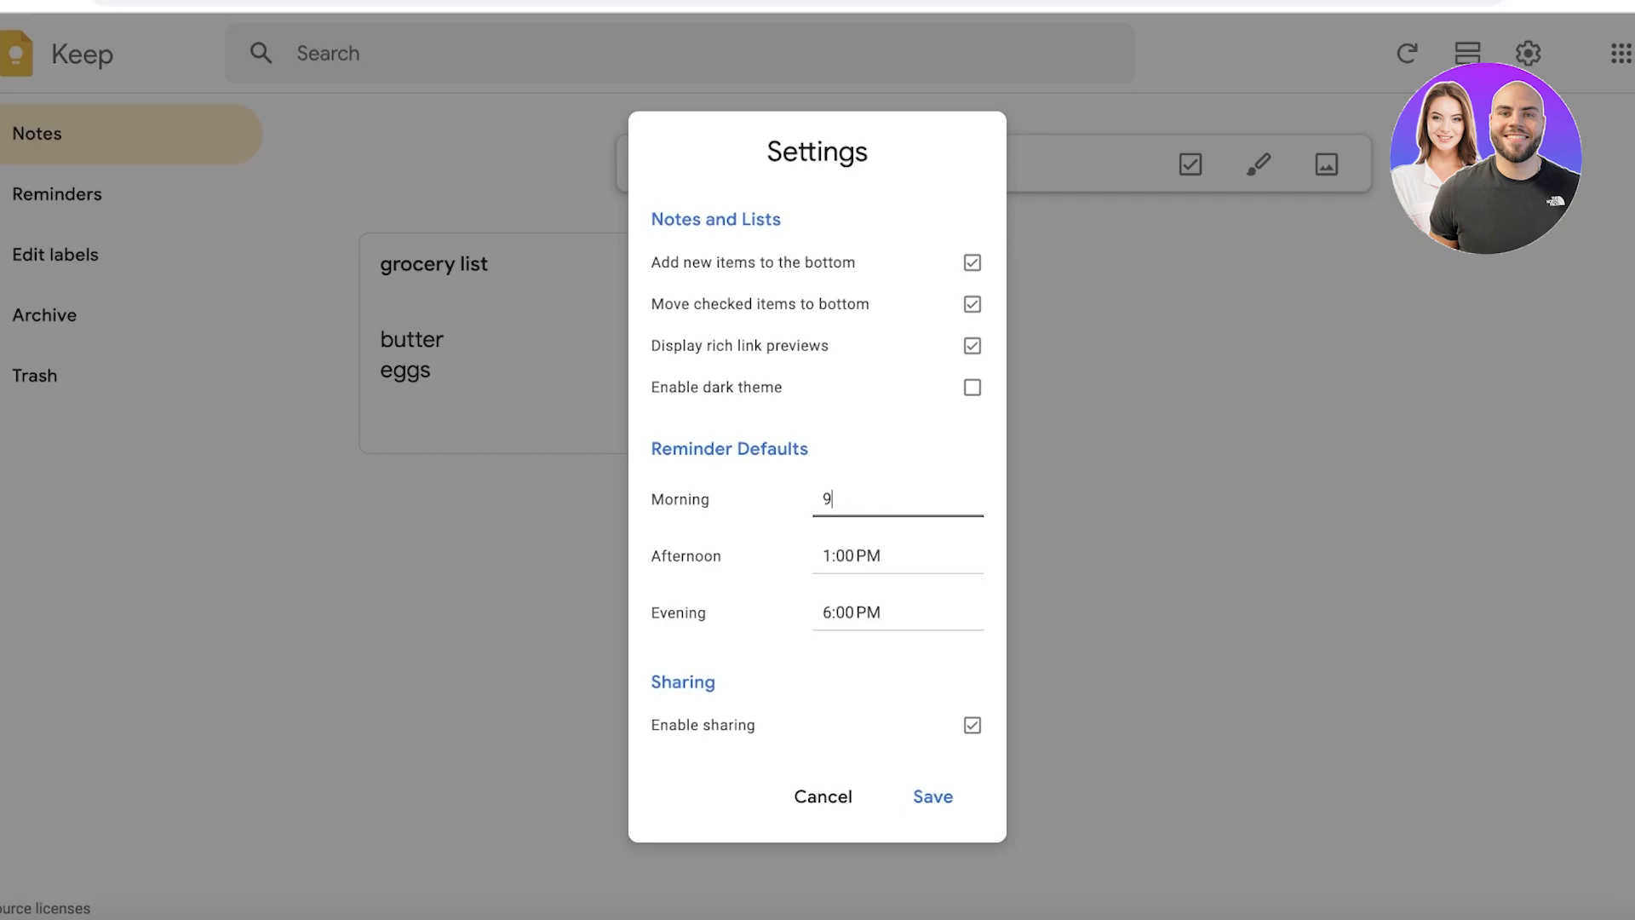
{"action": "type", "text": ":00 AM"}
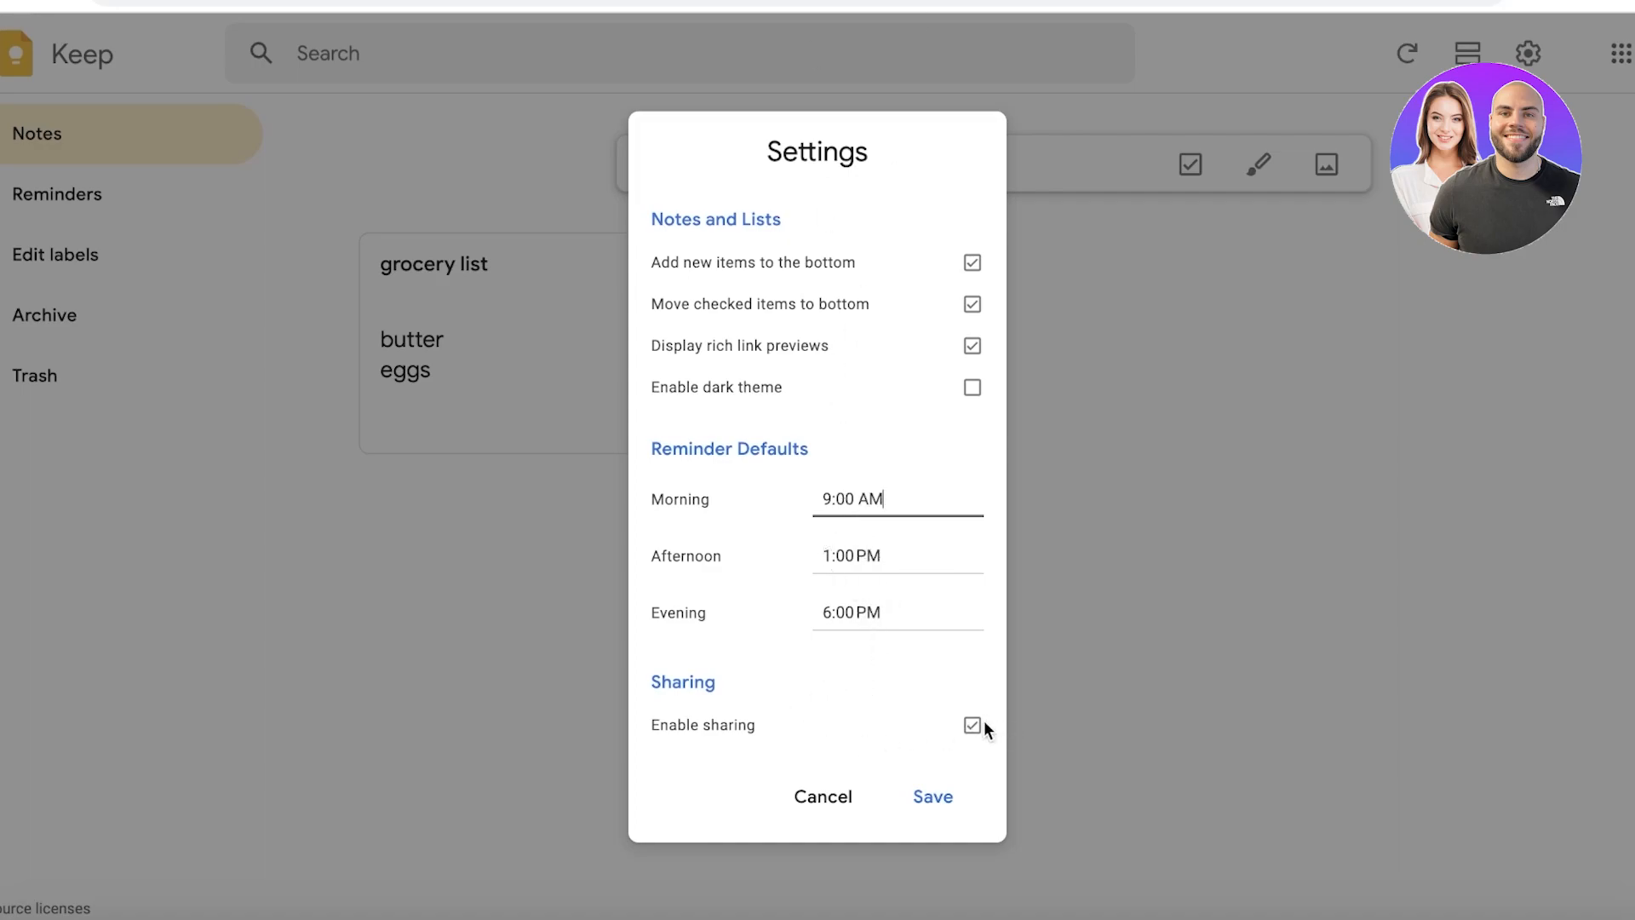
Step: Toggle Enable sharing off and back on, then save the settings
{"action": "left_click", "coordinate": [971, 726]}
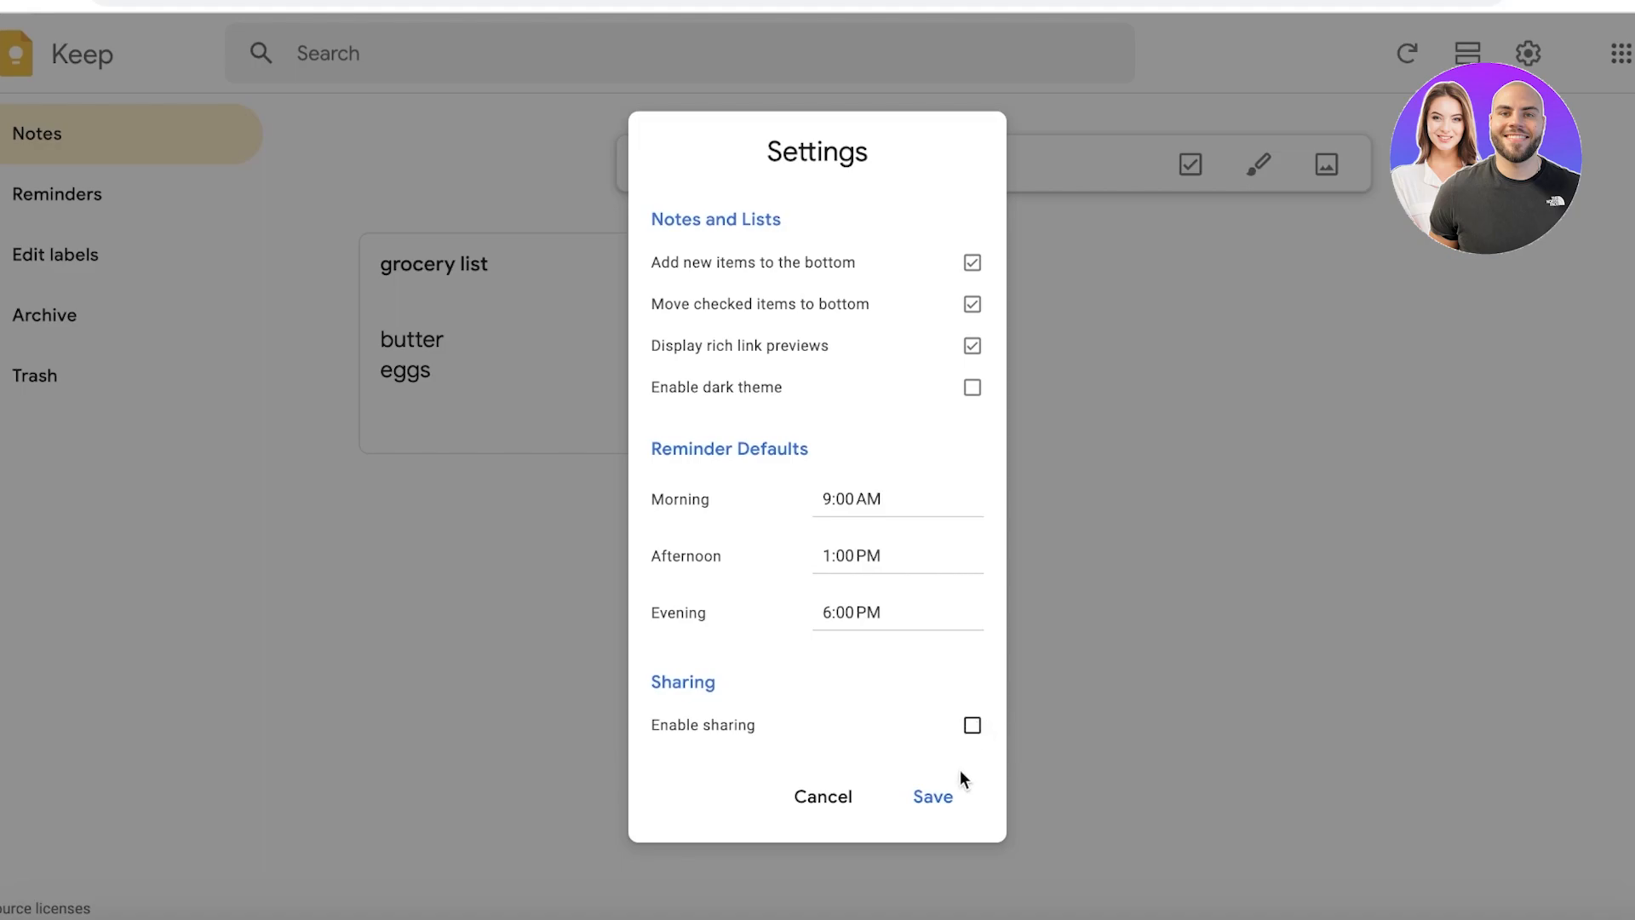
{"action": "left_click", "coordinate": [971, 726]}
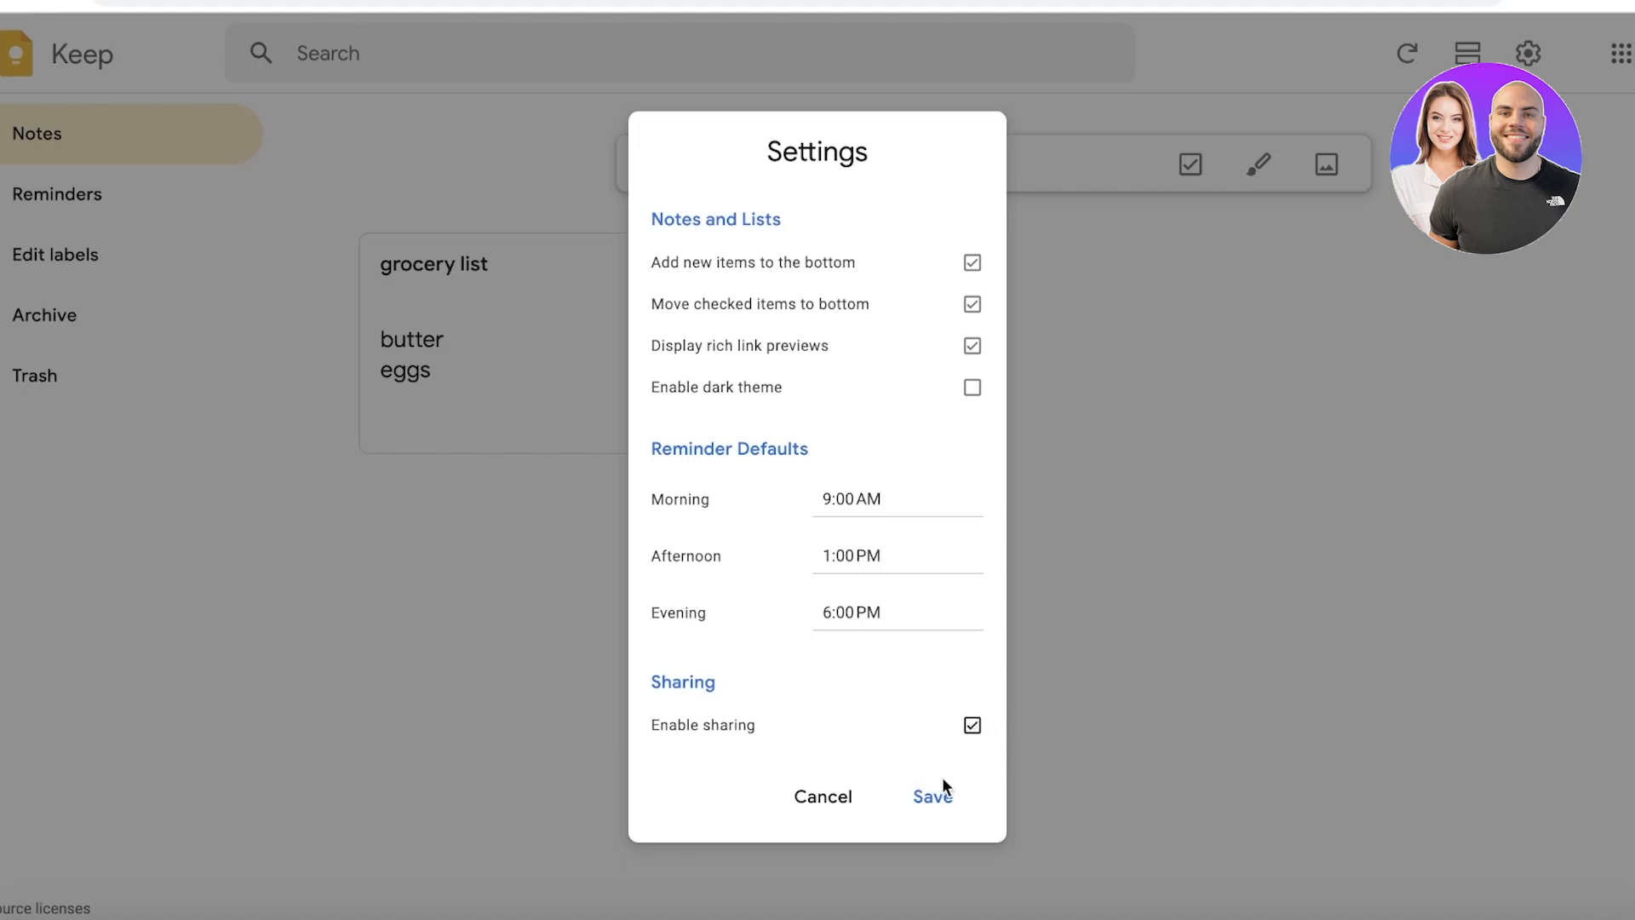
{"action": "left_click", "coordinate": [932, 796]}
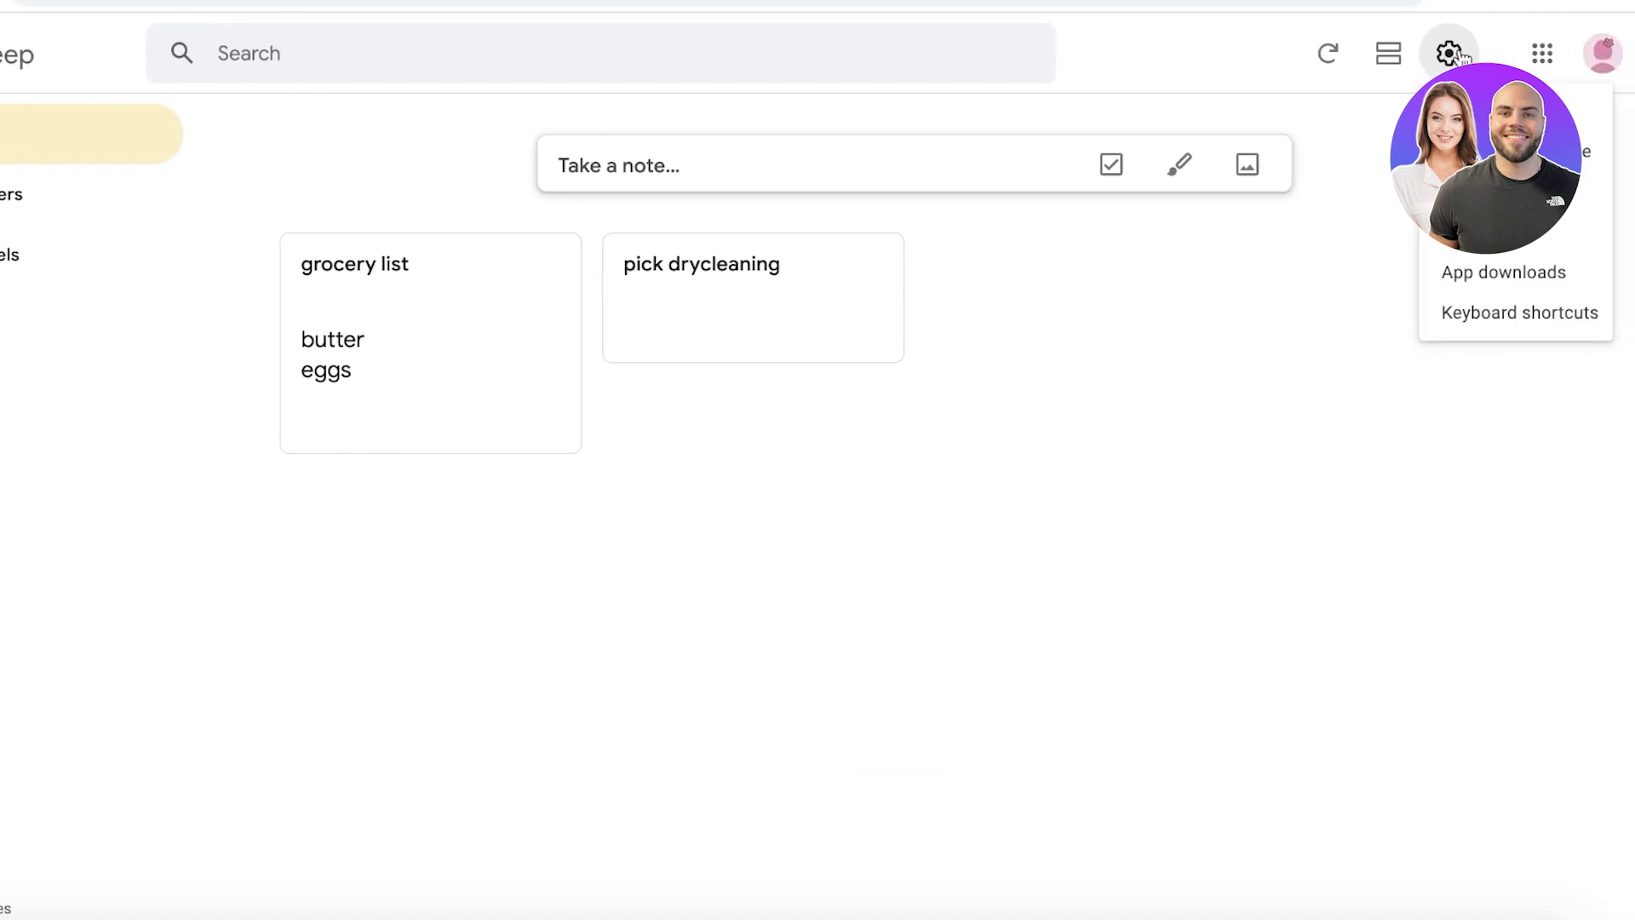
{"action": "left_click", "coordinate": [1518, 312]}
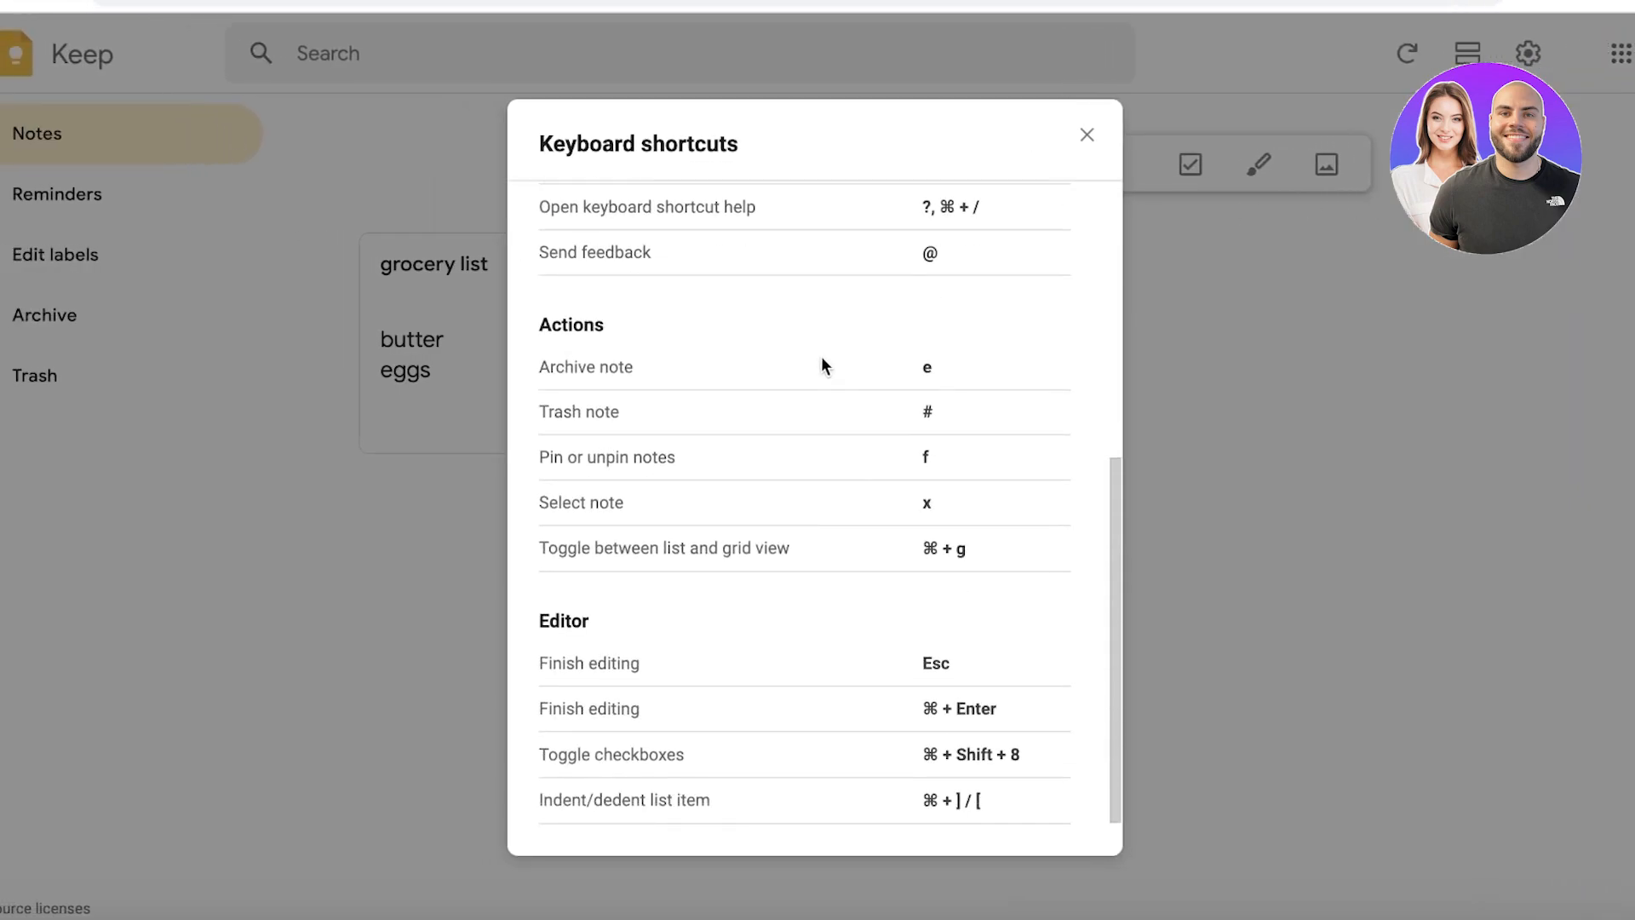
{"action": "mouse_move", "coordinate": [870, 281]}
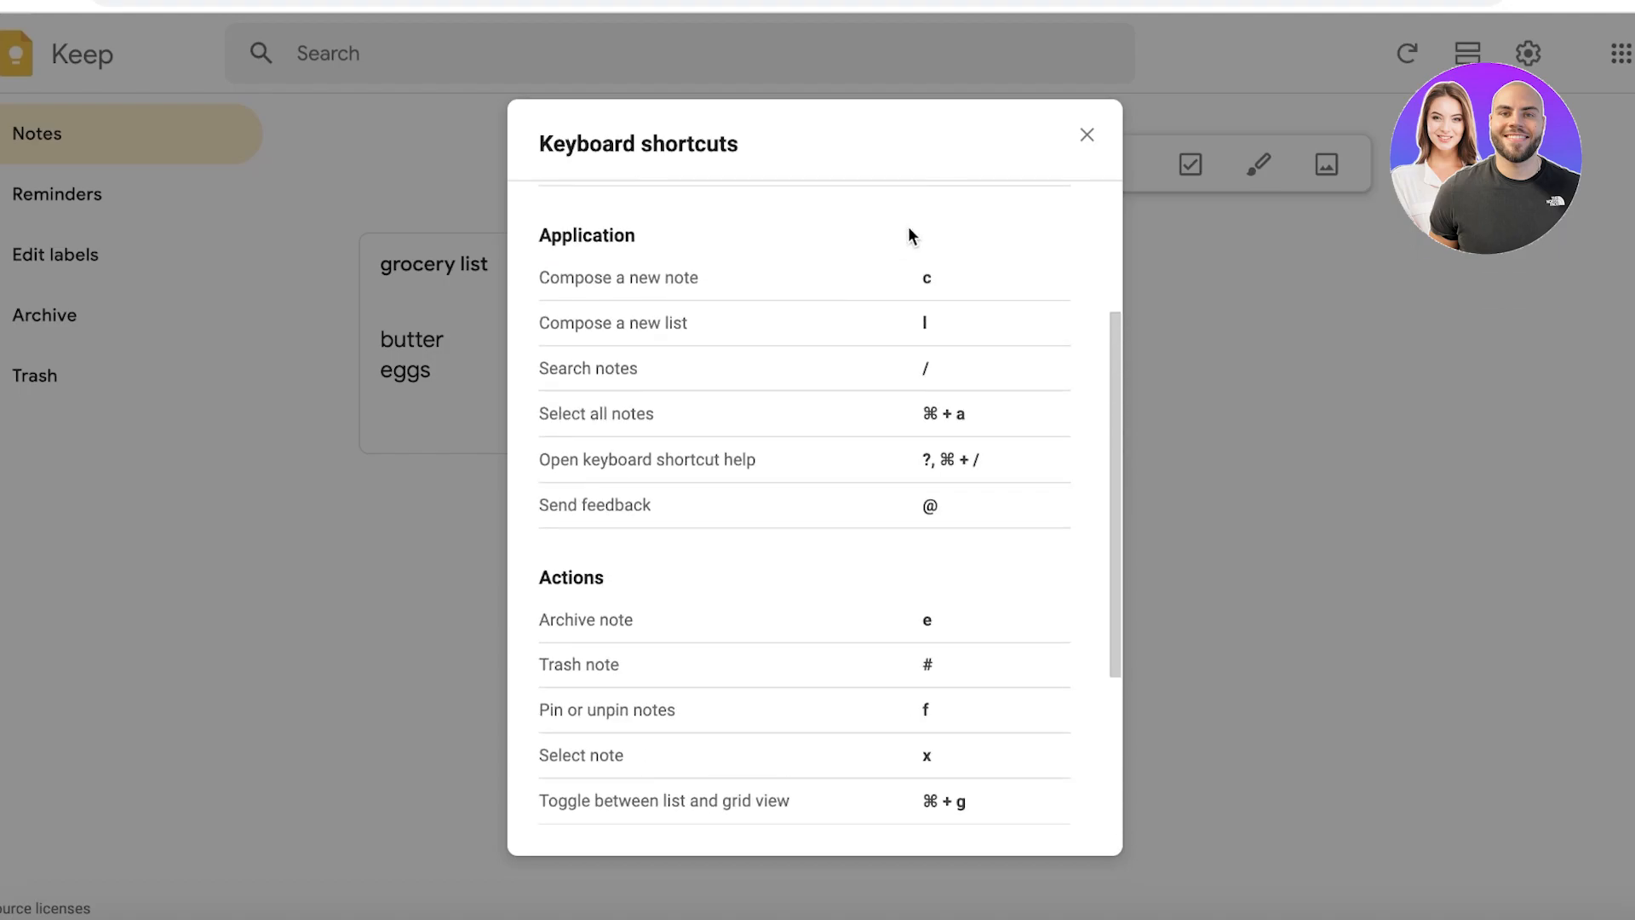
{"action": "left_click", "coordinate": [1087, 134]}
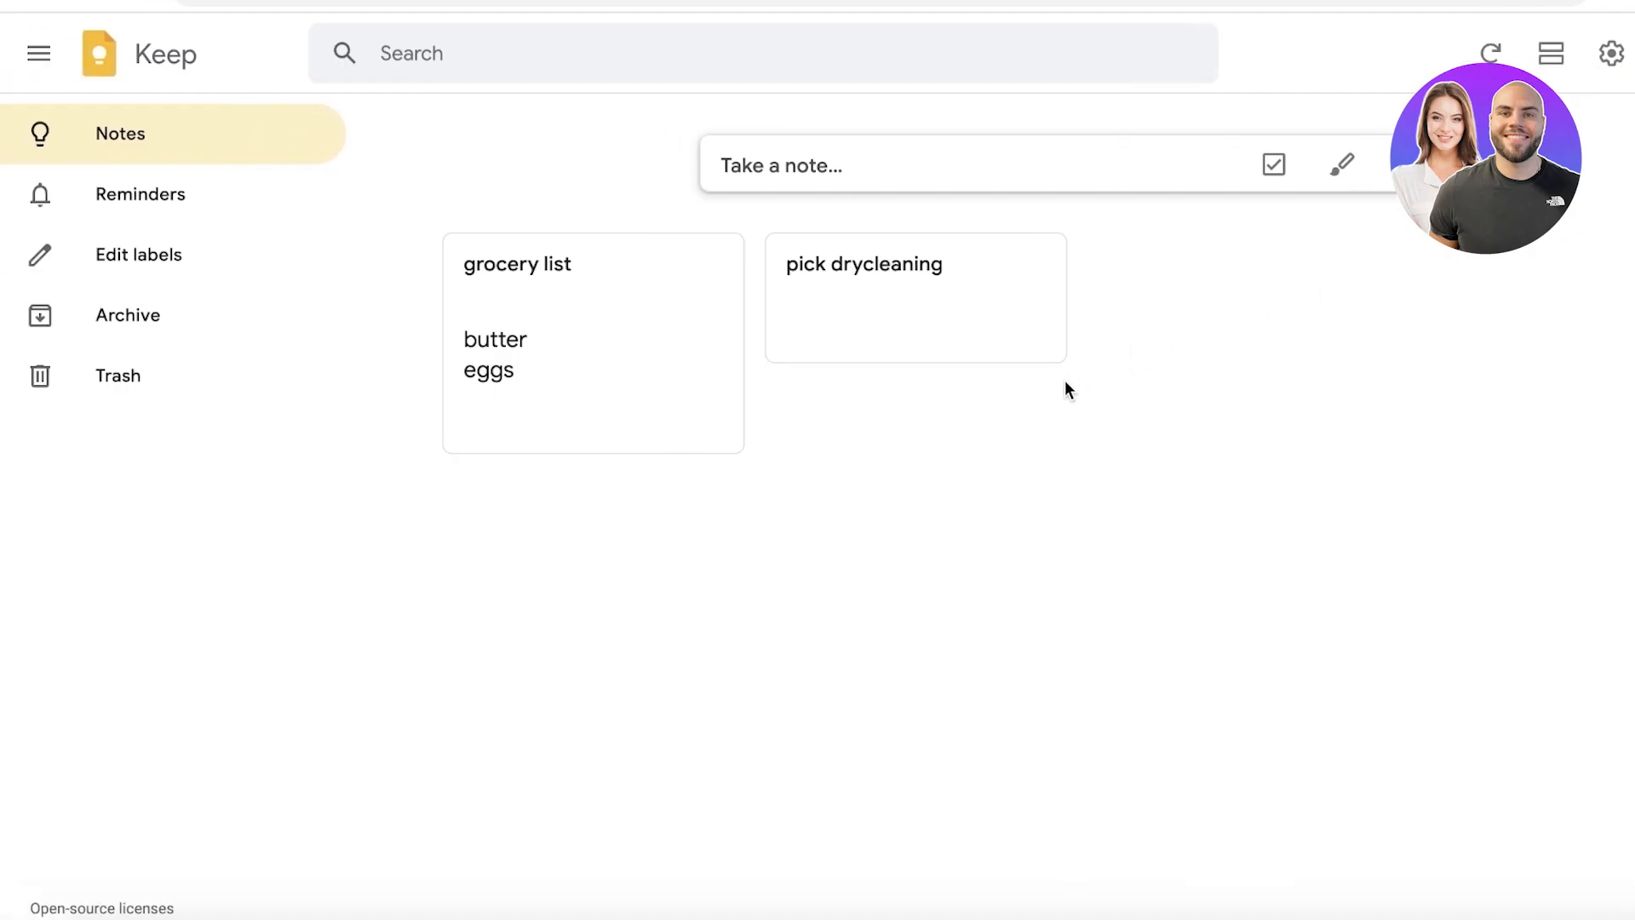
{"action": "mouse_move", "coordinate": [1041, 388]}
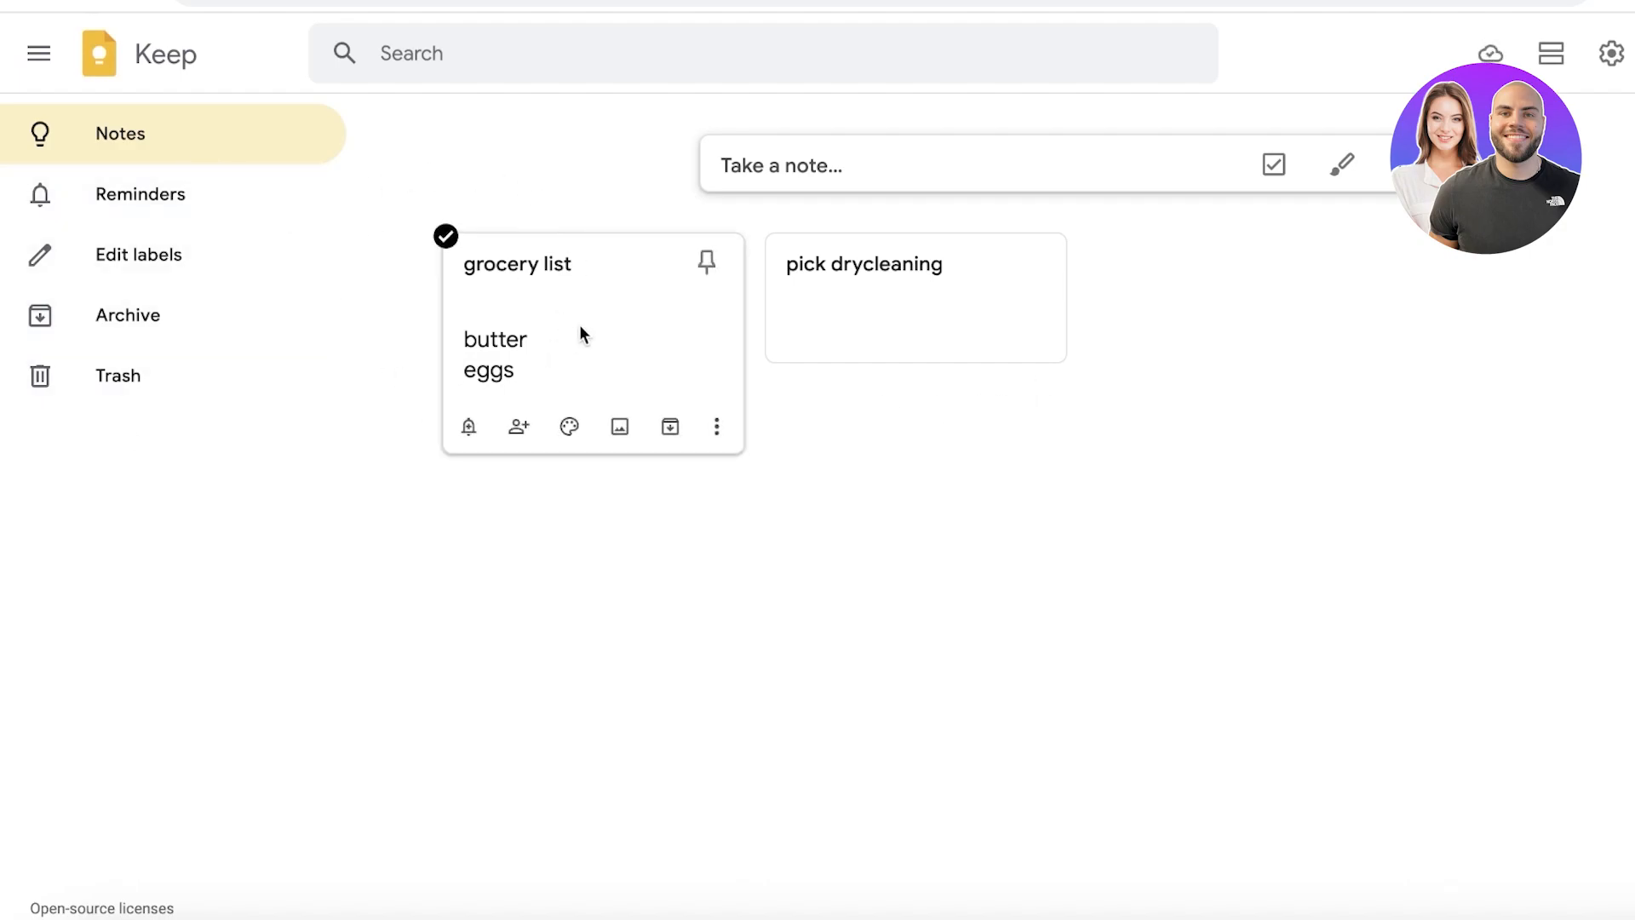
Step: Delete the grocery list note via its More menu so Notes is empty
{"action": "left_click", "coordinate": [718, 426]}
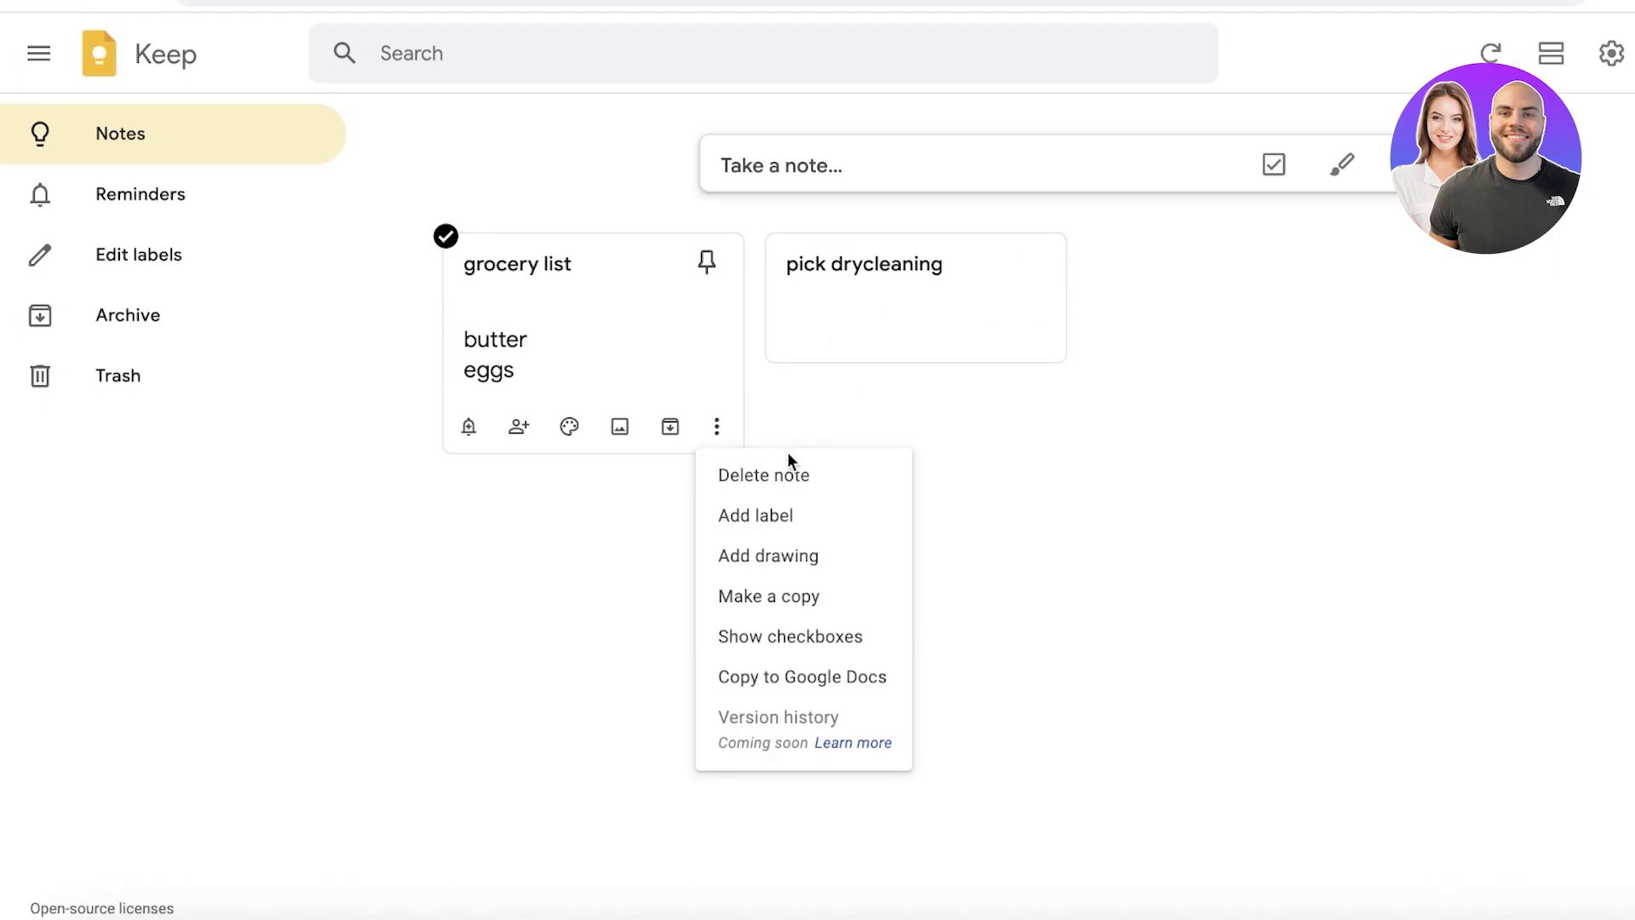
{"action": "left_click", "coordinate": [763, 476]}
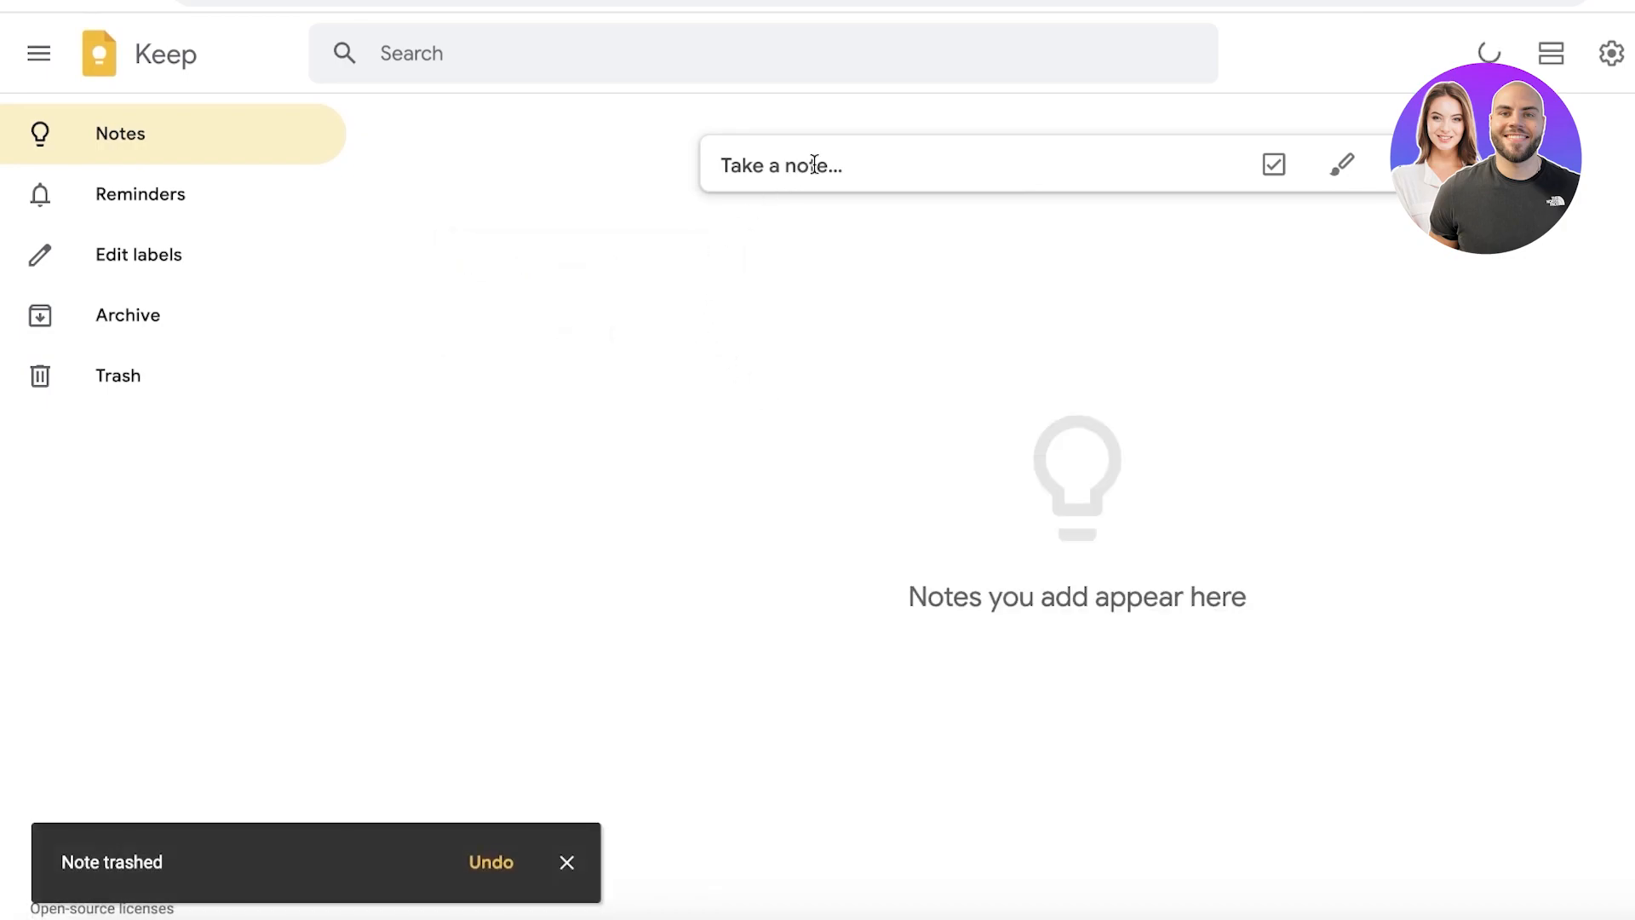
{"action": "left_click", "coordinate": [782, 163]}
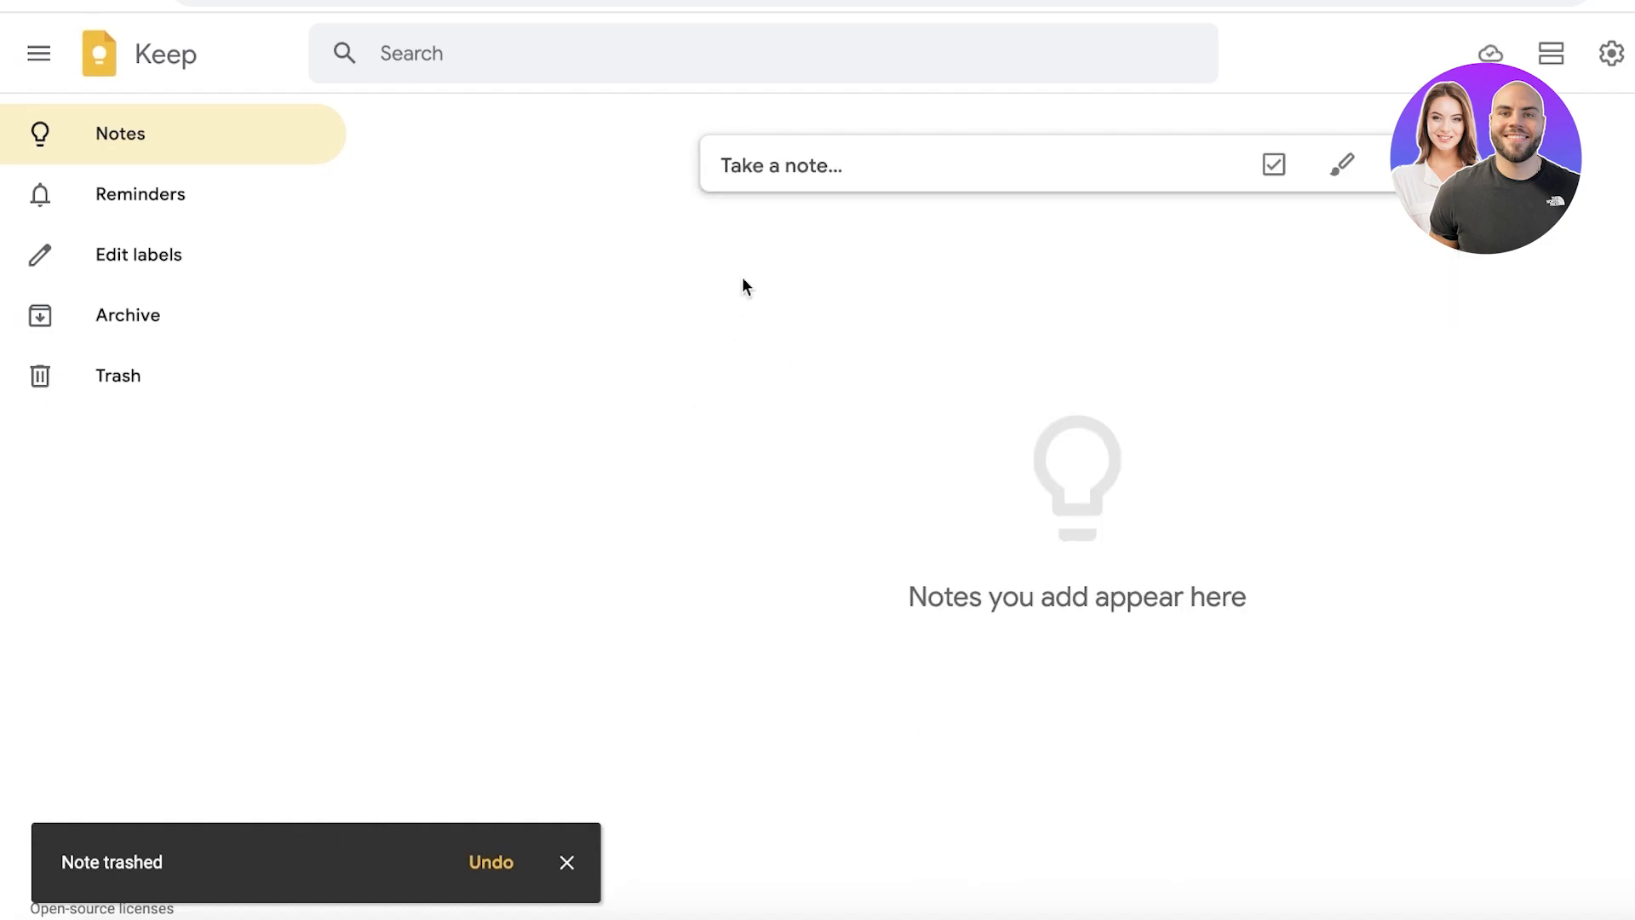
Step: Create a note titled 'Uploading on Instagram' with body line "Add 'abcd' caption."
{"action": "left_click", "coordinate": [938, 165]}
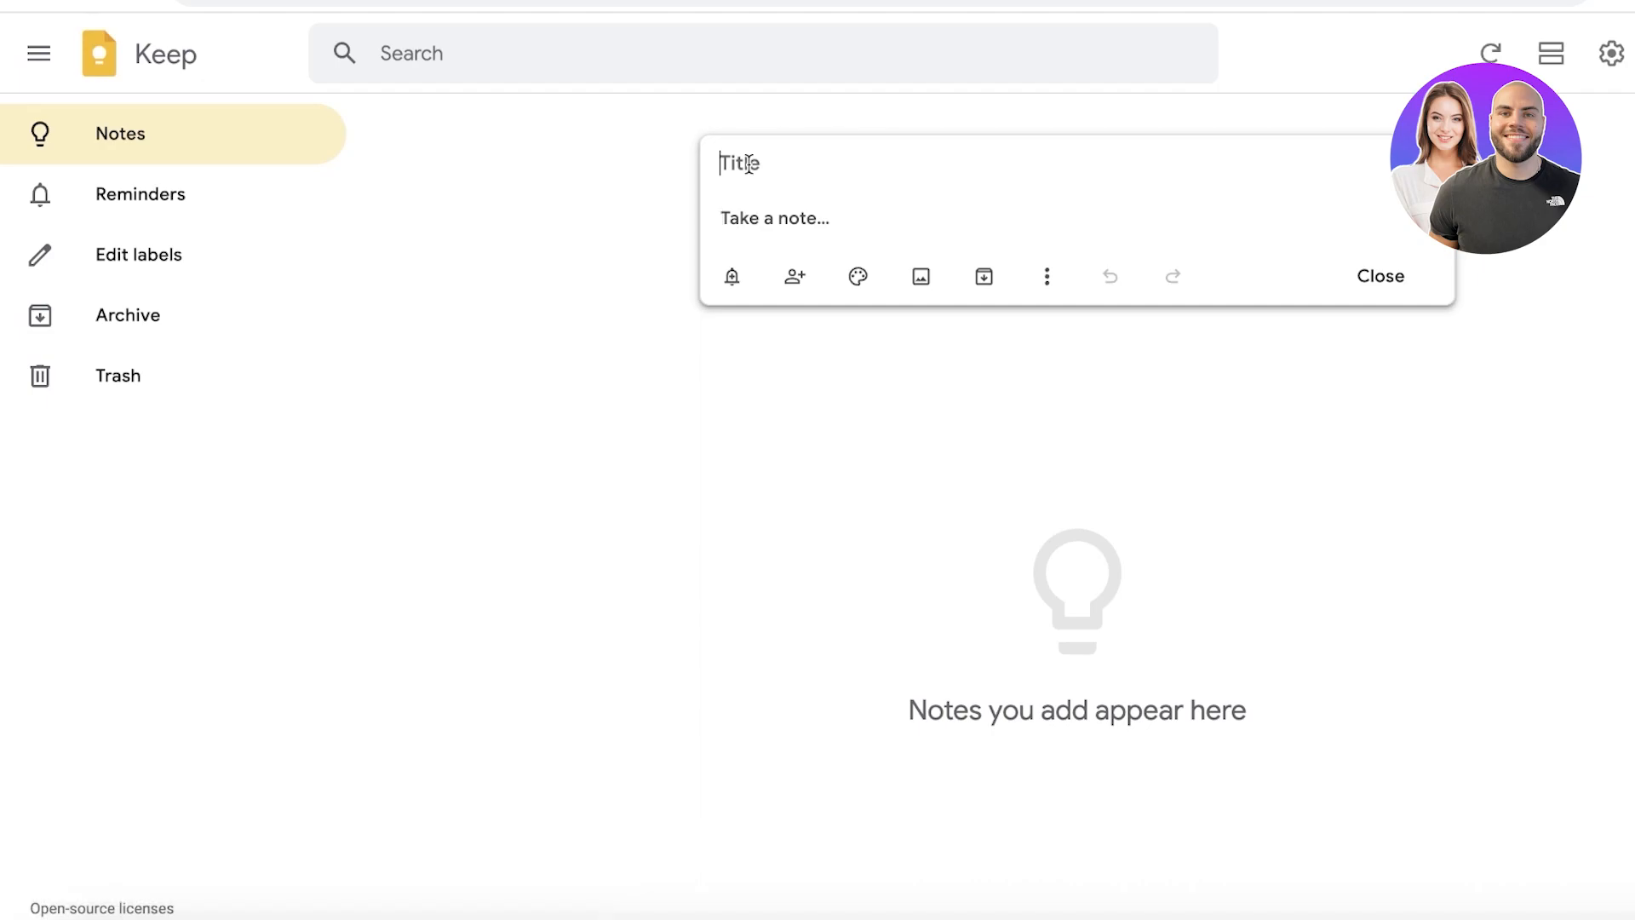
{"action": "type", "text": "Uploading on Instagram"}
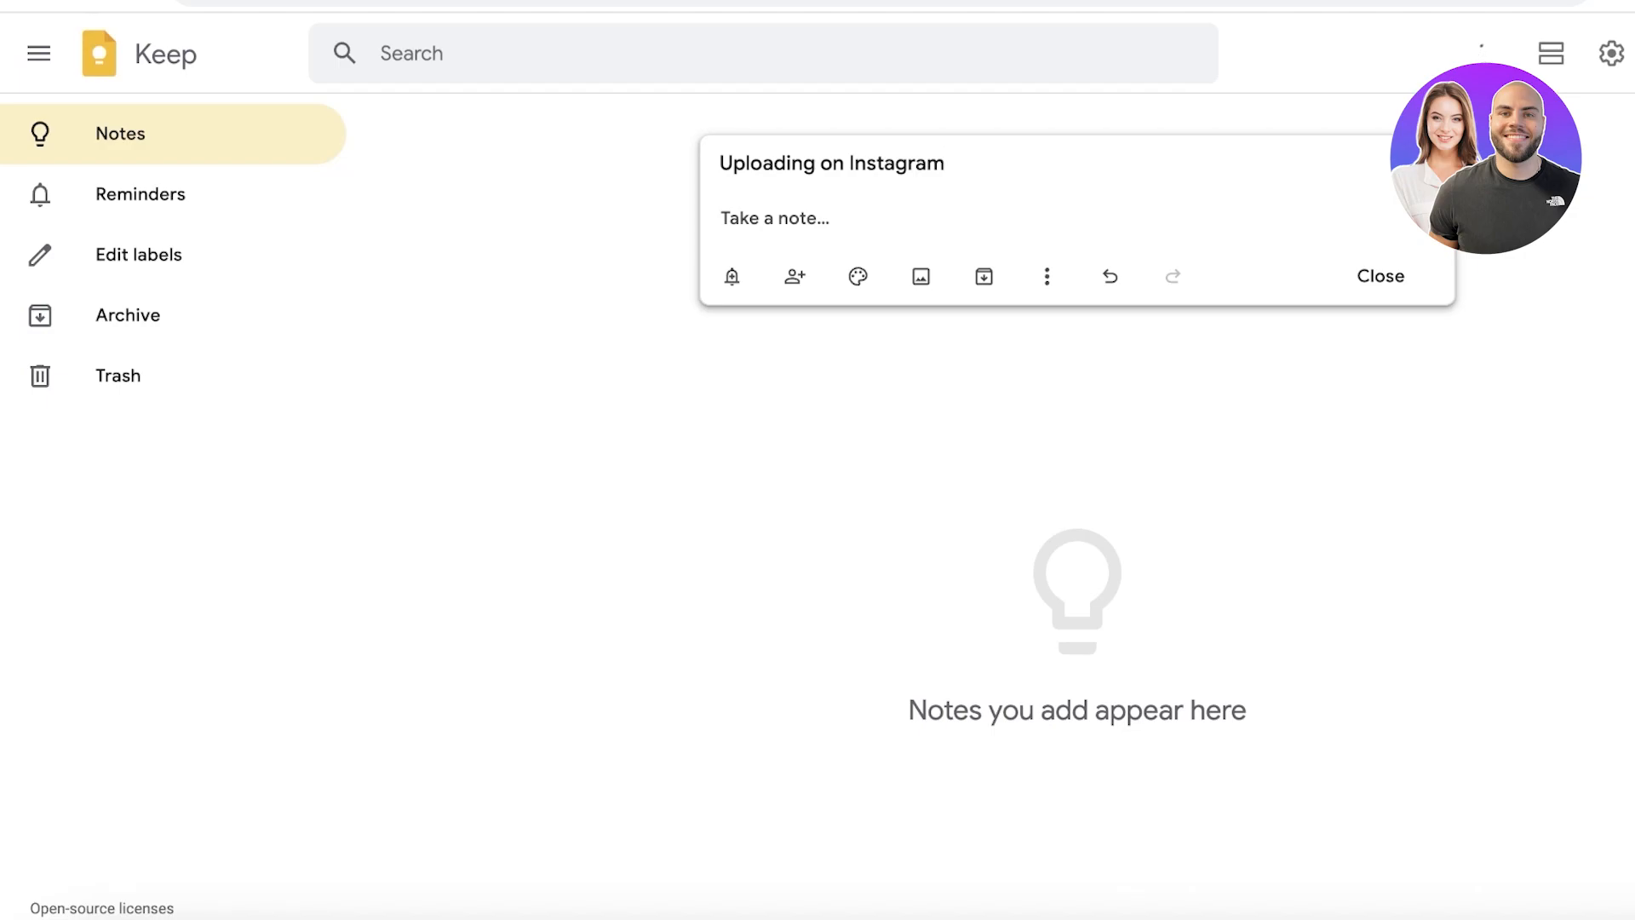
{"action": "left_click", "coordinate": [773, 218]}
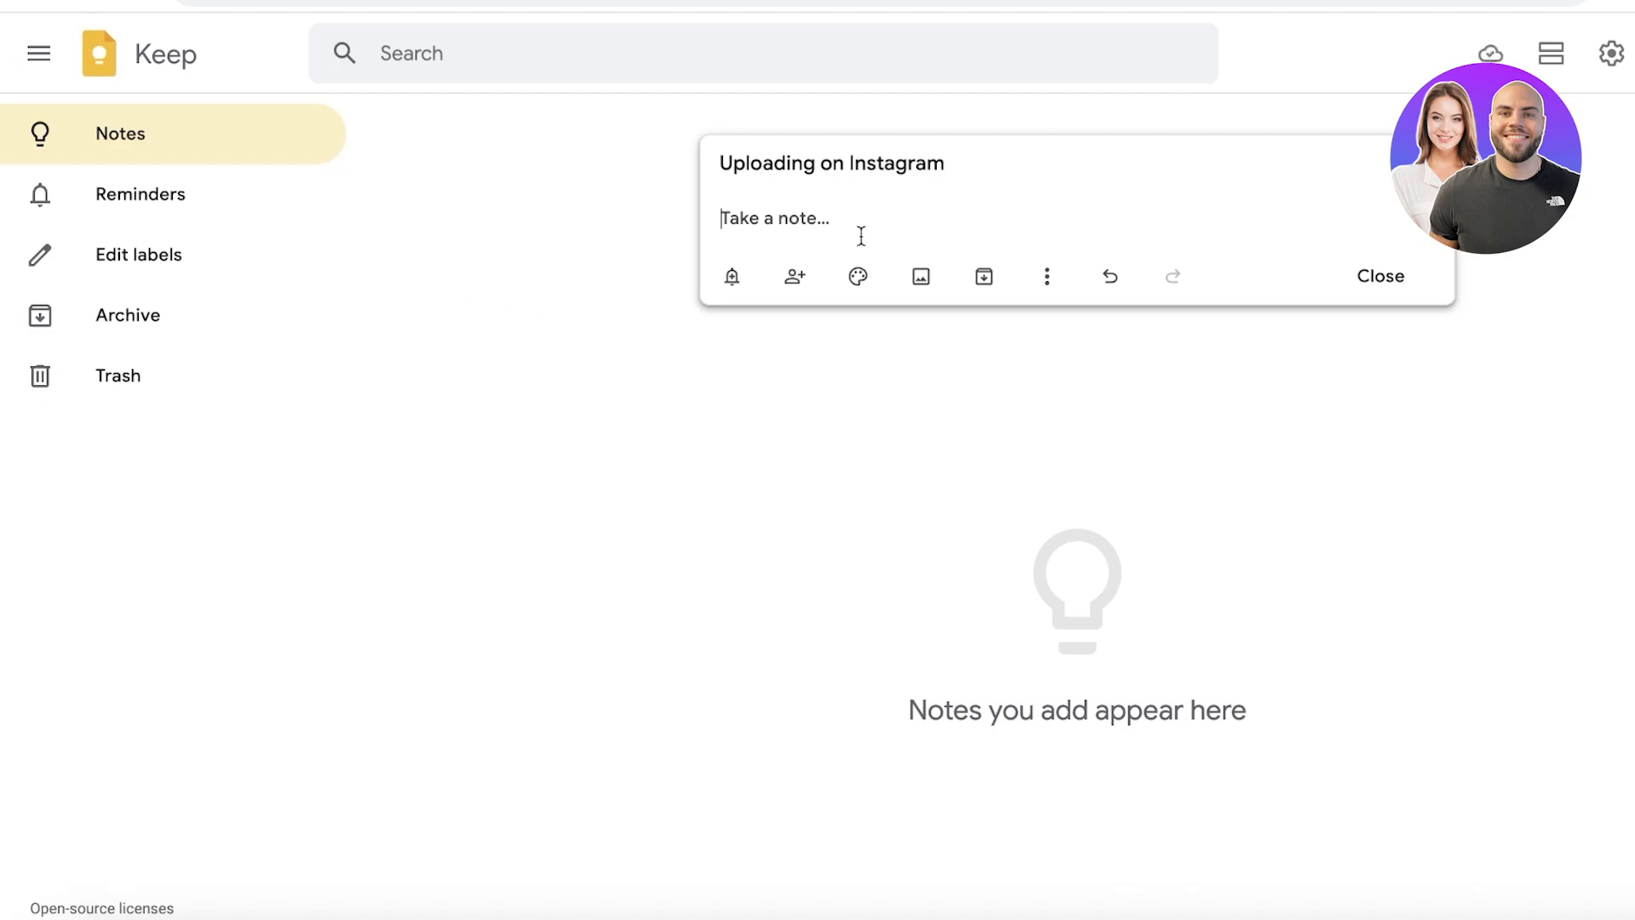
{"action": "type", "text": "Add 'abcd' caption."}
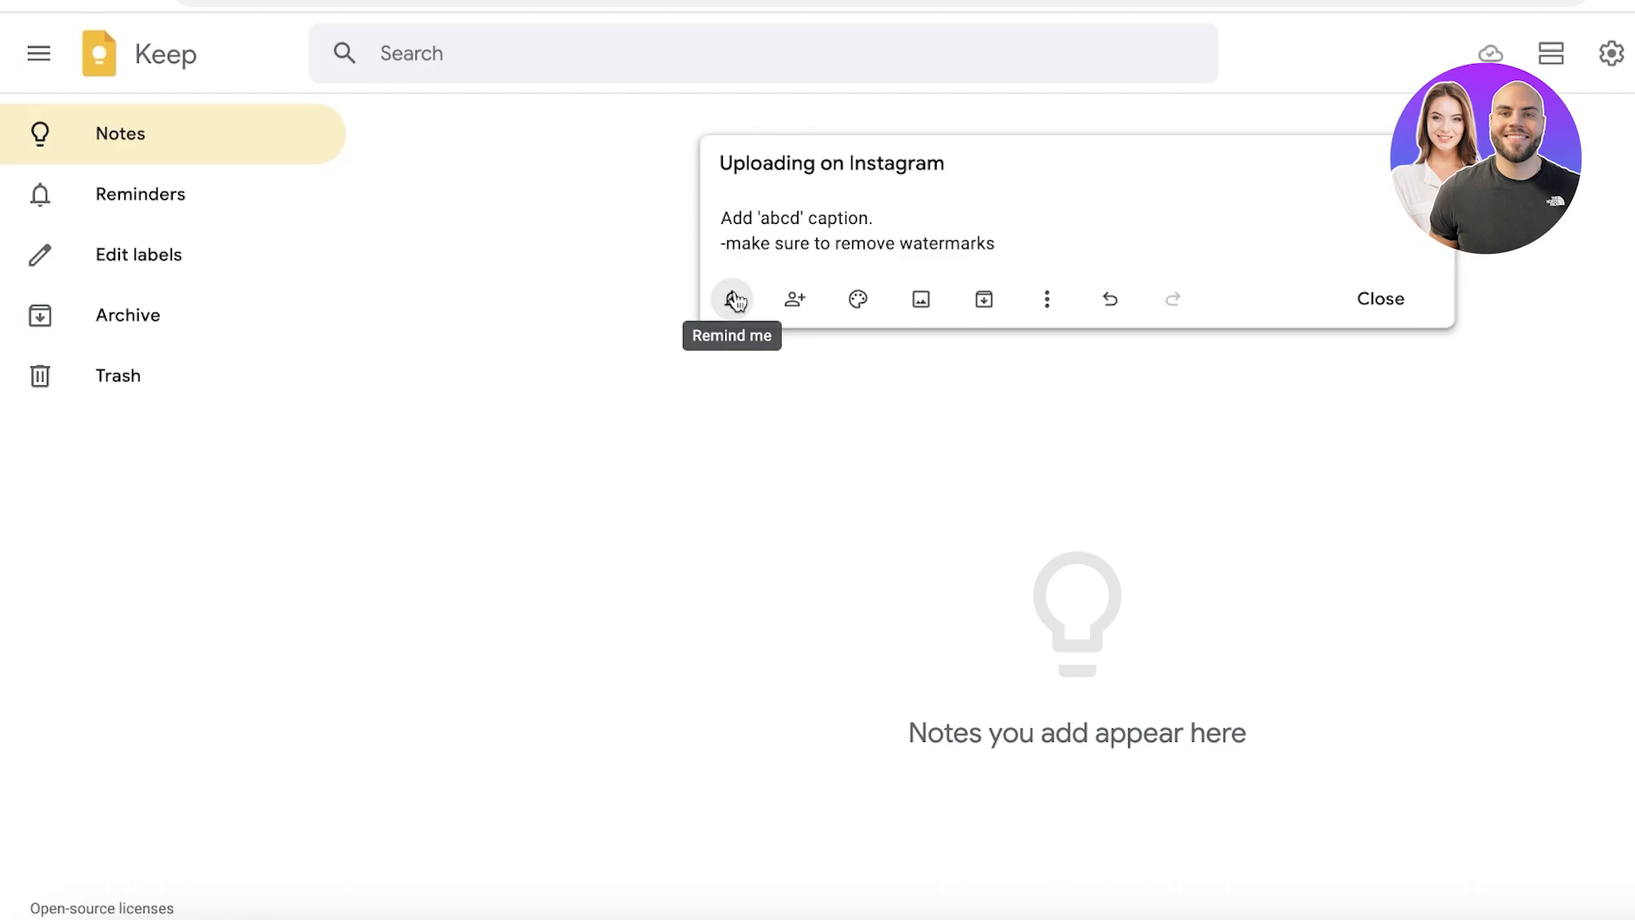
{"action": "mouse_move", "coordinate": [1172, 298]}
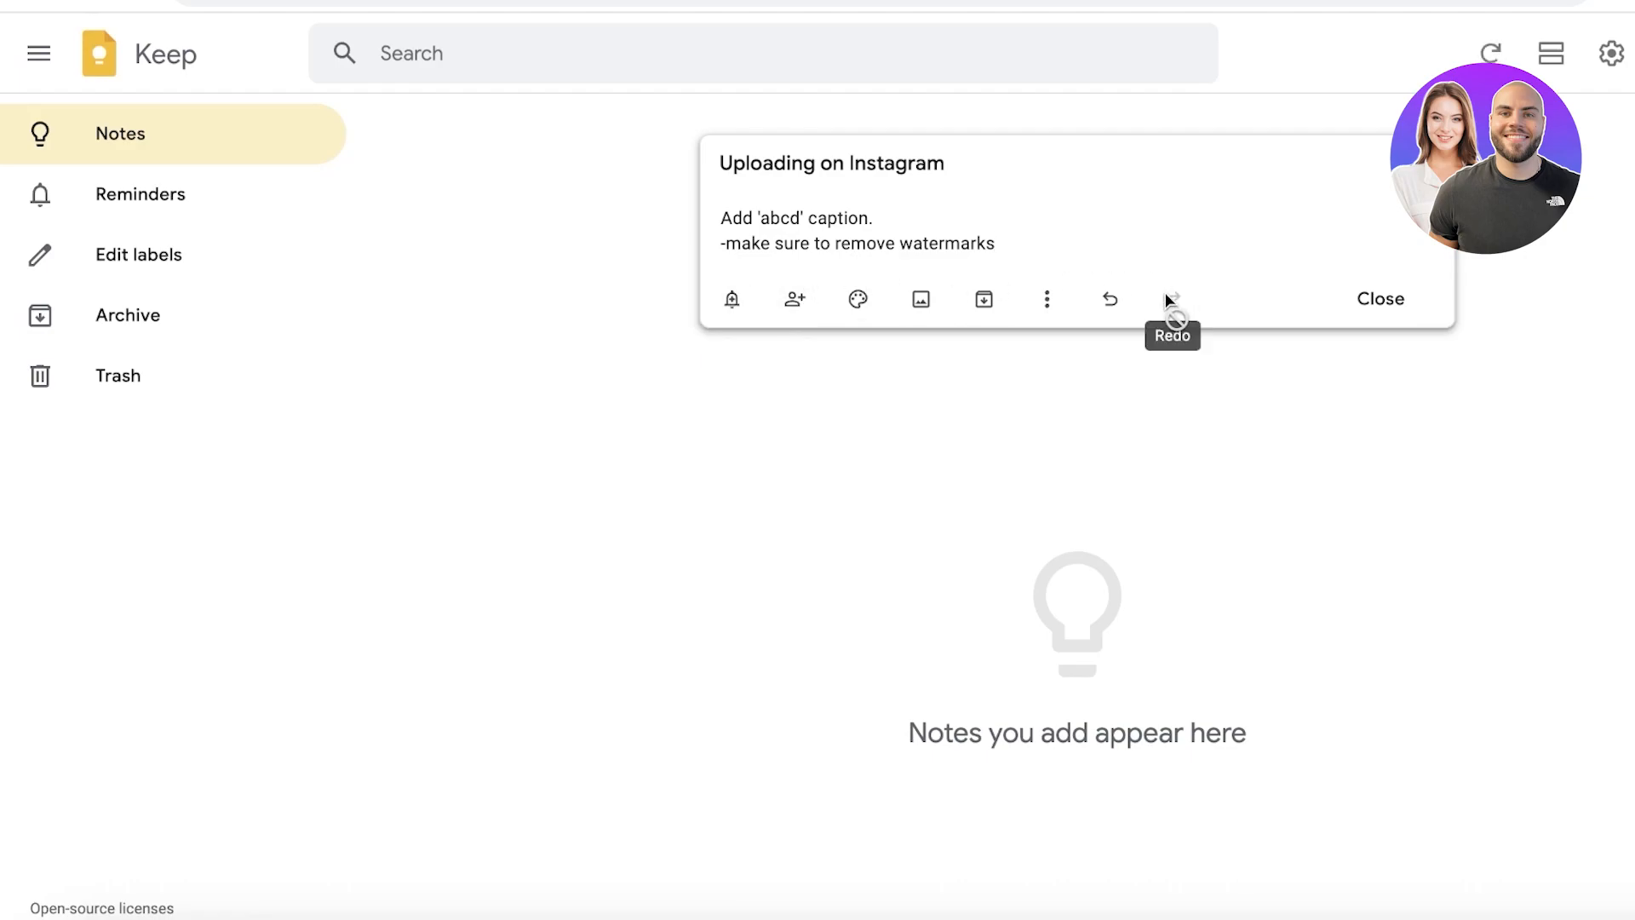
{"action": "mouse_move", "coordinate": [786, 327]}
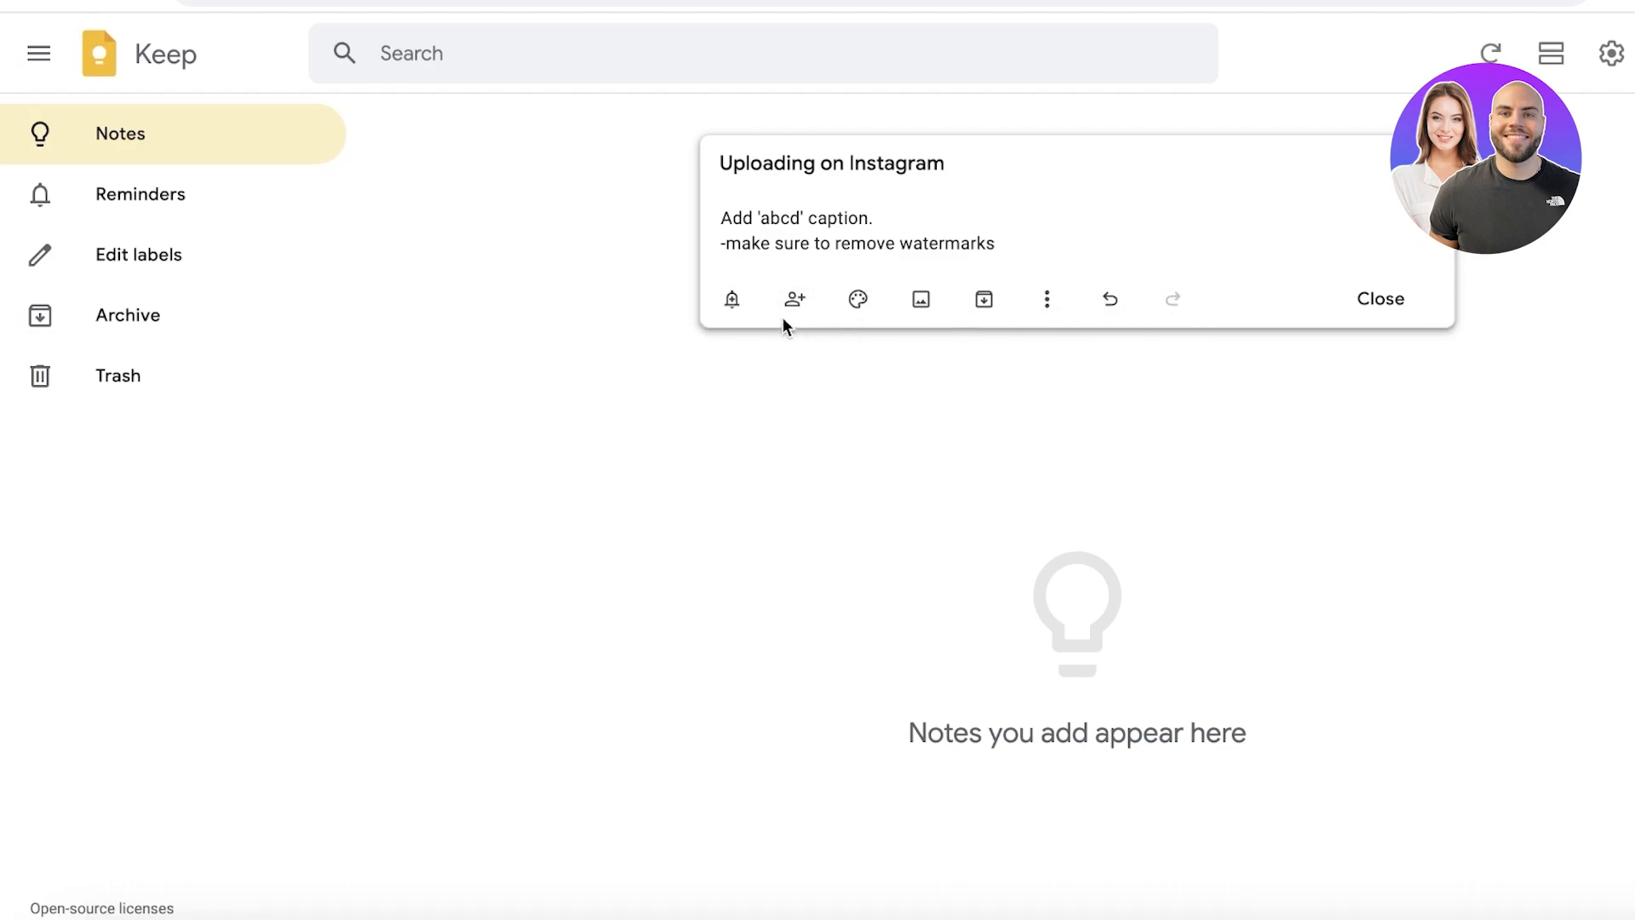
Step: Set a Tomorrow 9:00 AM reminder on the Uploading on Instagram note
{"action": "left_click", "coordinate": [731, 300]}
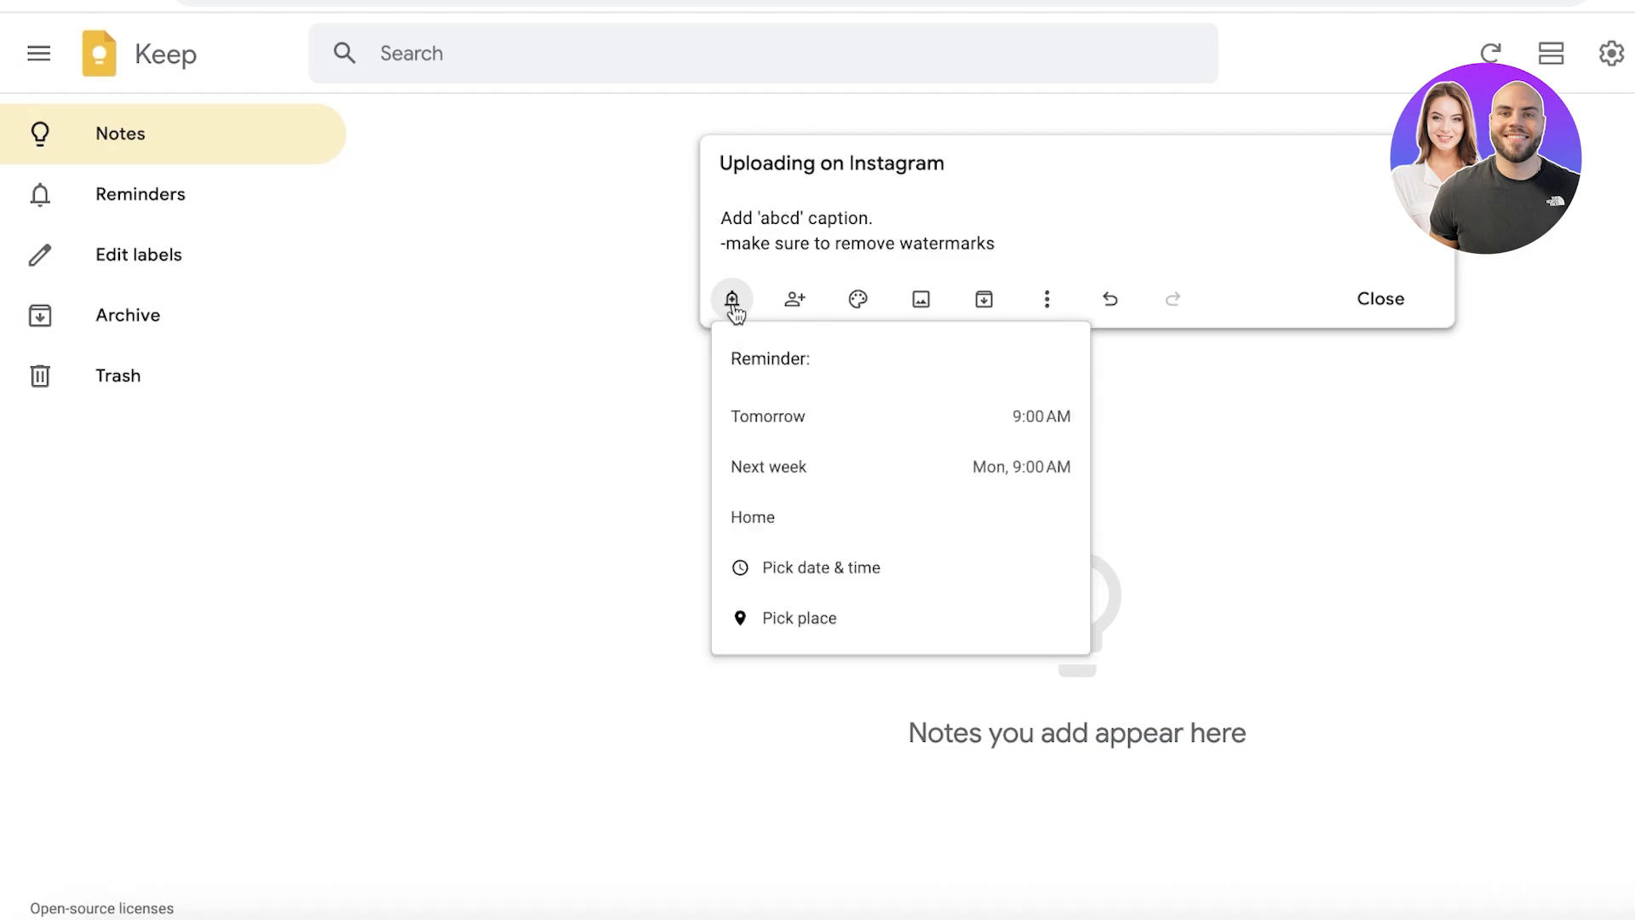
{"action": "mouse_move", "coordinate": [764, 608]}
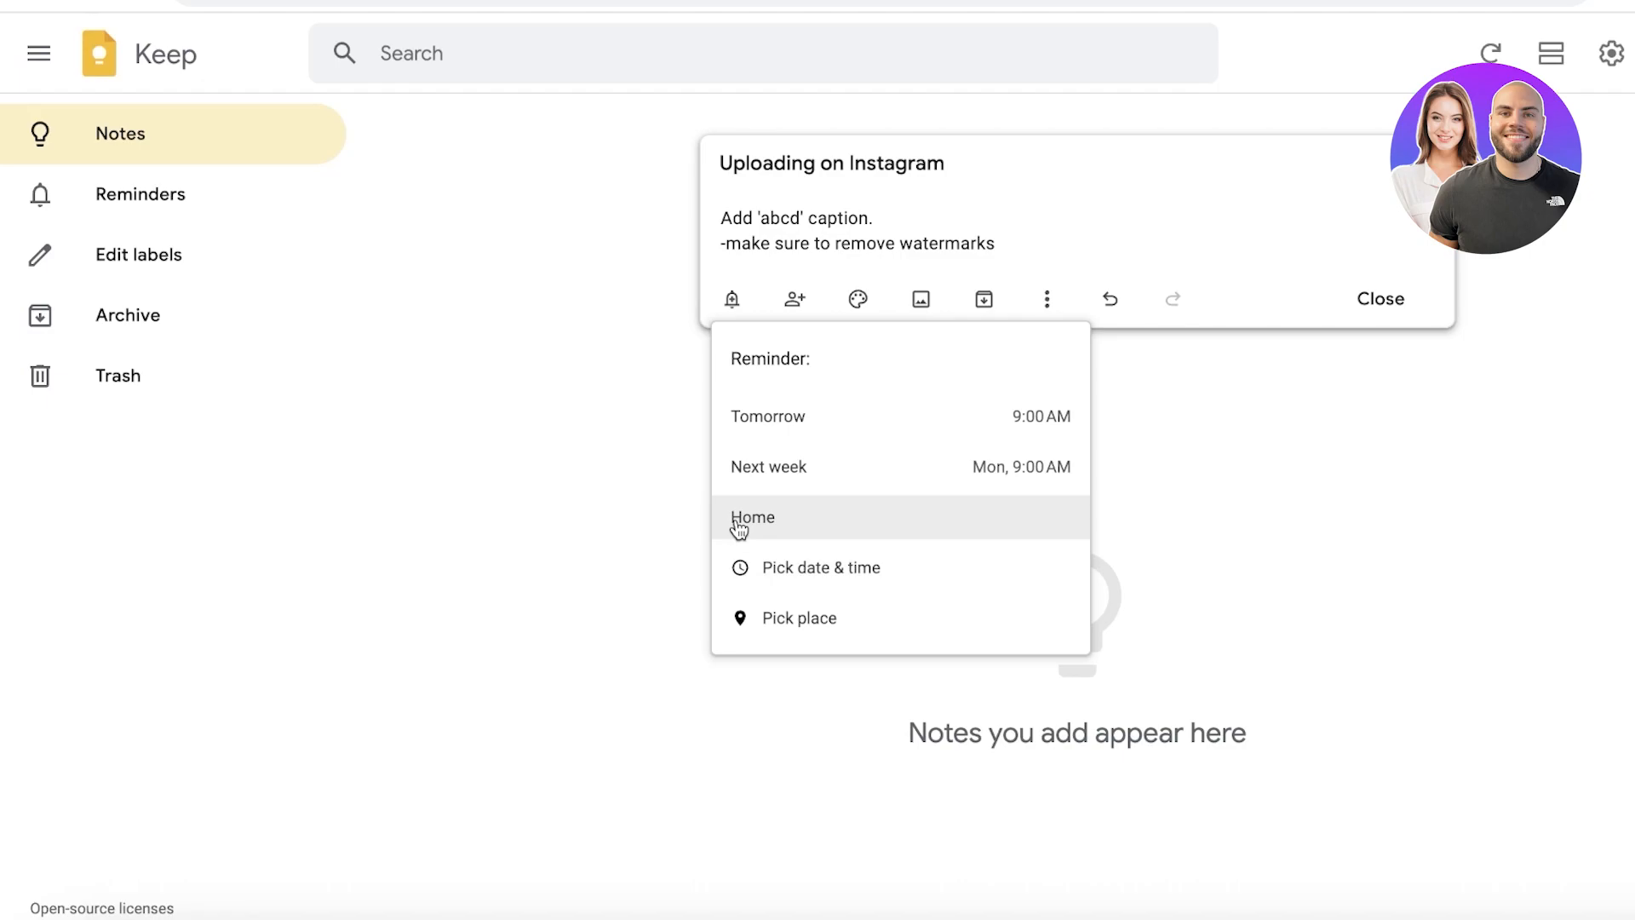
{"action": "mouse_move", "coordinate": [656, 281]}
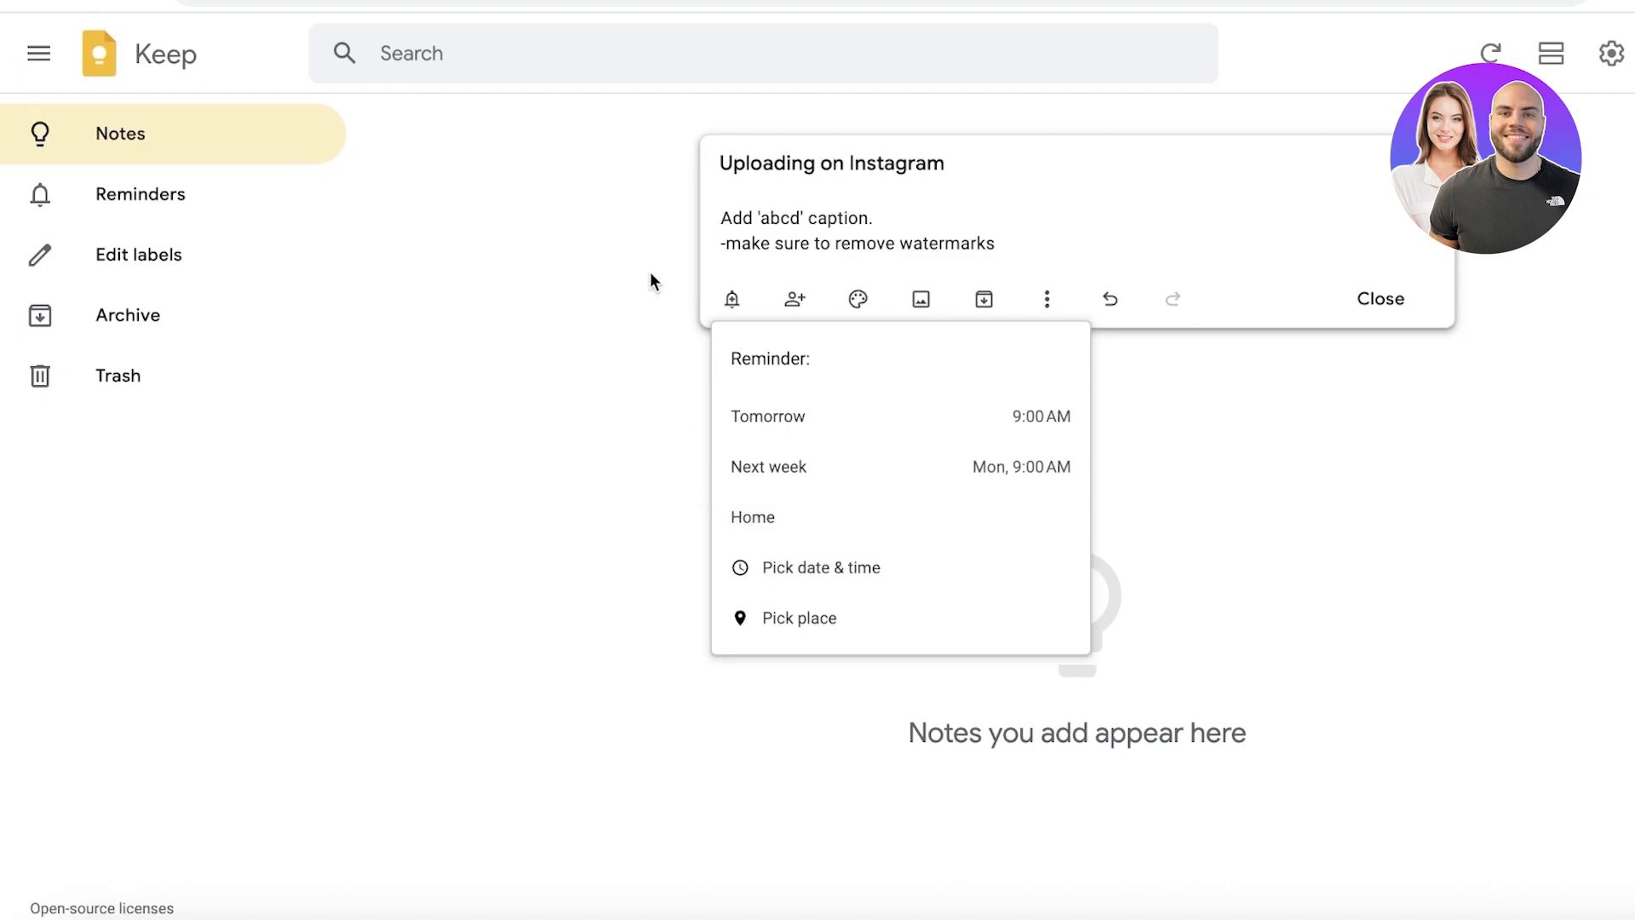
{"action": "mouse_move", "coordinate": [643, 278]}
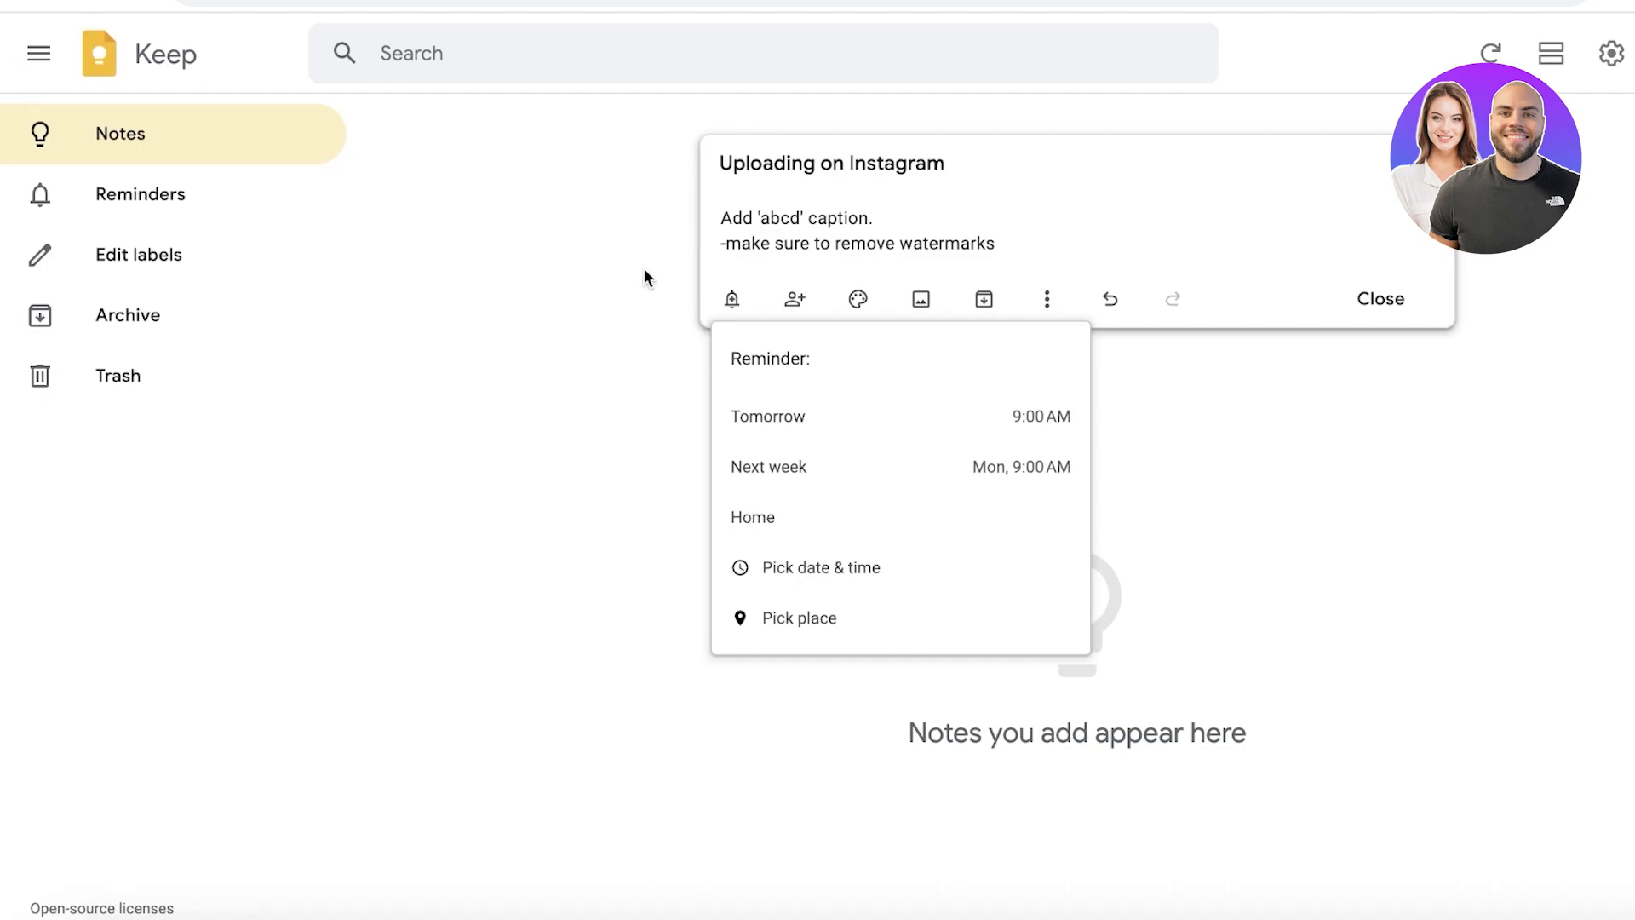
{"action": "mouse_move", "coordinate": [593, 317]}
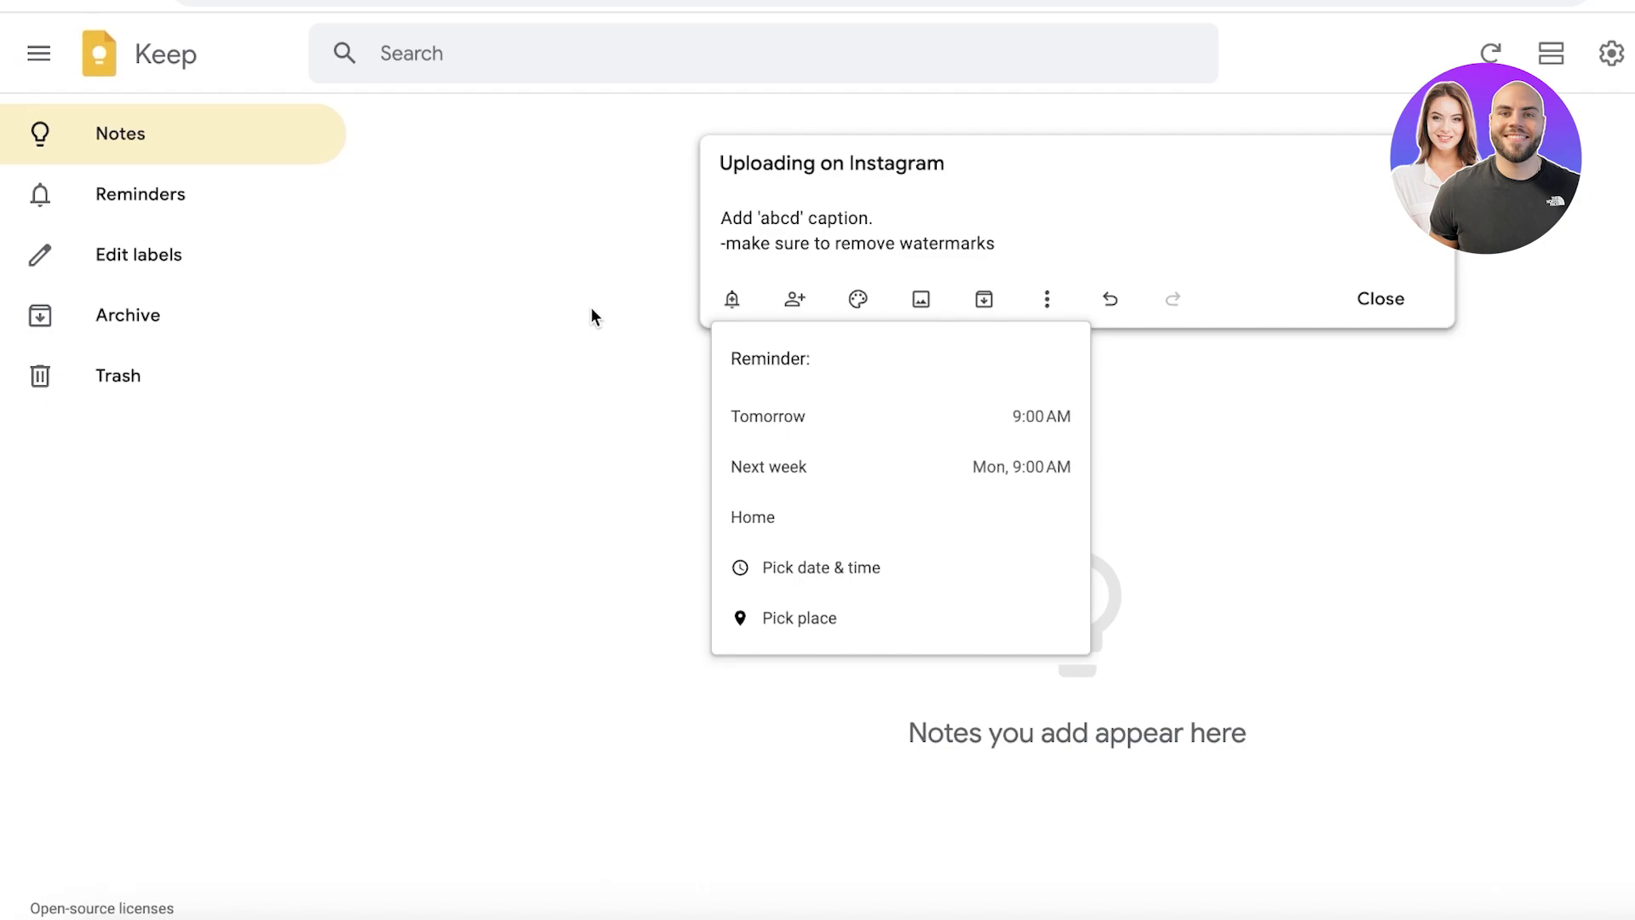
{"action": "mouse_move", "coordinate": [578, 375]}
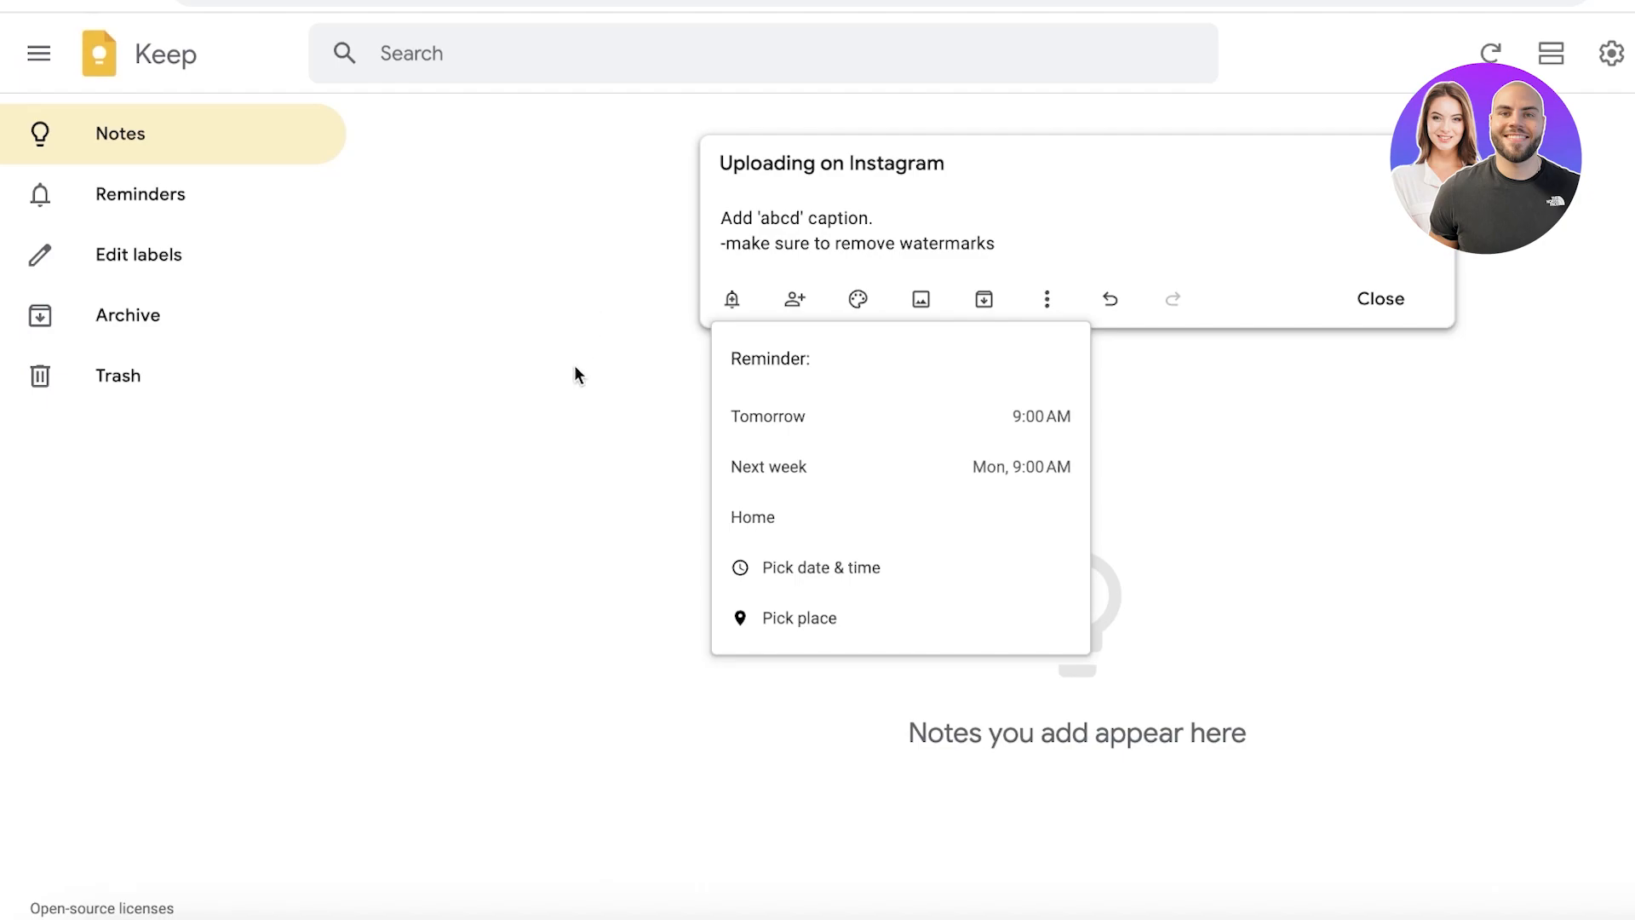
{"action": "left_click", "coordinate": [767, 416]}
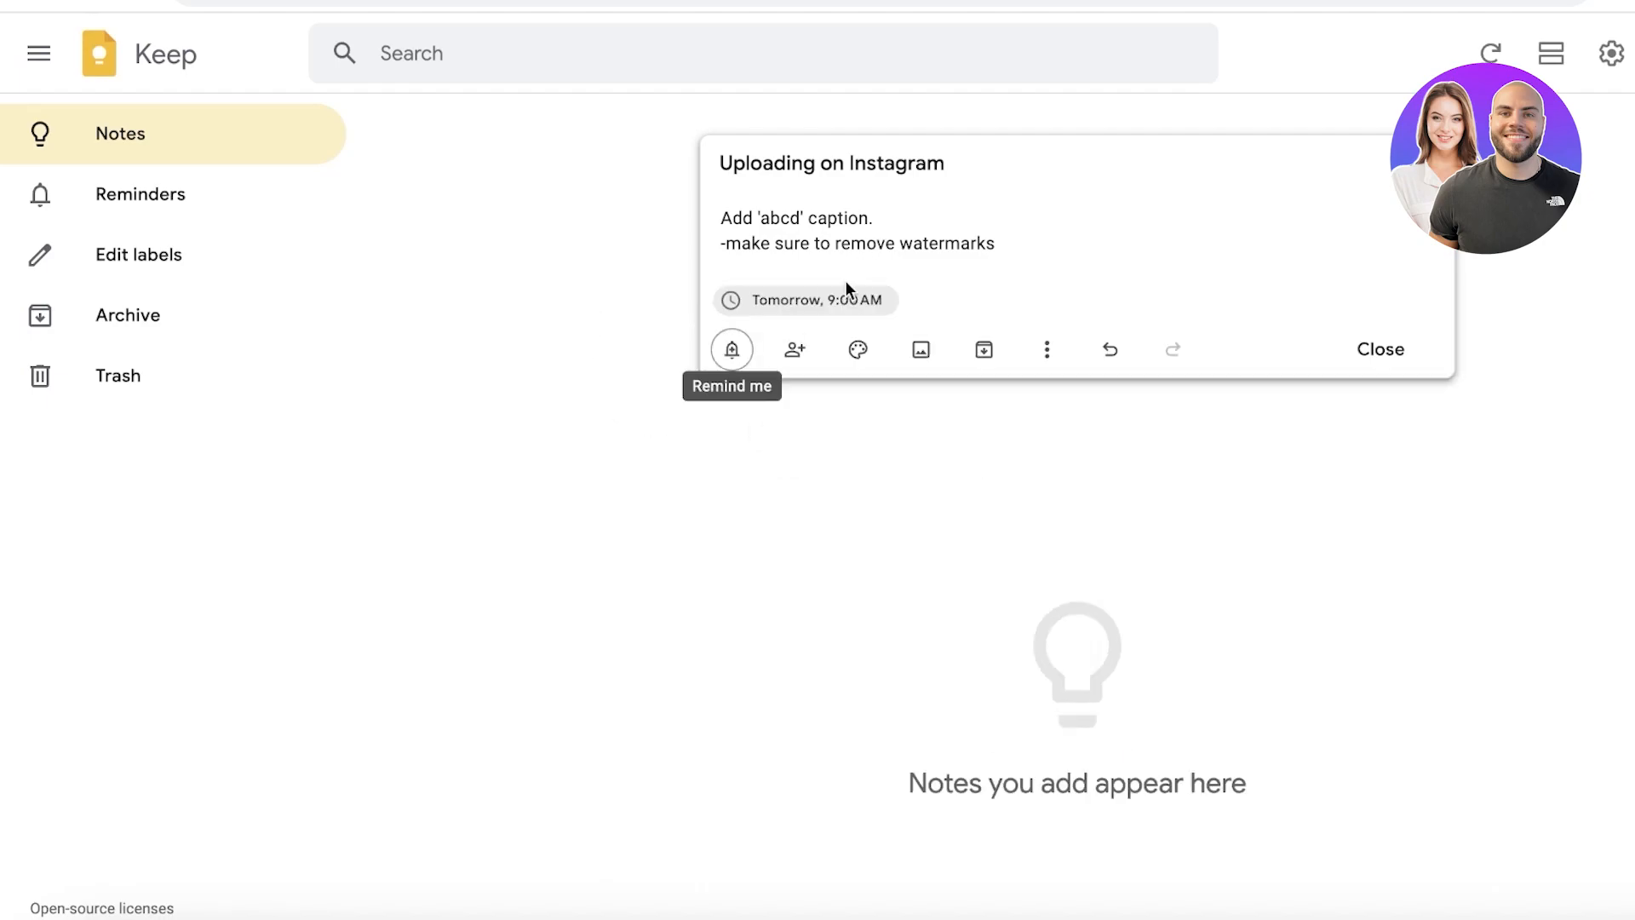
Step: Make the note's reminder repeat Weekly from tomorrow 9:00 AM and save it
{"action": "left_click", "coordinate": [731, 349]}
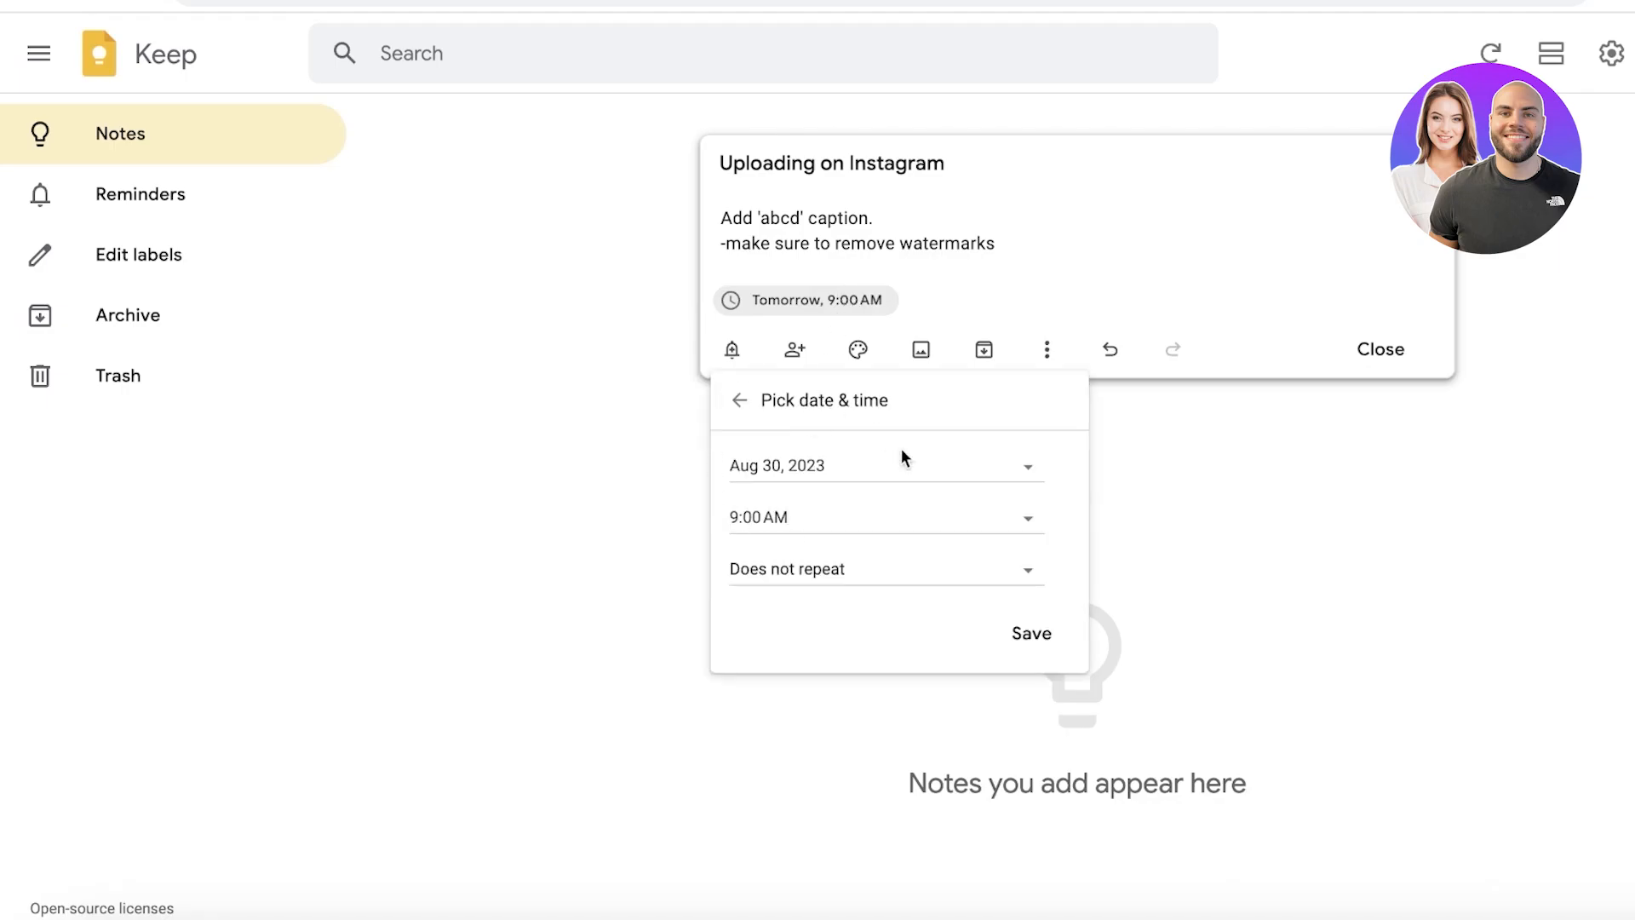
{"action": "left_click", "coordinate": [1380, 347]}
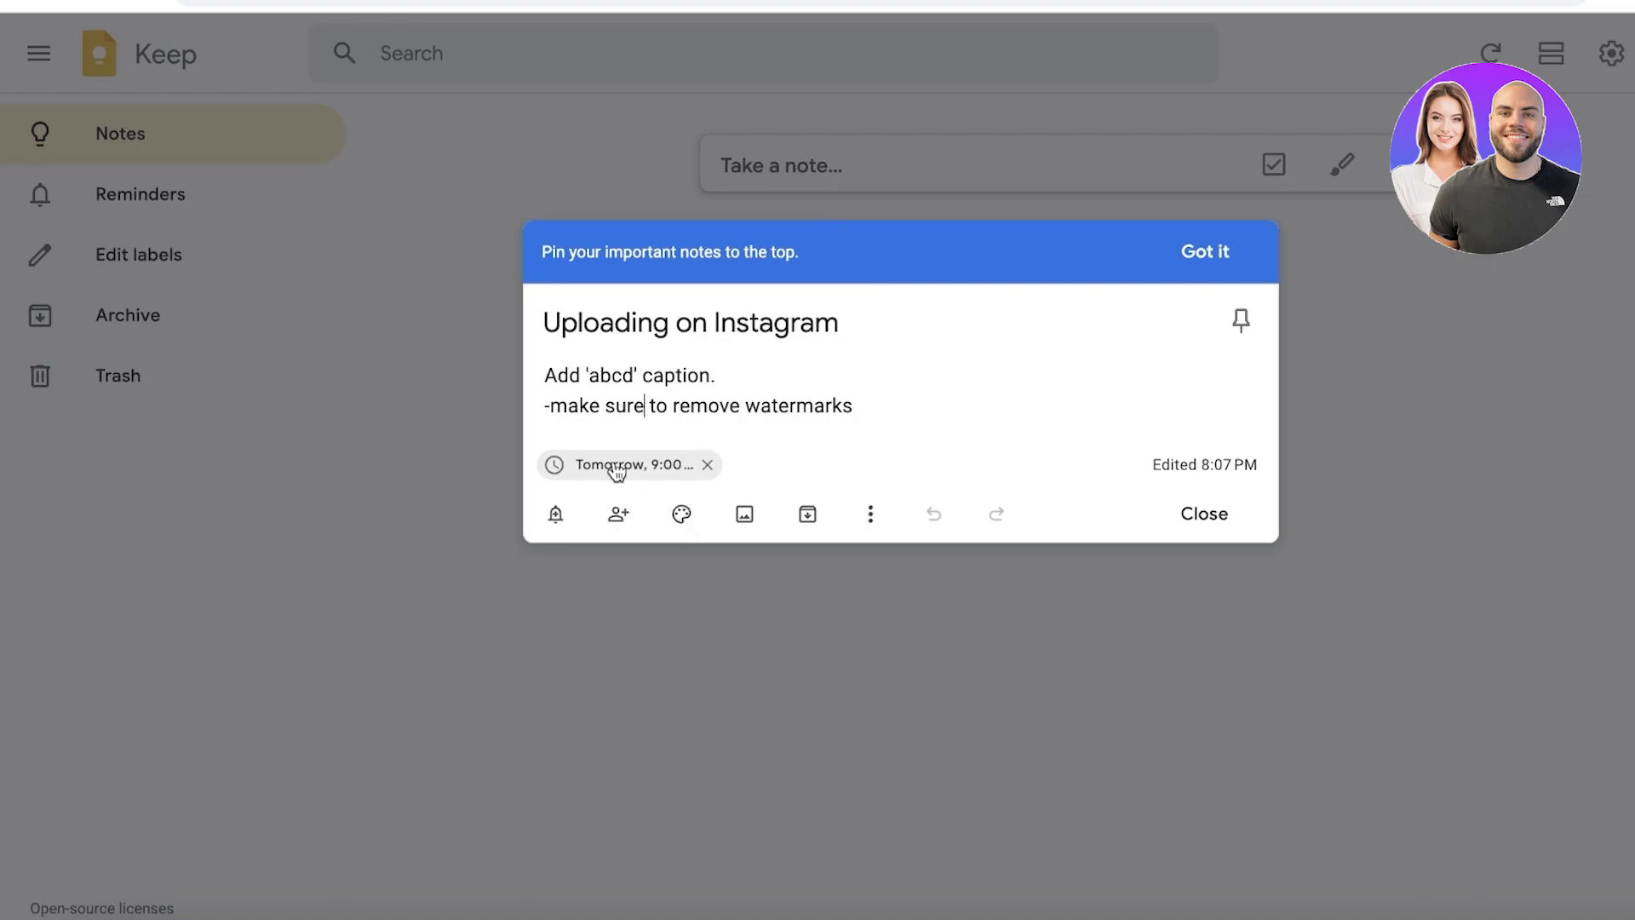
{"action": "left_click", "coordinate": [621, 463]}
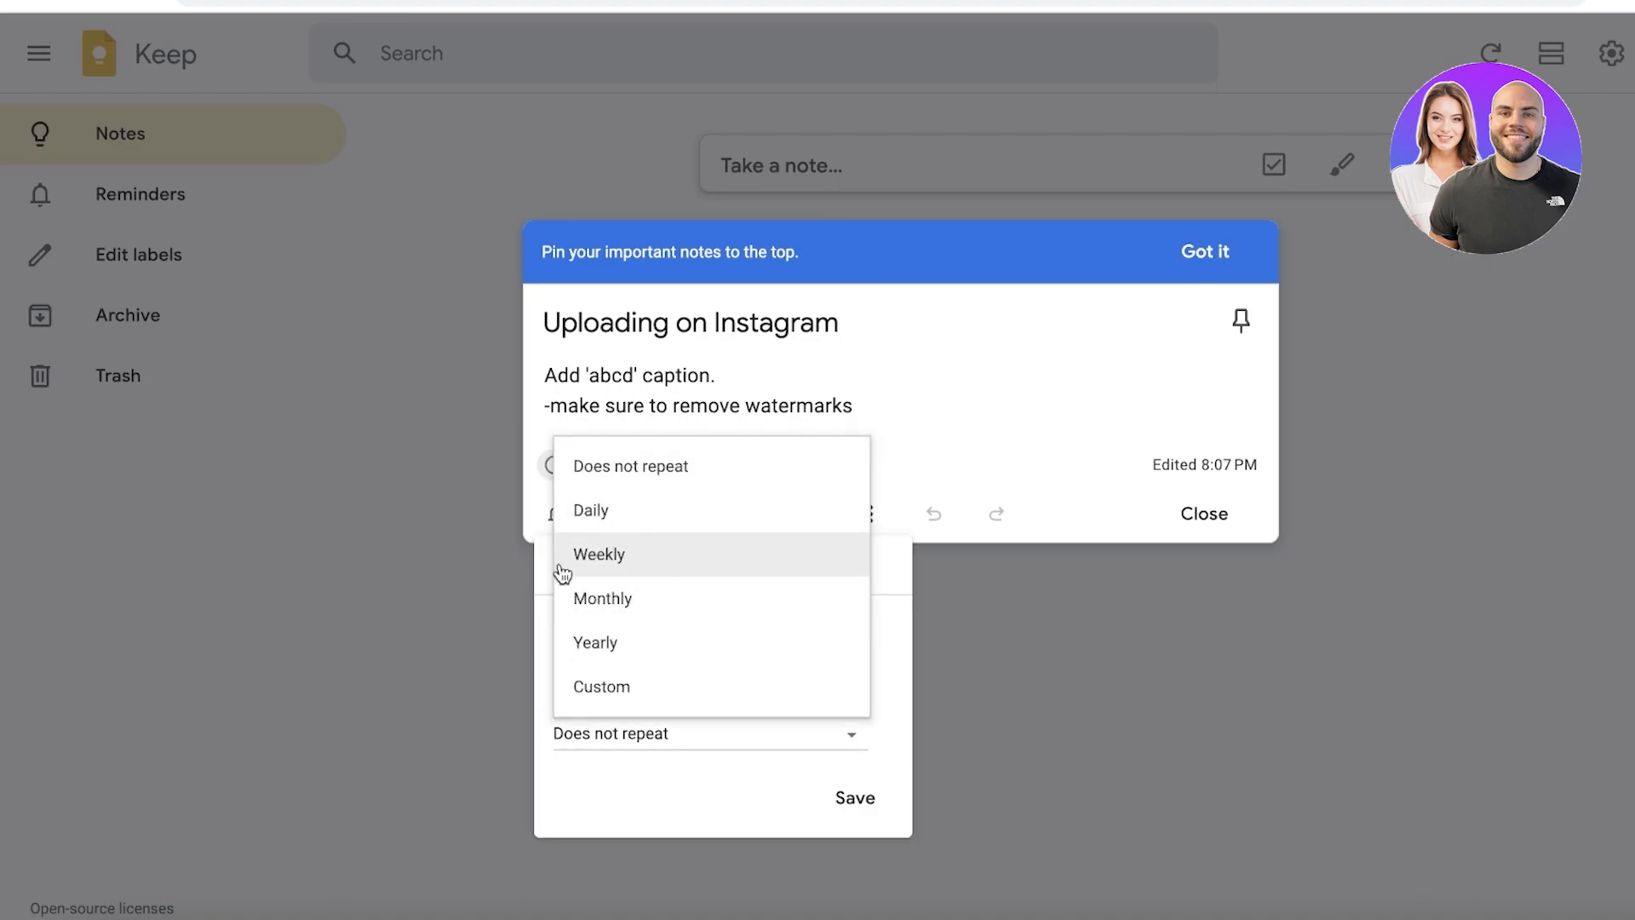
{"action": "mouse_move", "coordinate": [574, 552]}
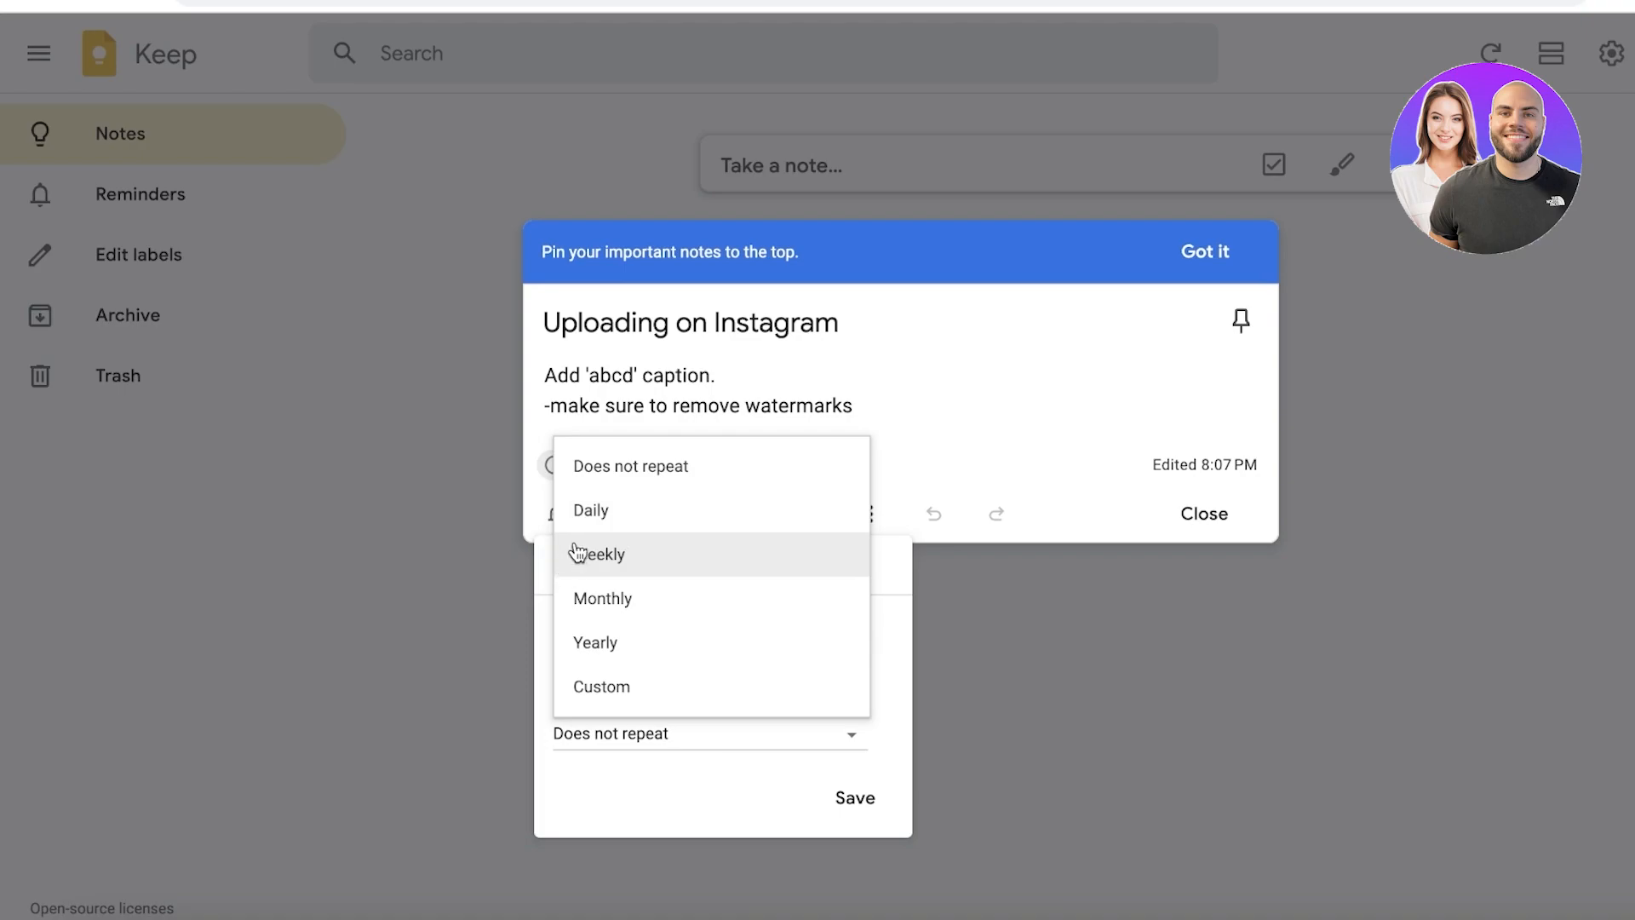
{"action": "mouse_move", "coordinate": [589, 511]}
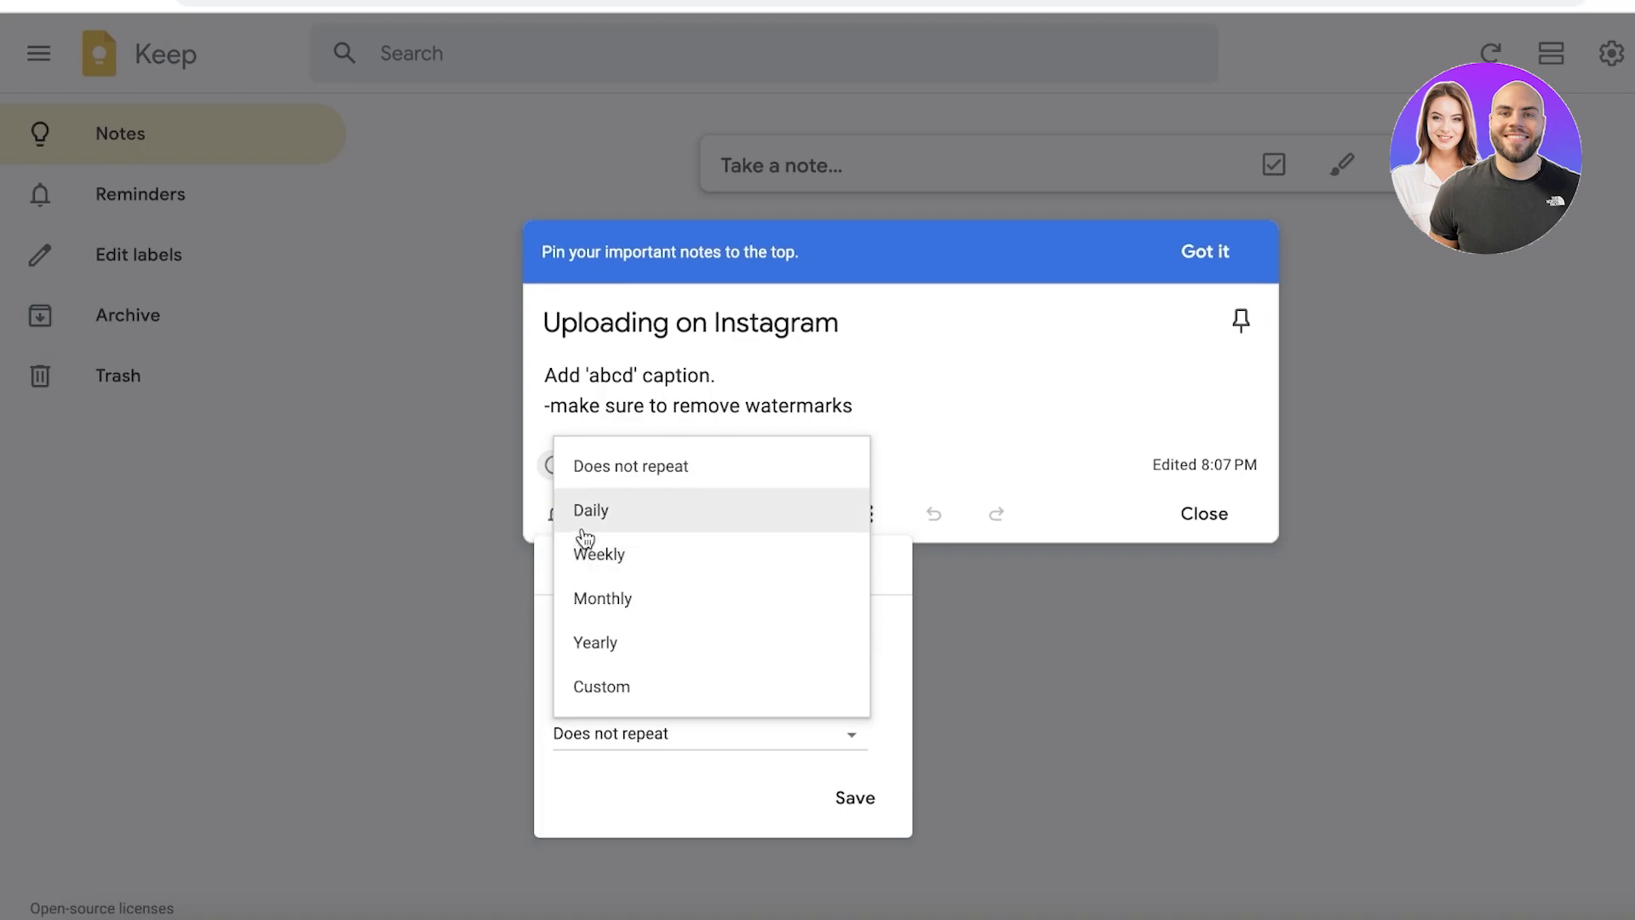
{"action": "mouse_move", "coordinate": [595, 523]}
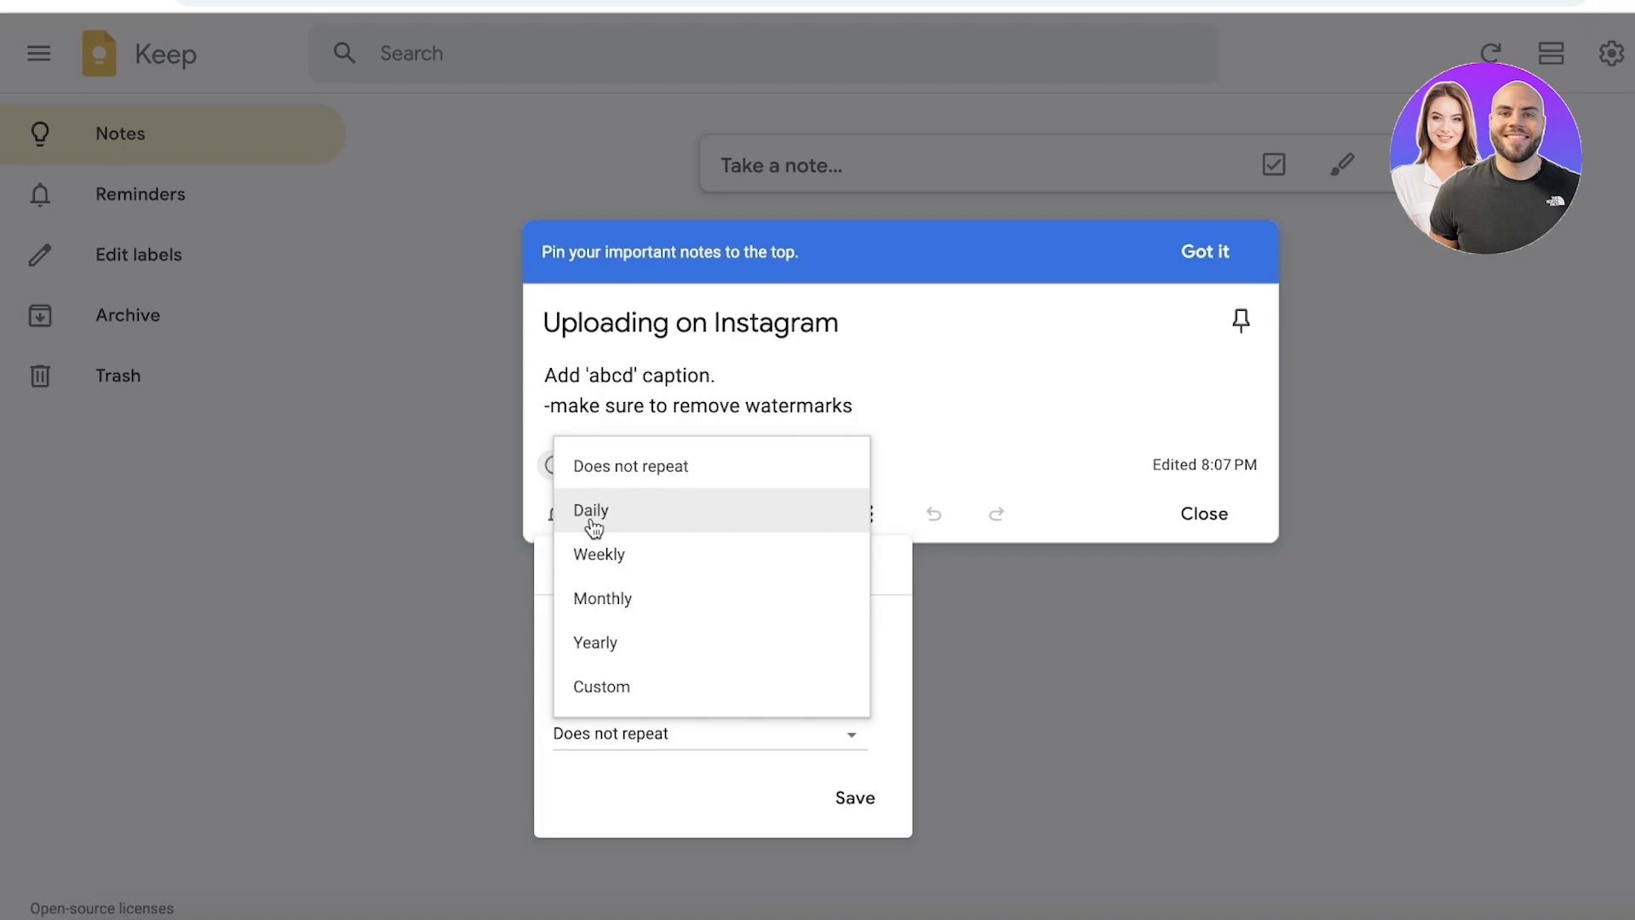
{"action": "mouse_move", "coordinate": [595, 554]}
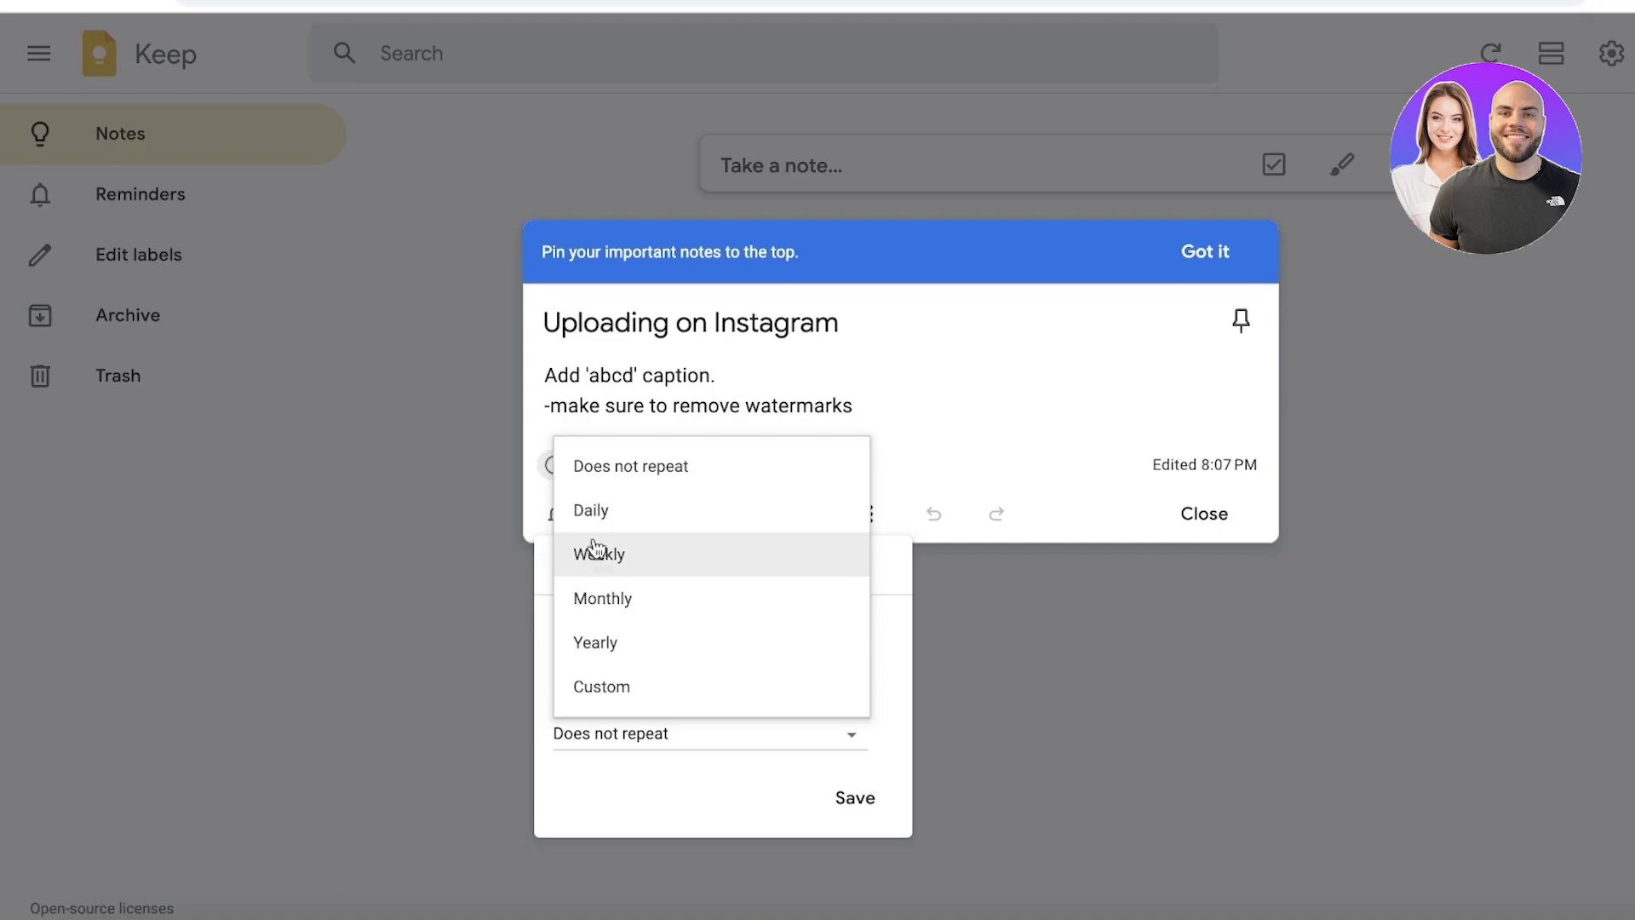
{"action": "left_click", "coordinate": [598, 553]}
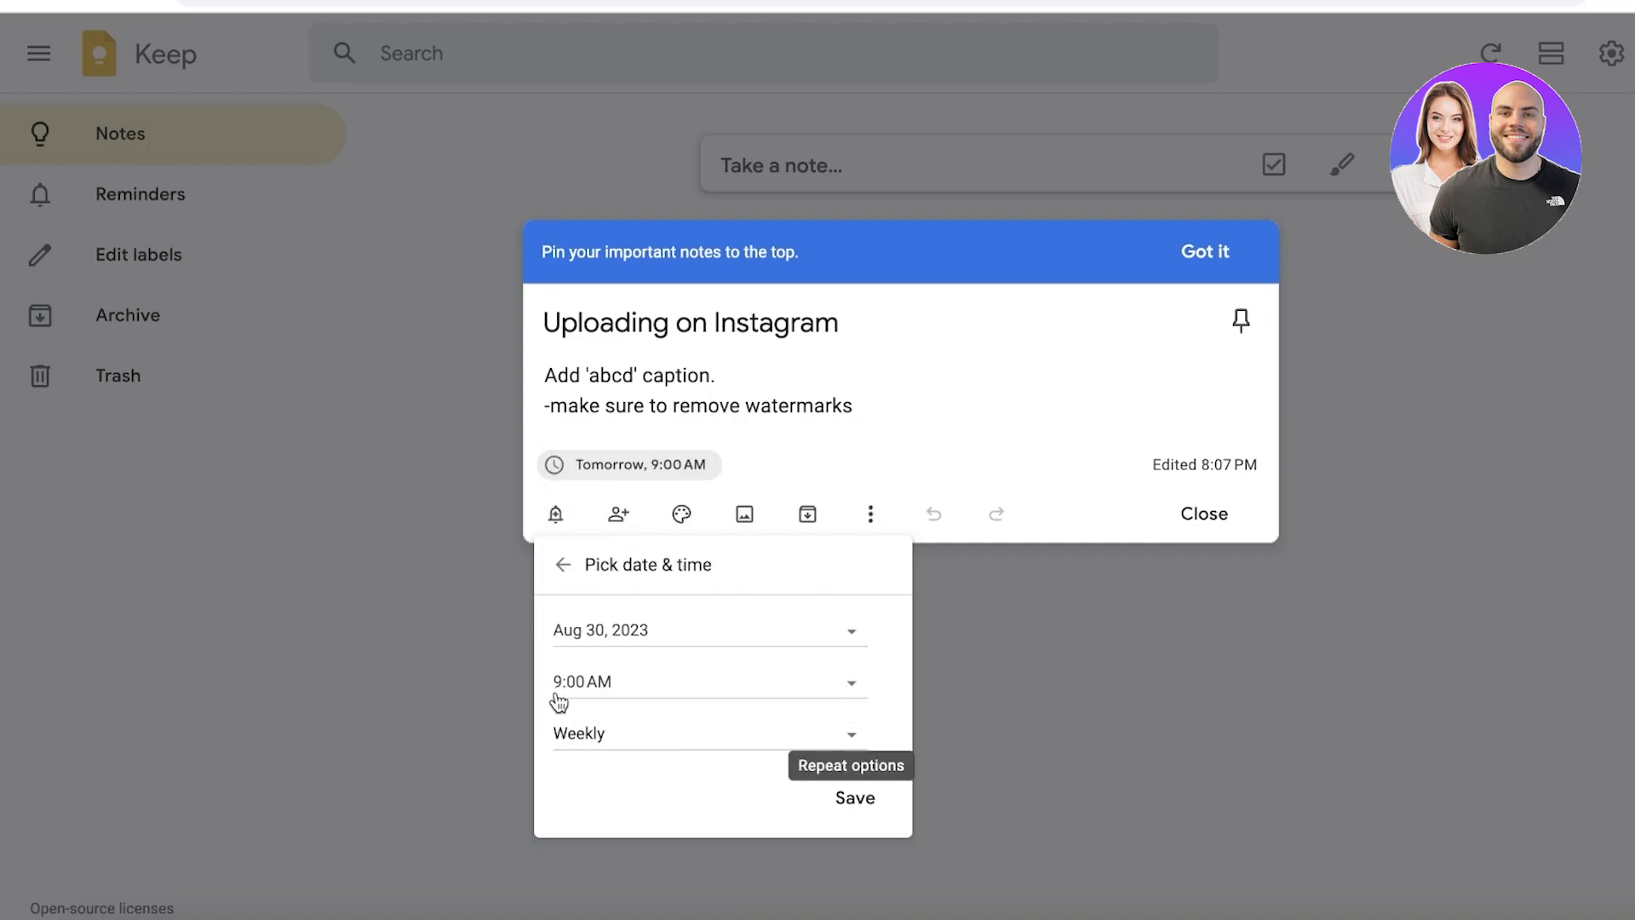
{"action": "left_click", "coordinate": [709, 732]}
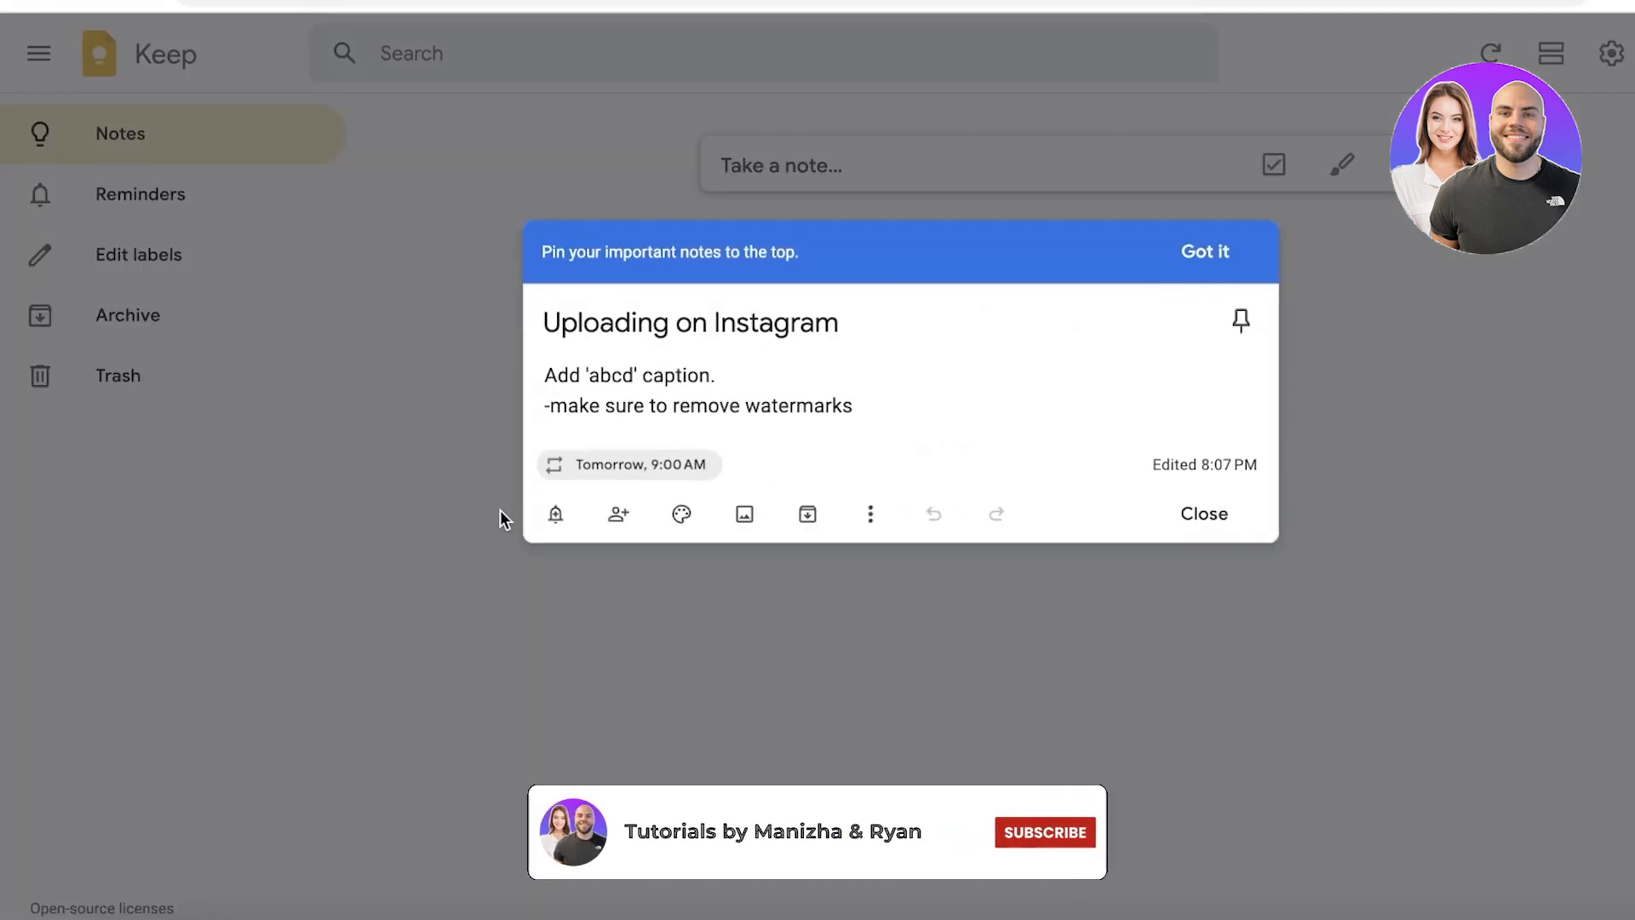
Step: Replace the timed reminder with a Home location reminder and start picking a custom place
{"action": "left_click", "coordinate": [556, 513]}
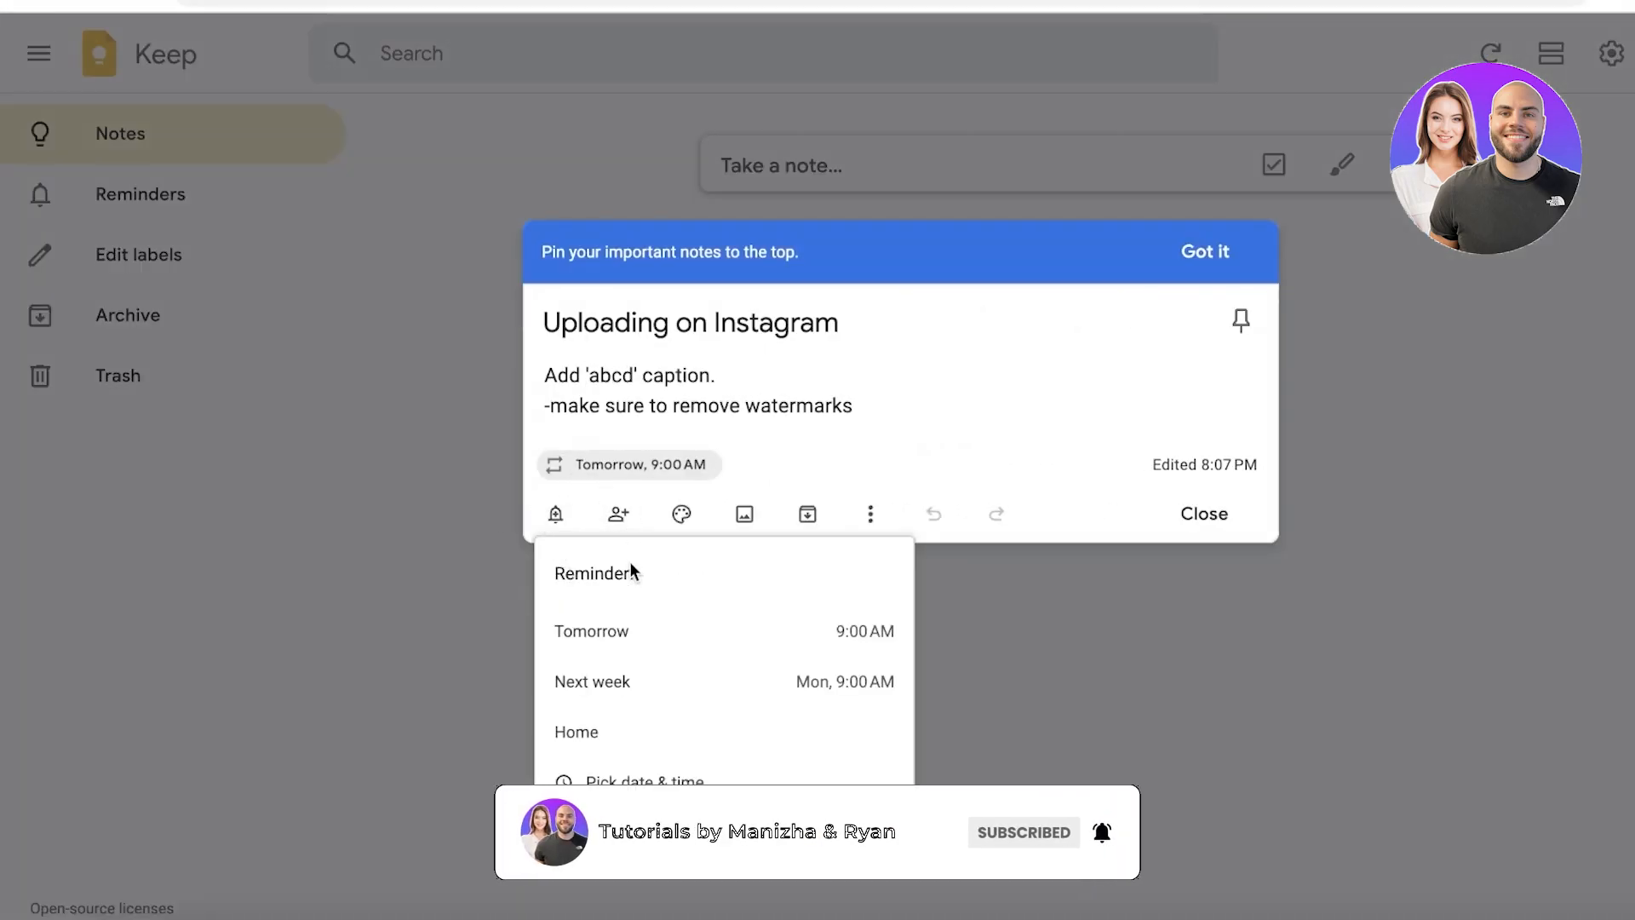
{"action": "mouse_move", "coordinate": [574, 730]}
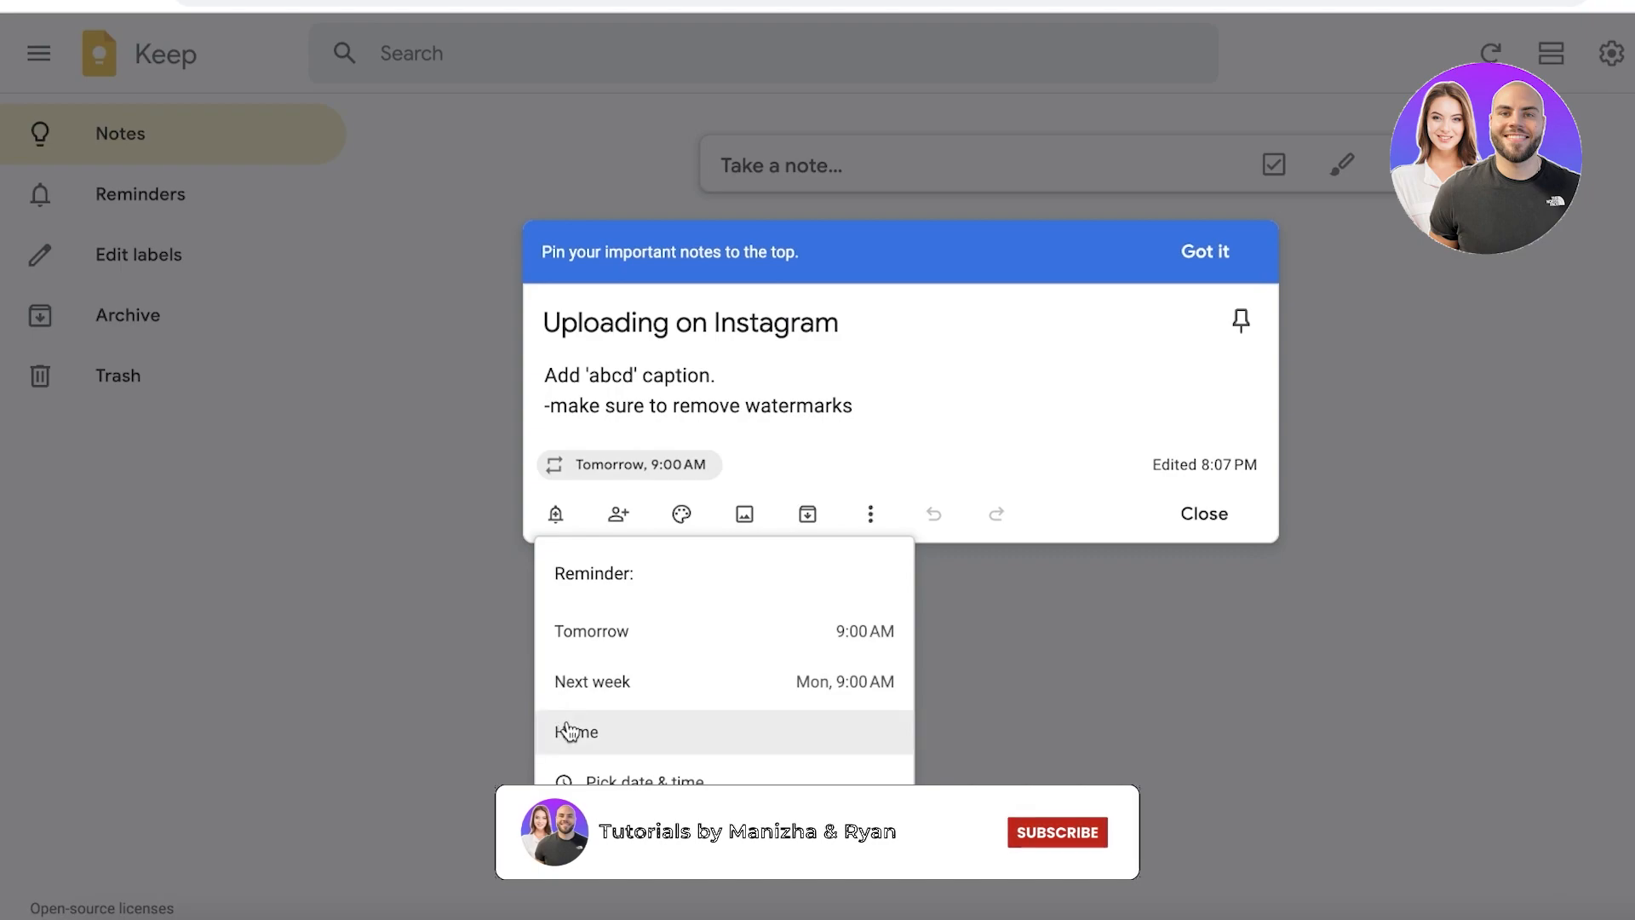
{"action": "left_click", "coordinate": [576, 731]}
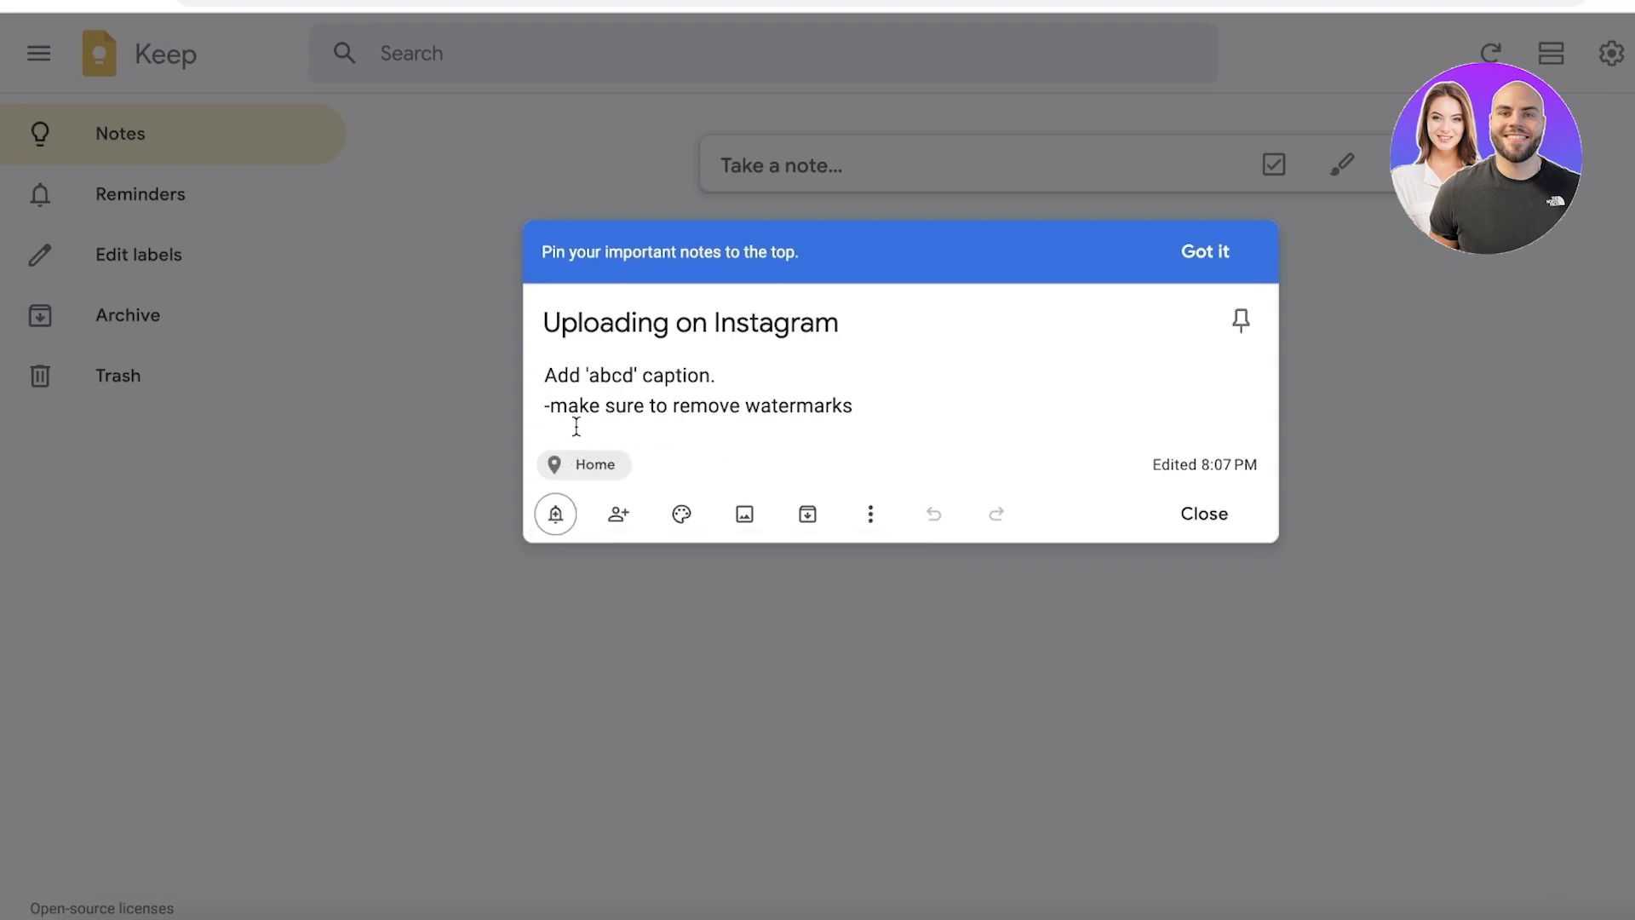
{"action": "left_click", "coordinate": [553, 513]}
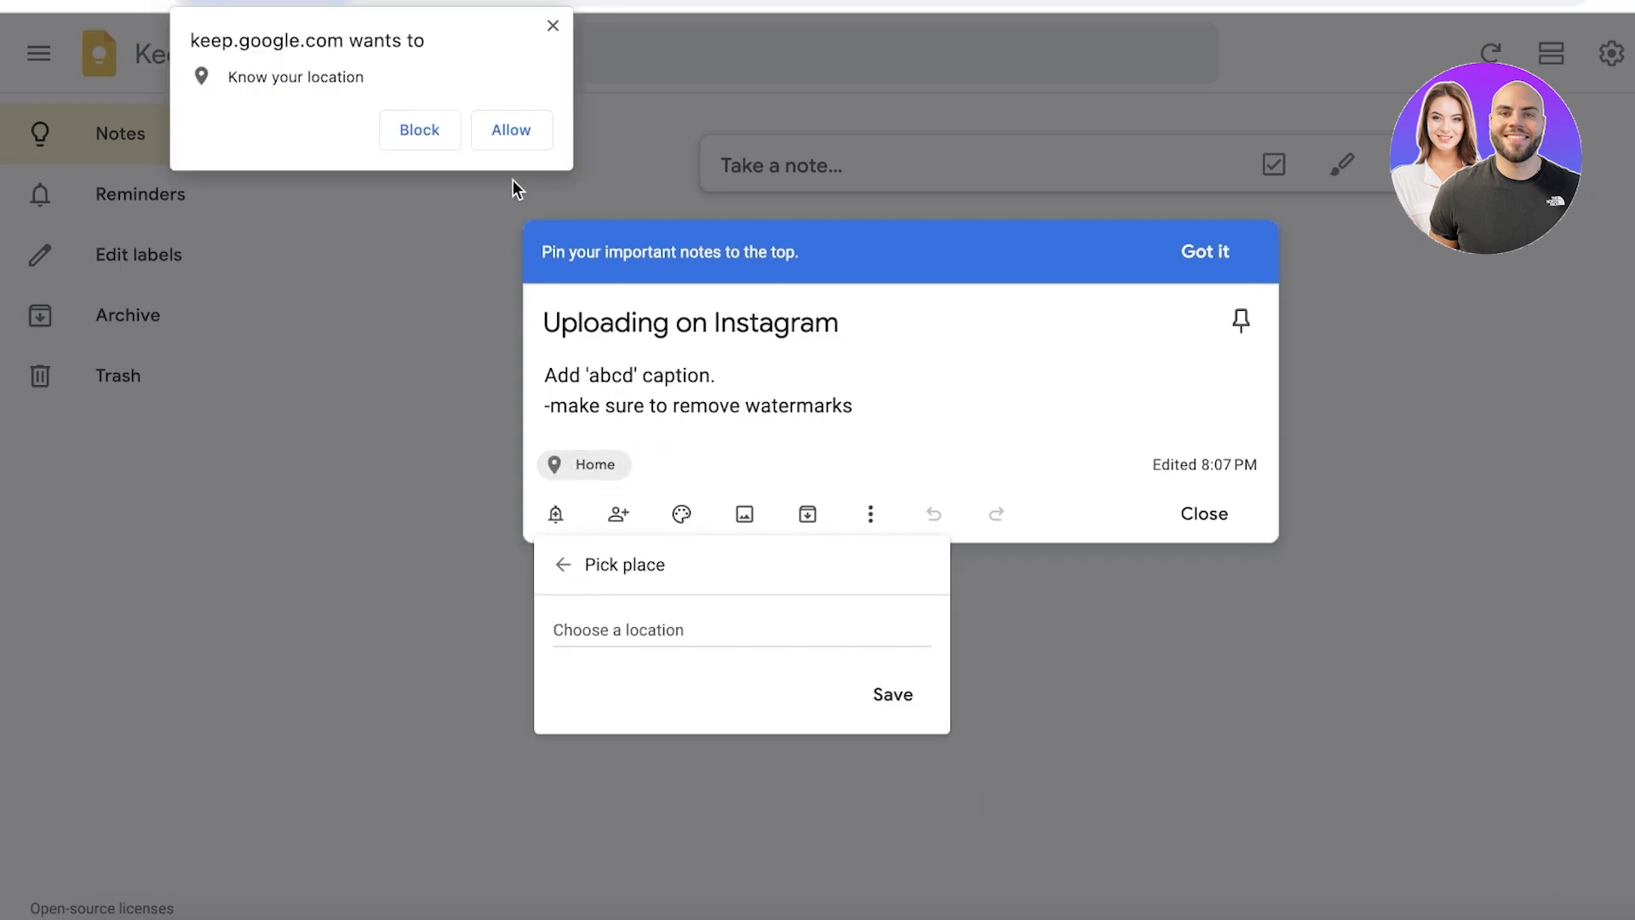
{"action": "mouse_move", "coordinate": [639, 760]}
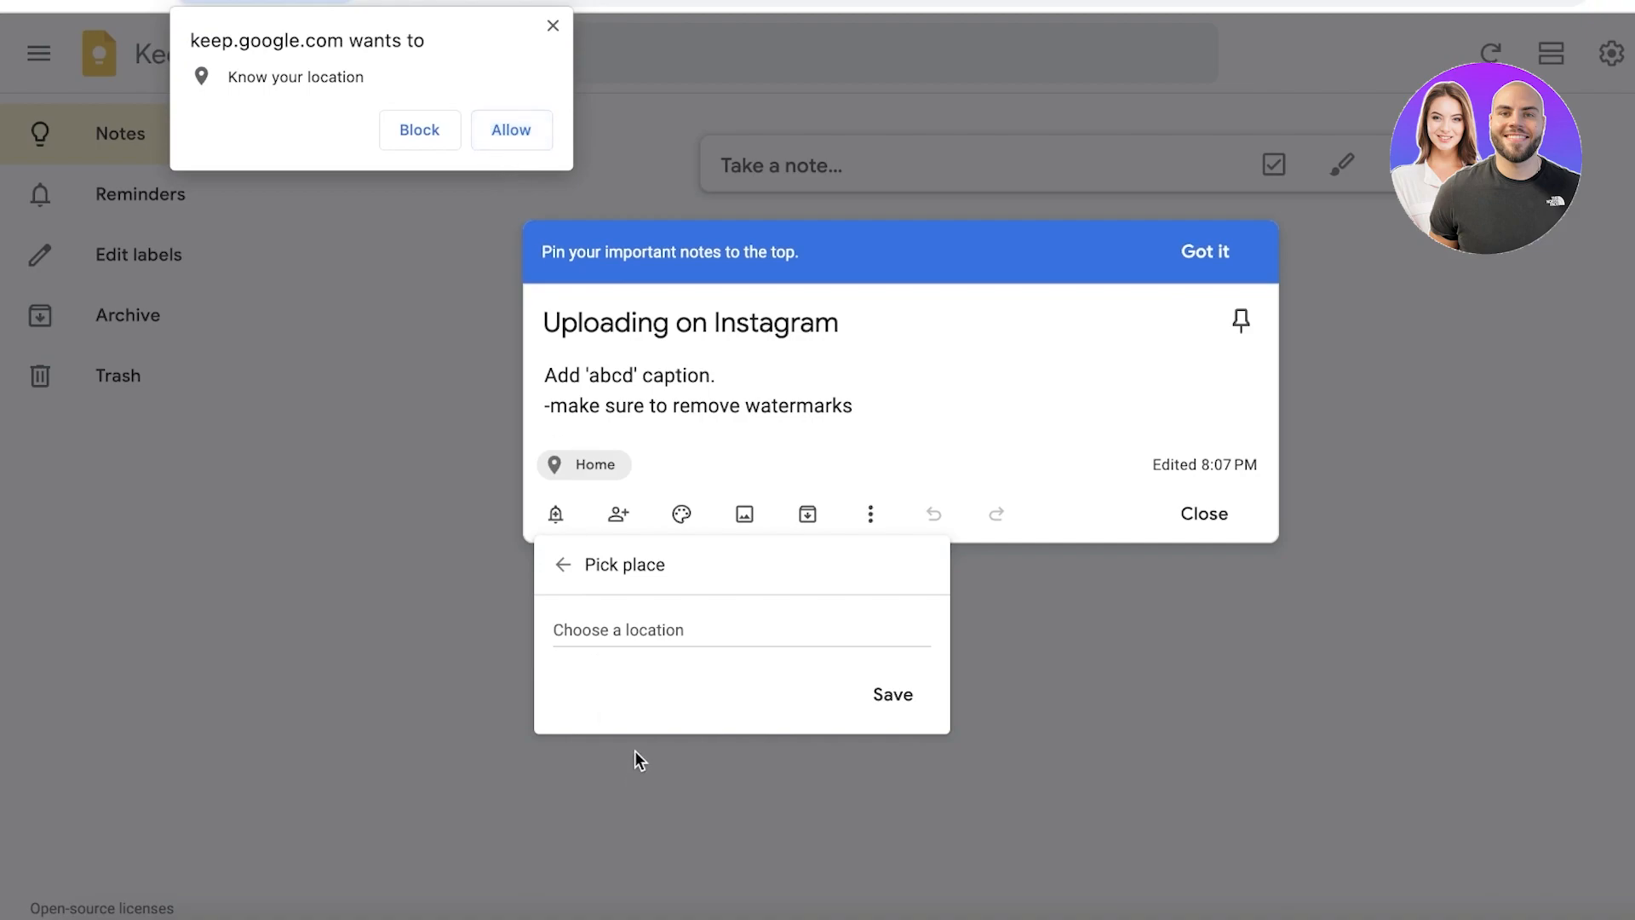
{"action": "left_click", "coordinate": [509, 130]}
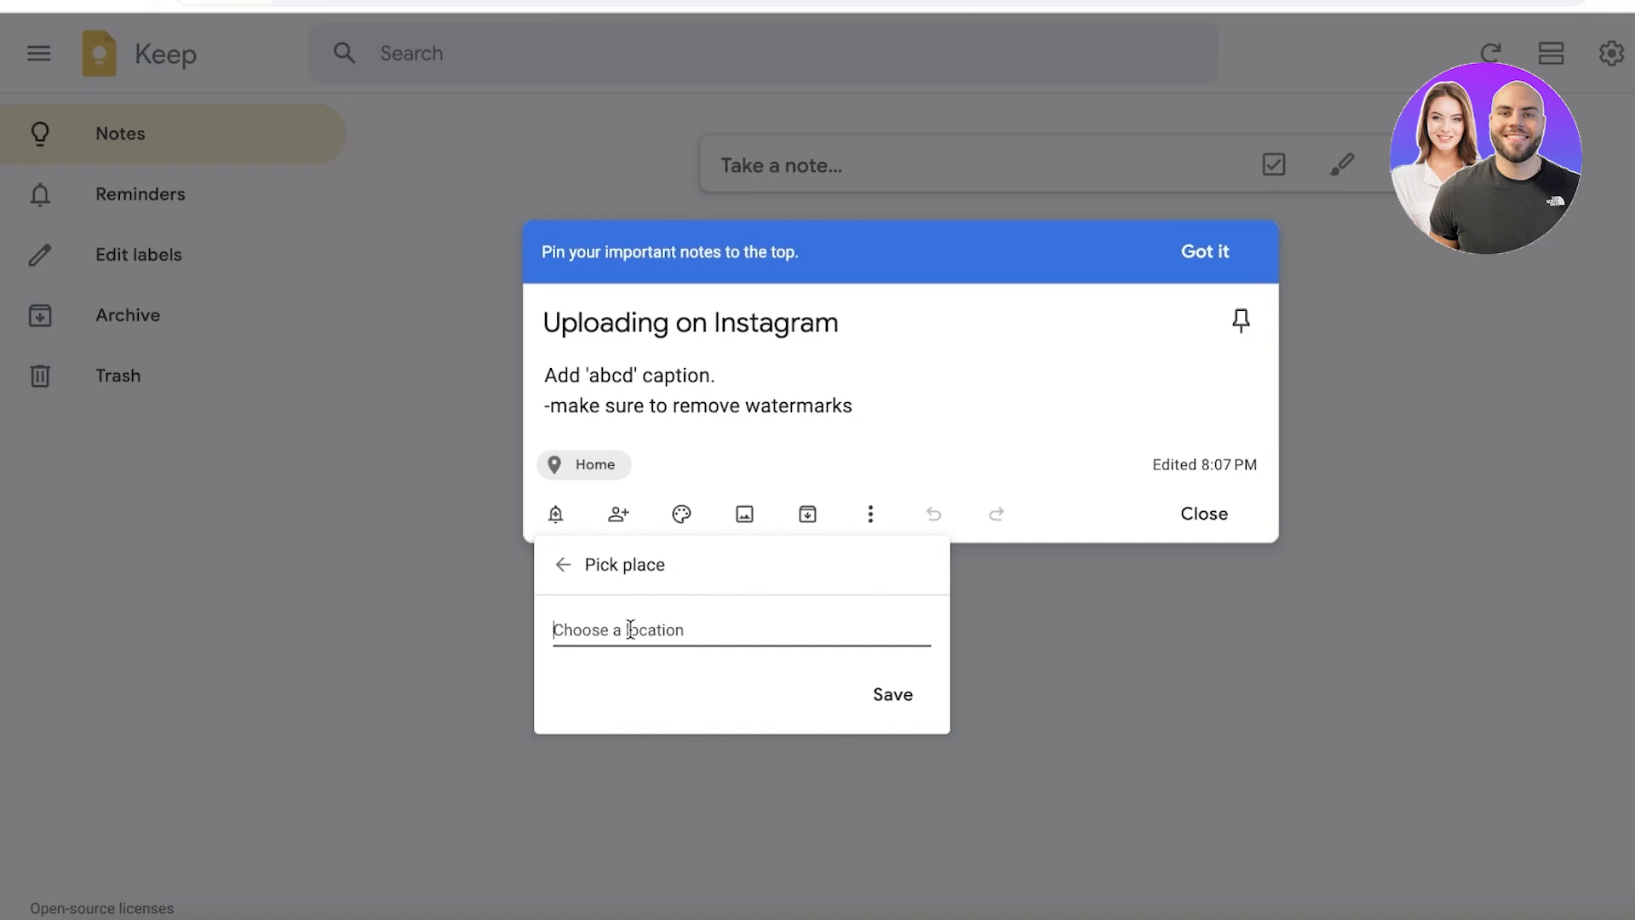
{"action": "mouse_move", "coordinate": [562, 564]}
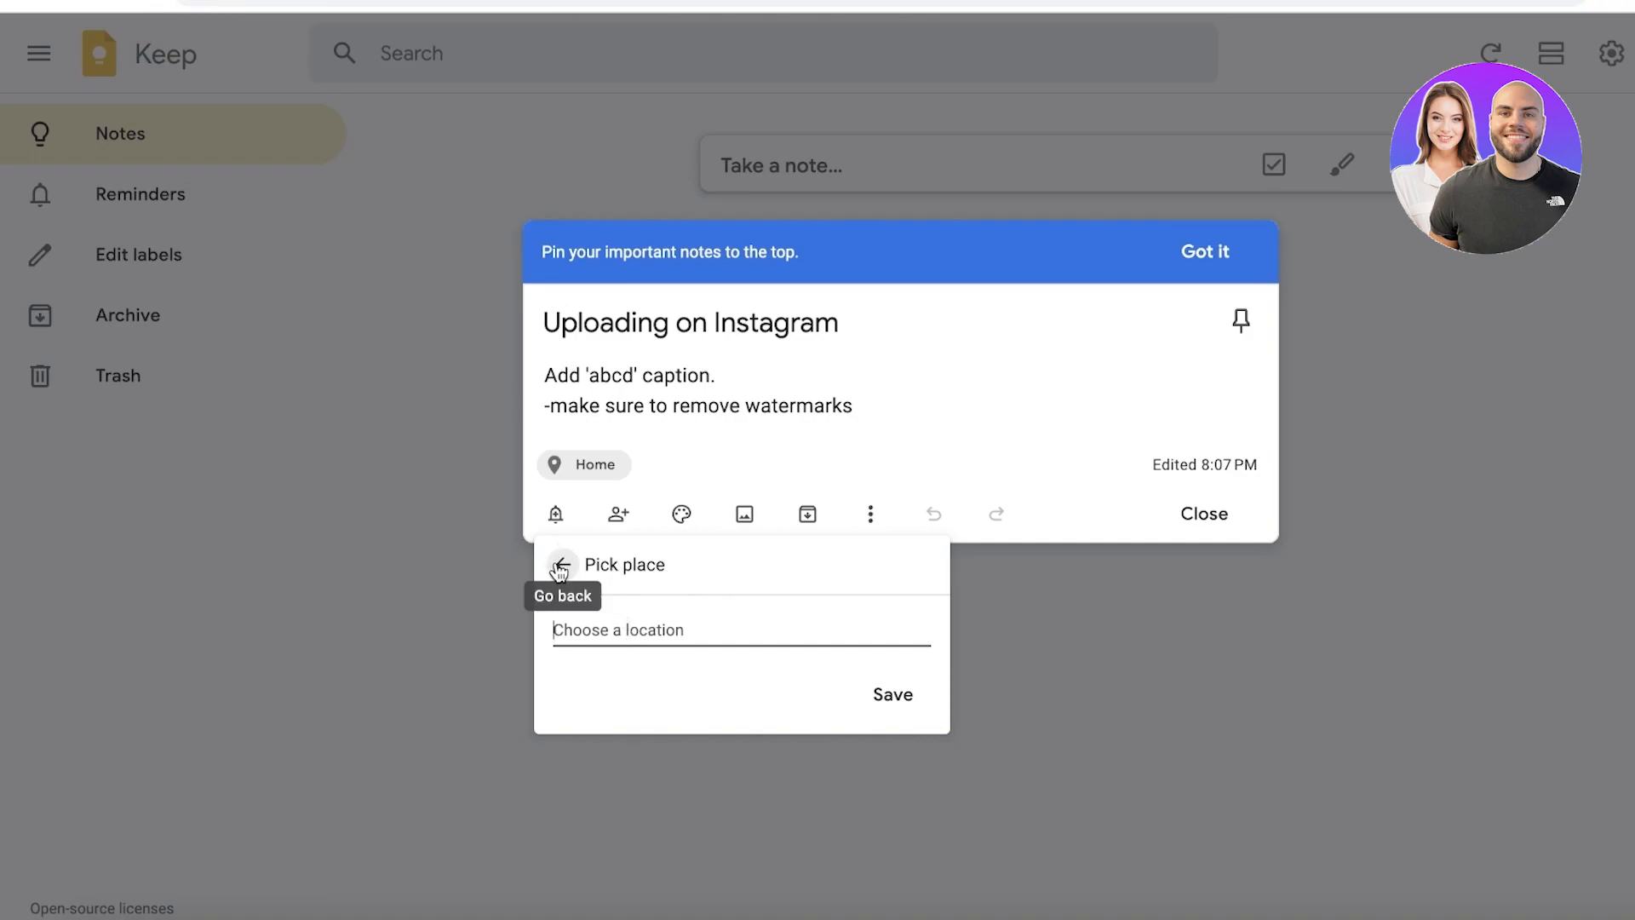
{"action": "mouse_move", "coordinate": [560, 573]}
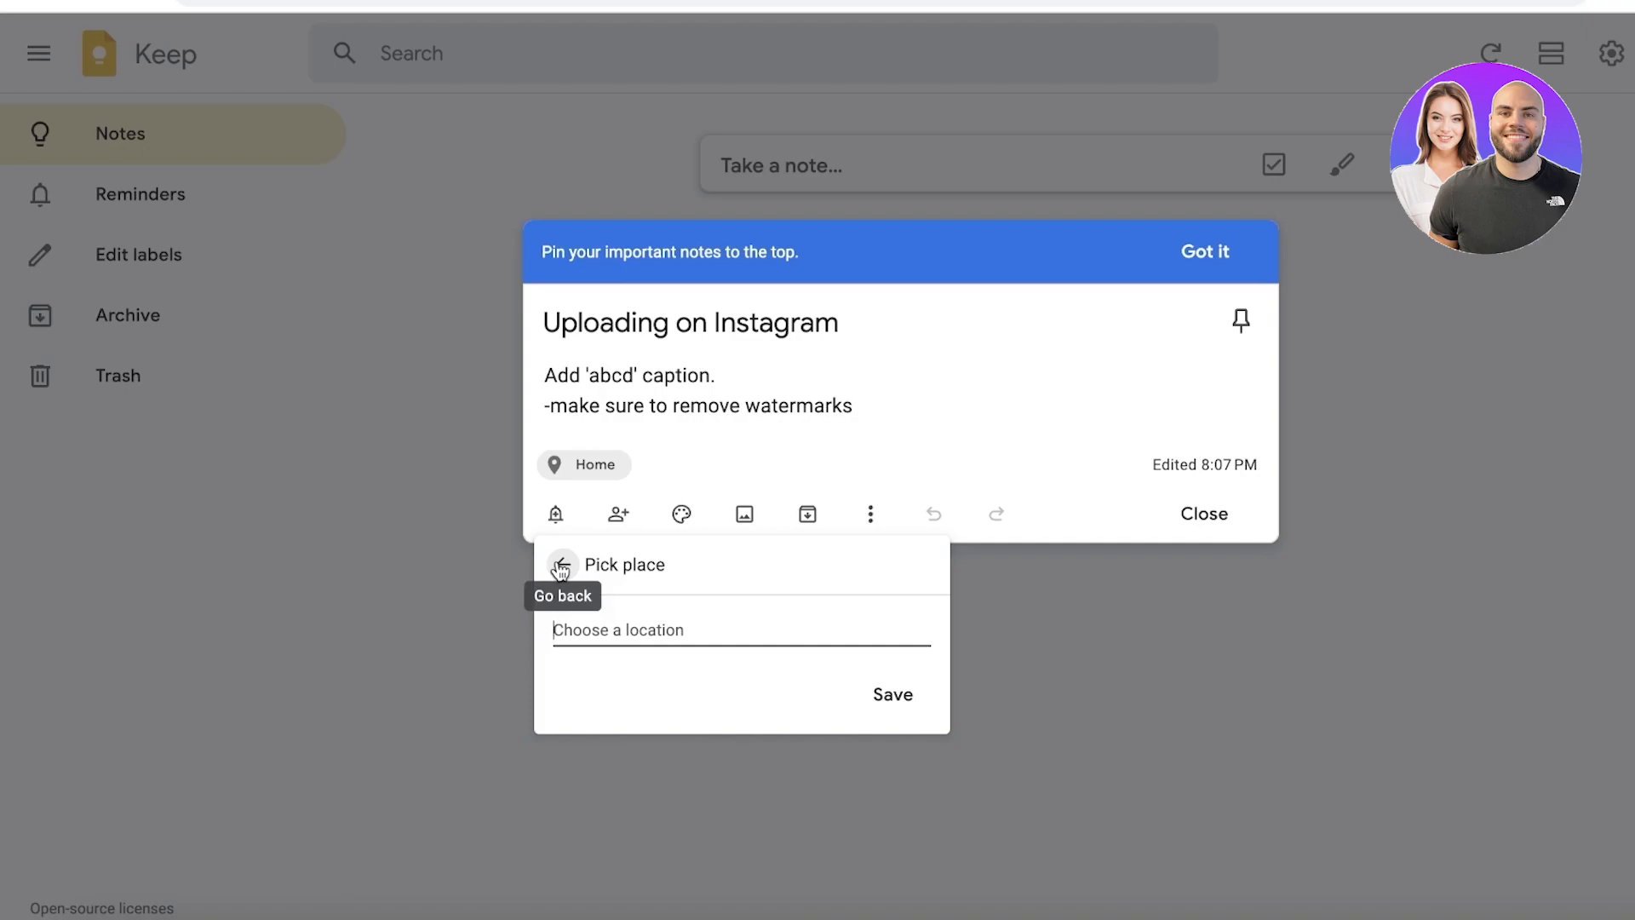
Step: Back out of the place picker, keeping the Home reminder
{"action": "left_click", "coordinate": [562, 566]}
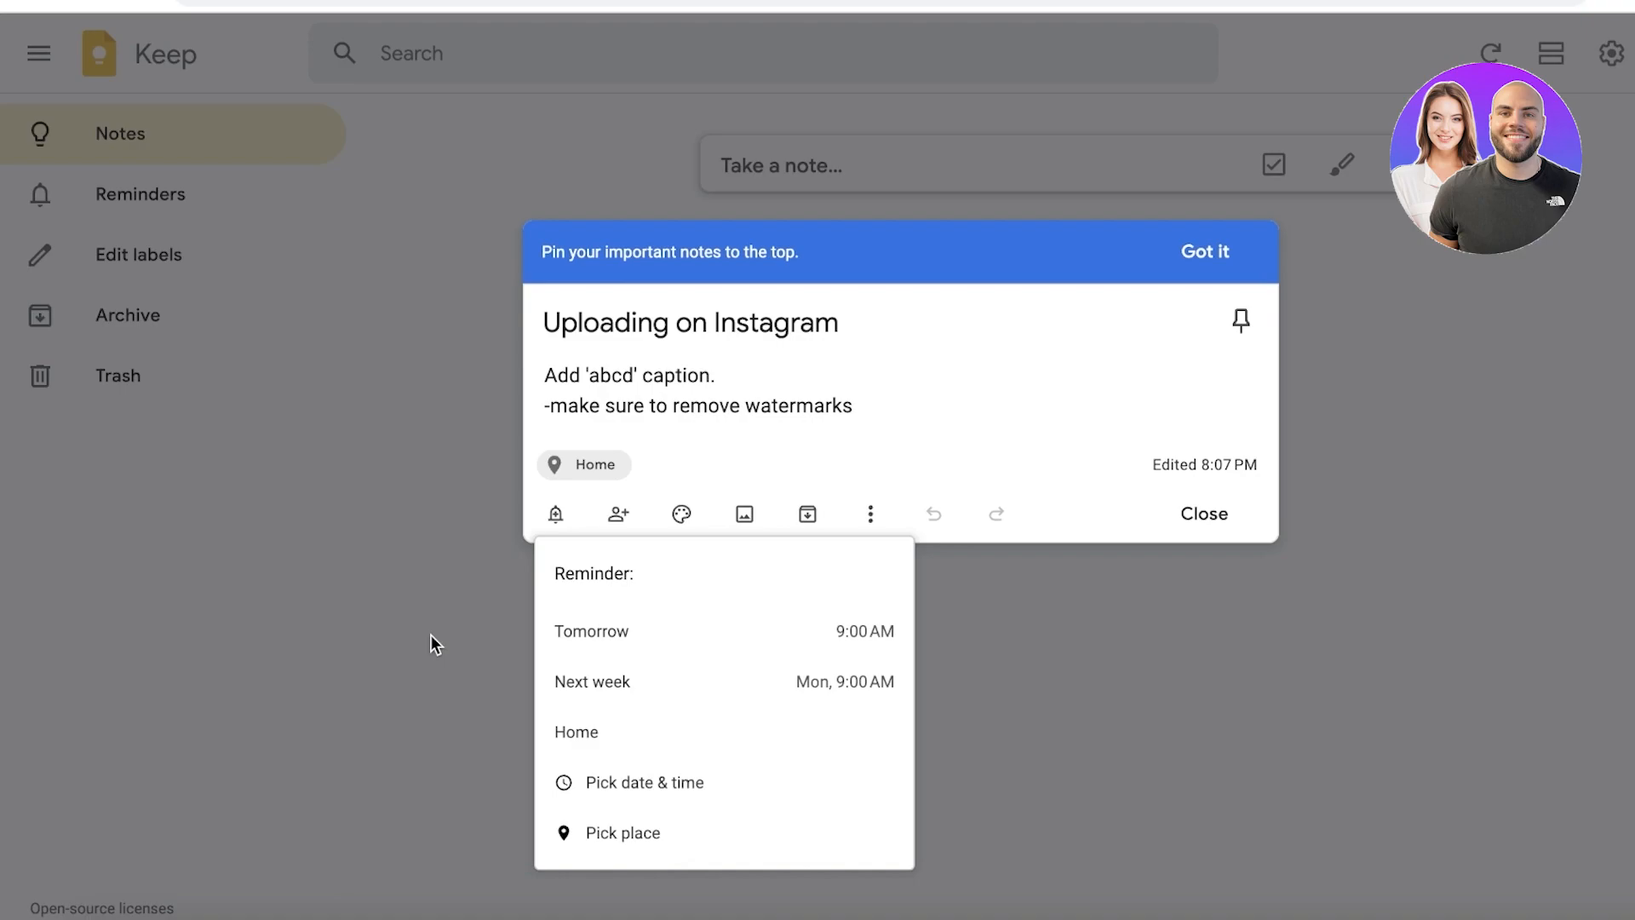
{"action": "mouse_move", "coordinate": [448, 639]}
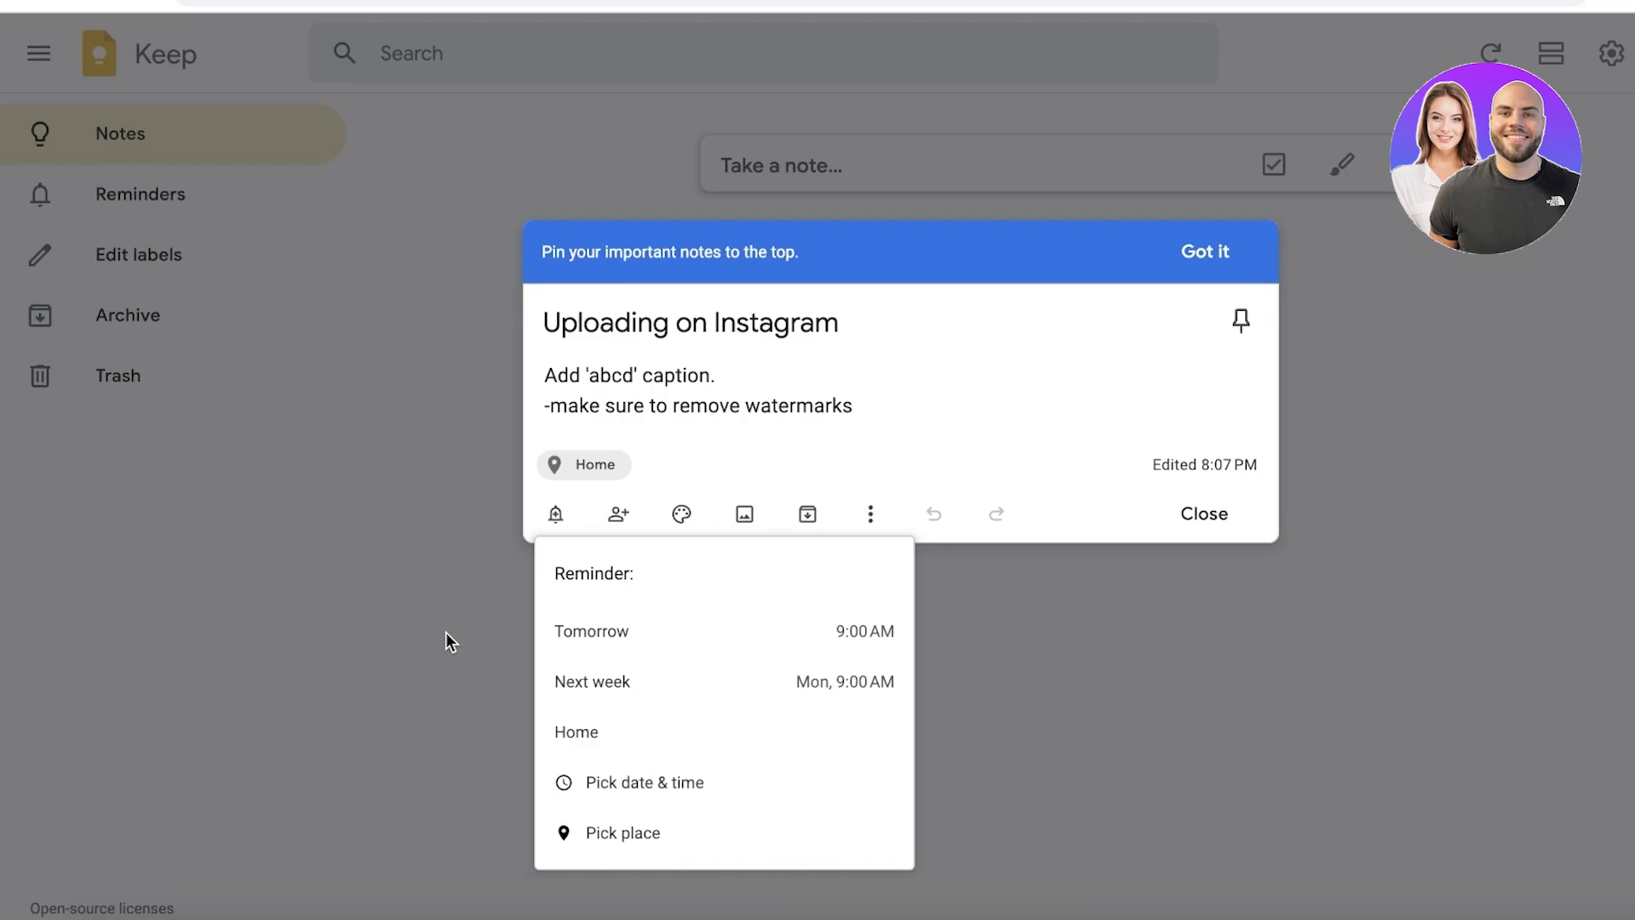
{"action": "mouse_move", "coordinate": [668, 510]}
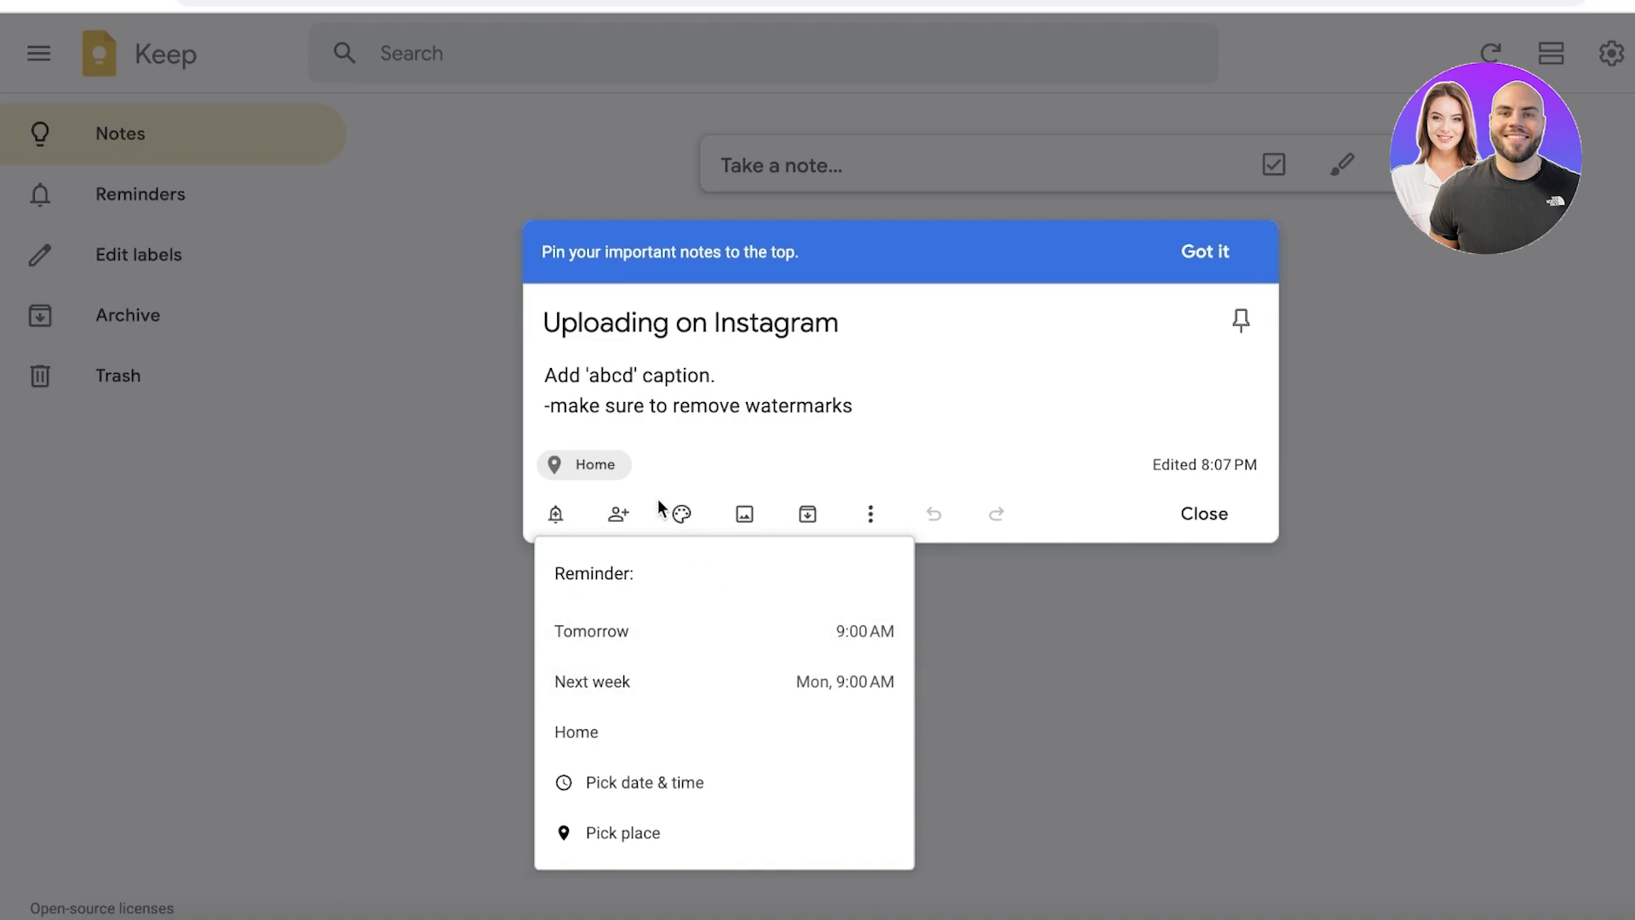
{"action": "mouse_move", "coordinate": [799, 419]}
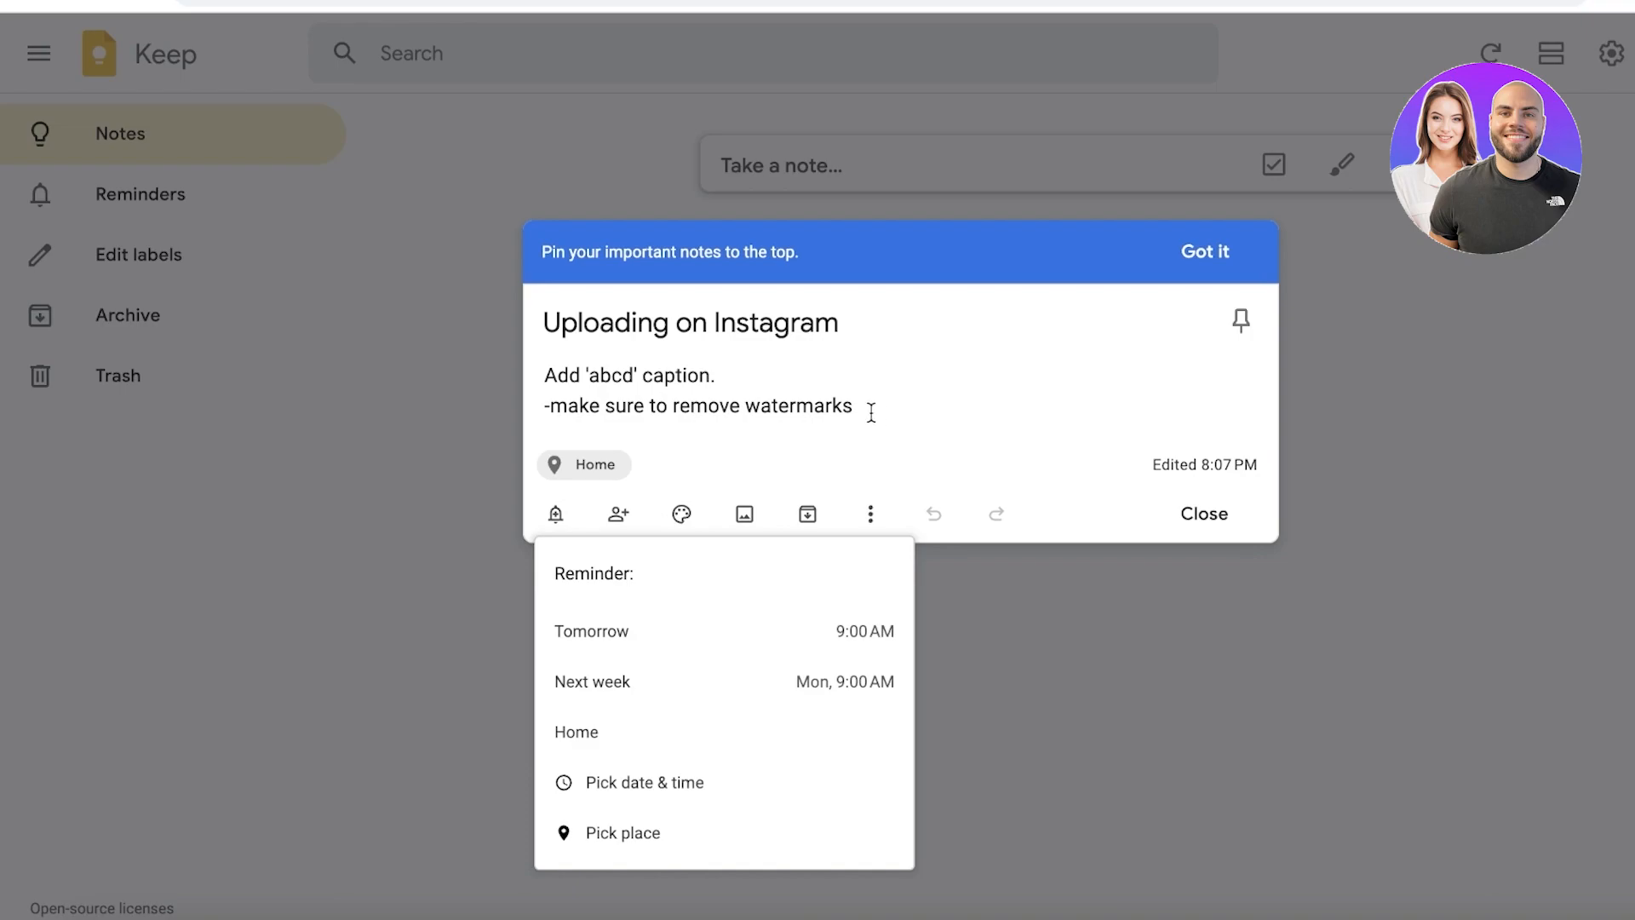
{"action": "mouse_move", "coordinate": [556, 514]}
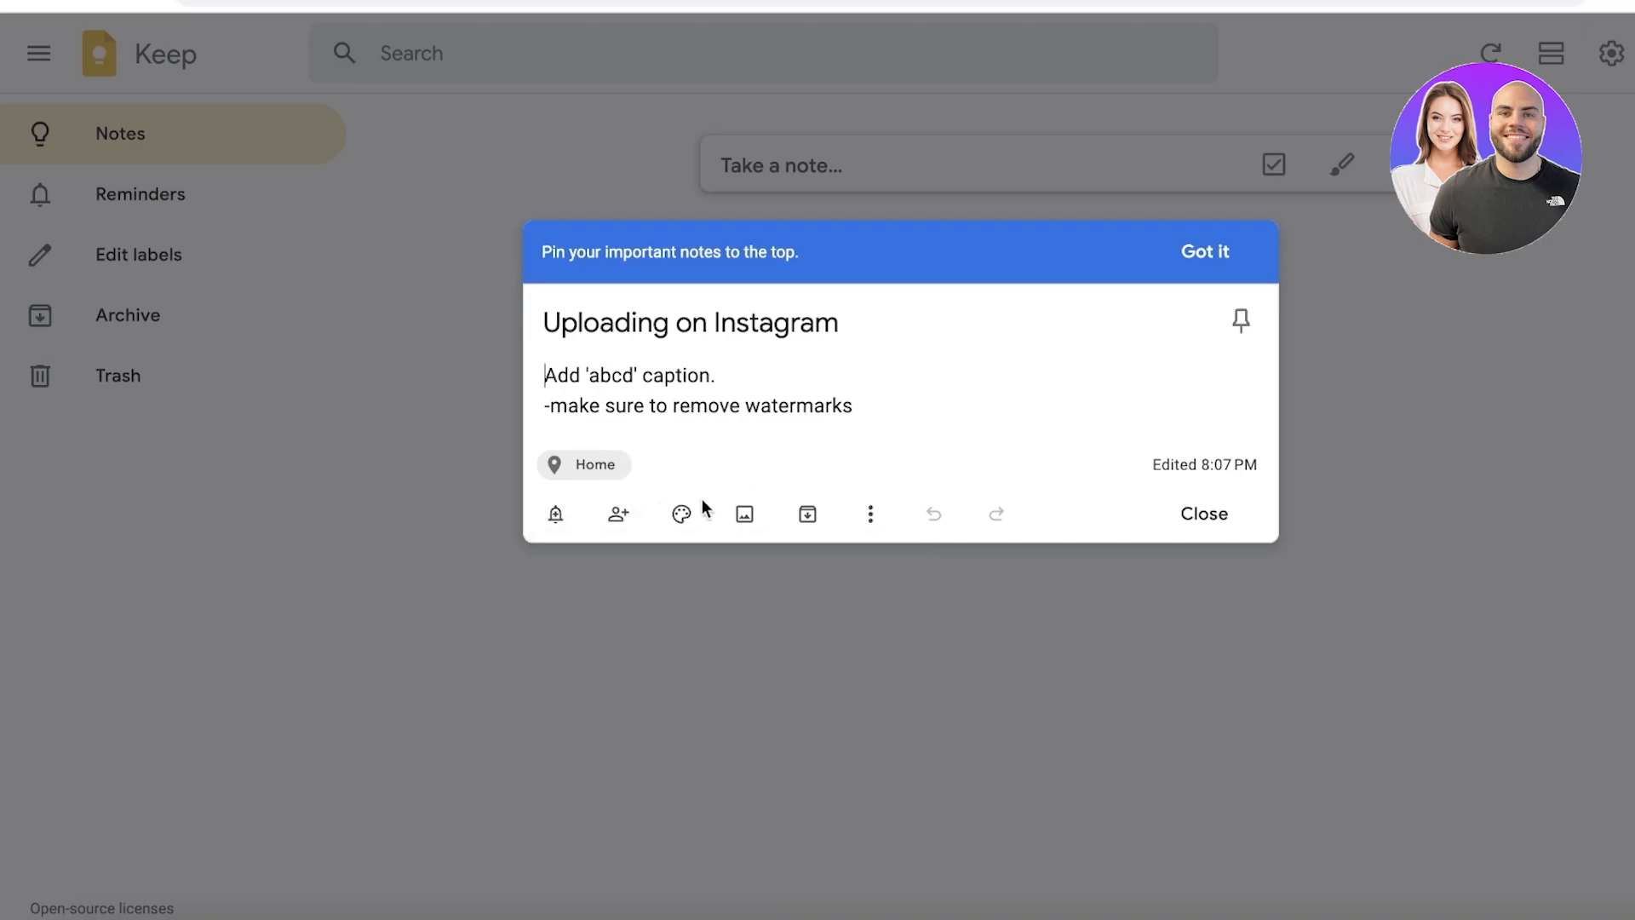
{"action": "mouse_move", "coordinate": [618, 515]}
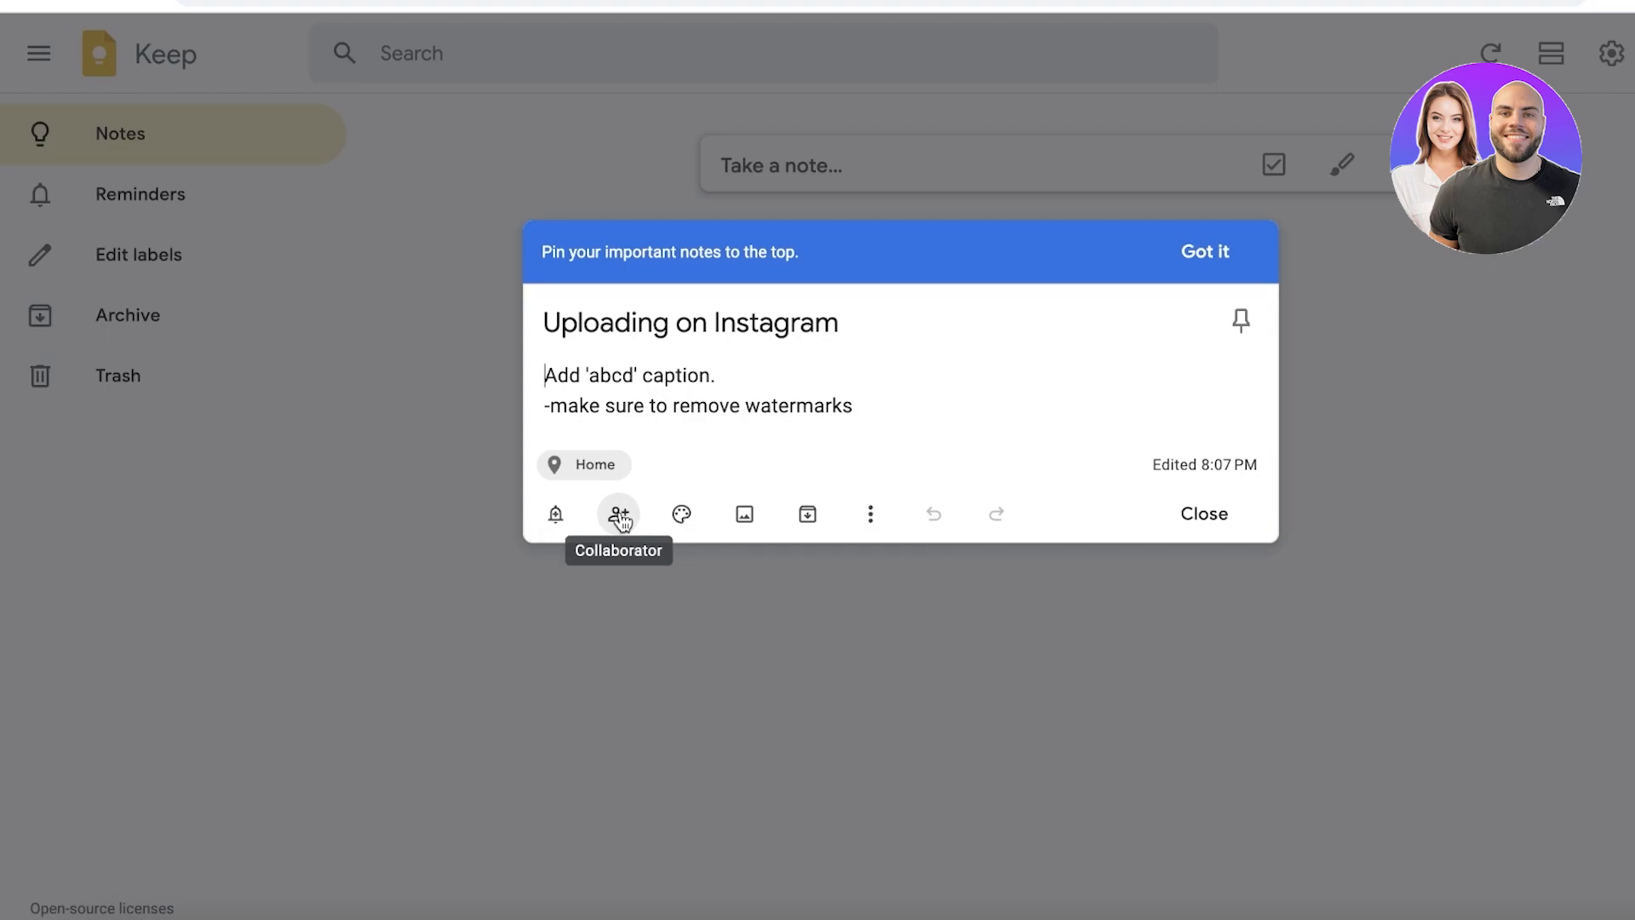
{"action": "left_click", "coordinate": [619, 513]}
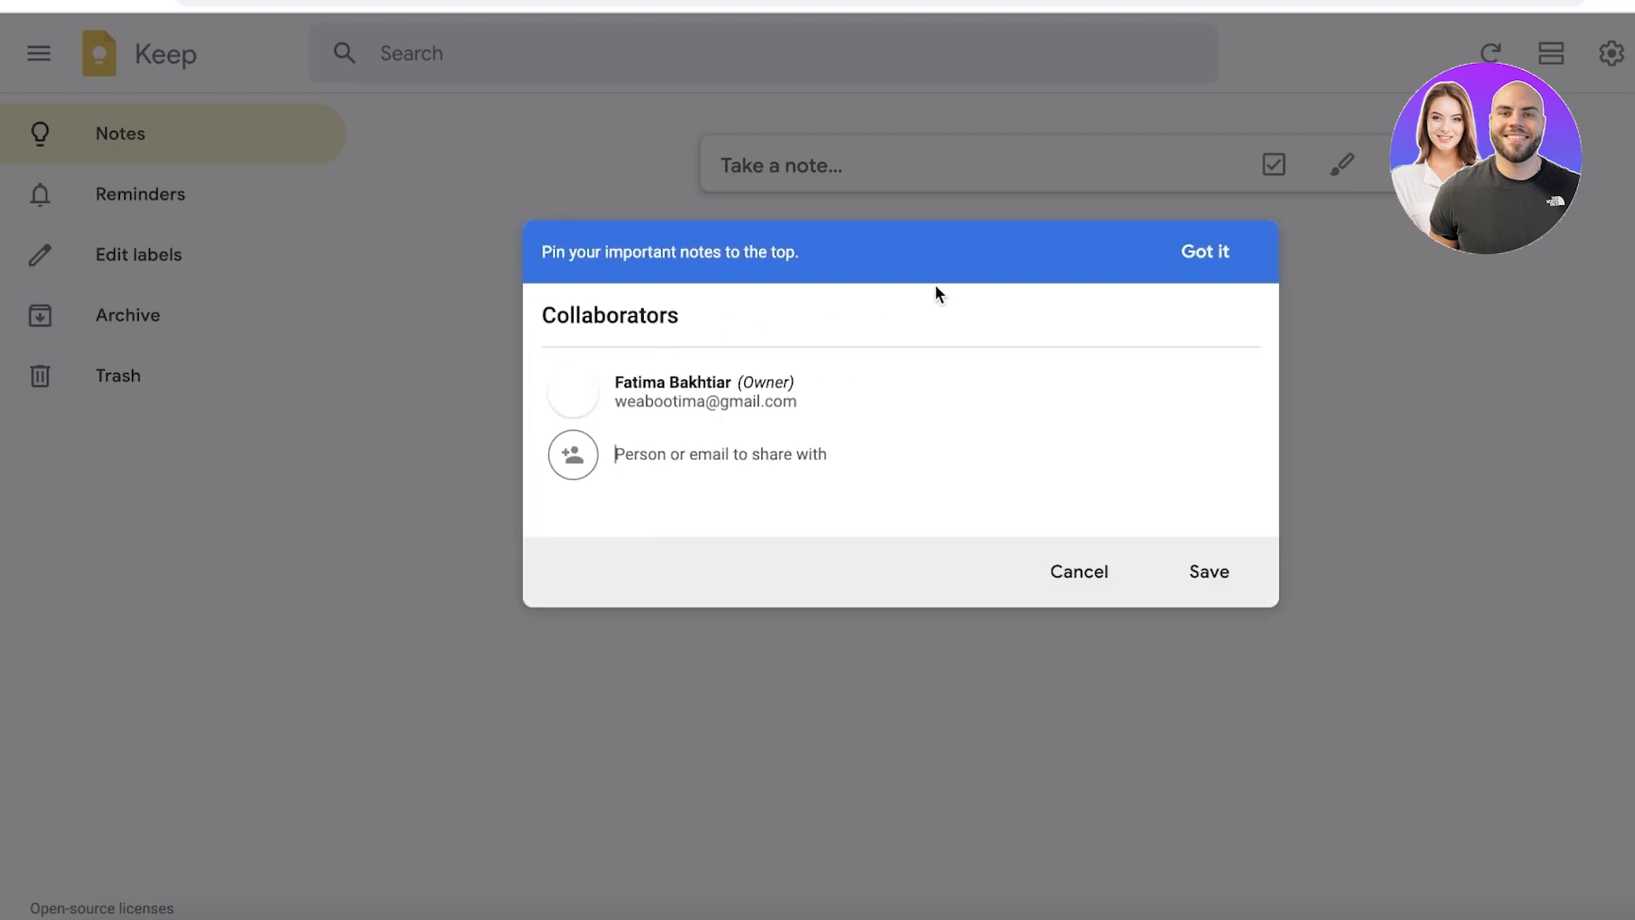
{"action": "left_click", "coordinate": [1078, 572]}
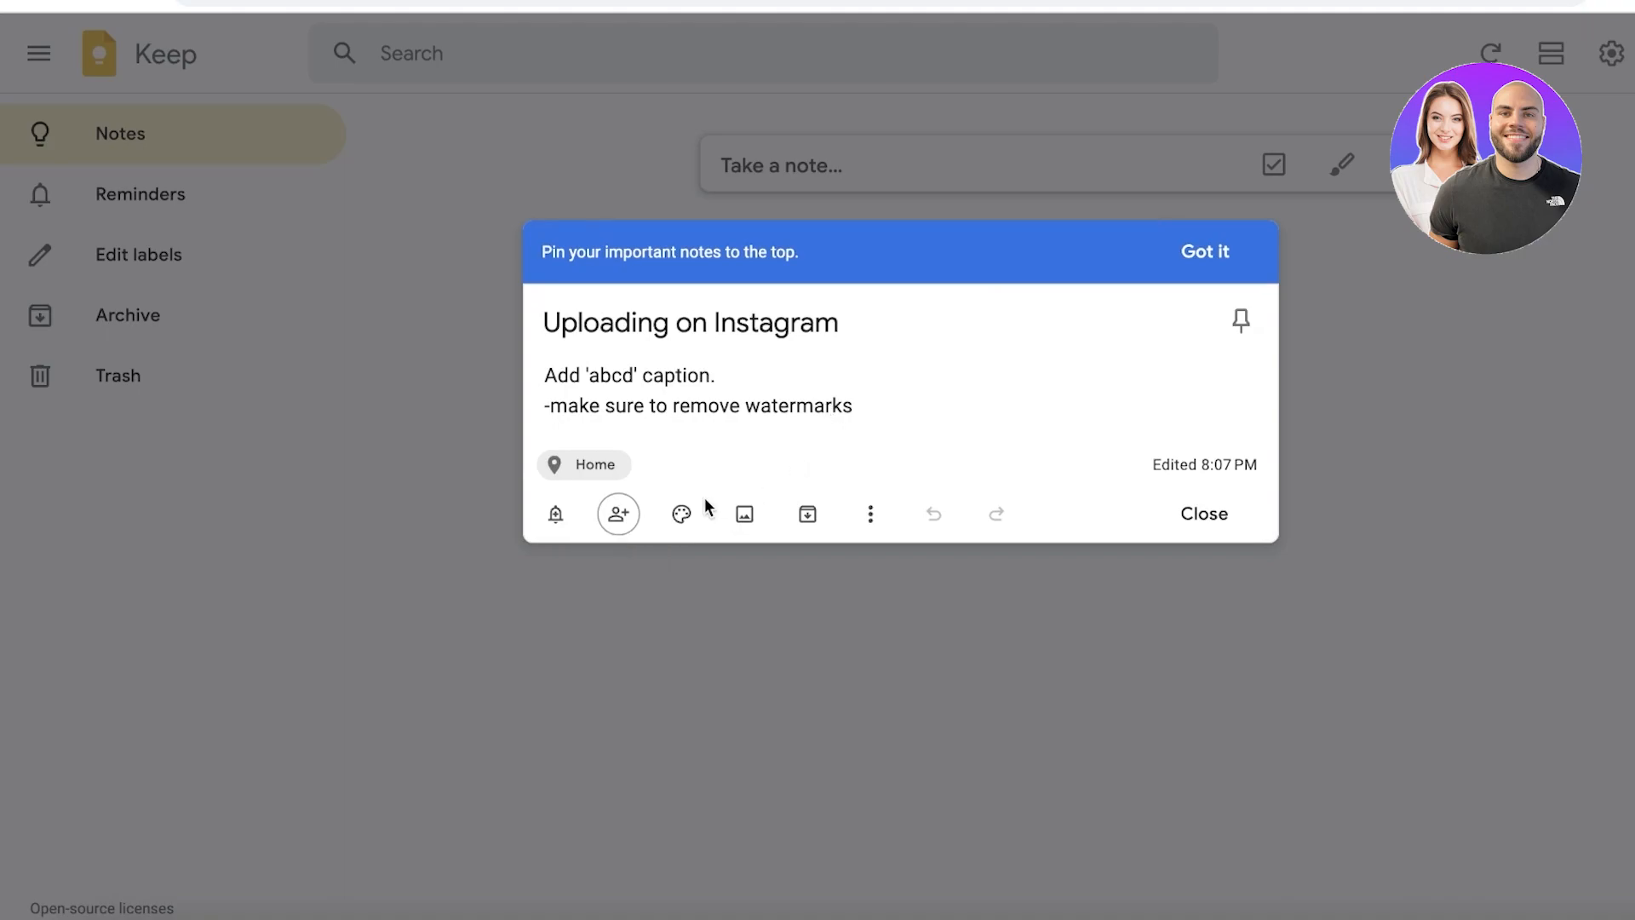
{"action": "mouse_move", "coordinate": [654, 508]}
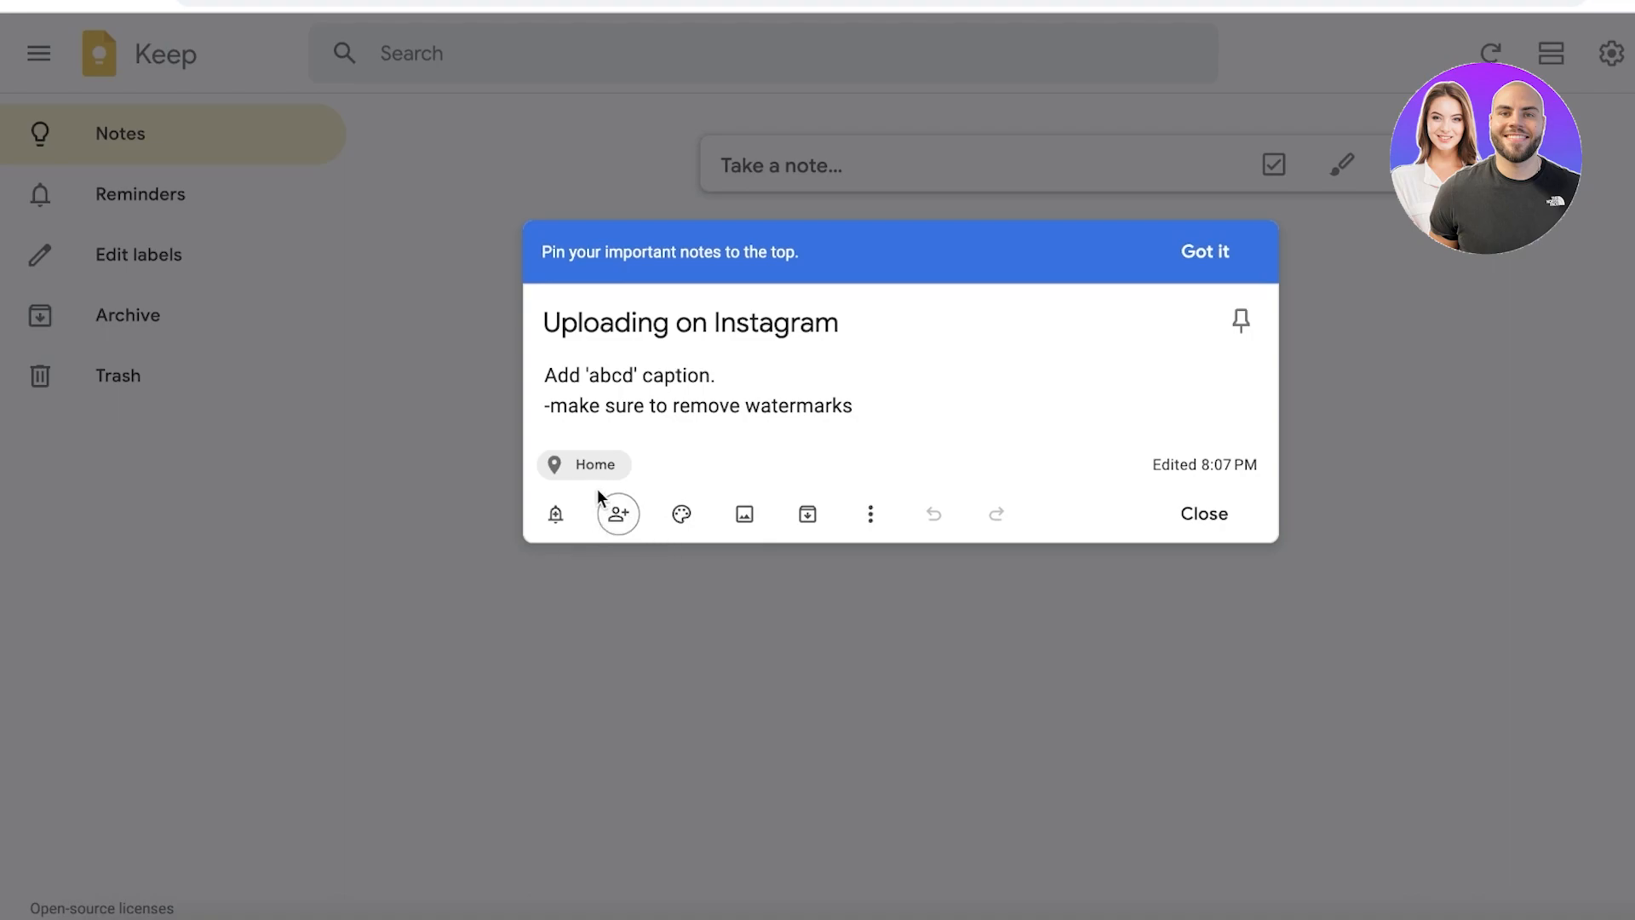
{"action": "mouse_move", "coordinate": [682, 513]}
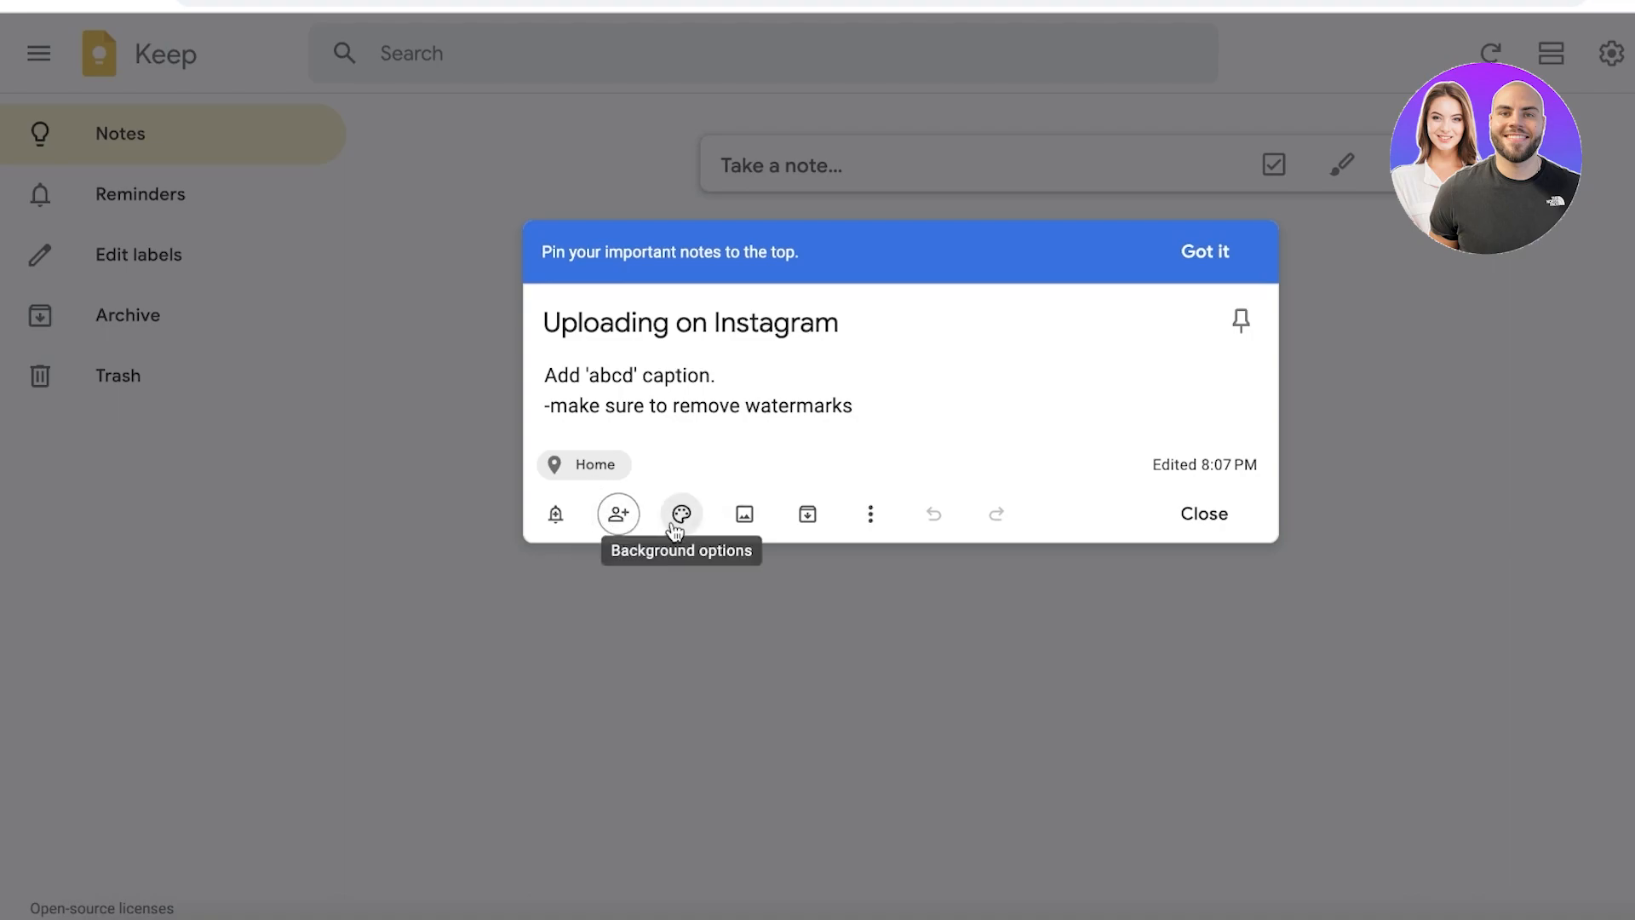
Step: Give the note a green colour and the orange rings background illustration
{"action": "left_click", "coordinate": [679, 513]}
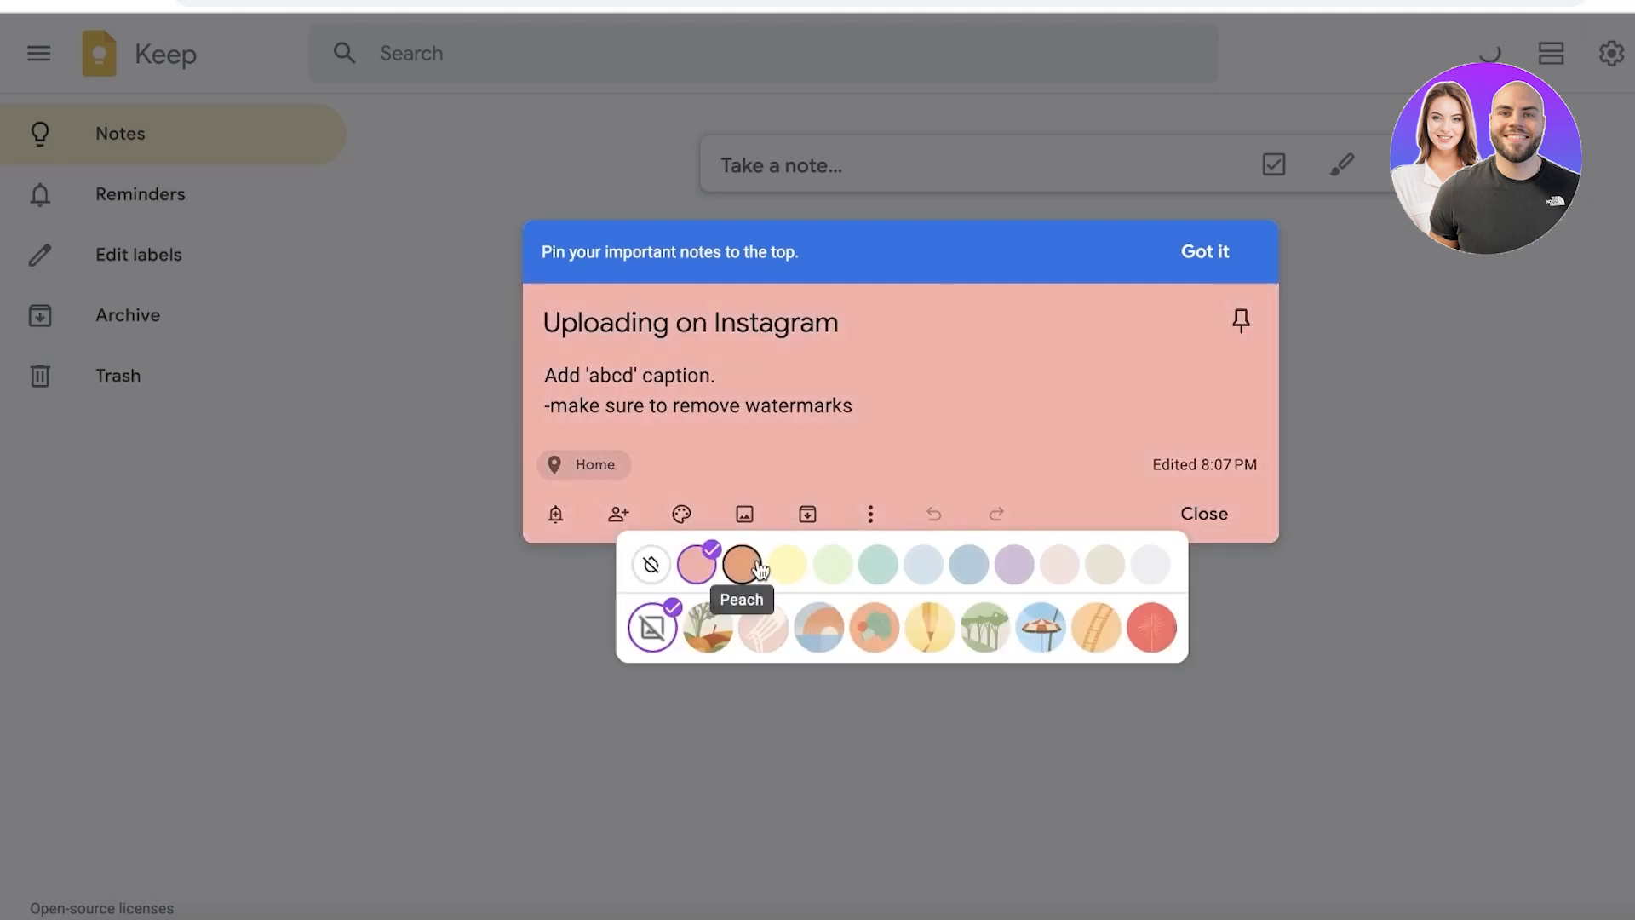
{"action": "left_click", "coordinate": [879, 564]}
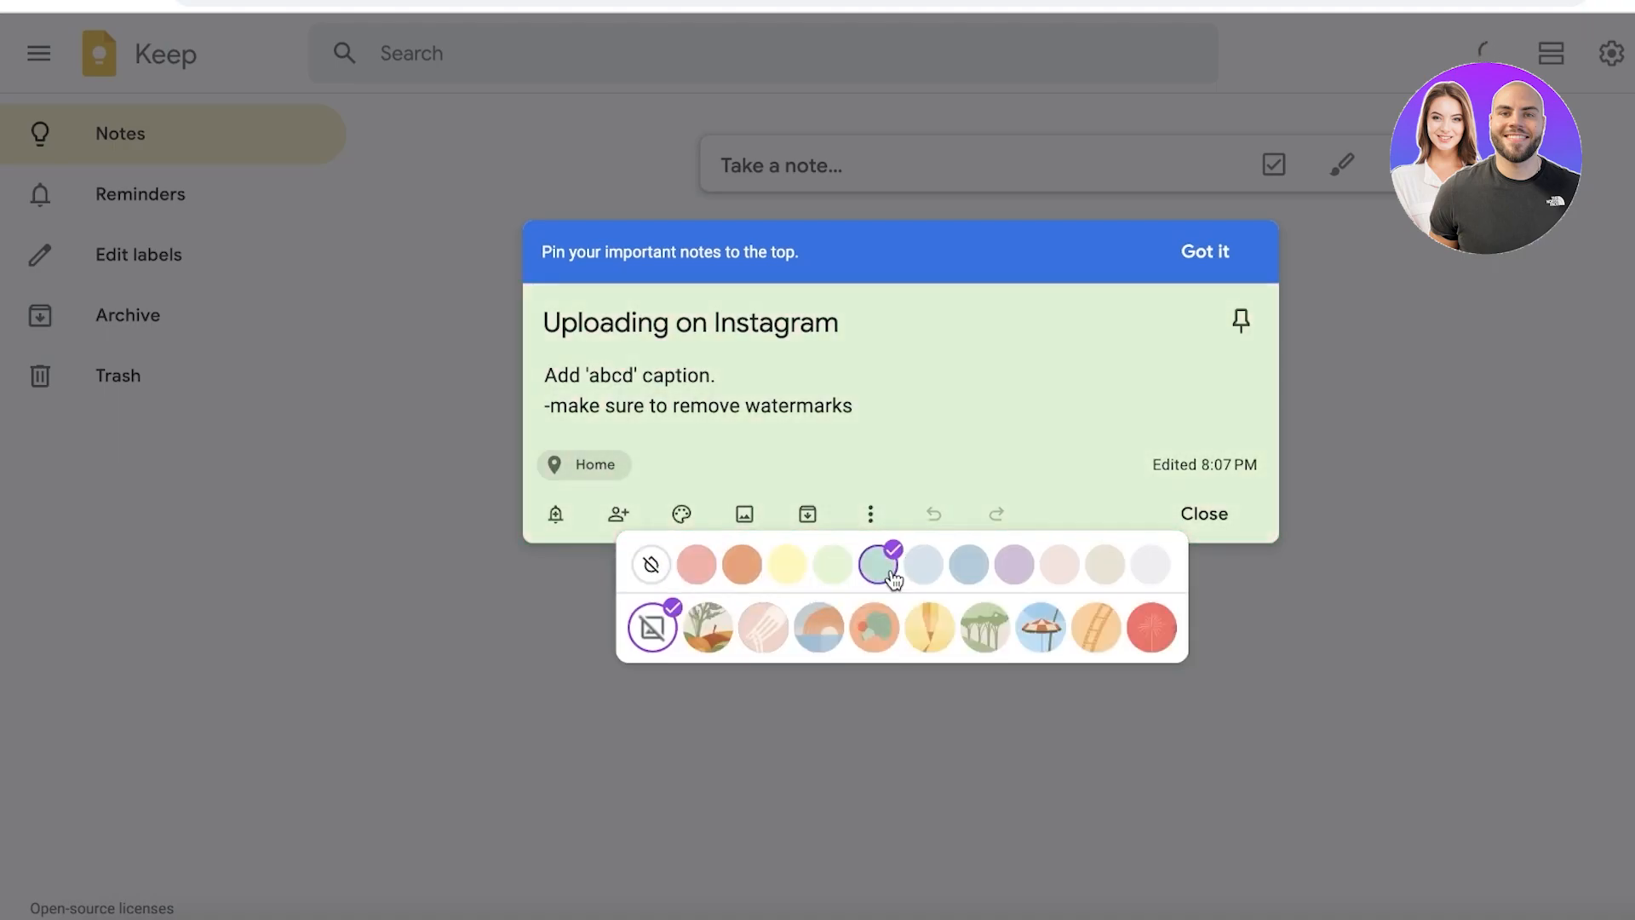
{"action": "left_click", "coordinate": [1039, 627]}
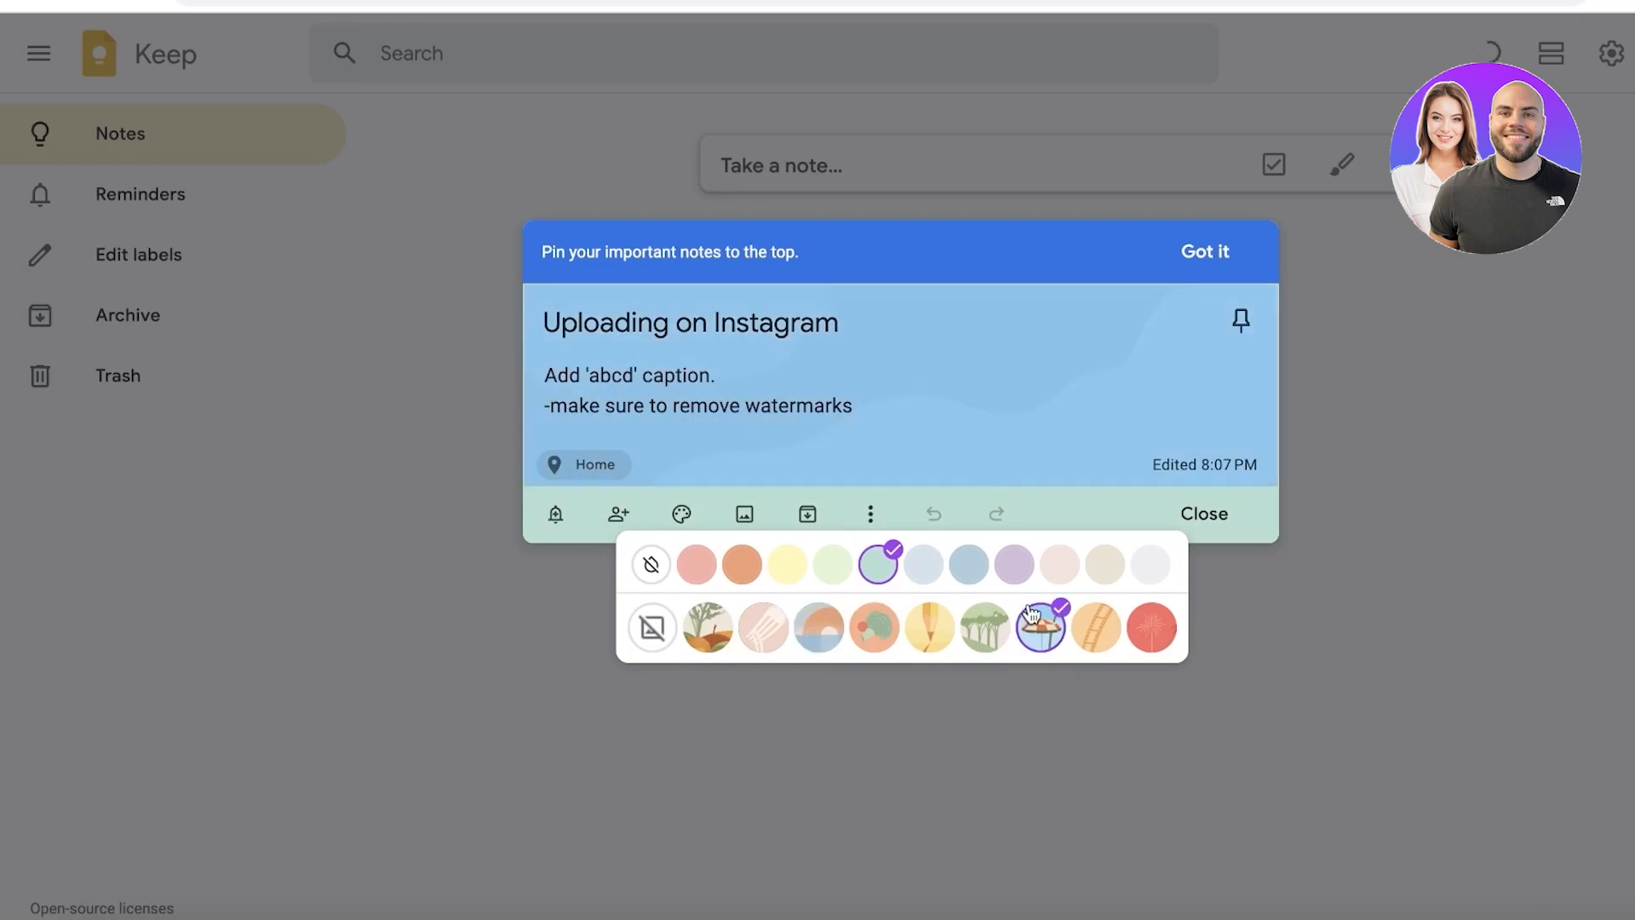
{"action": "left_click", "coordinate": [819, 627]}
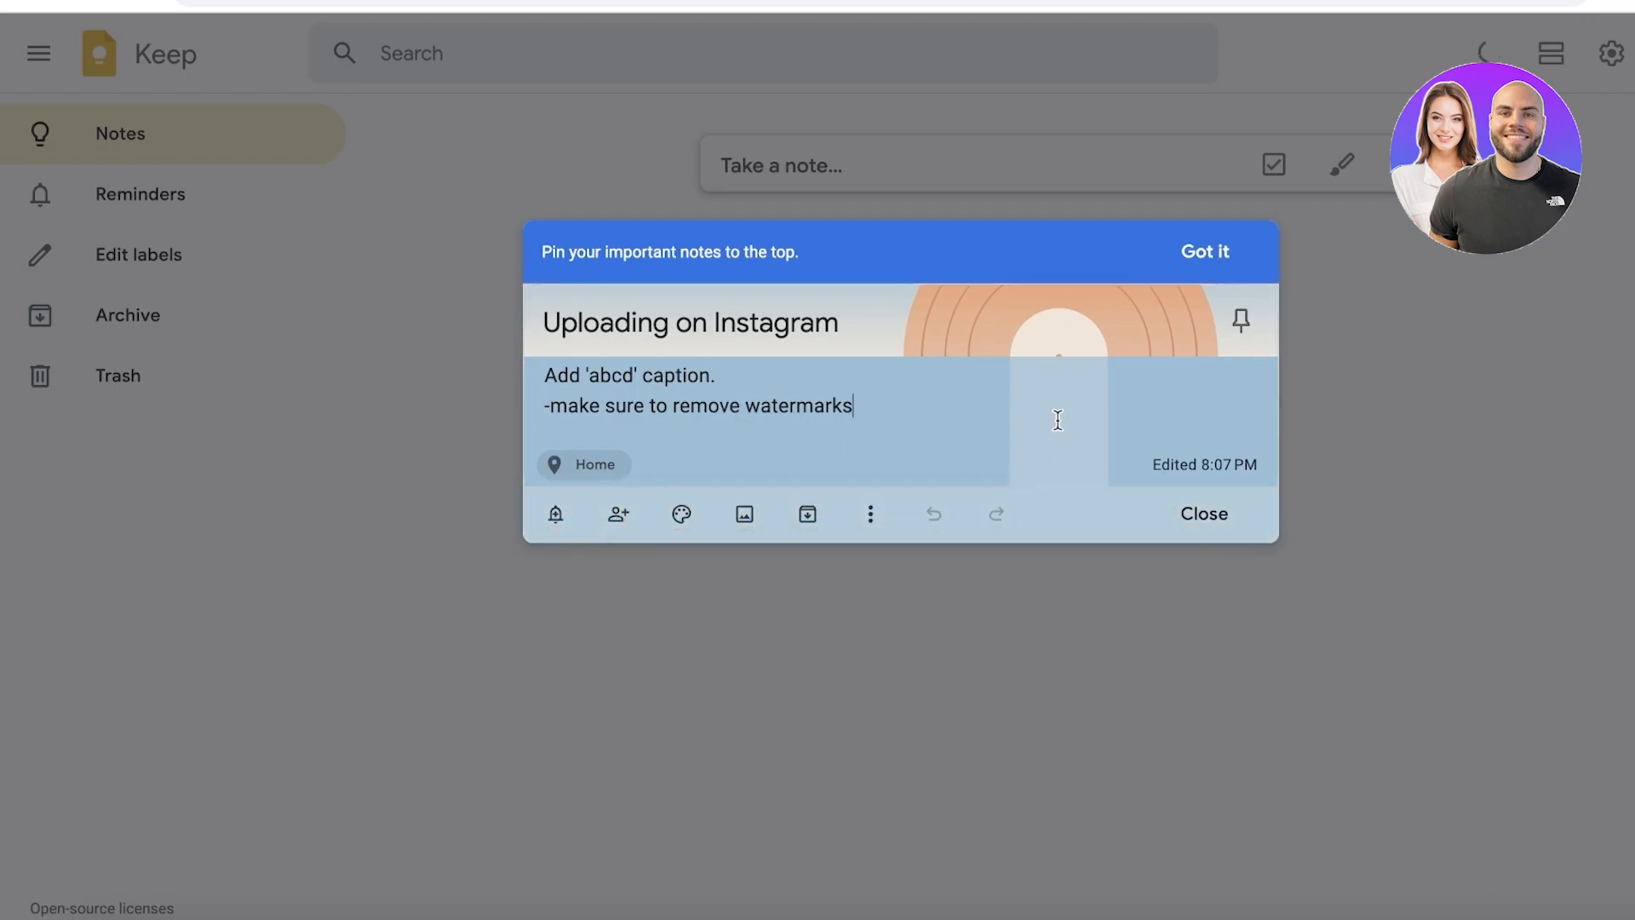
{"action": "mouse_move", "coordinate": [744, 514]}
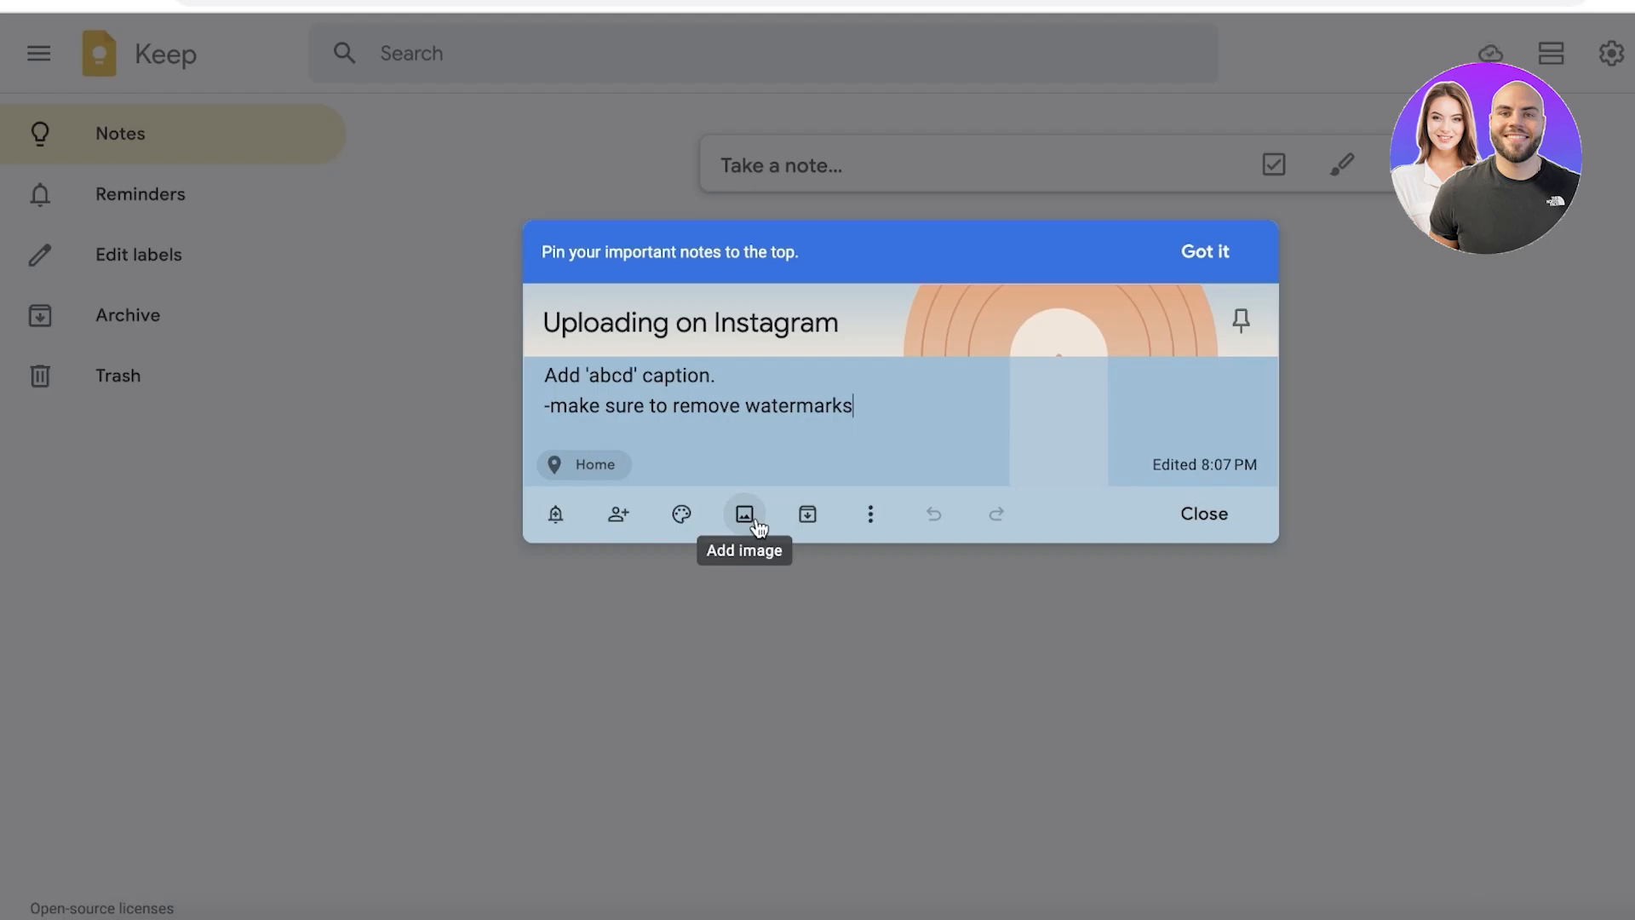
Step: Attach an image file to the note, then archive the Uploading on Instagram note
{"action": "left_click", "coordinate": [745, 514]}
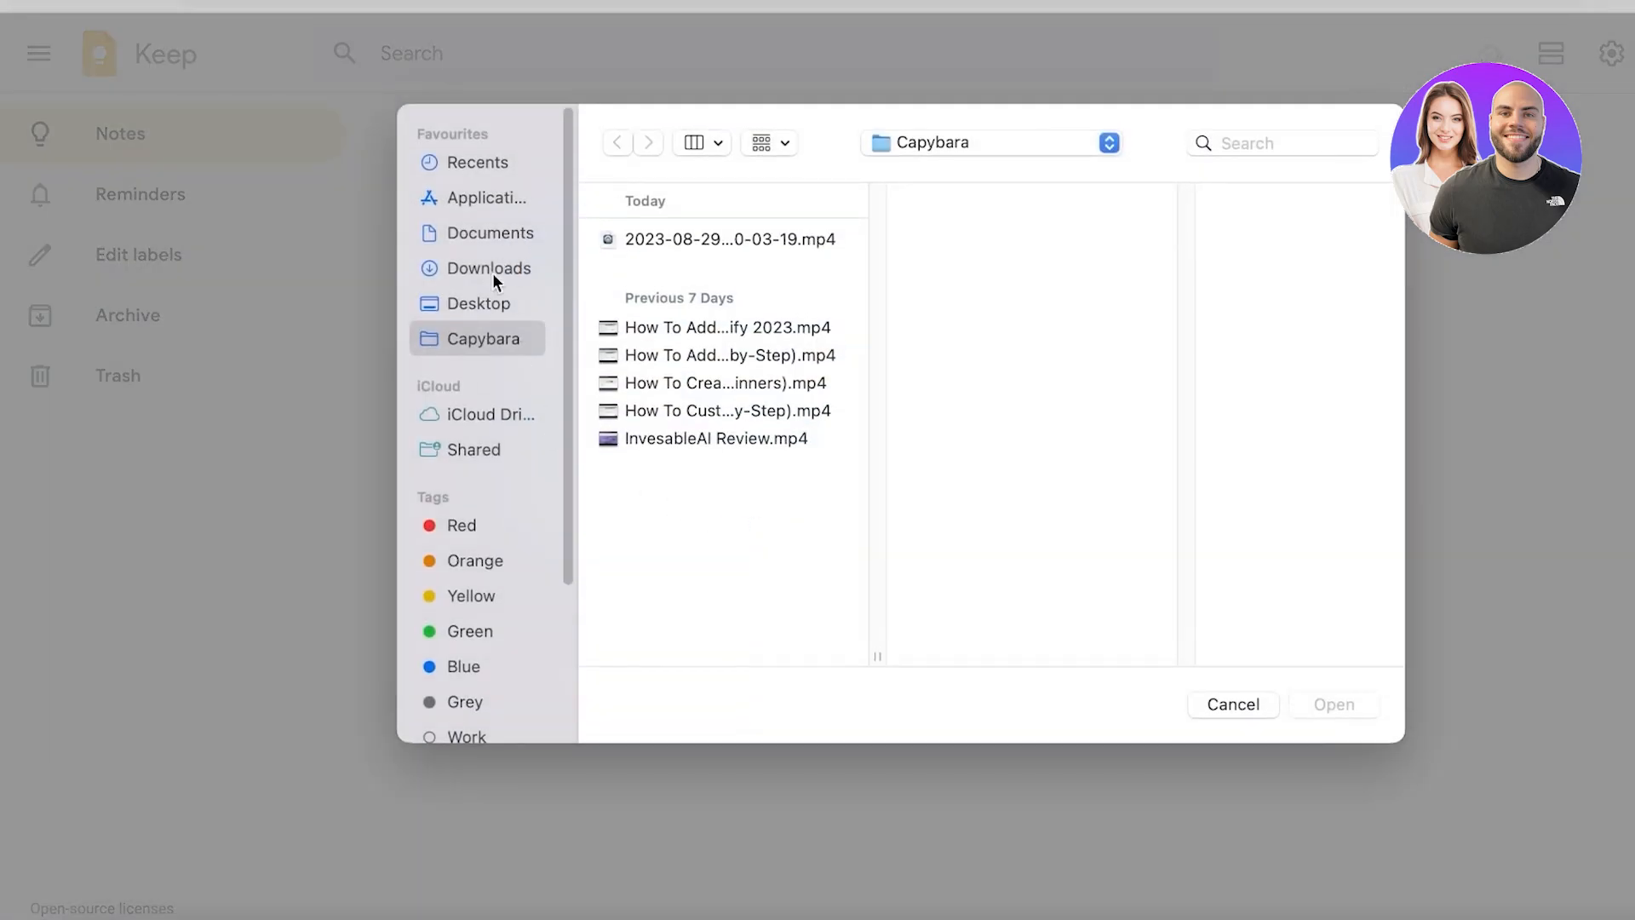
{"action": "left_click", "coordinate": [489, 268]}
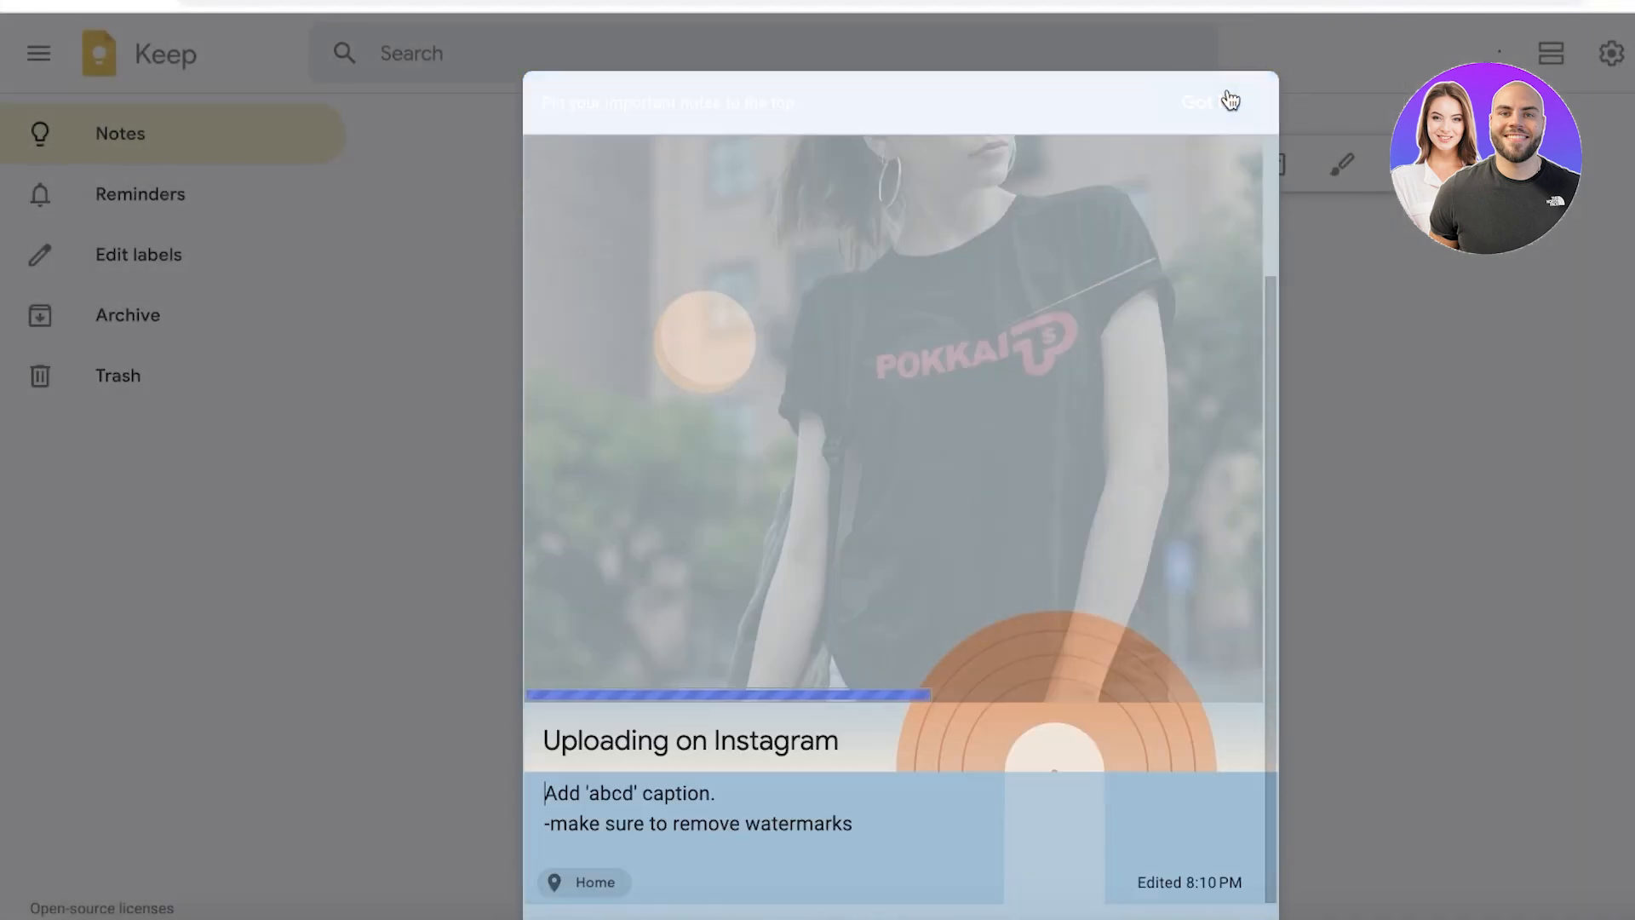
{"action": "left_click", "coordinate": [1201, 102]}
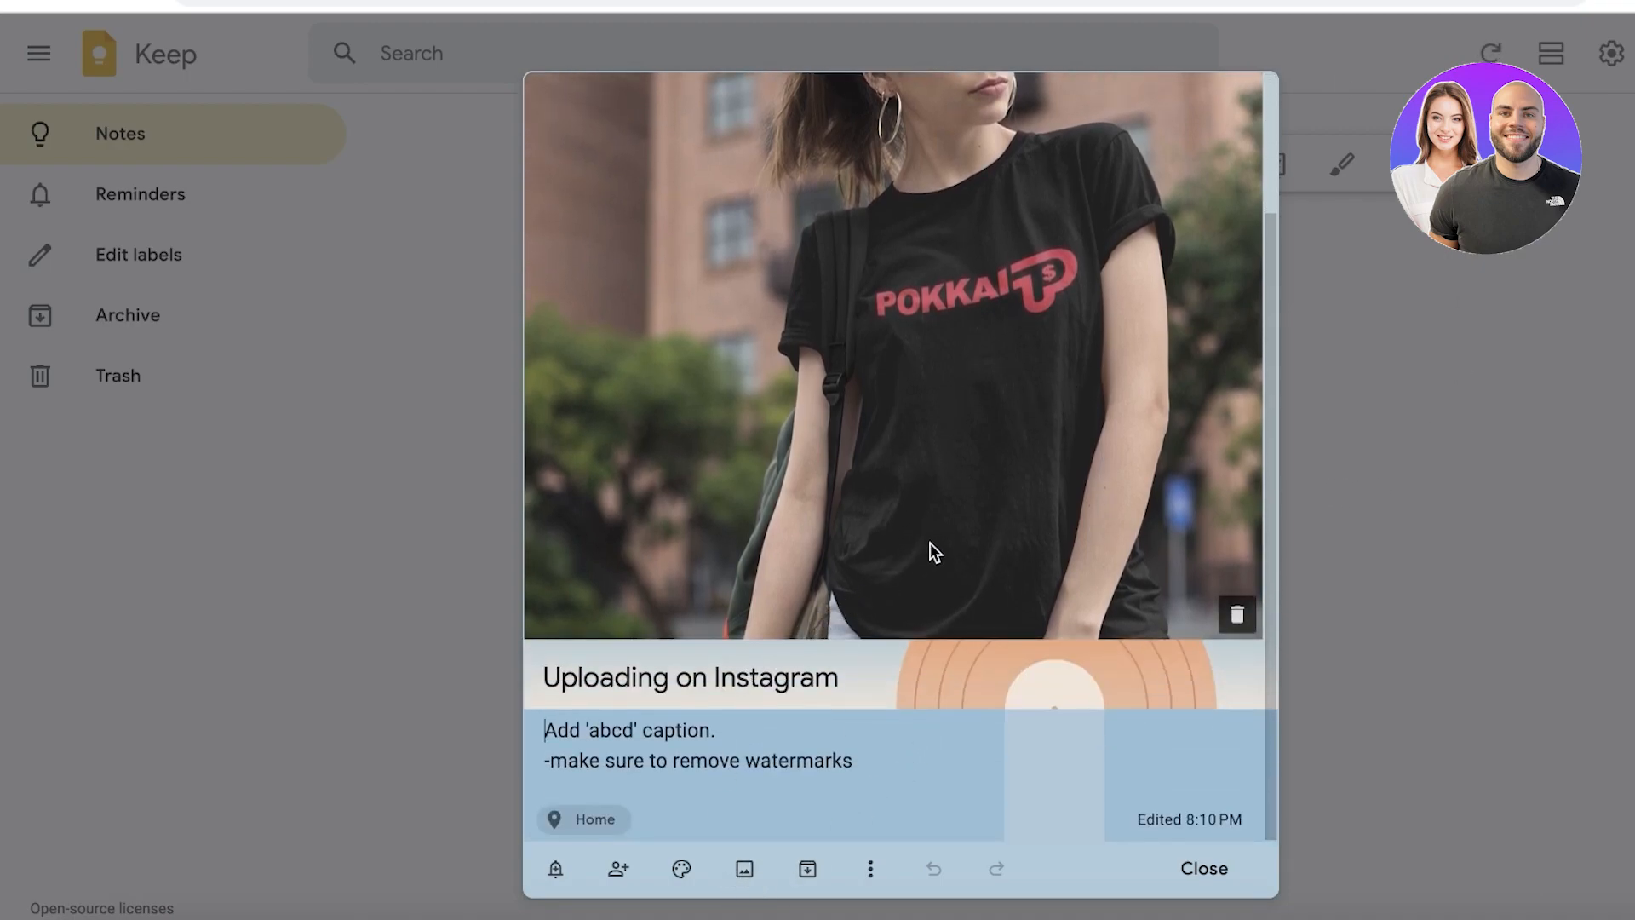
{"action": "mouse_move", "coordinate": [1041, 523]}
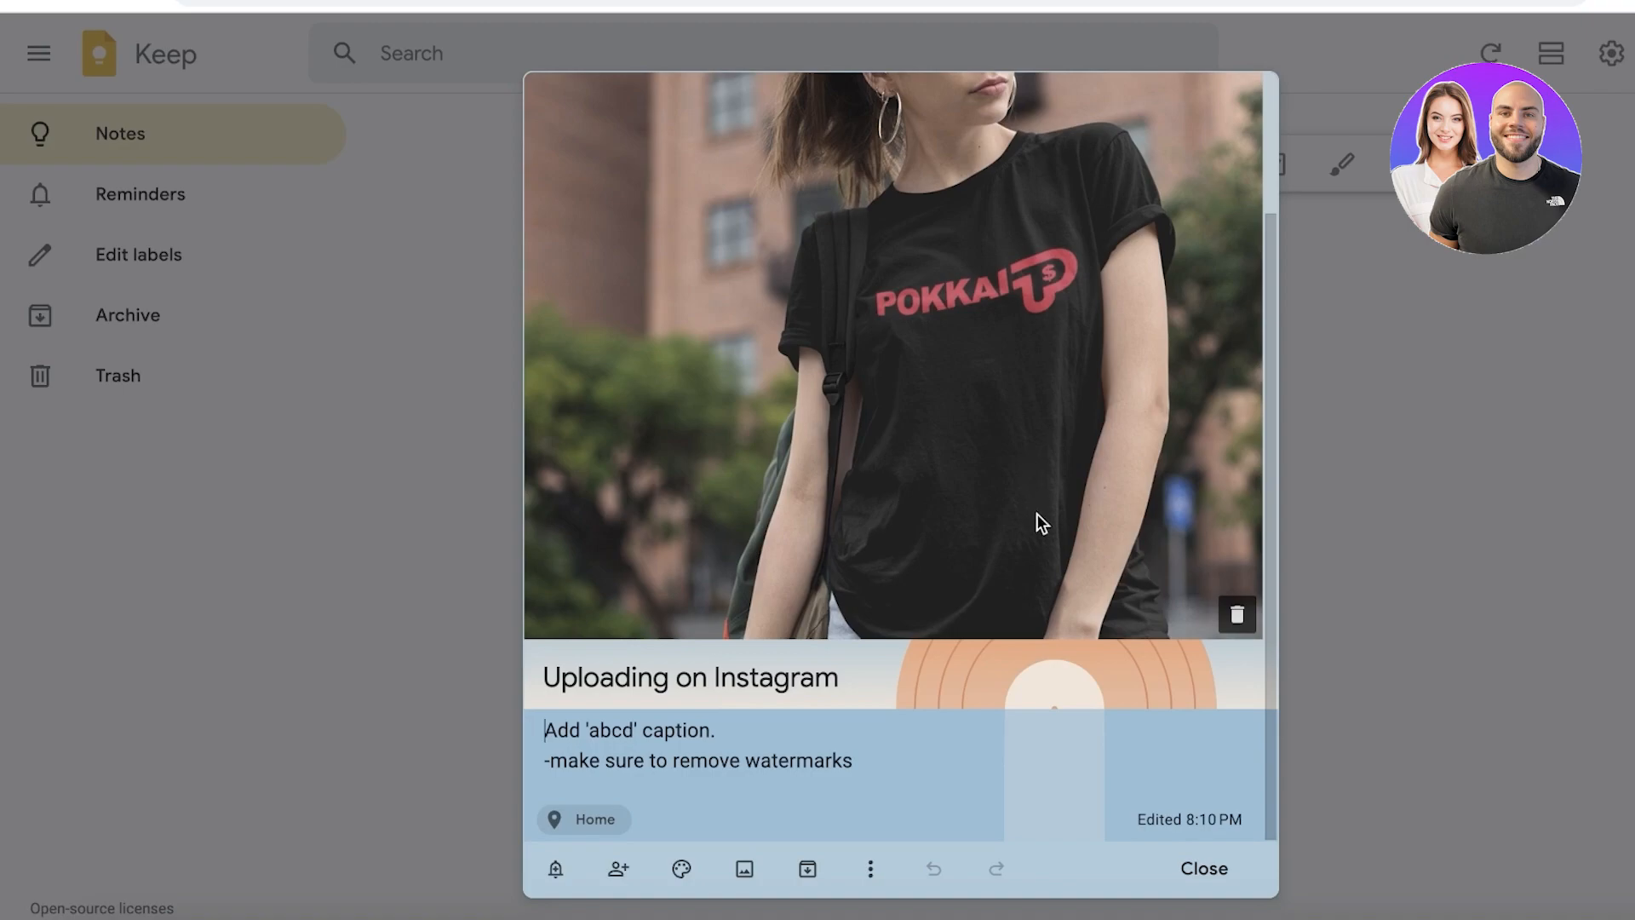
{"action": "mouse_move", "coordinate": [1006, 536]}
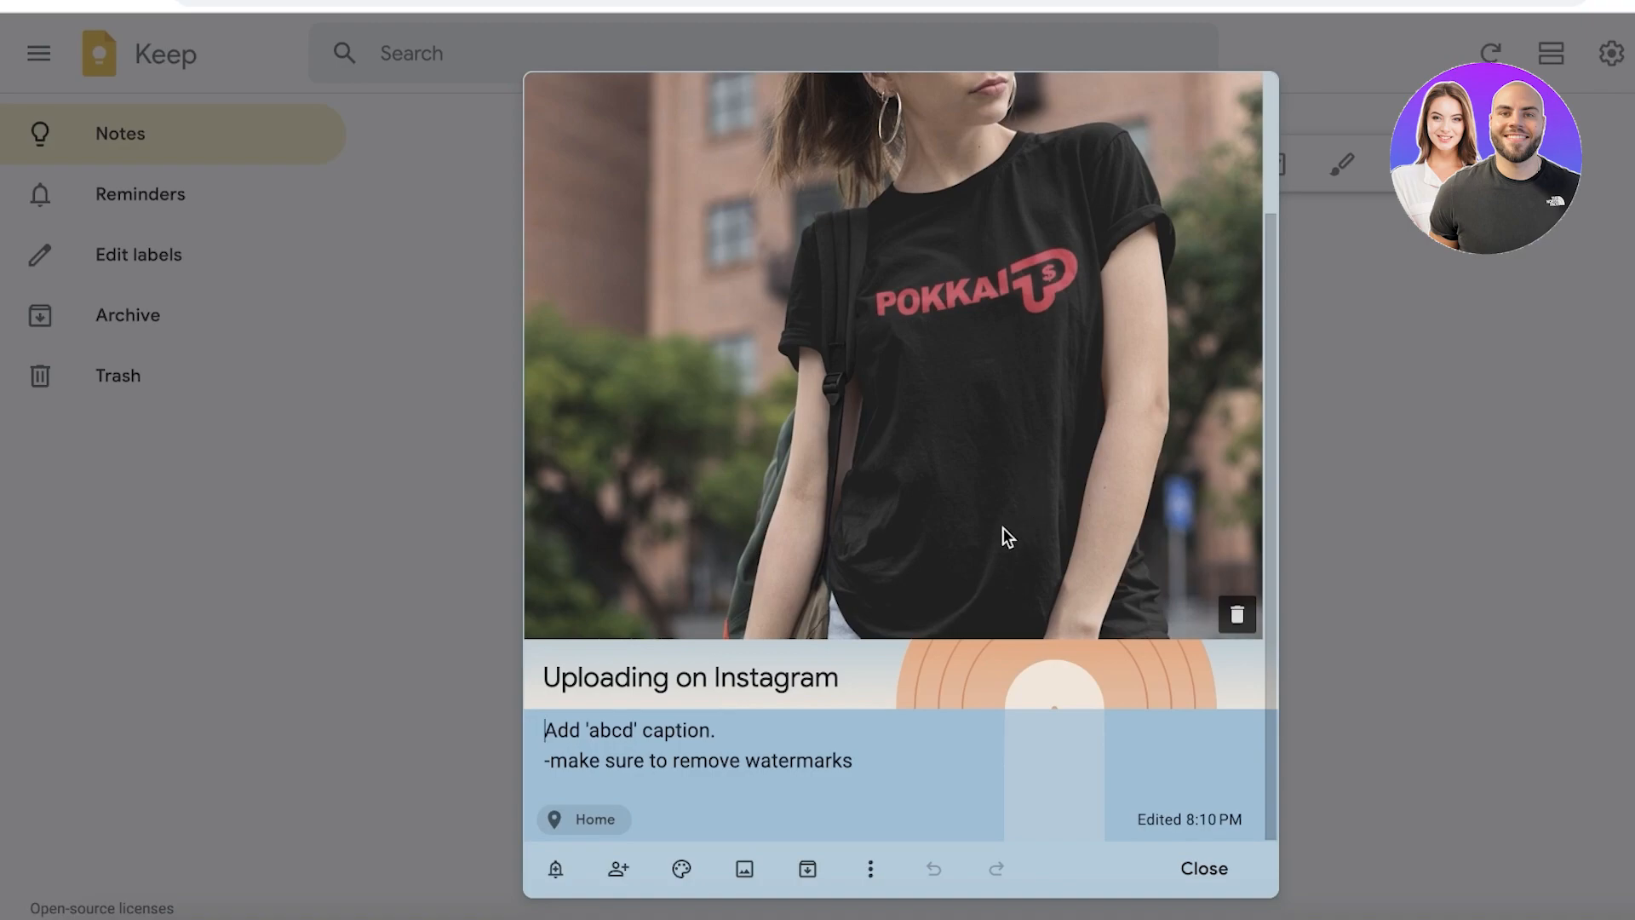
{"action": "mouse_move", "coordinate": [731, 597]}
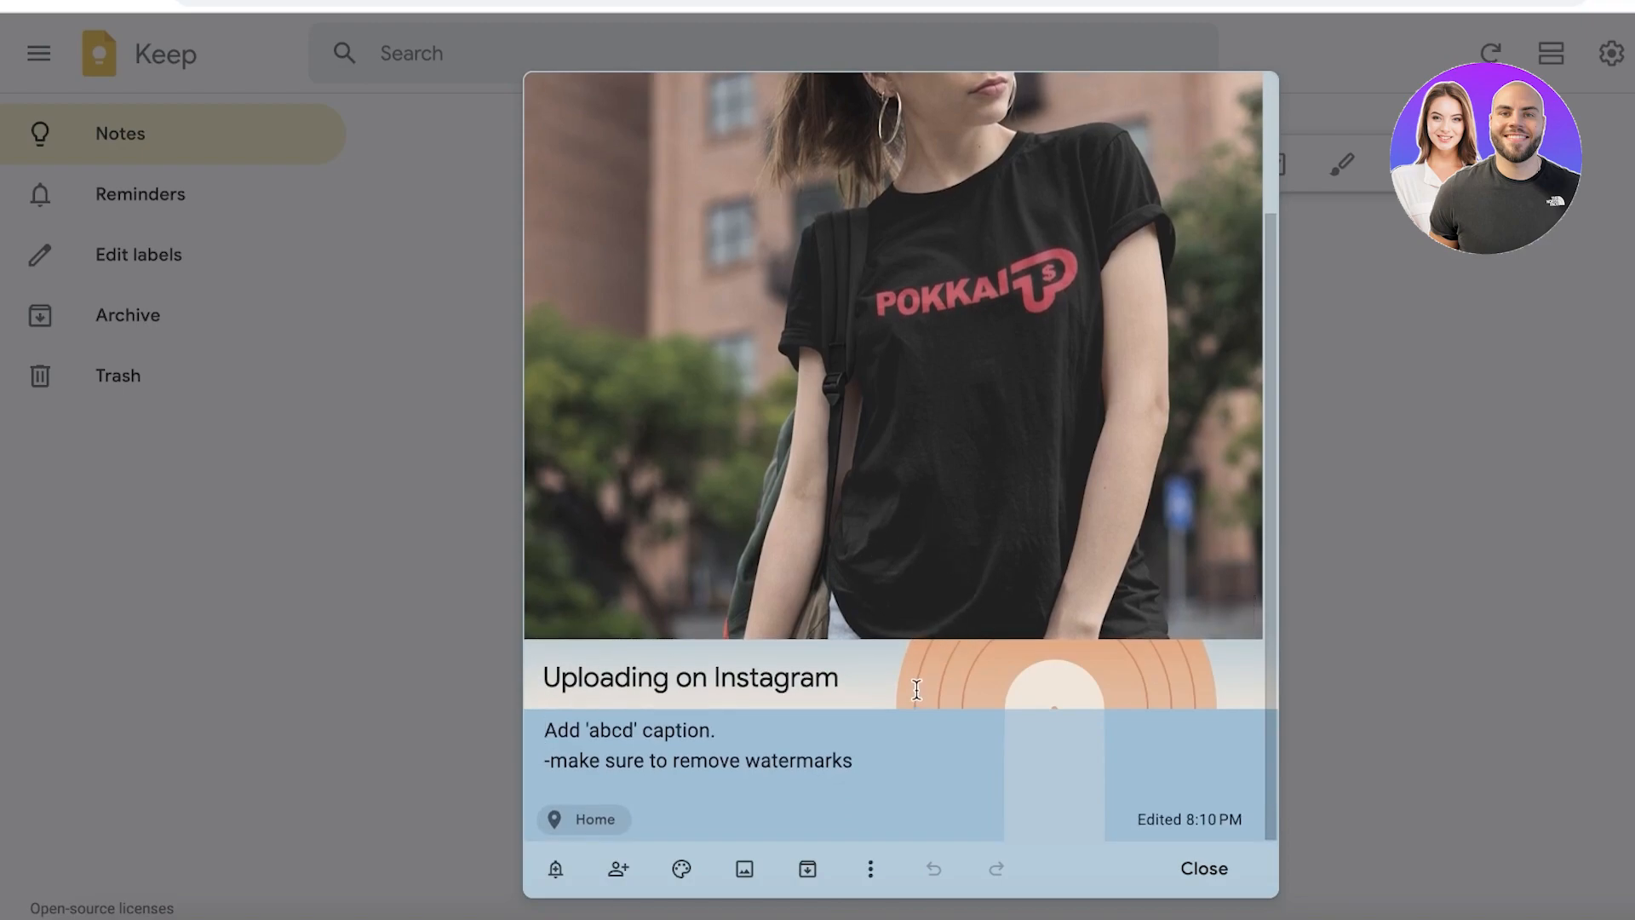
{"action": "left_click", "coordinate": [808, 869]}
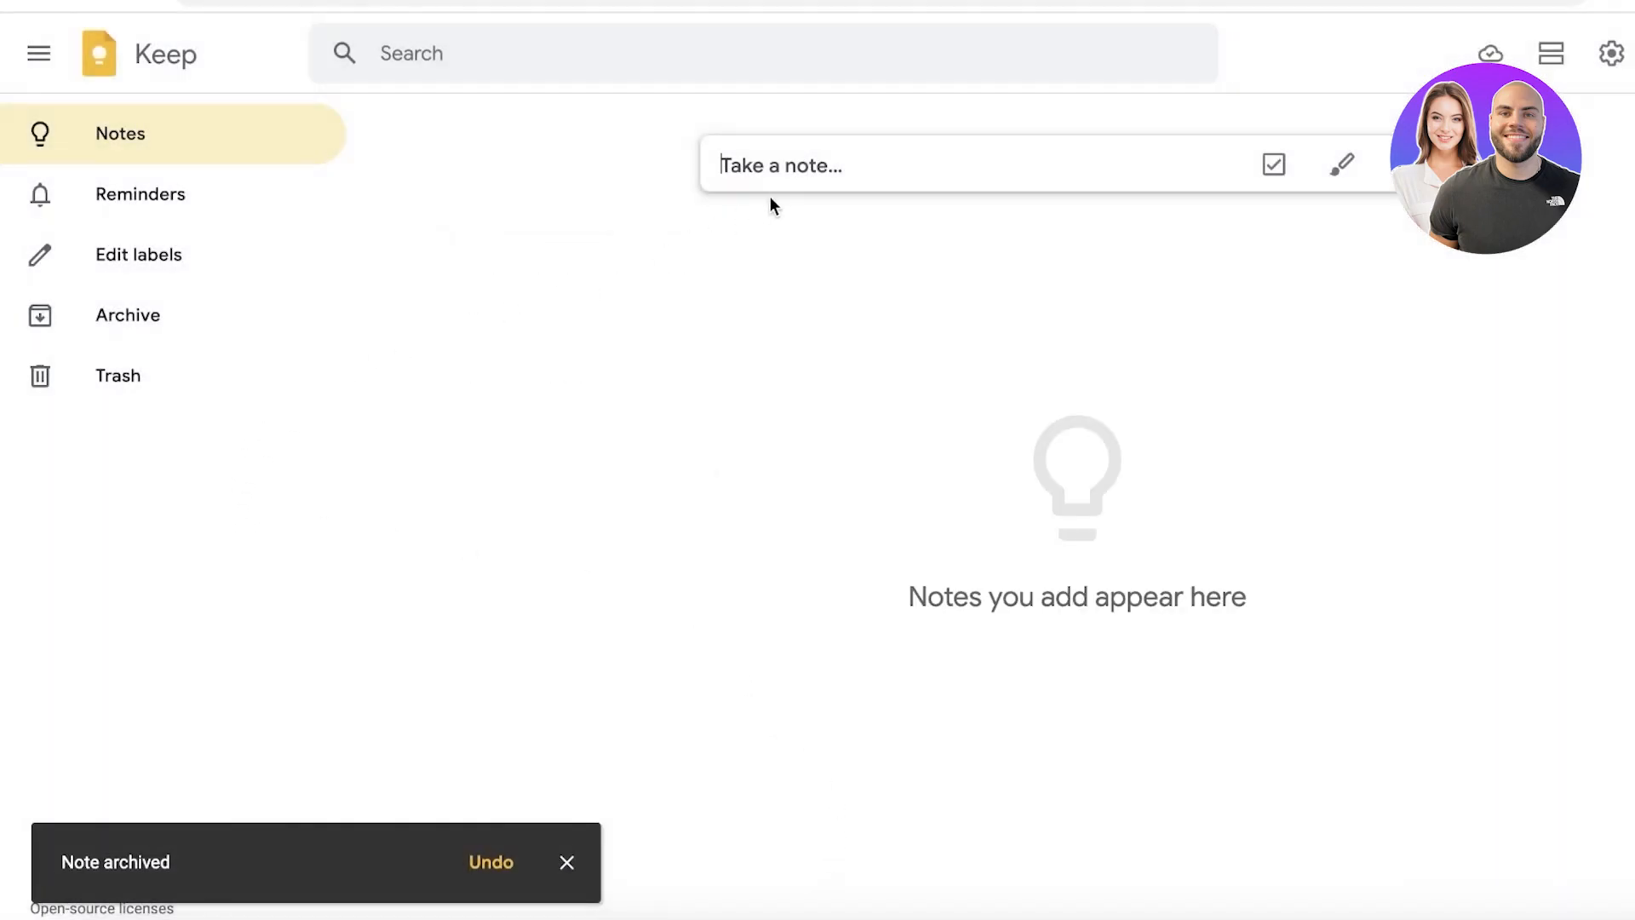
{"action": "left_click", "coordinate": [1046, 276]}
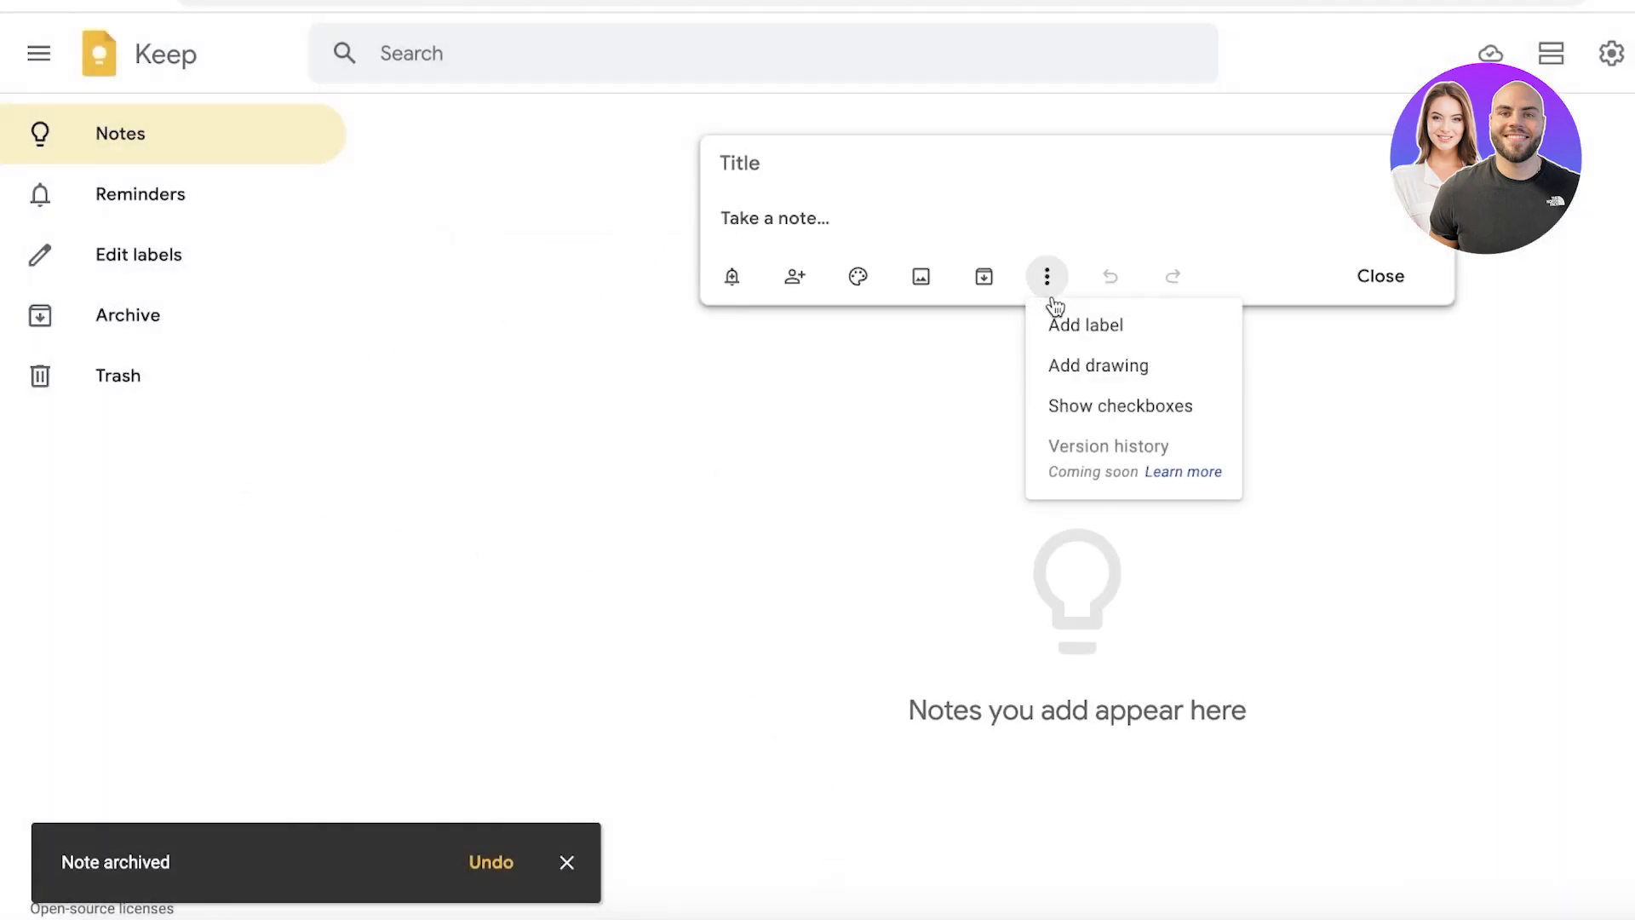
{"action": "mouse_move", "coordinate": [1097, 365]}
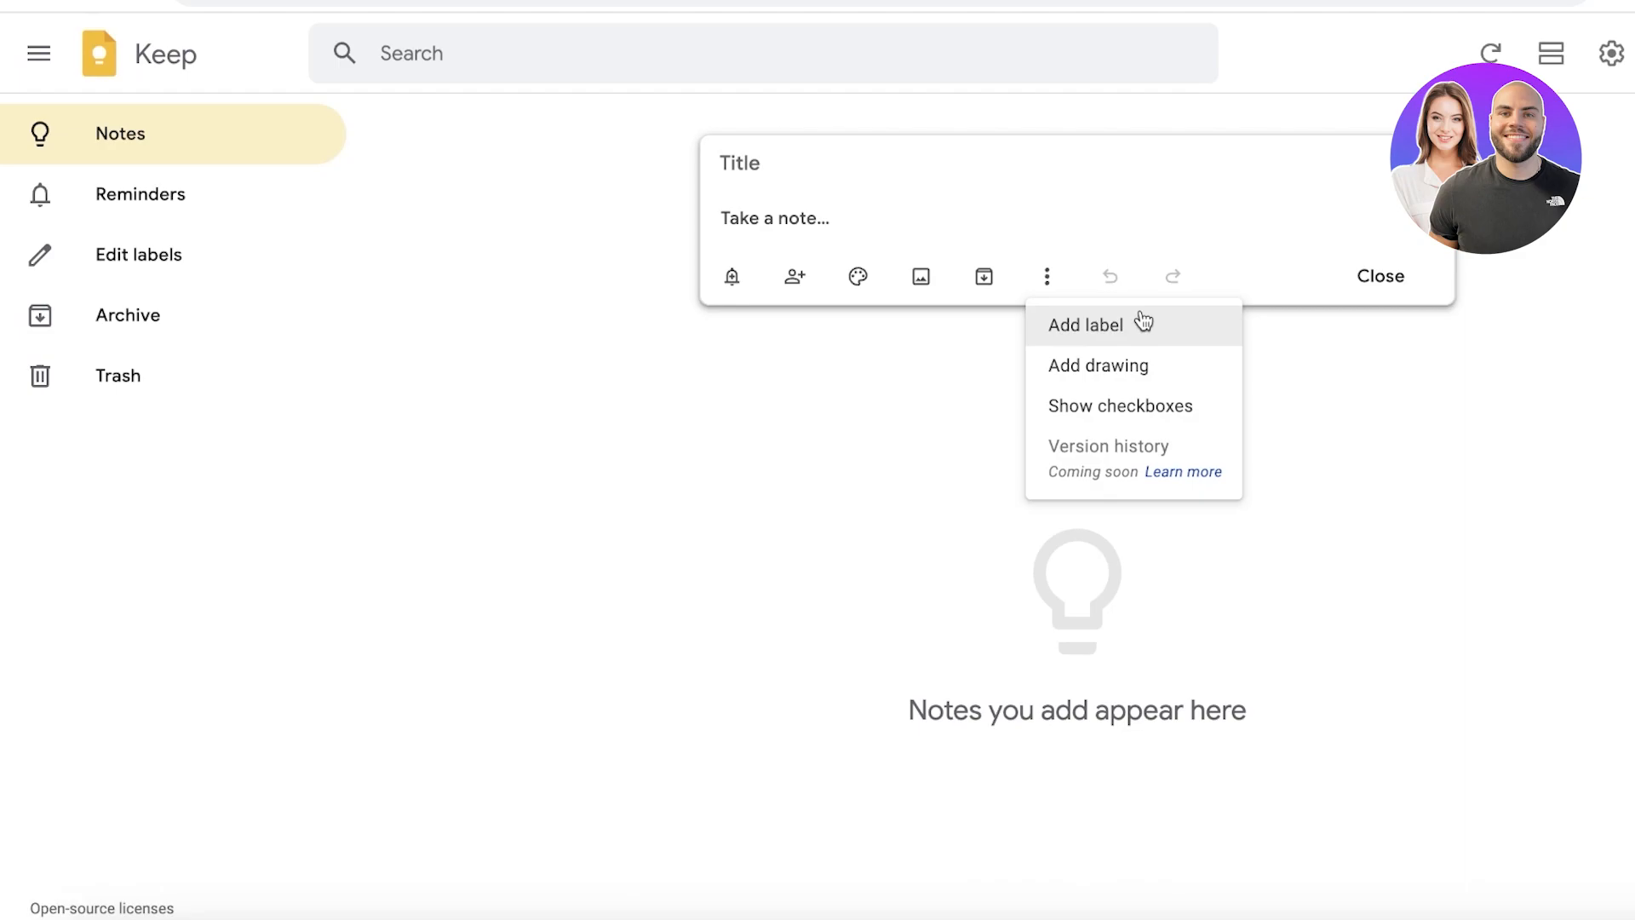
{"action": "left_click", "coordinate": [1086, 324]}
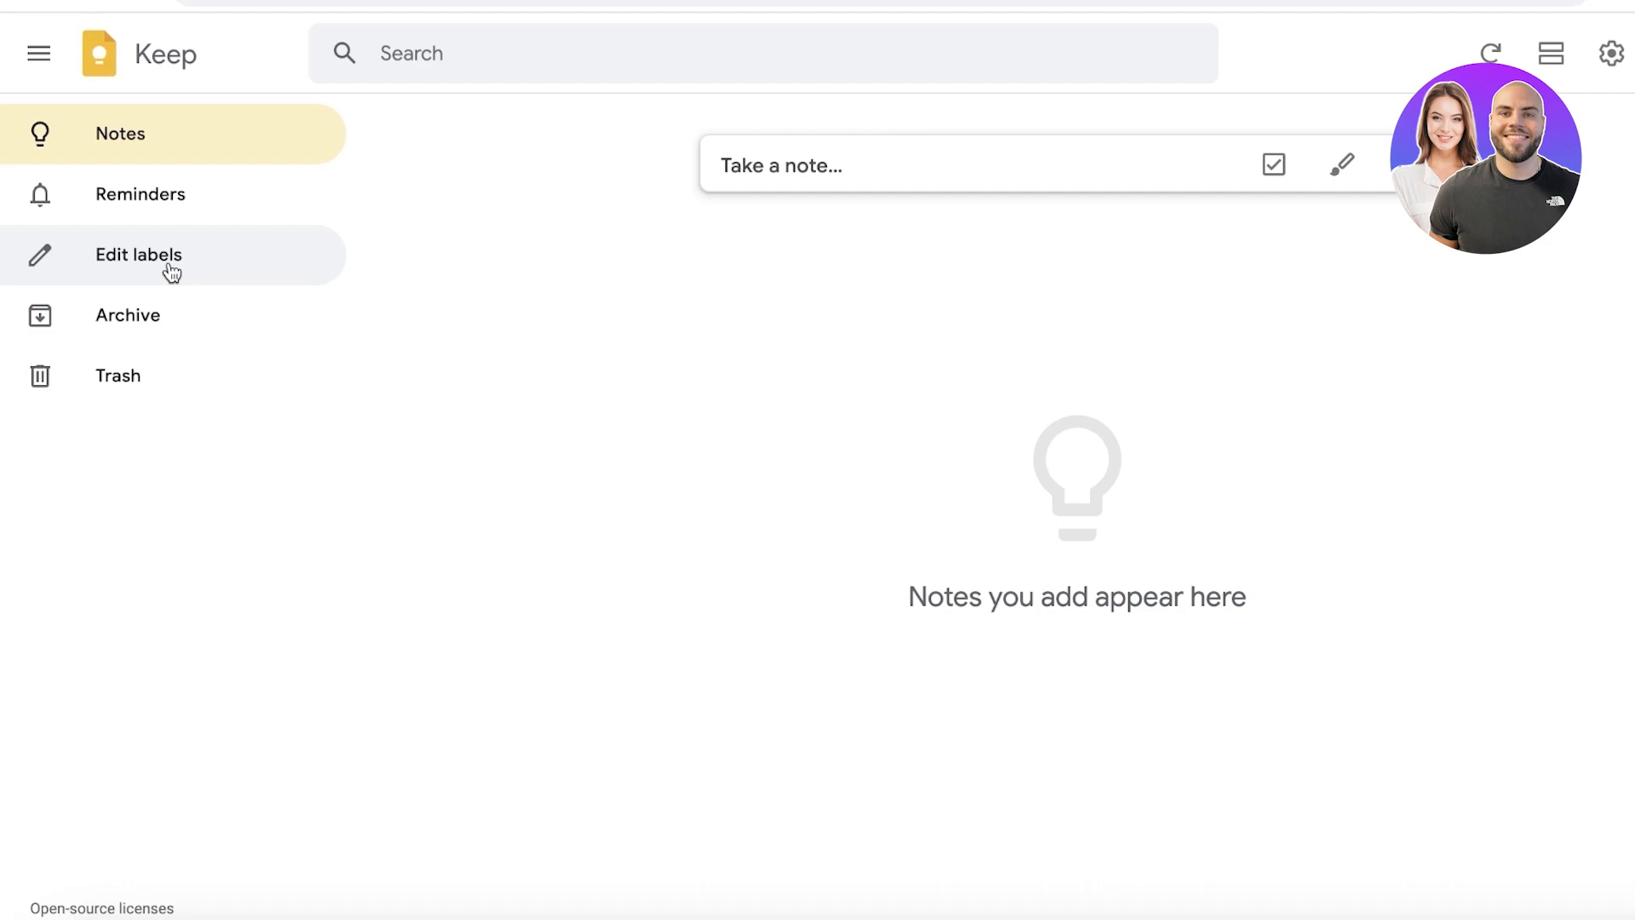
Step: Create the labels Ideas, To Upload and Rejected Ideas in the label editor
{"action": "left_click", "coordinate": [138, 253]}
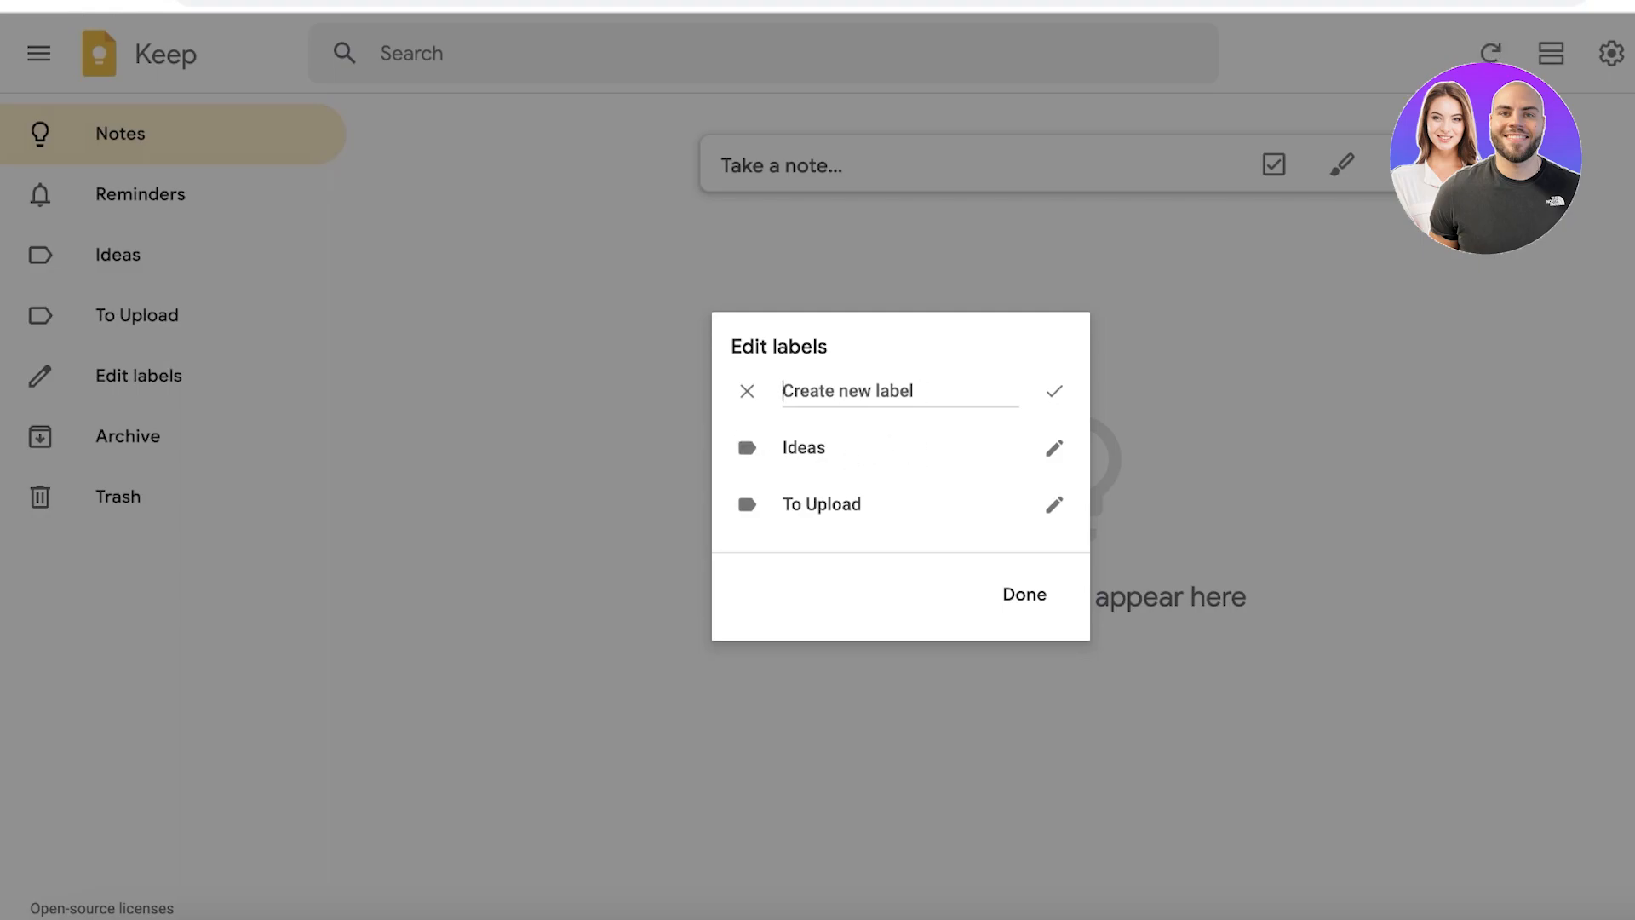
{"action": "left_click", "coordinate": [1024, 593]}
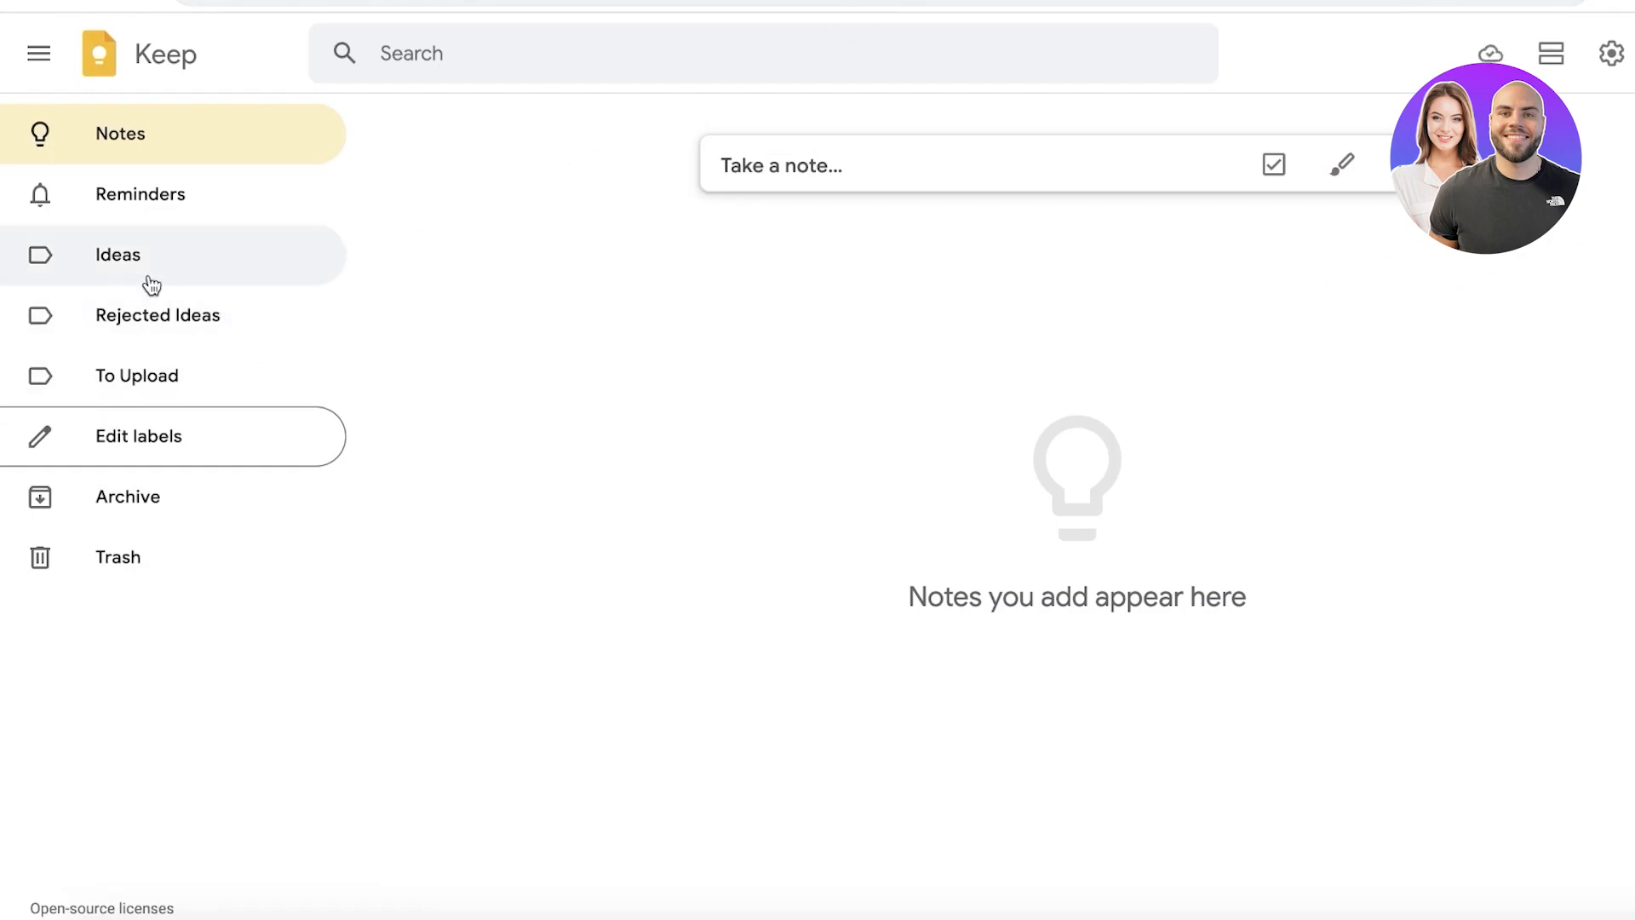
Step: Browse the Ideas and To Upload labels, return to all notes and begin a blank note
{"action": "left_click", "coordinate": [117, 254]}
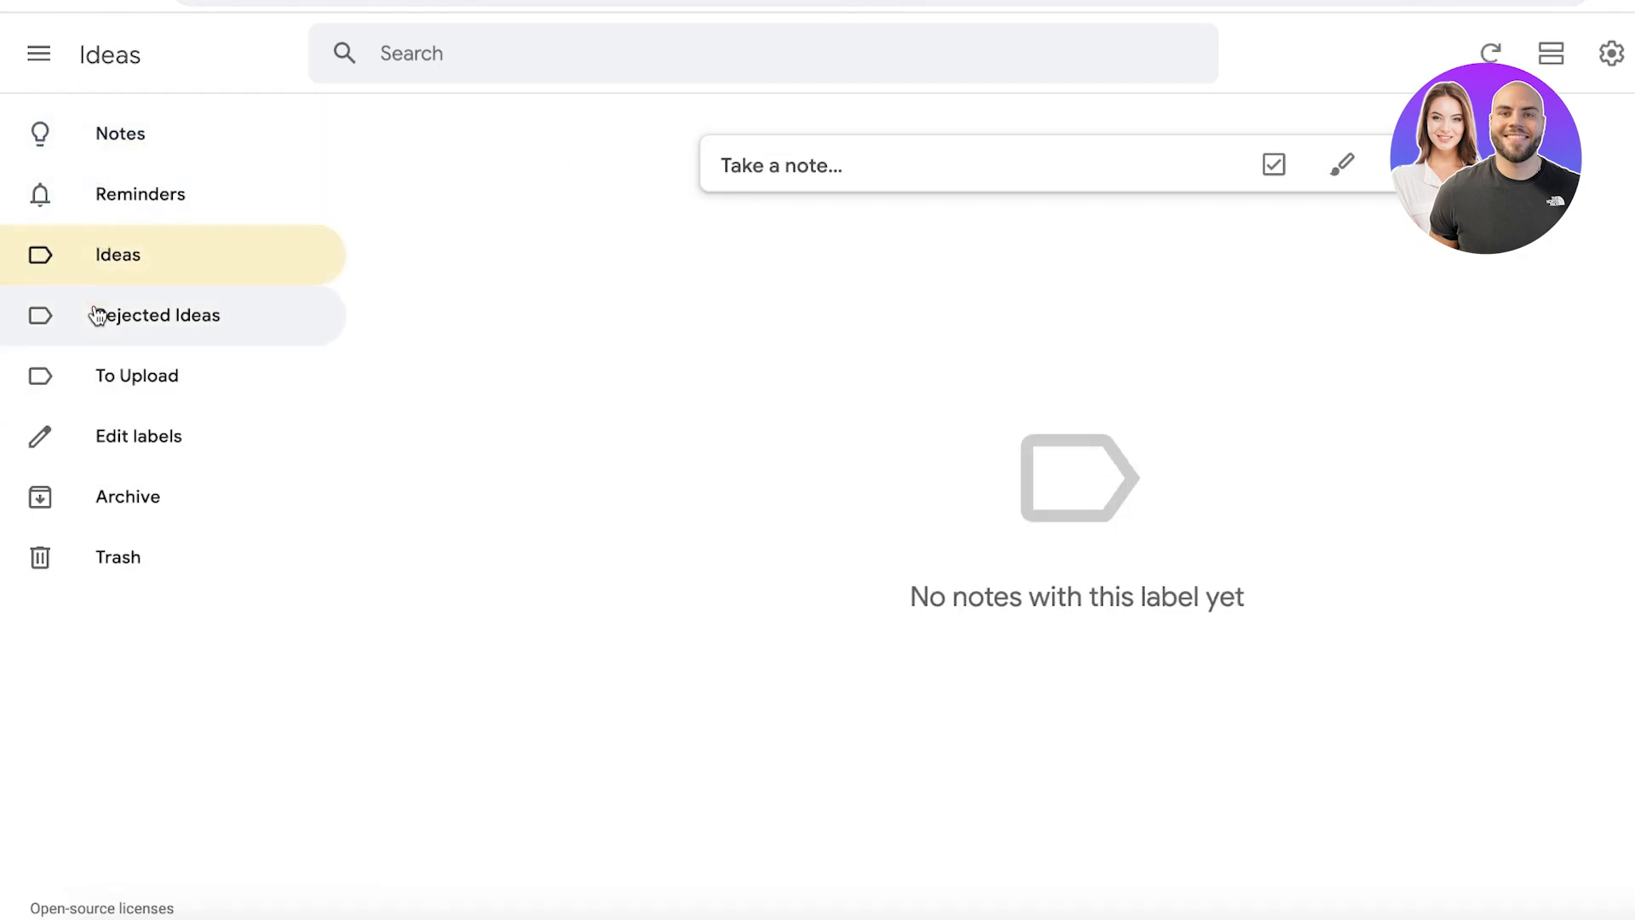
{"action": "left_click", "coordinate": [136, 375]}
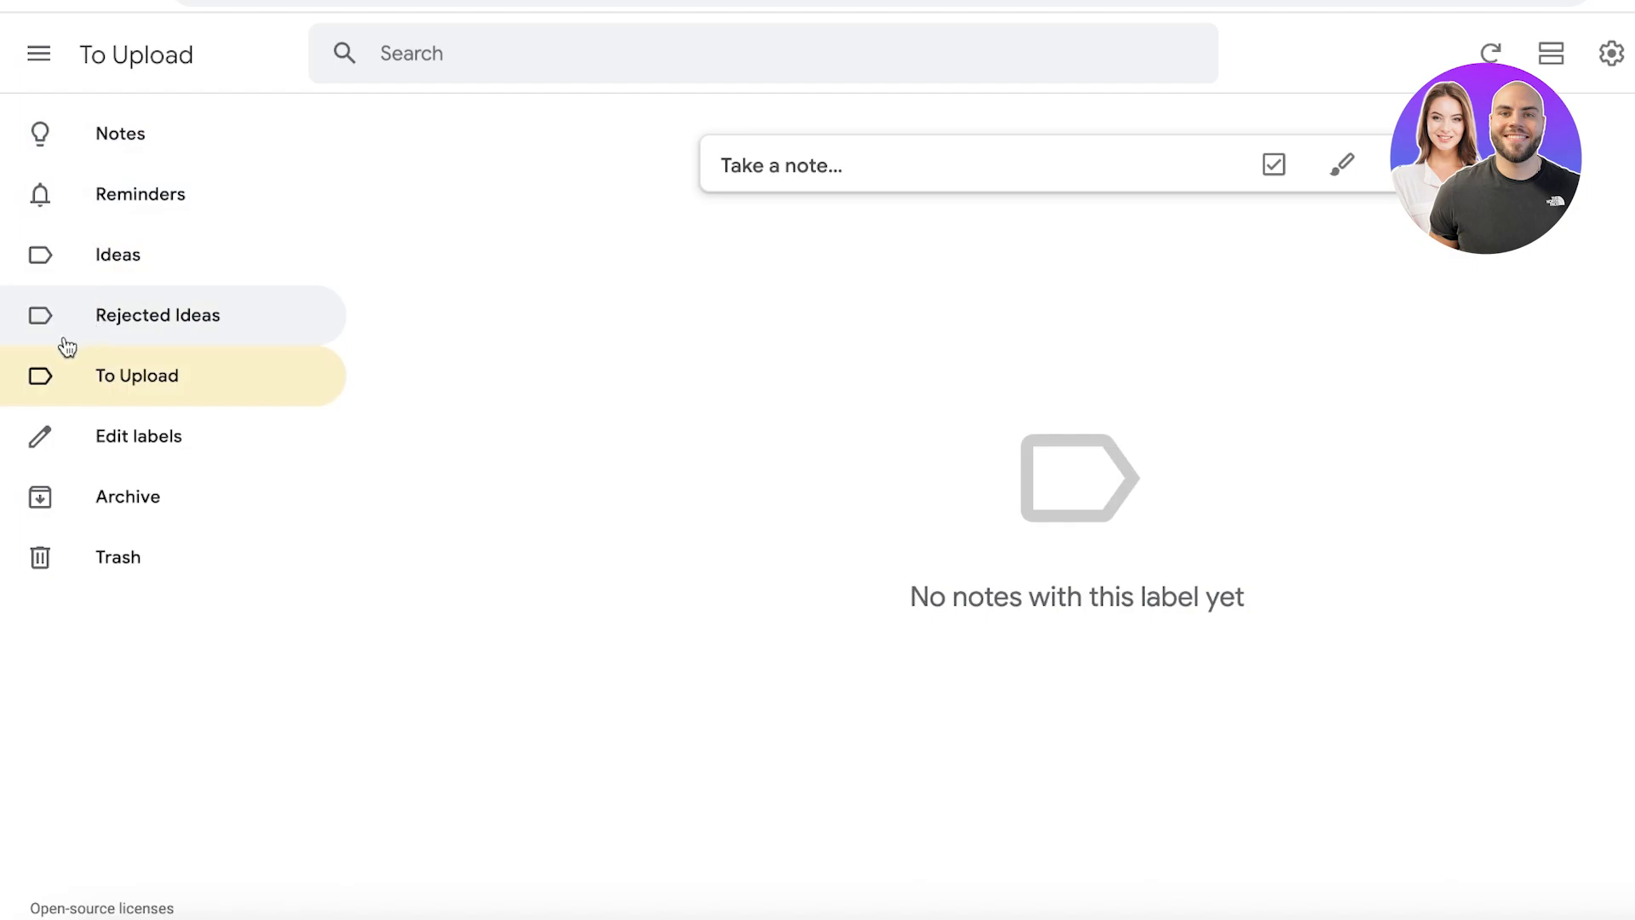
{"action": "mouse_move", "coordinate": [118, 254]}
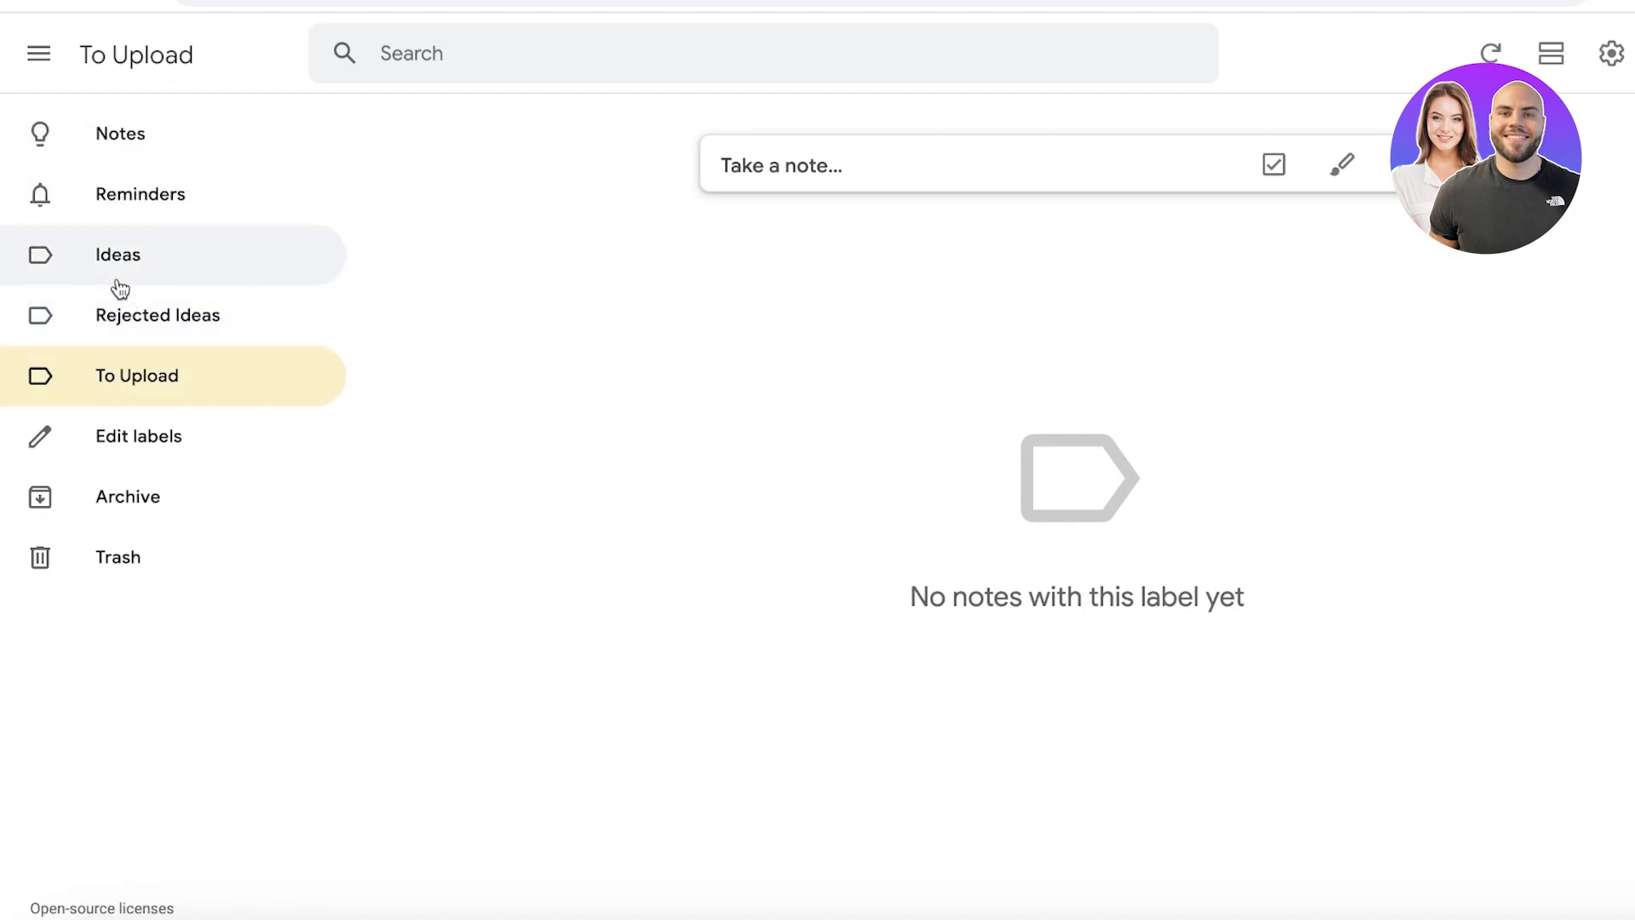
{"action": "left_click", "coordinate": [117, 254]}
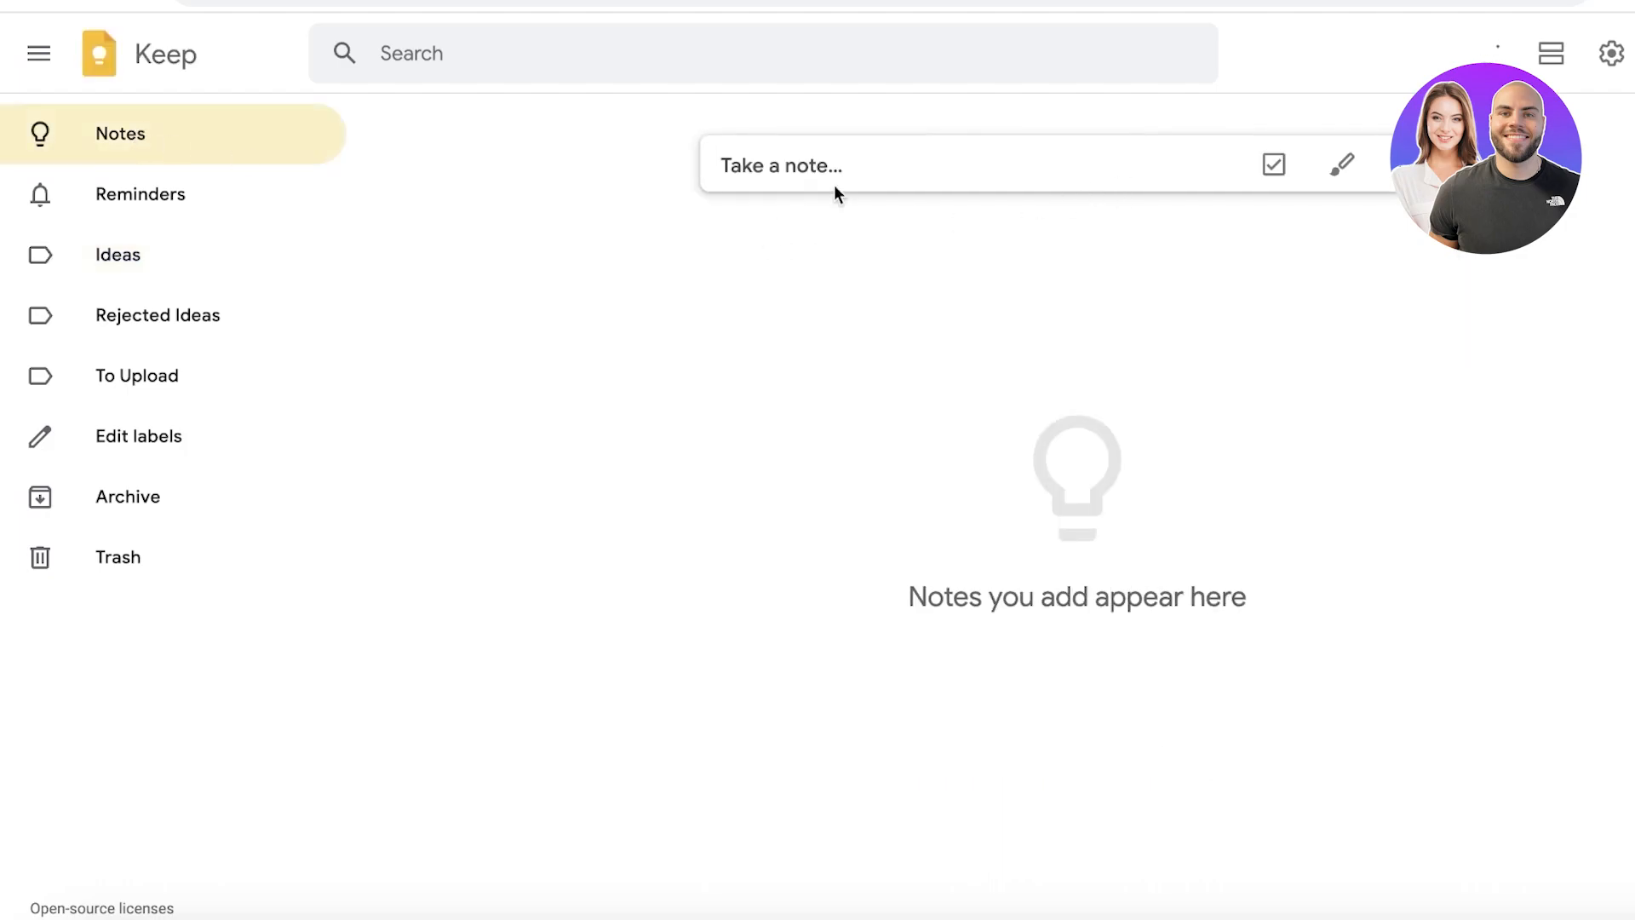
{"action": "left_click", "coordinate": [1046, 276]}
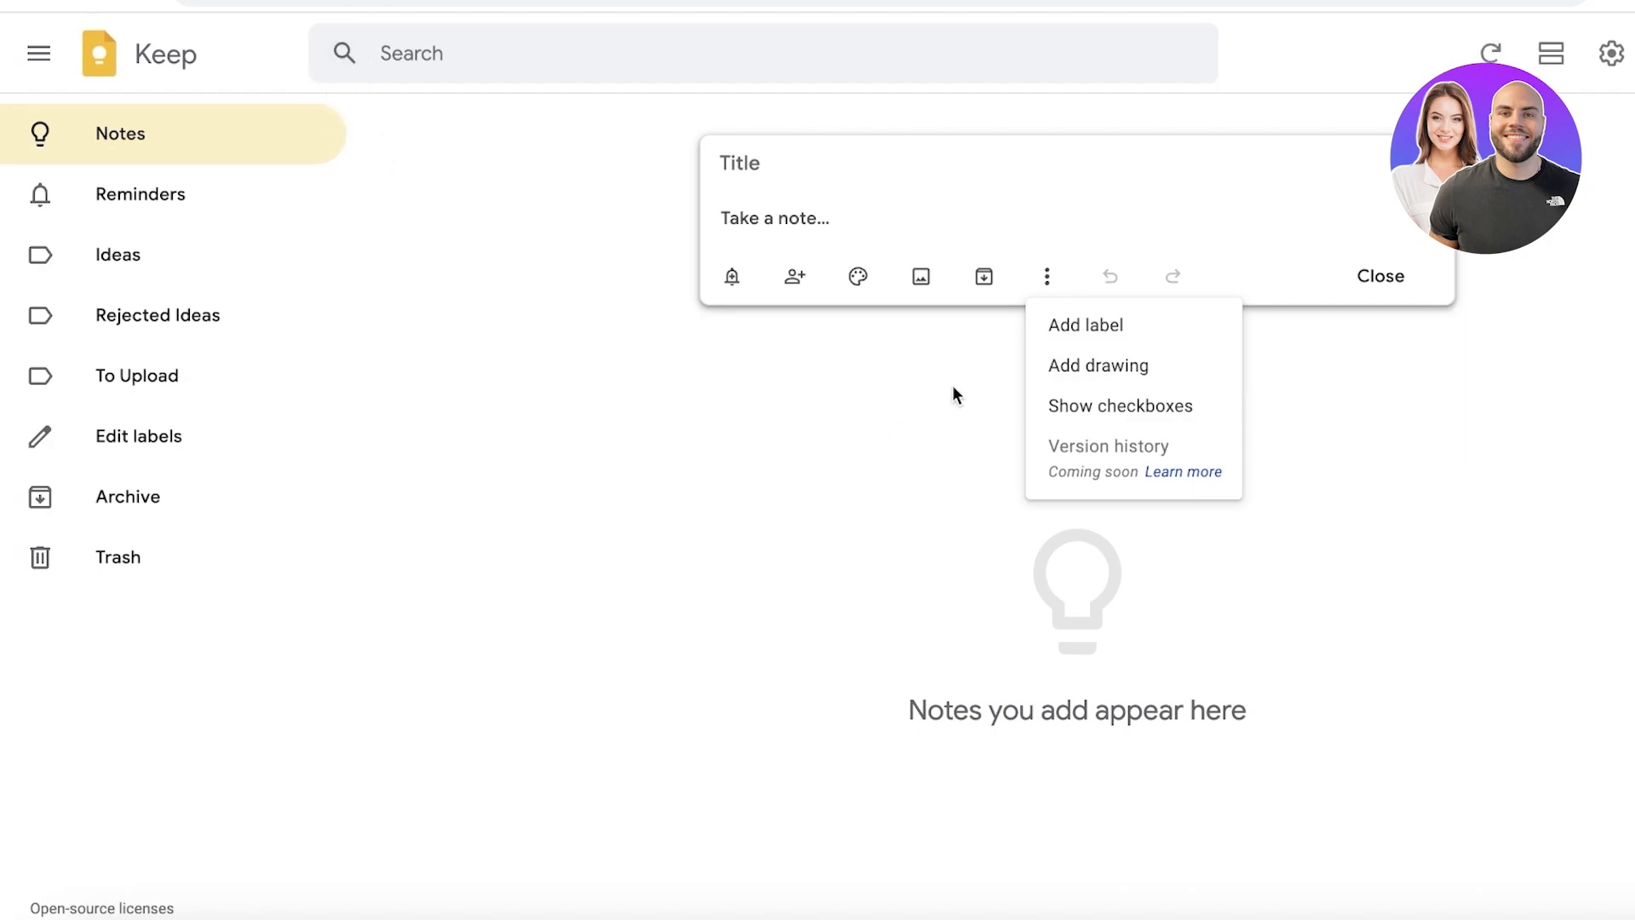
Step: Start a drawing note and sketch with the thickest black pen
{"action": "left_click", "coordinate": [1098, 365]}
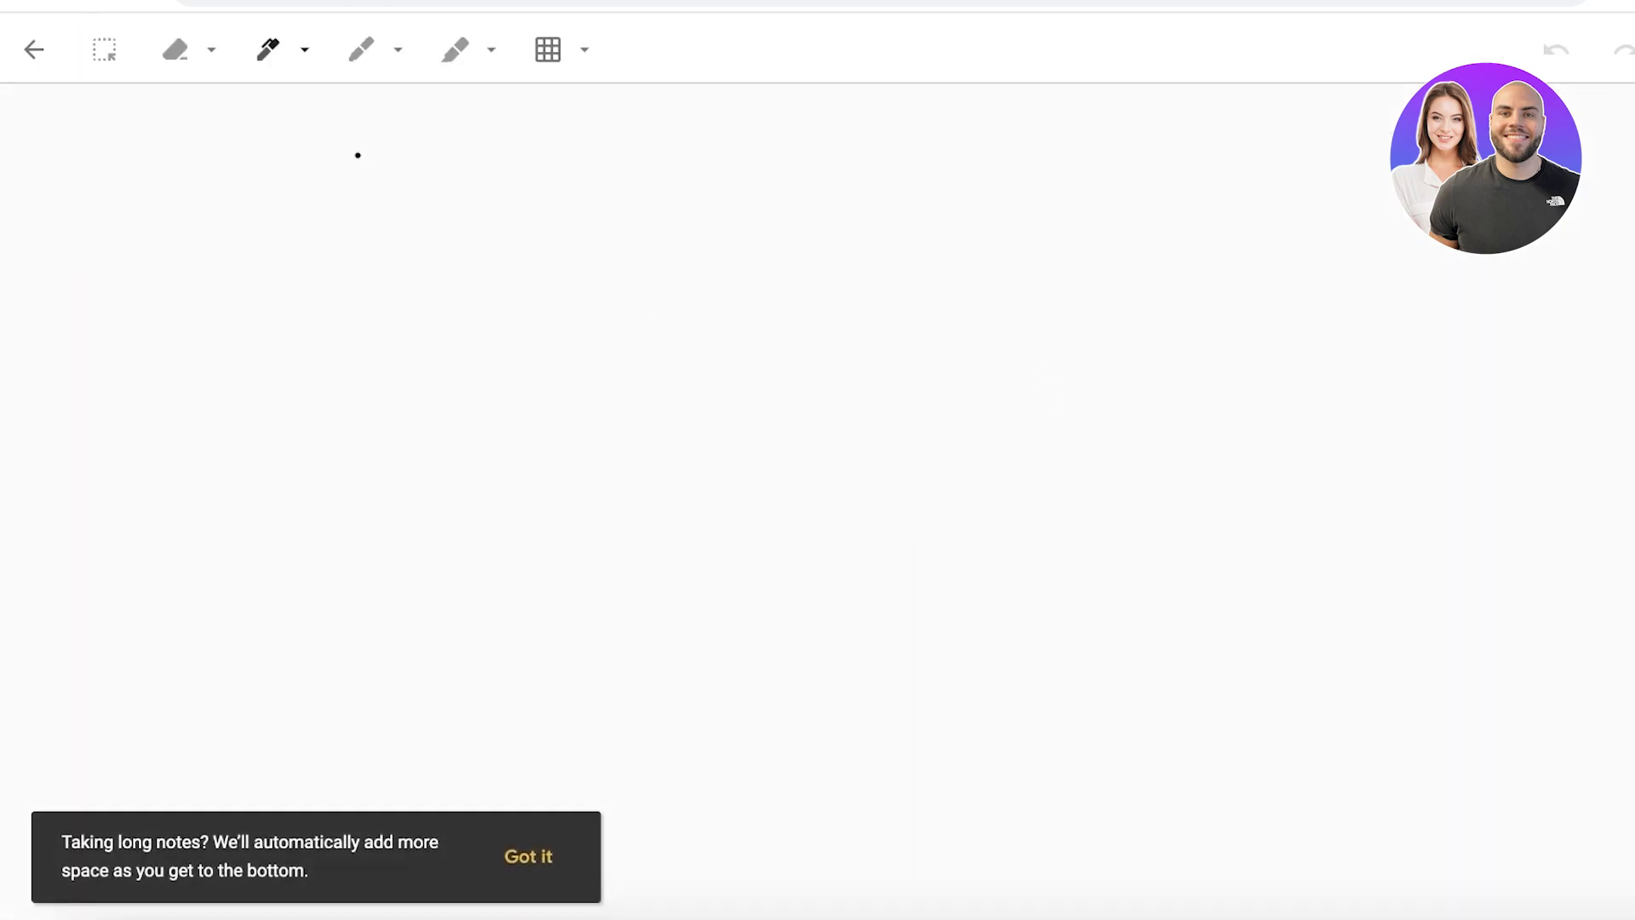
{"action": "left_click", "coordinate": [267, 50]}
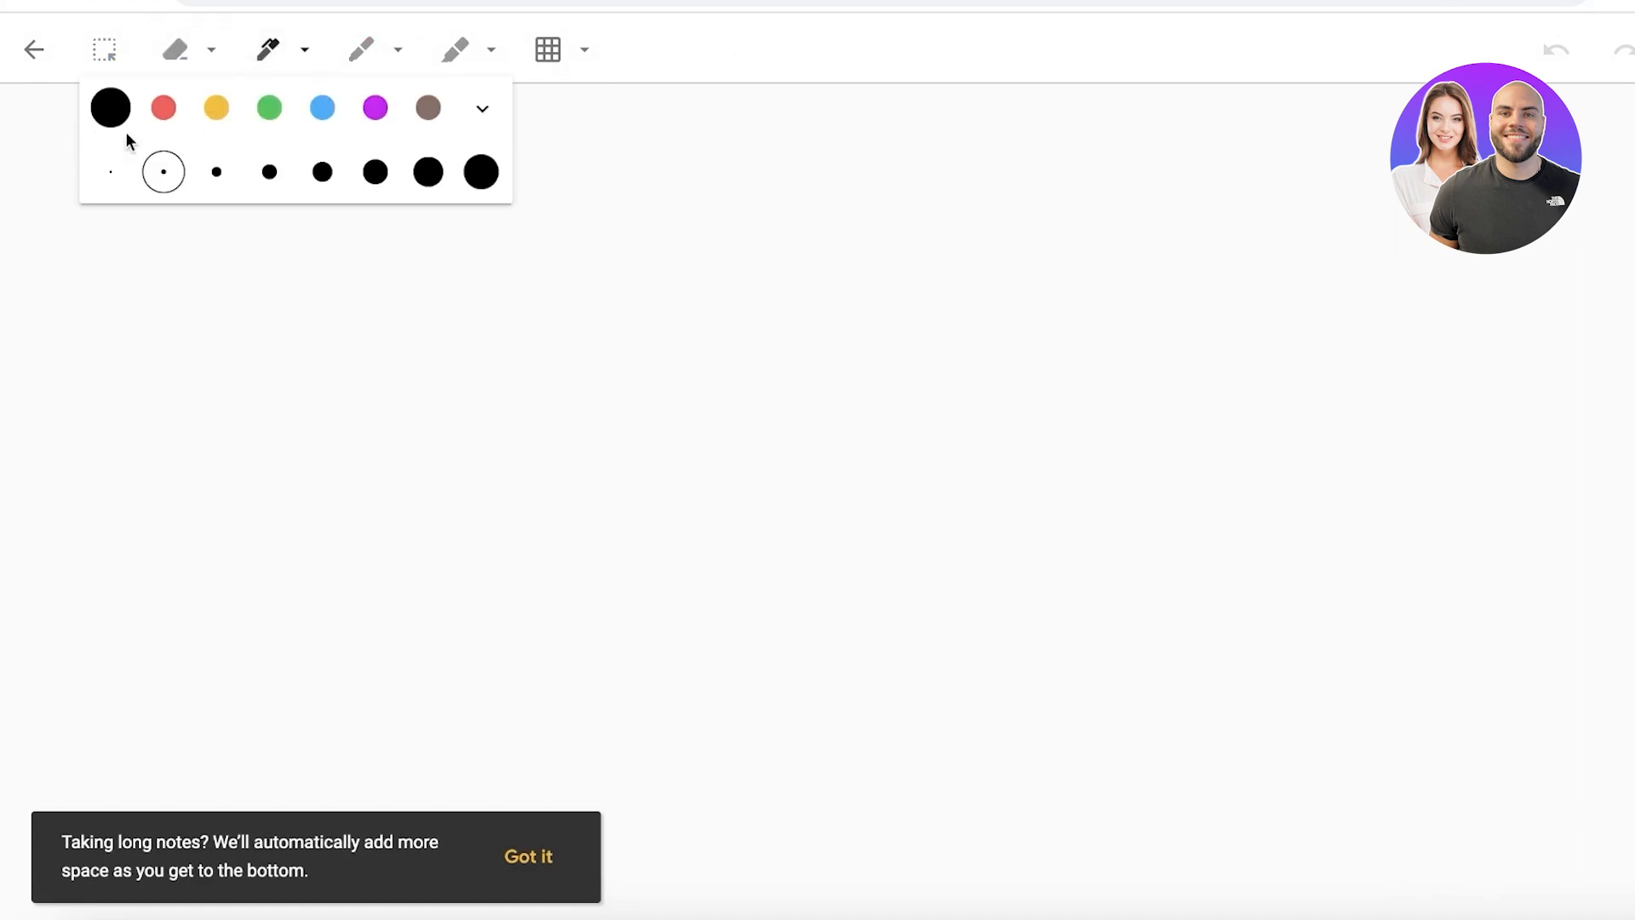
{"action": "left_click", "coordinate": [480, 170]}
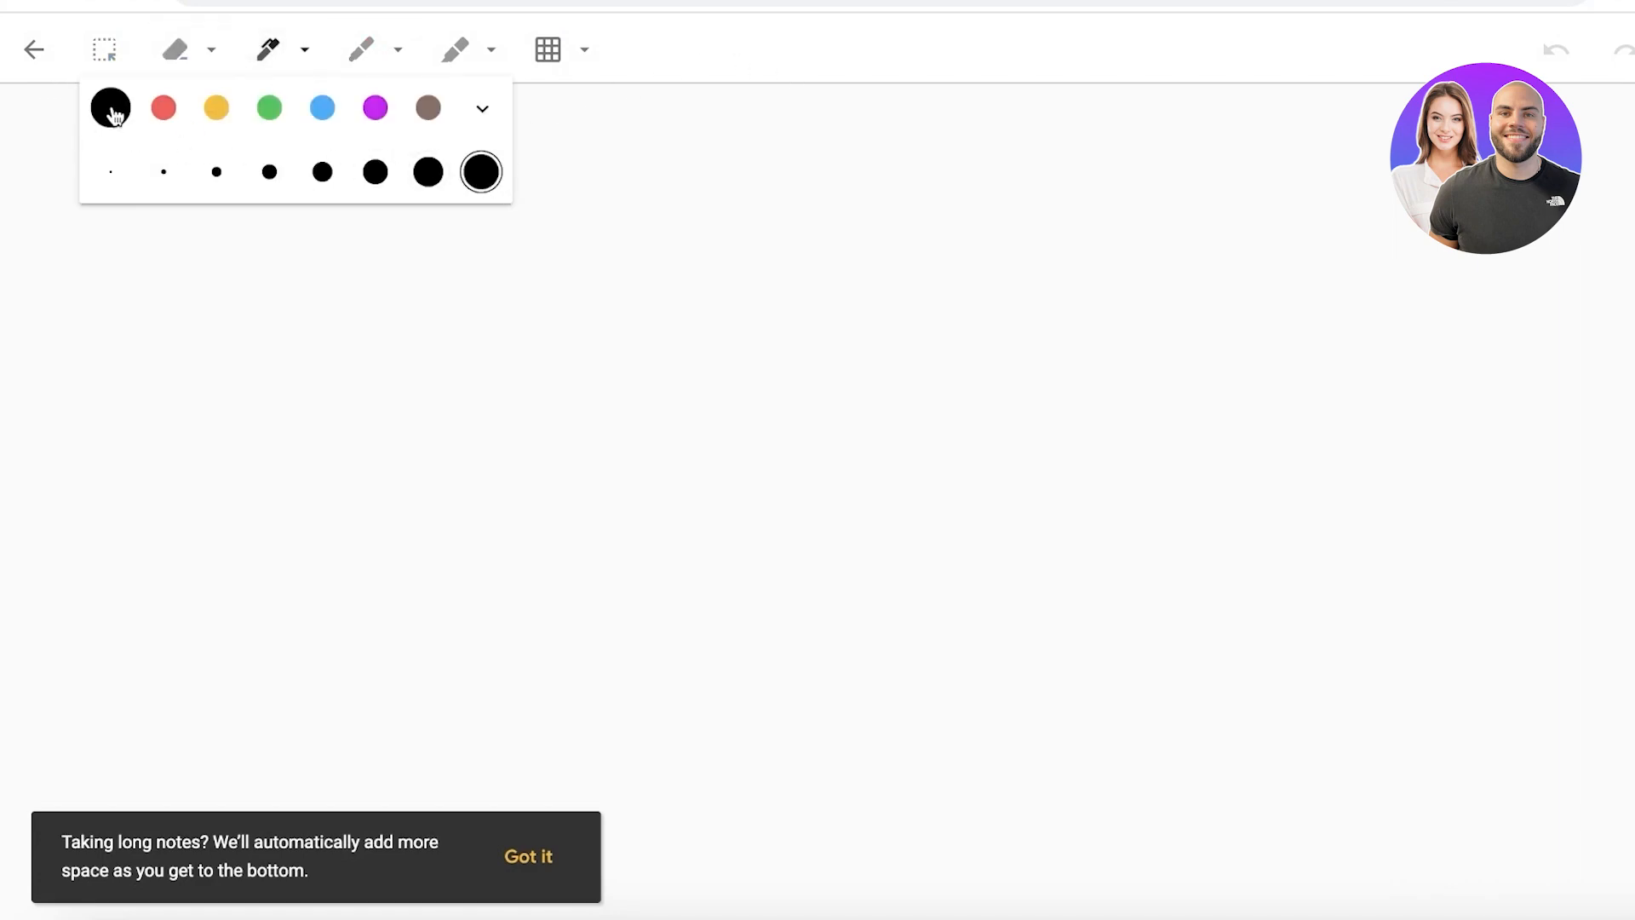
{"action": "left_click", "coordinate": [811, 241]}
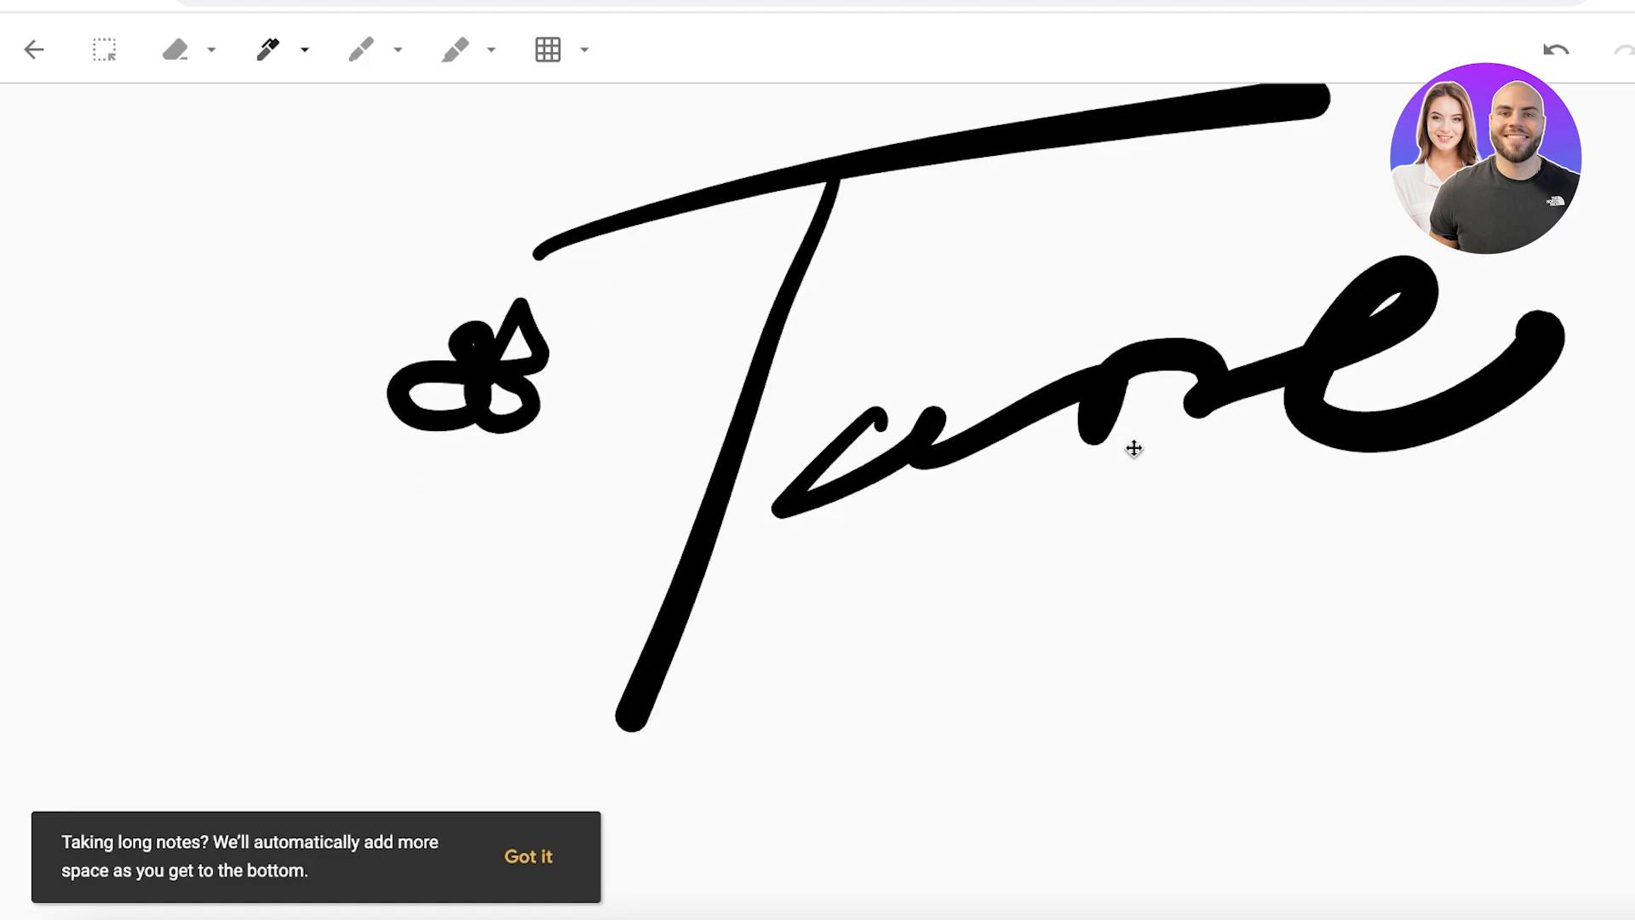
Step: Try a ruled-lines canvas background on the drawing
{"action": "left_click", "coordinate": [547, 49]}
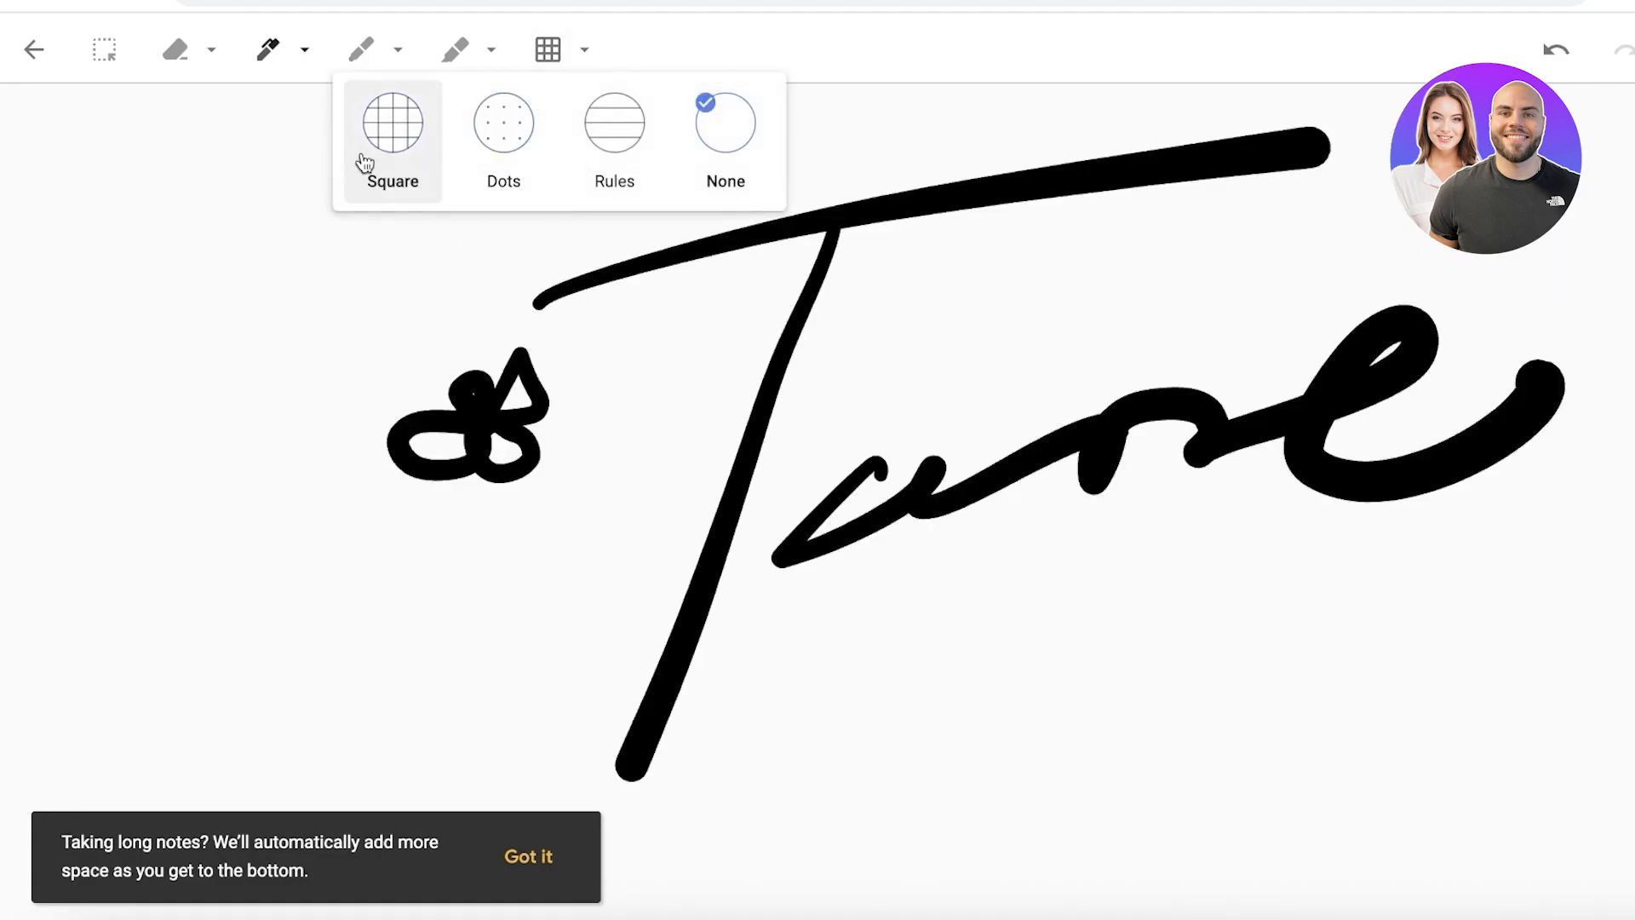
{"action": "left_click", "coordinate": [613, 122]}
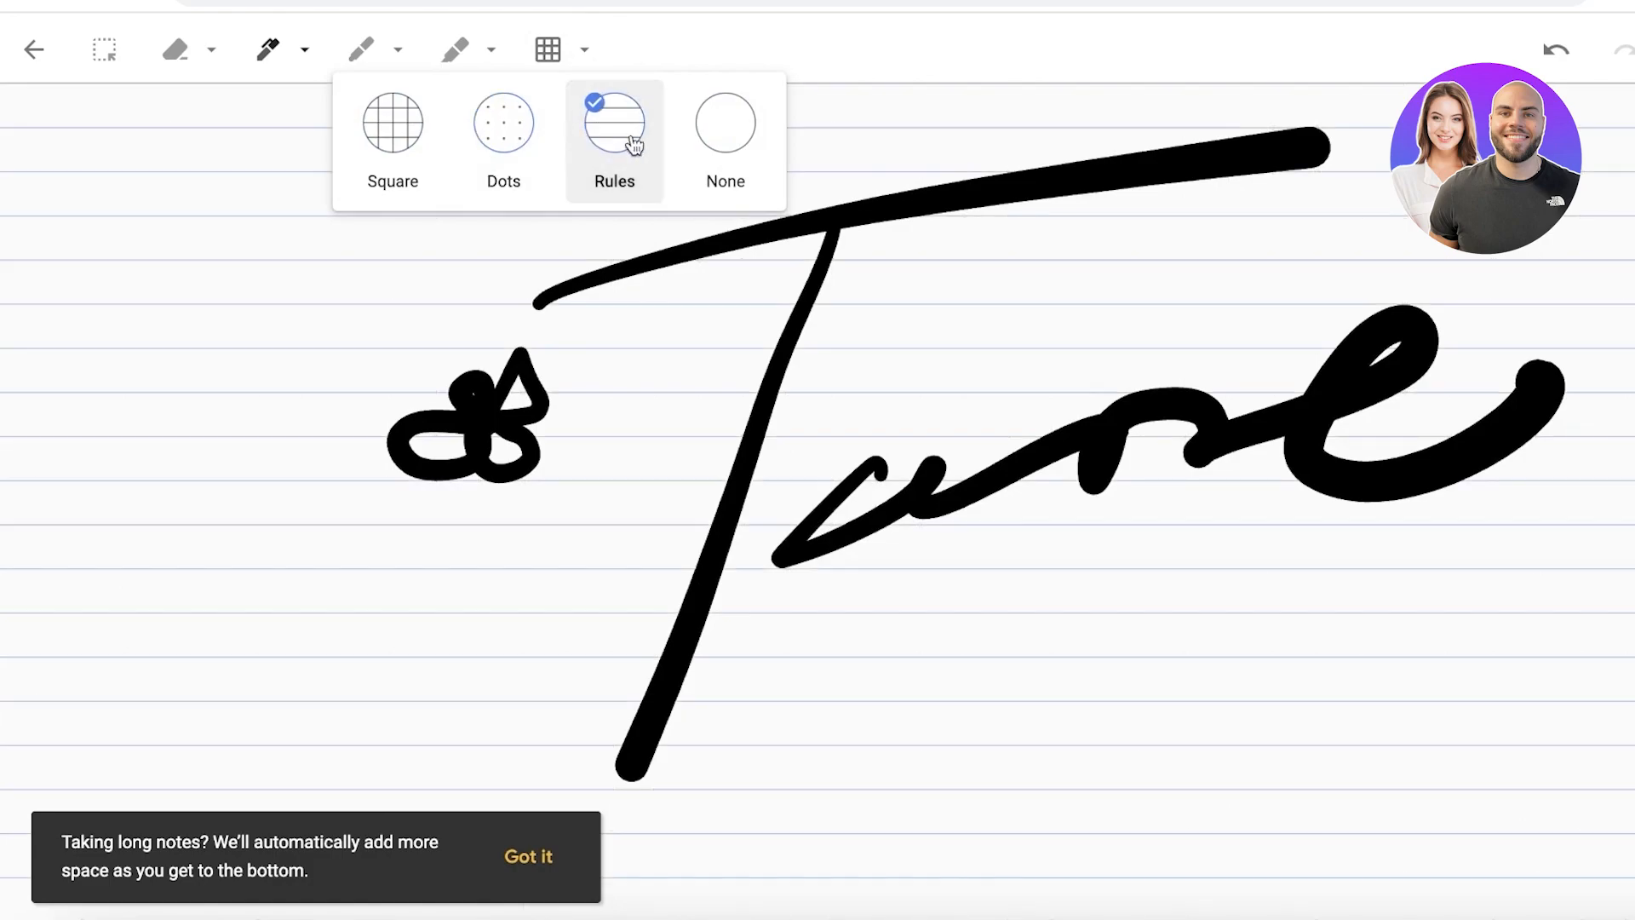
{"action": "left_click", "coordinate": [724, 123]}
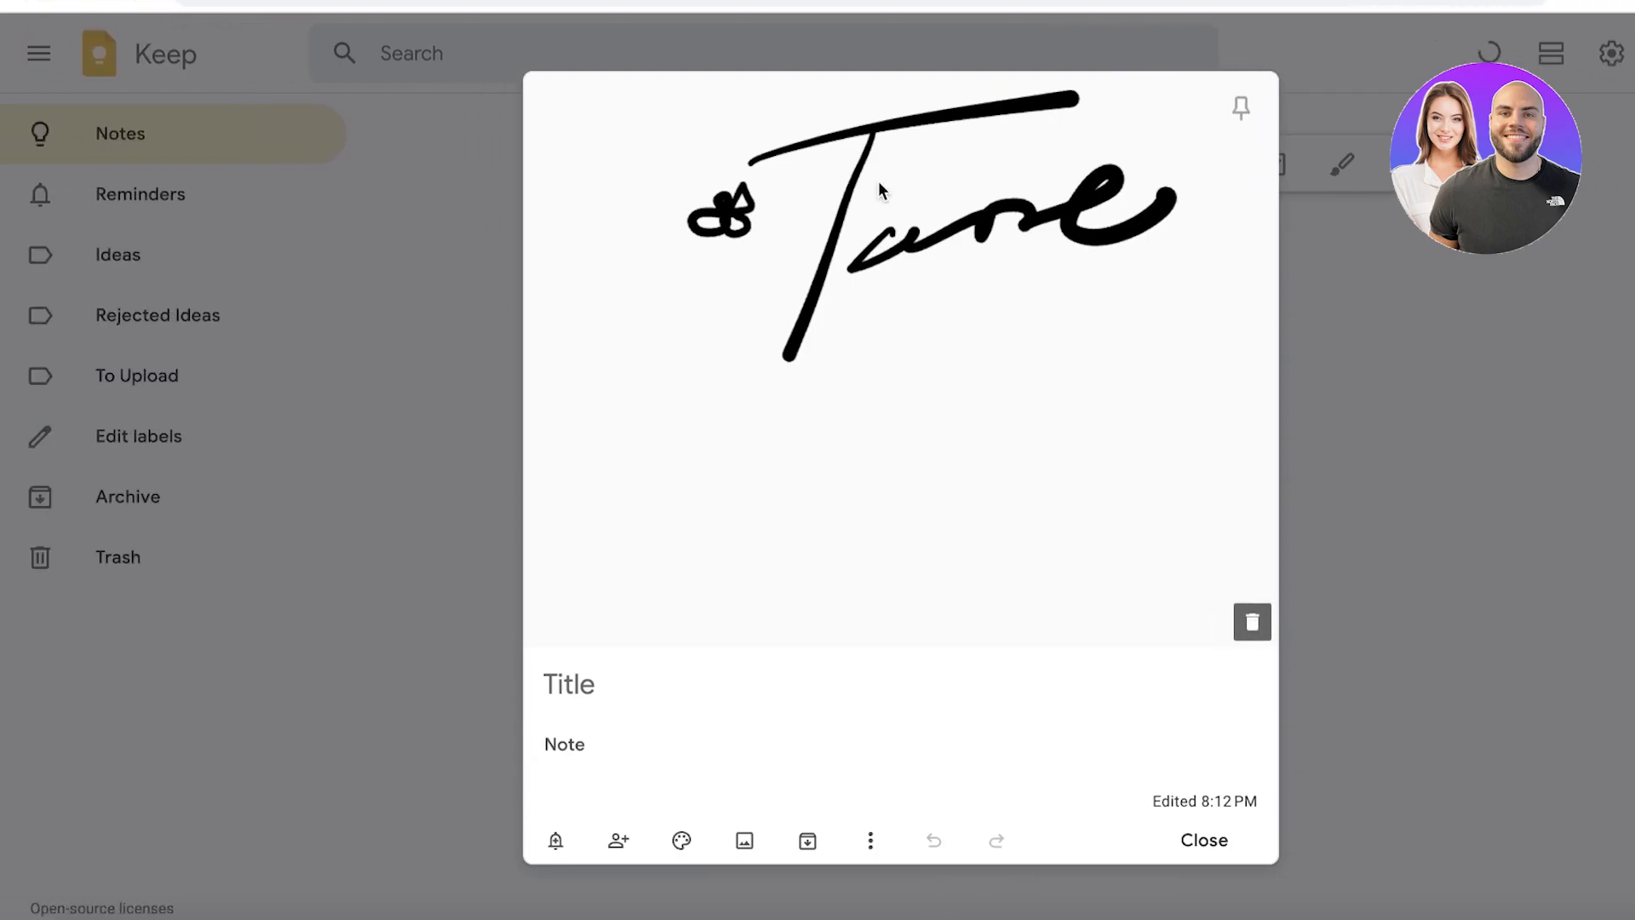
{"action": "mouse_move", "coordinate": [974, 335]}
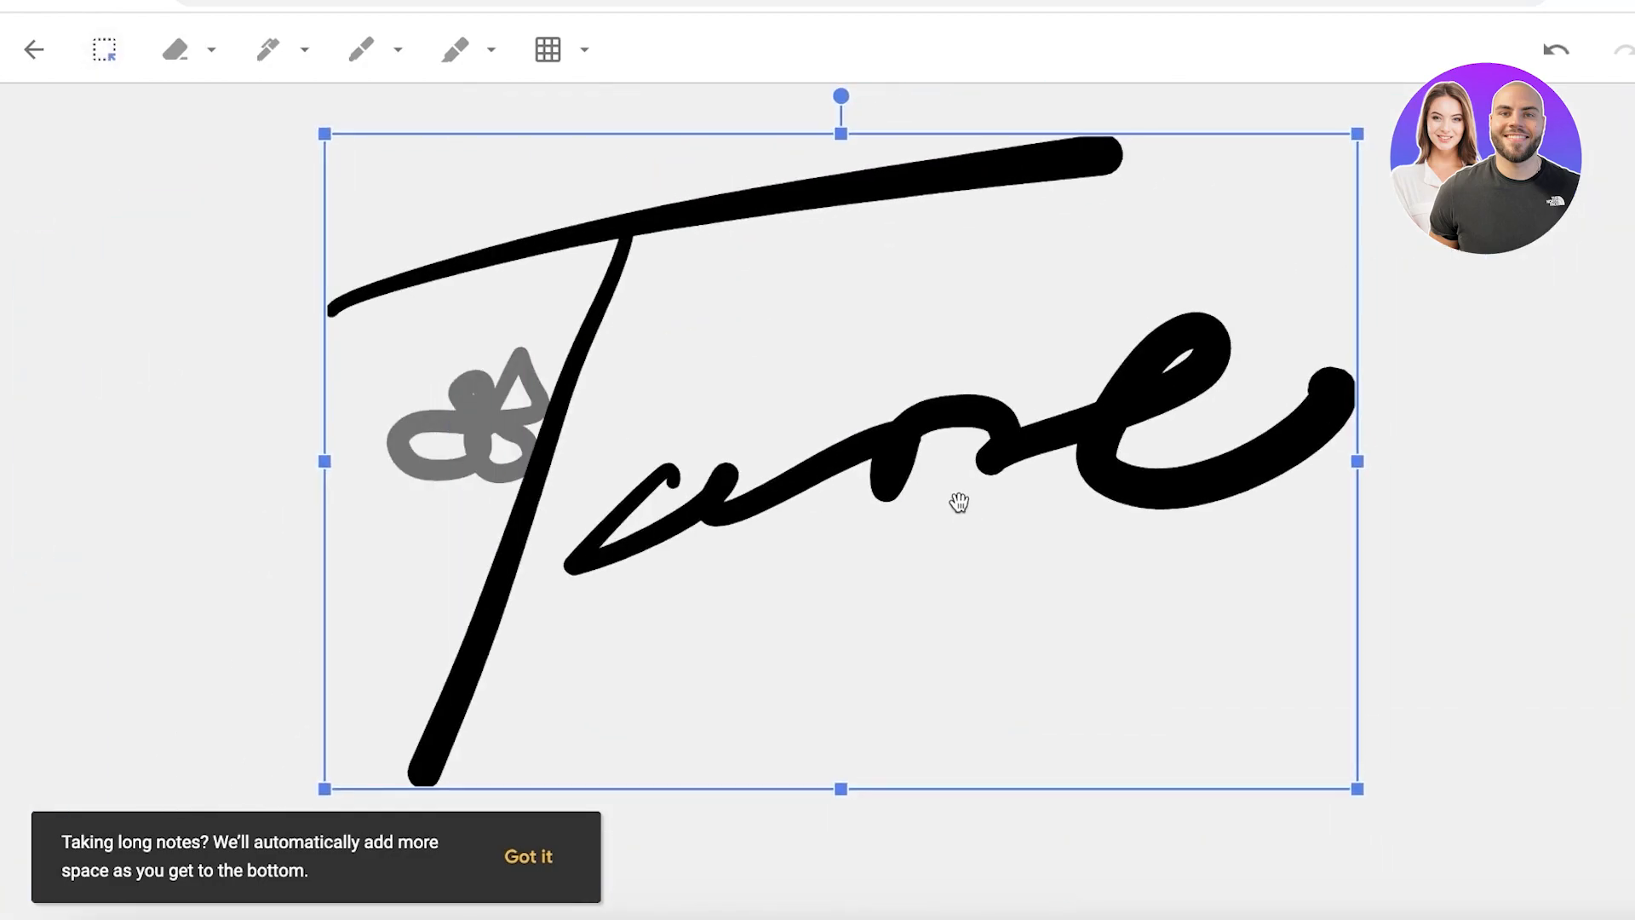
Step: Erase the trial strokes, leave a red pen line crossed by a yellow highlighter, and finish the drawing
{"action": "left_click", "coordinate": [174, 49]}
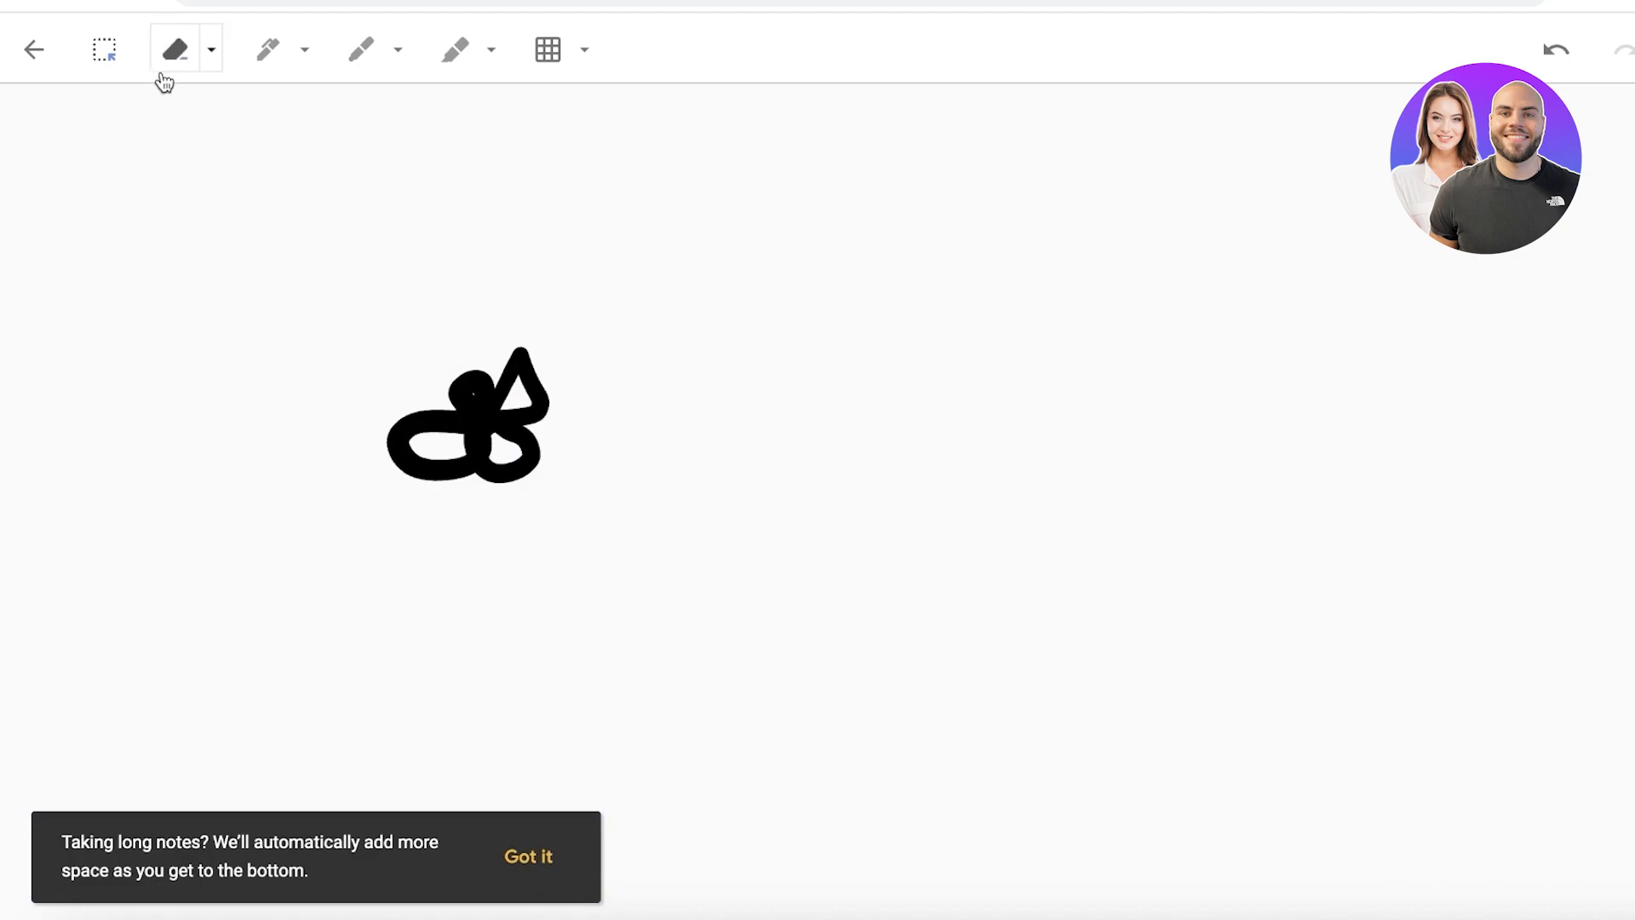
{"action": "left_click", "coordinate": [266, 49]}
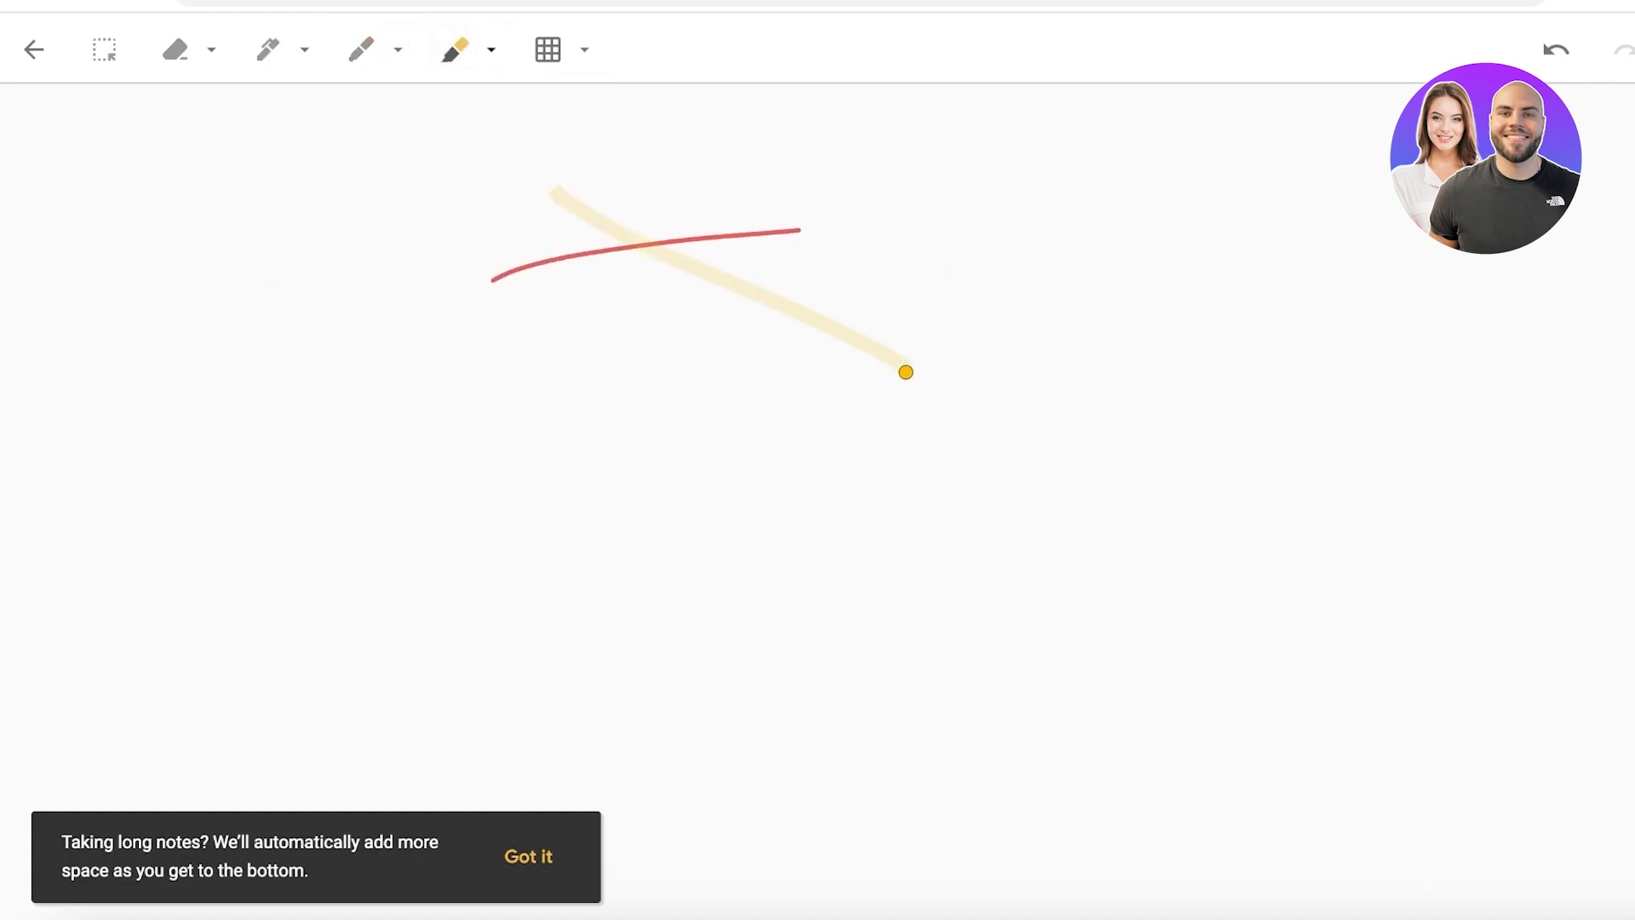
{"action": "left_click", "coordinate": [34, 50]}
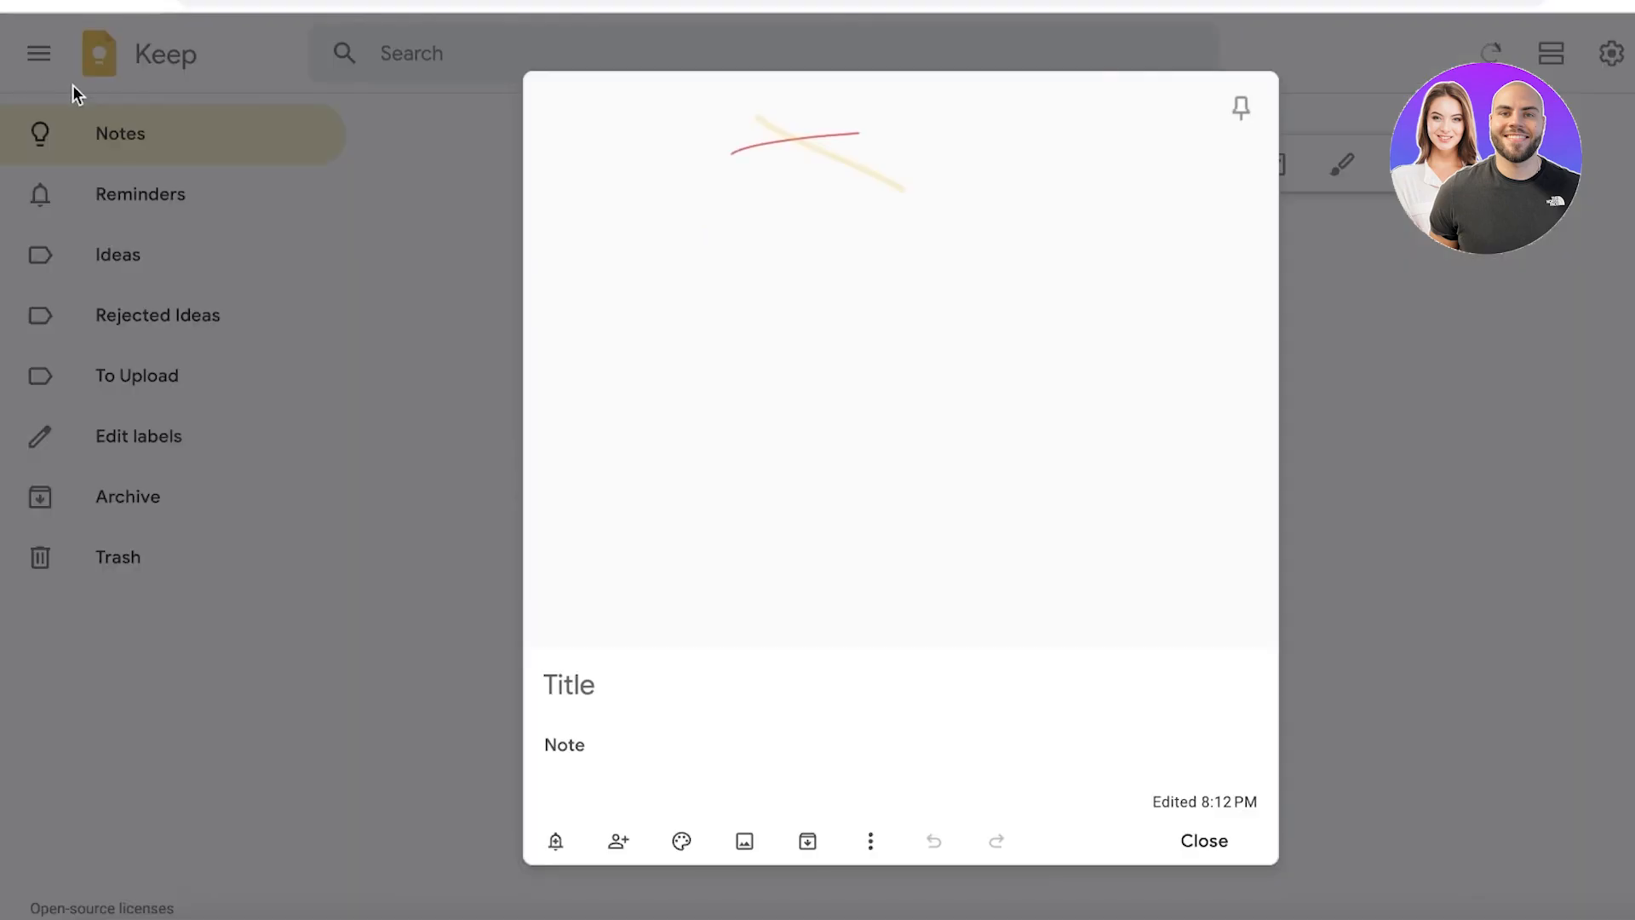
Step: Add a four-item checklist ending 'Share with other pages', ticking Upload Post and Reply to 3 comments
{"action": "left_click", "coordinate": [1203, 840]}
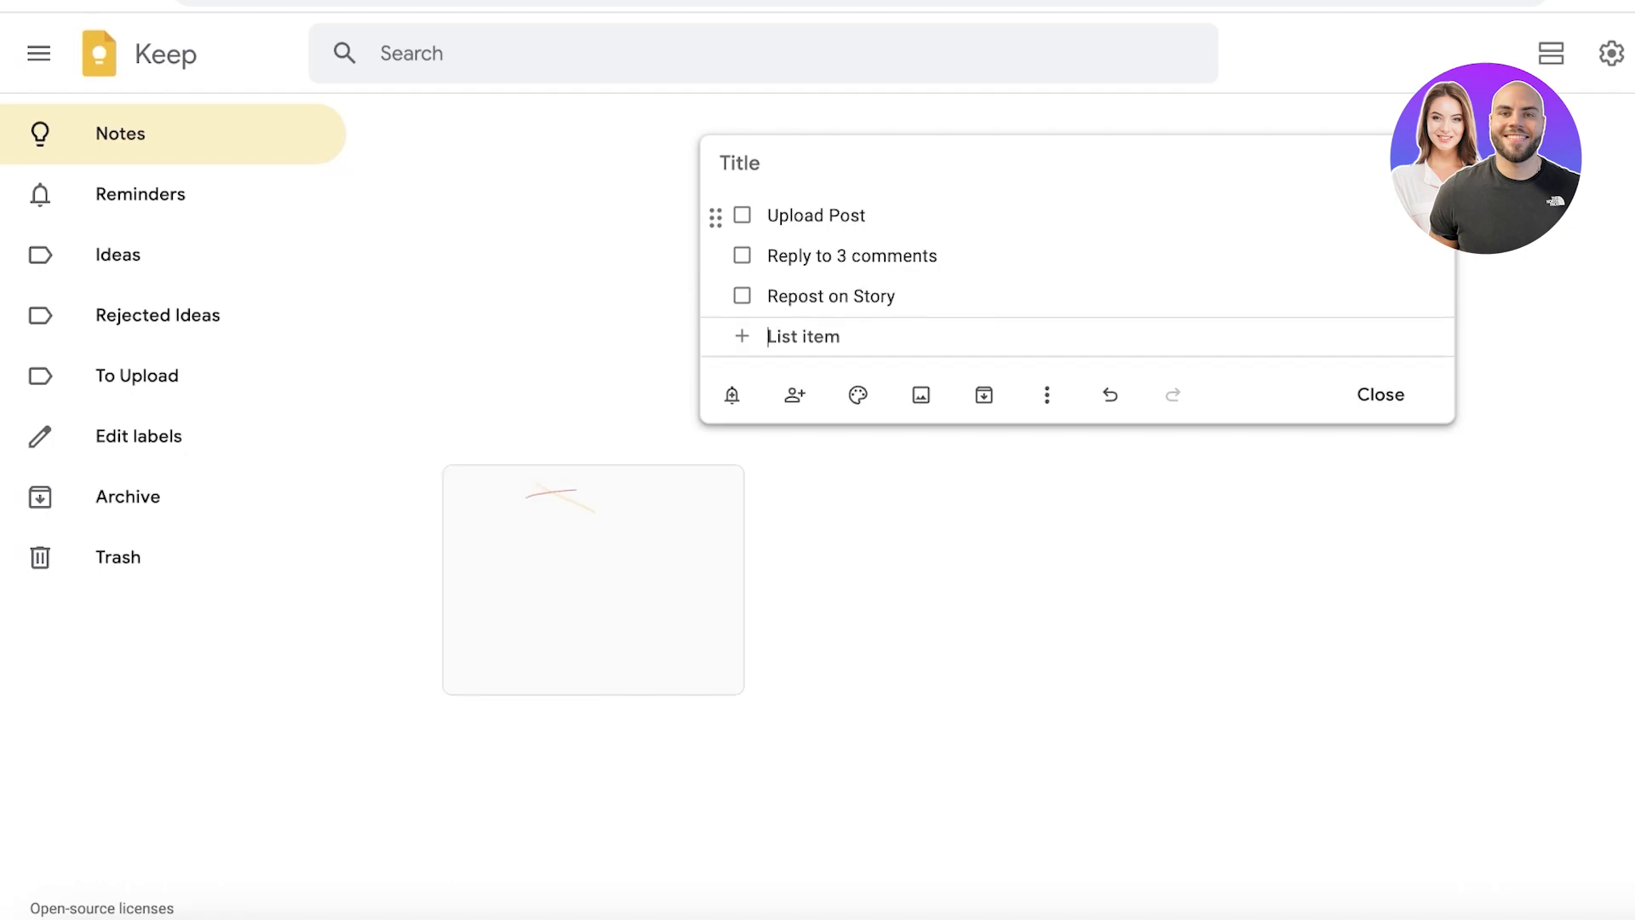
{"action": "type", "text": "Share with other pages"}
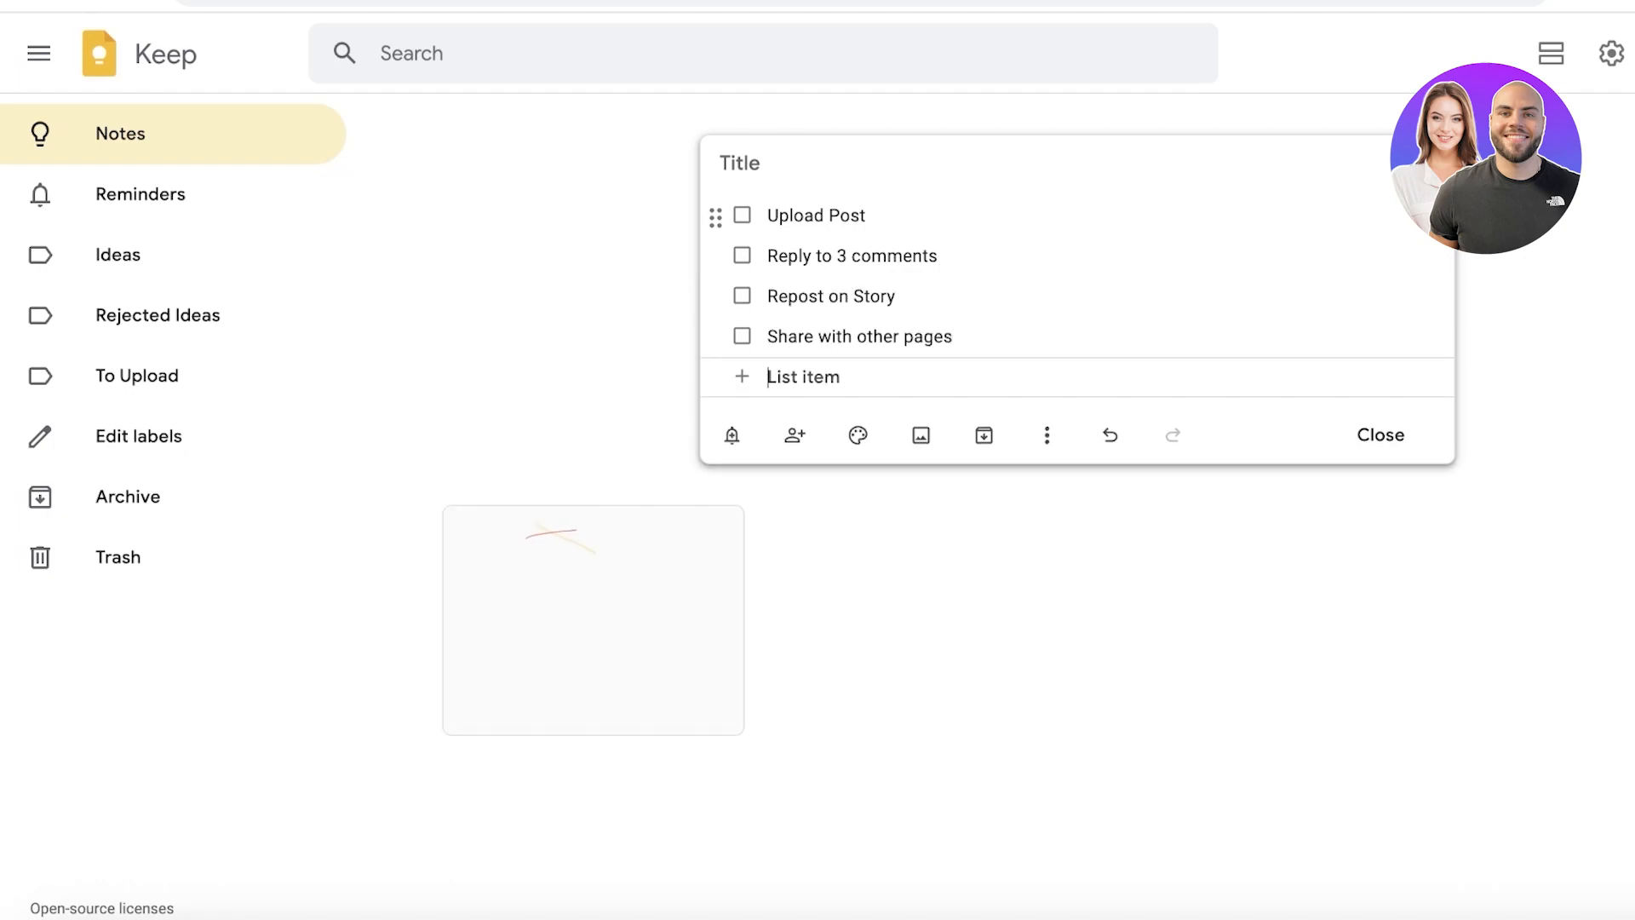
{"action": "left_click", "coordinate": [1378, 434]}
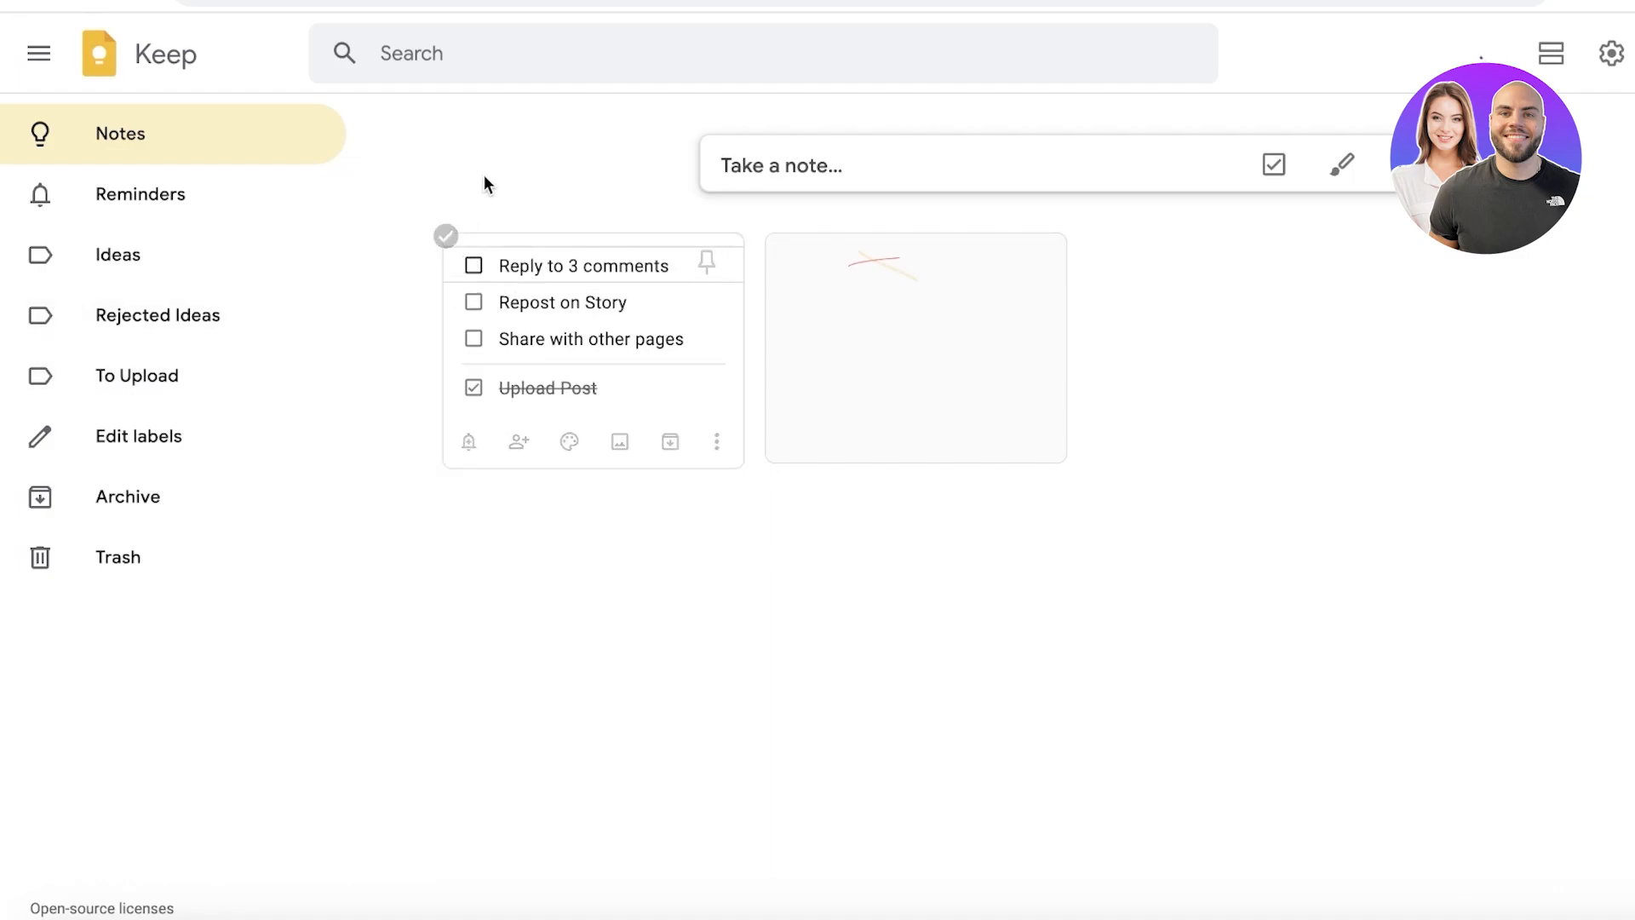
{"action": "left_click", "coordinate": [472, 265]}
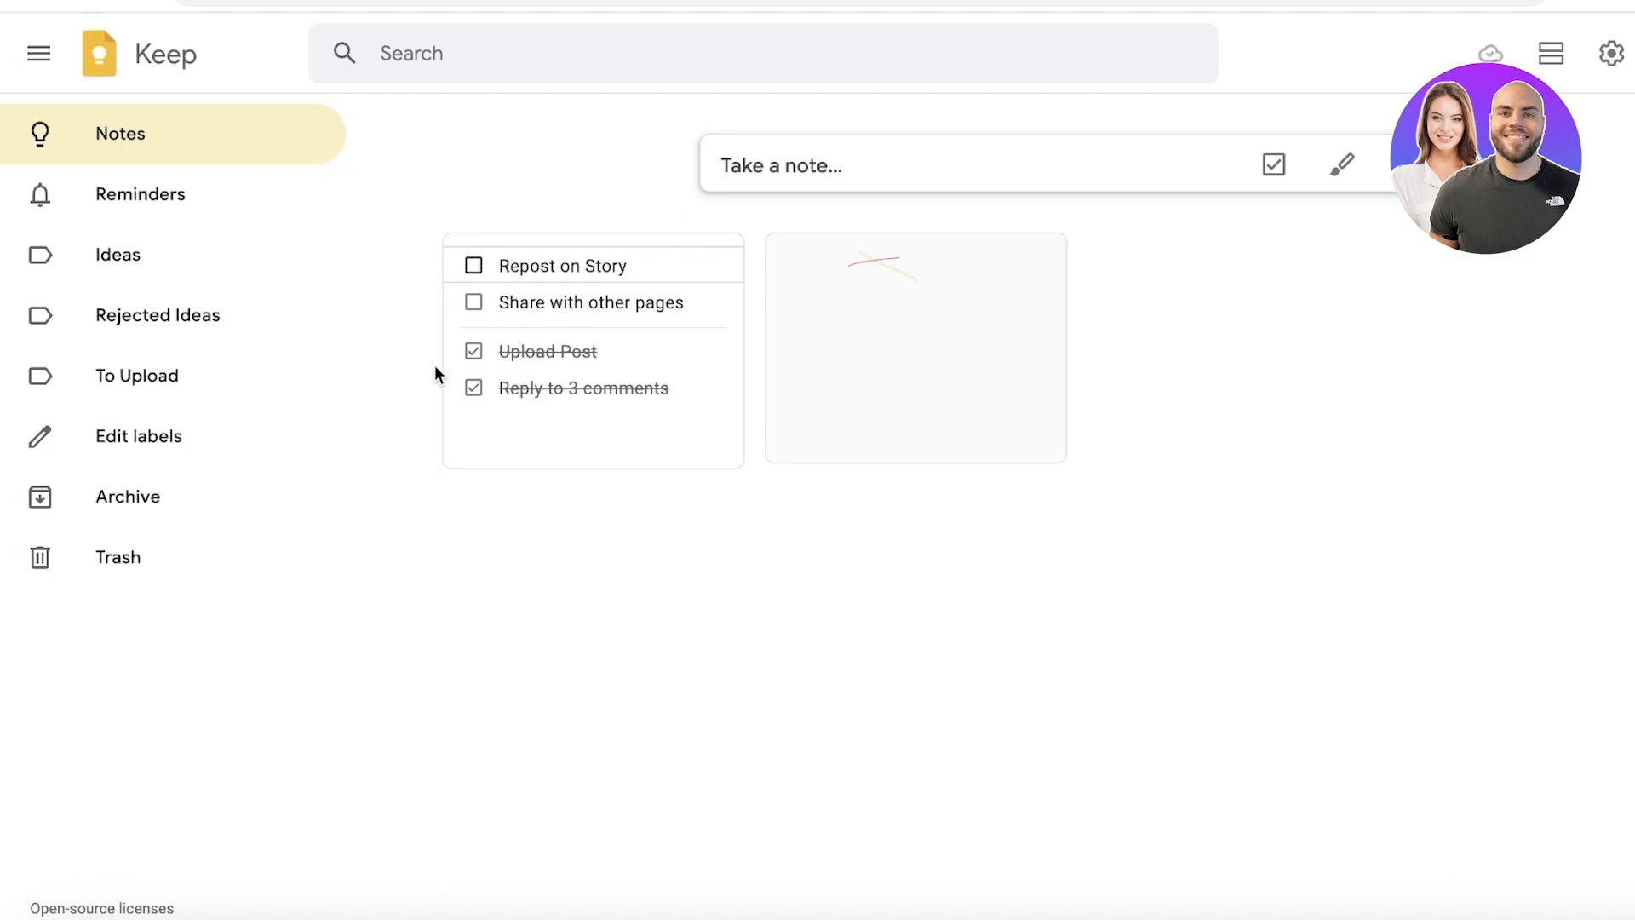
{"action": "mouse_move", "coordinate": [485, 378]}
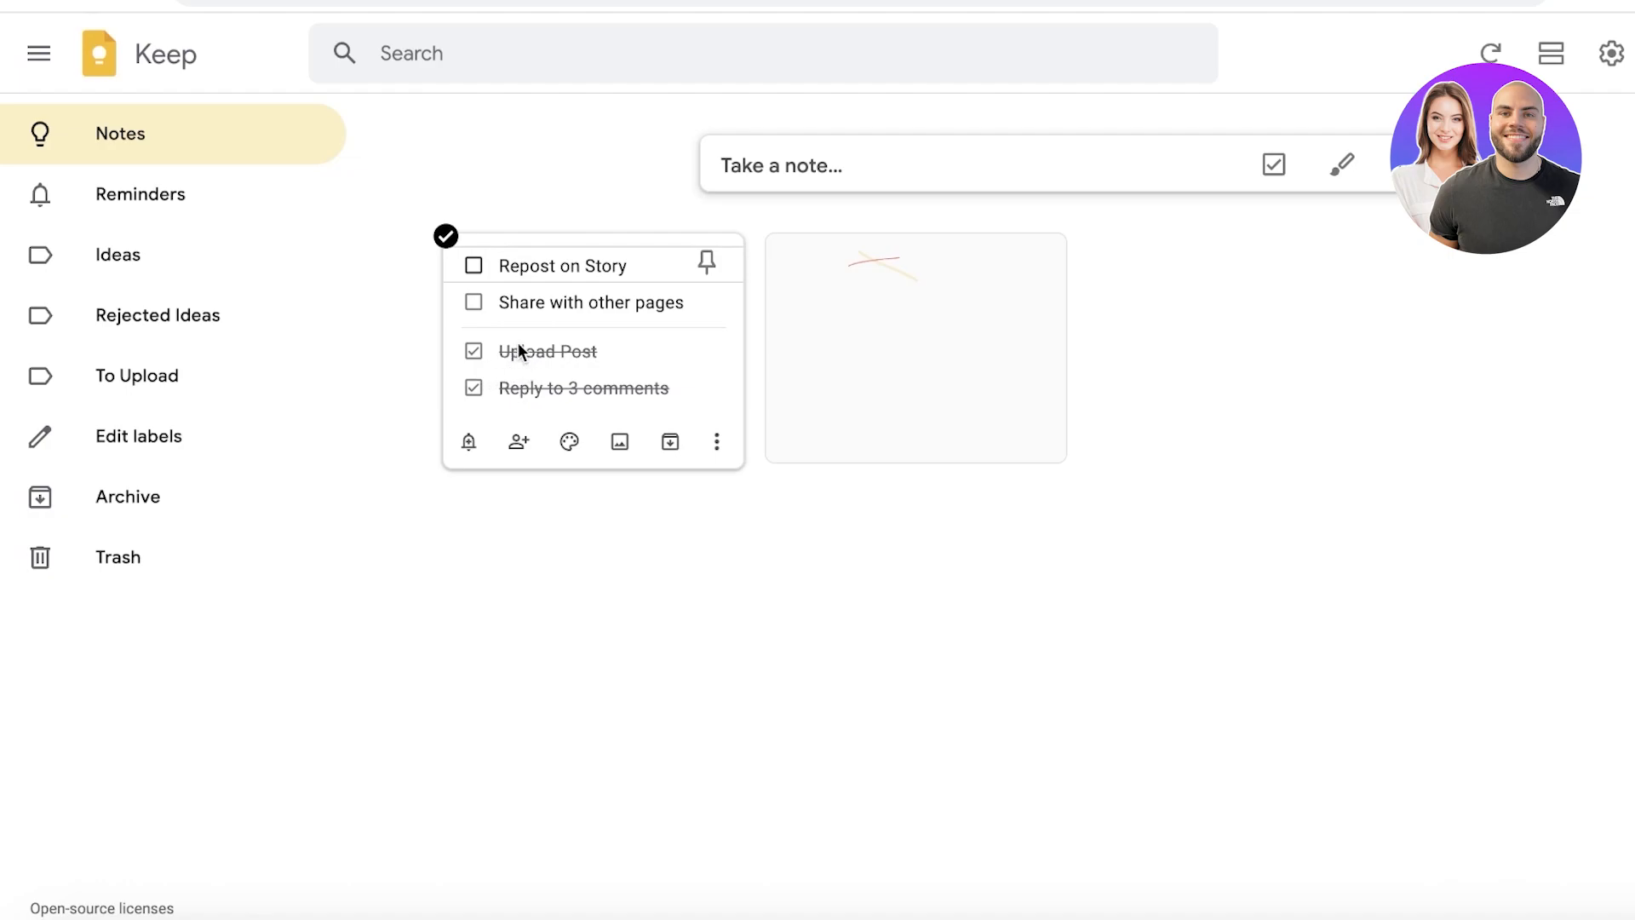
{"action": "mouse_move", "coordinate": [482, 426]}
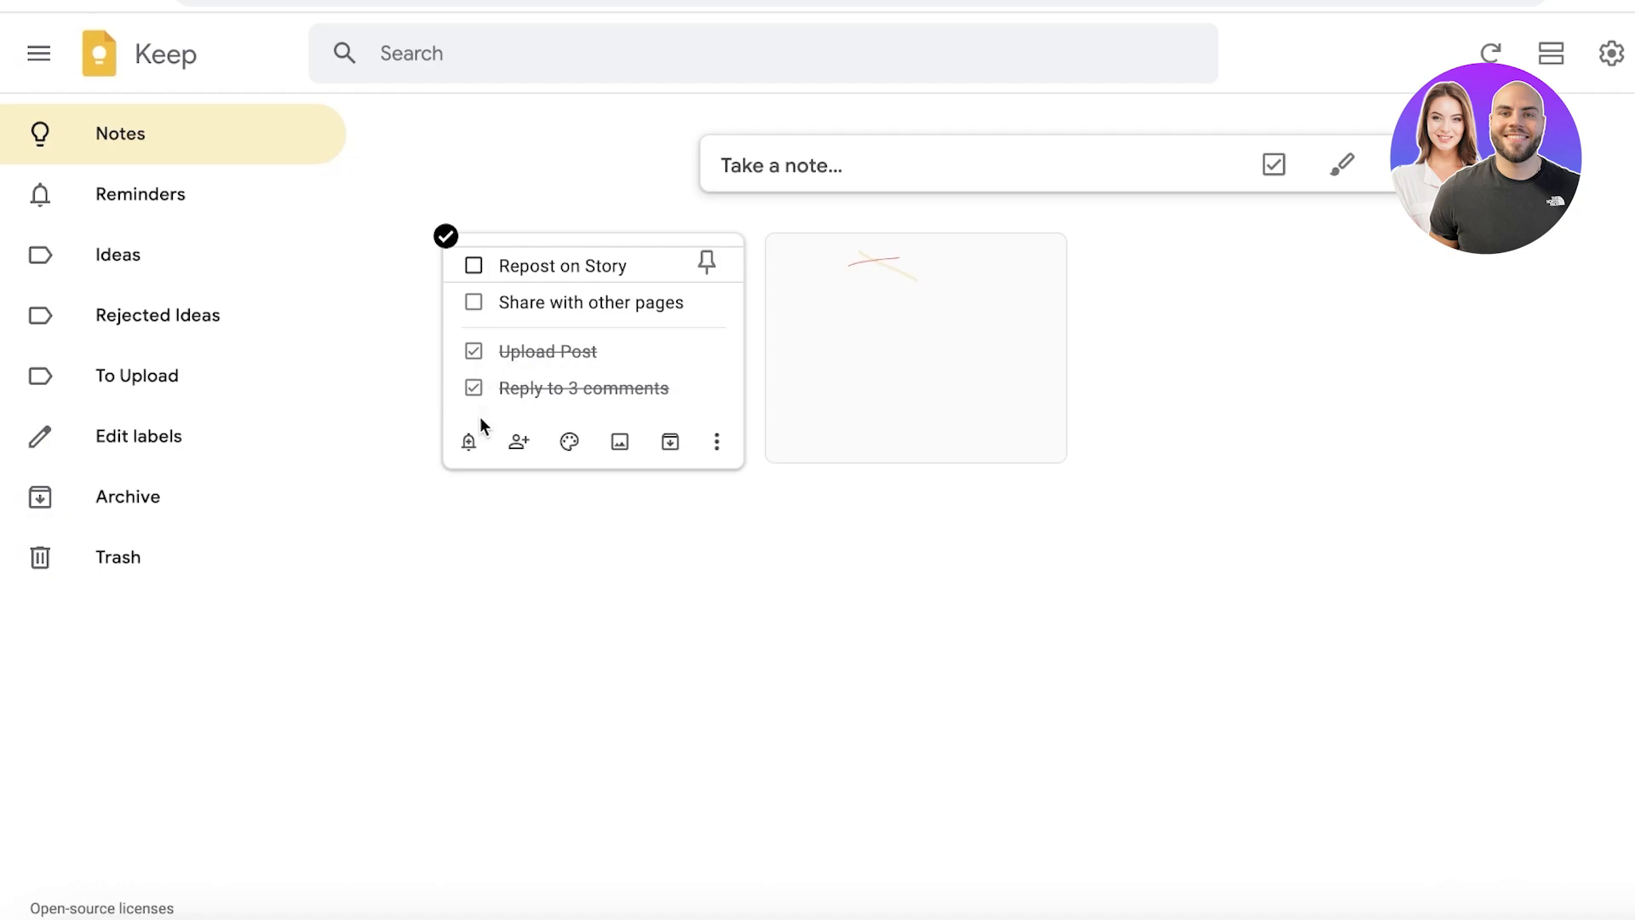